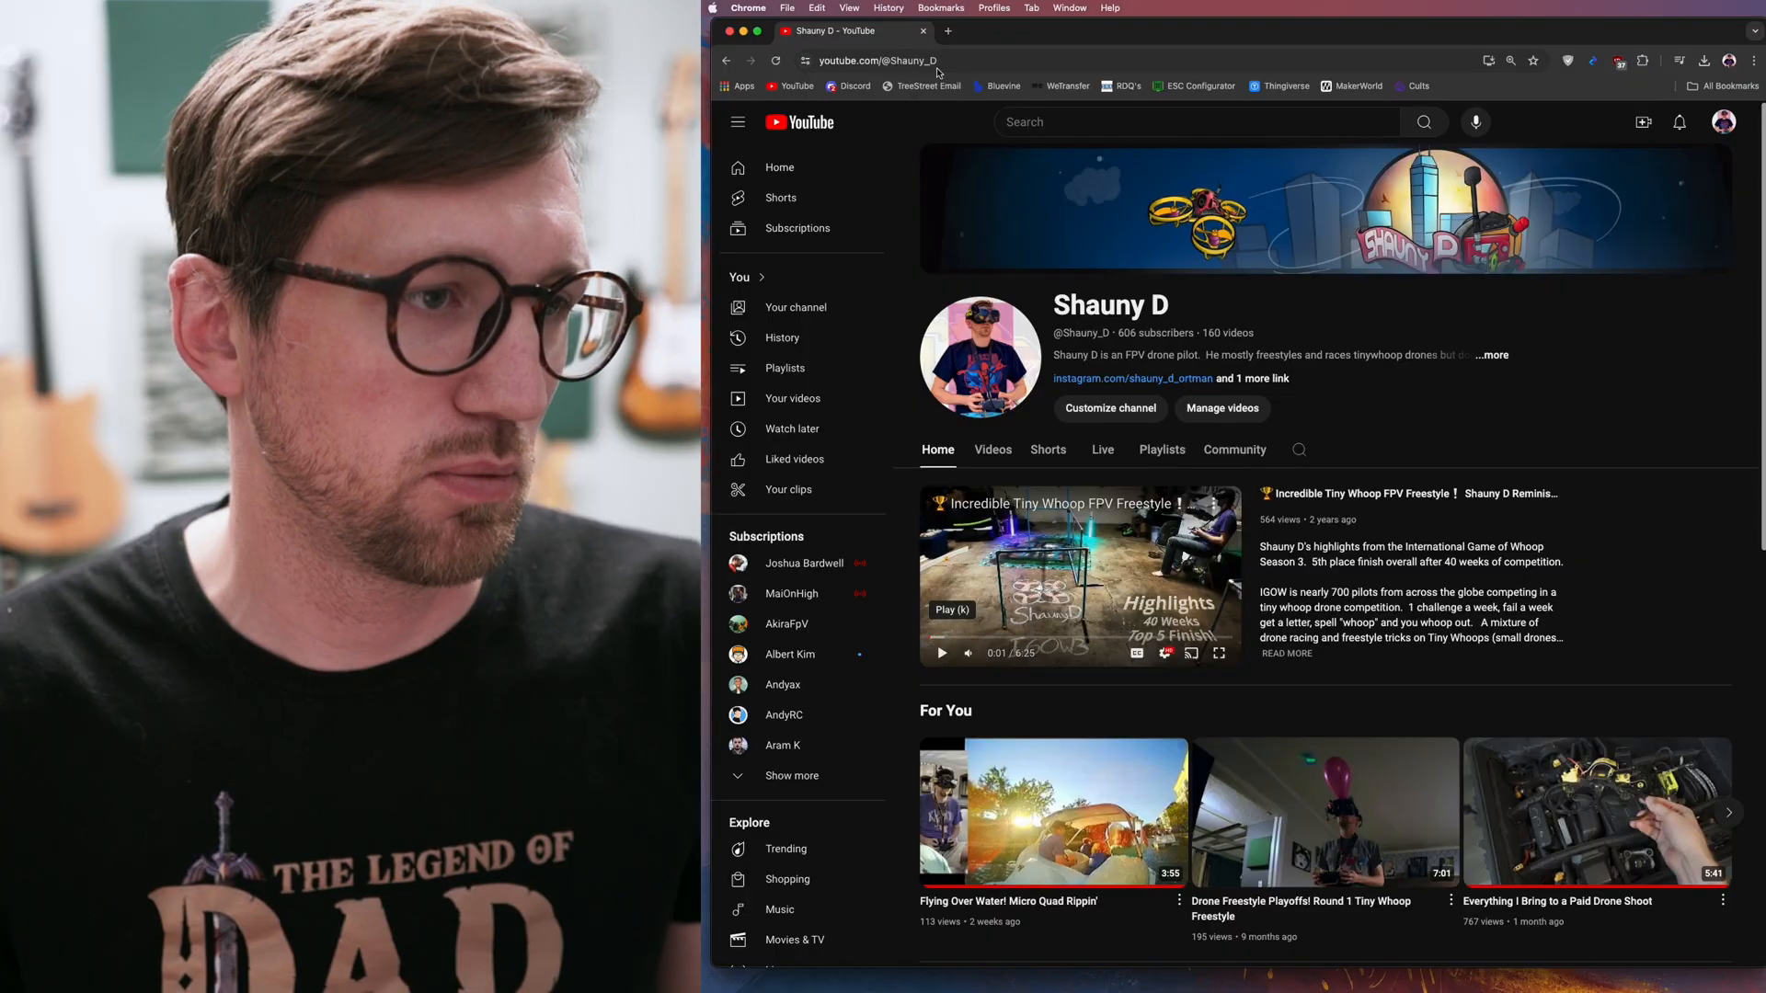
# Step: Search 'blackmagicsupport' and reach the DaVinci Resolve and Fusion support section
pyautogui.click(901, 59)
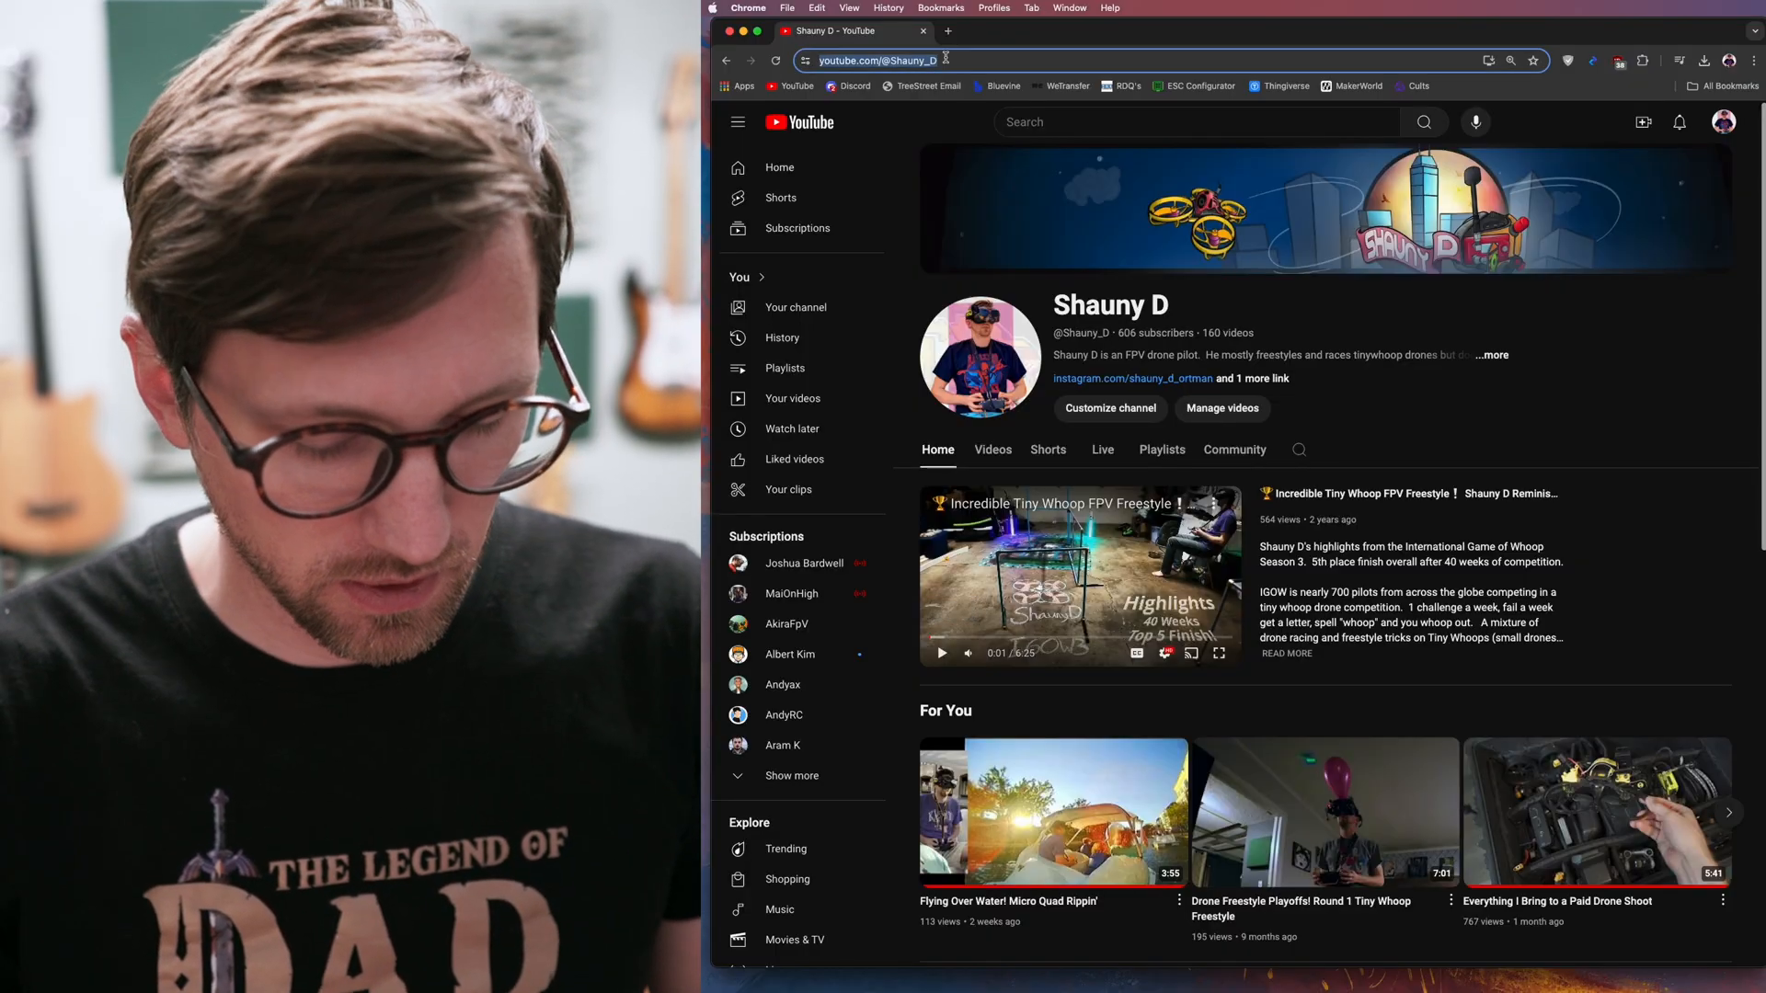
pyautogui.write('blackmagicsupport')
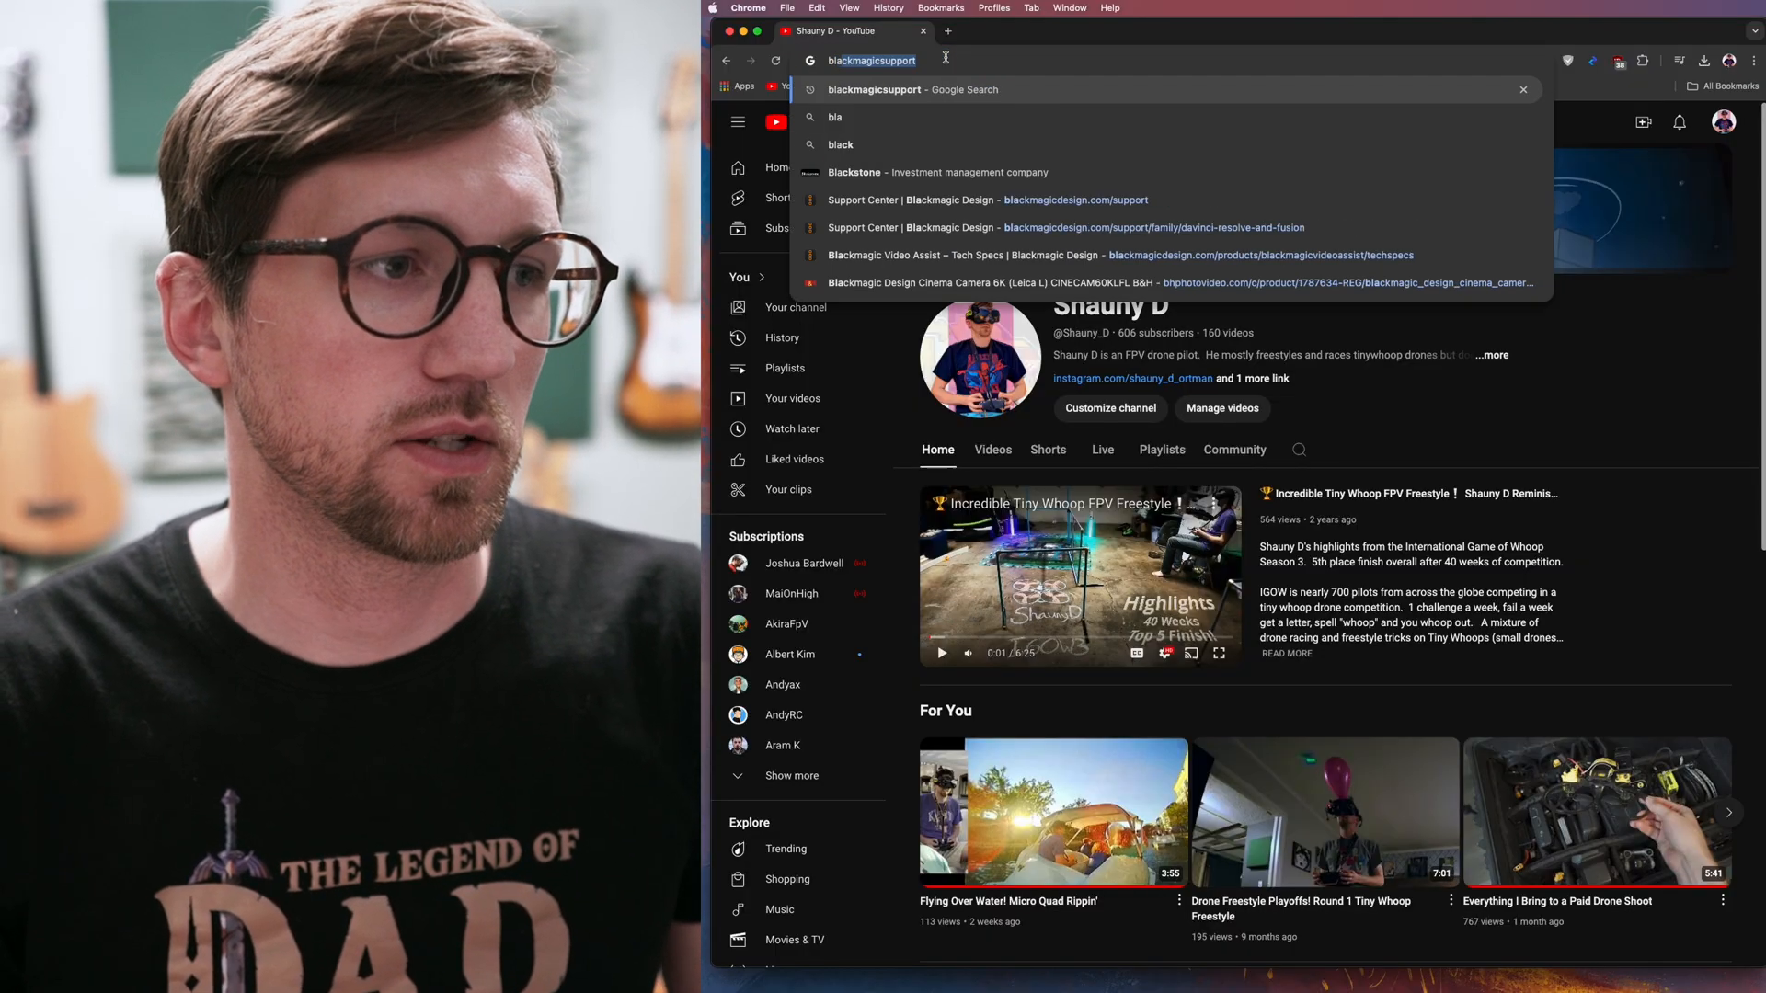
pyautogui.press('Return')
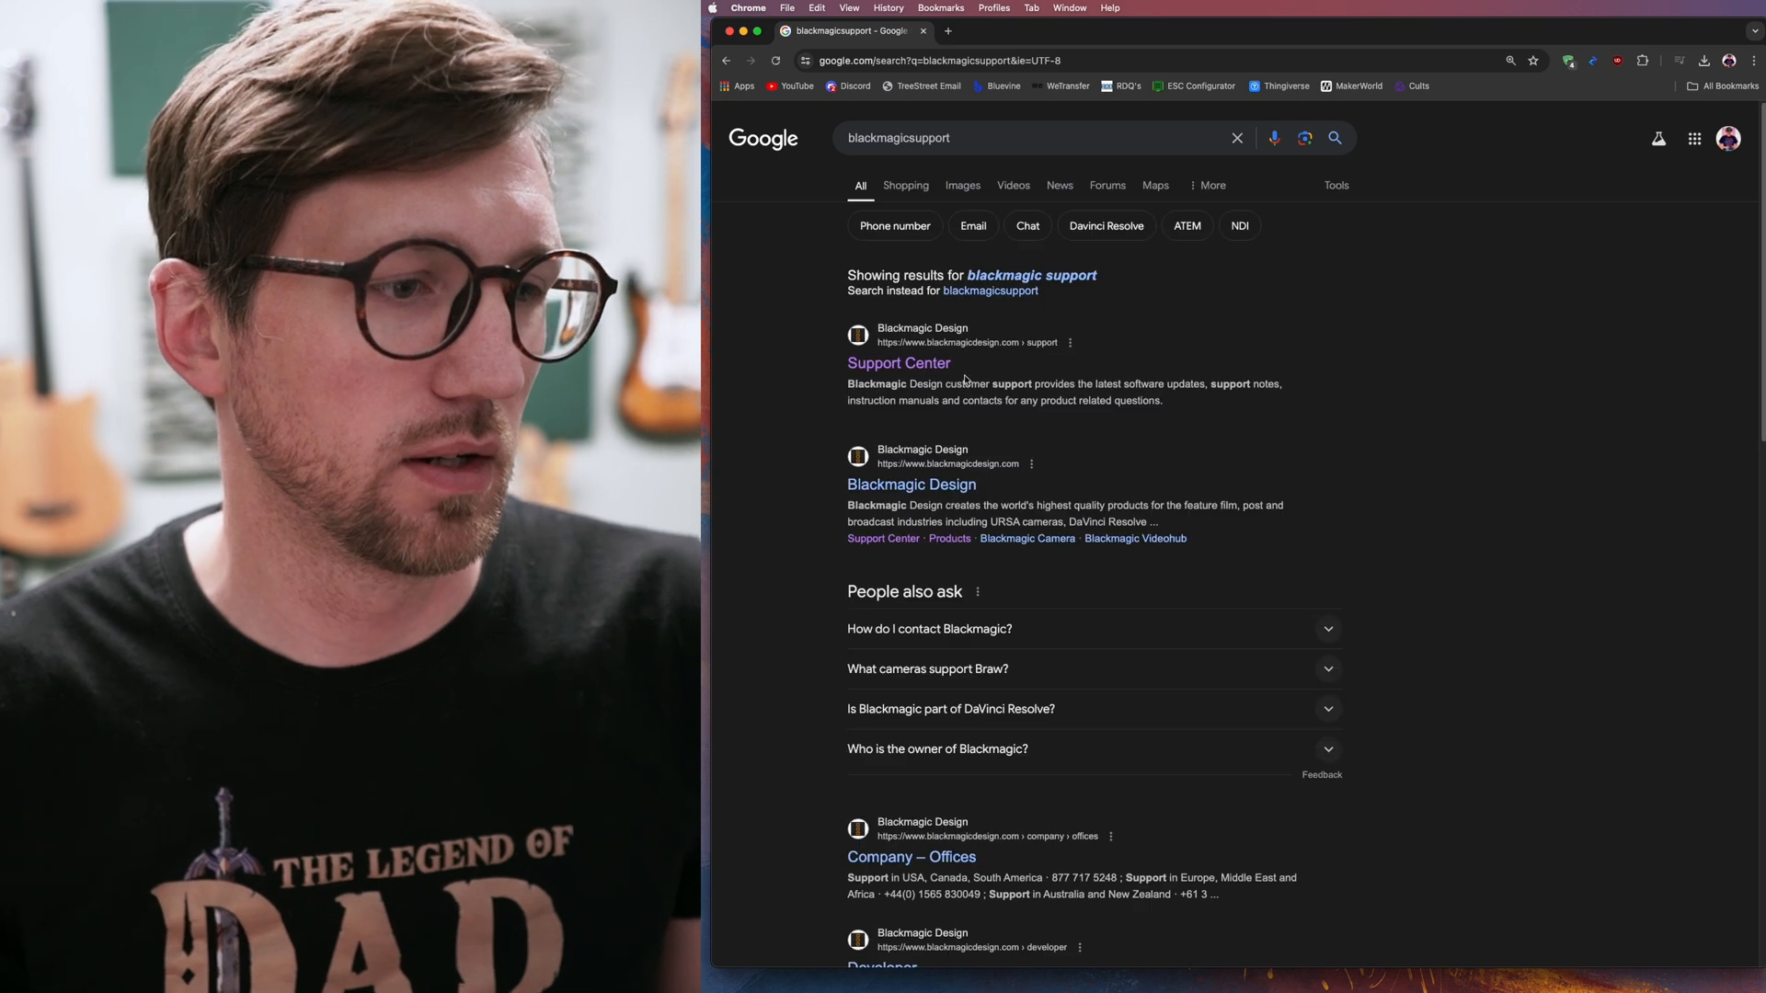
pyautogui.click(898, 362)
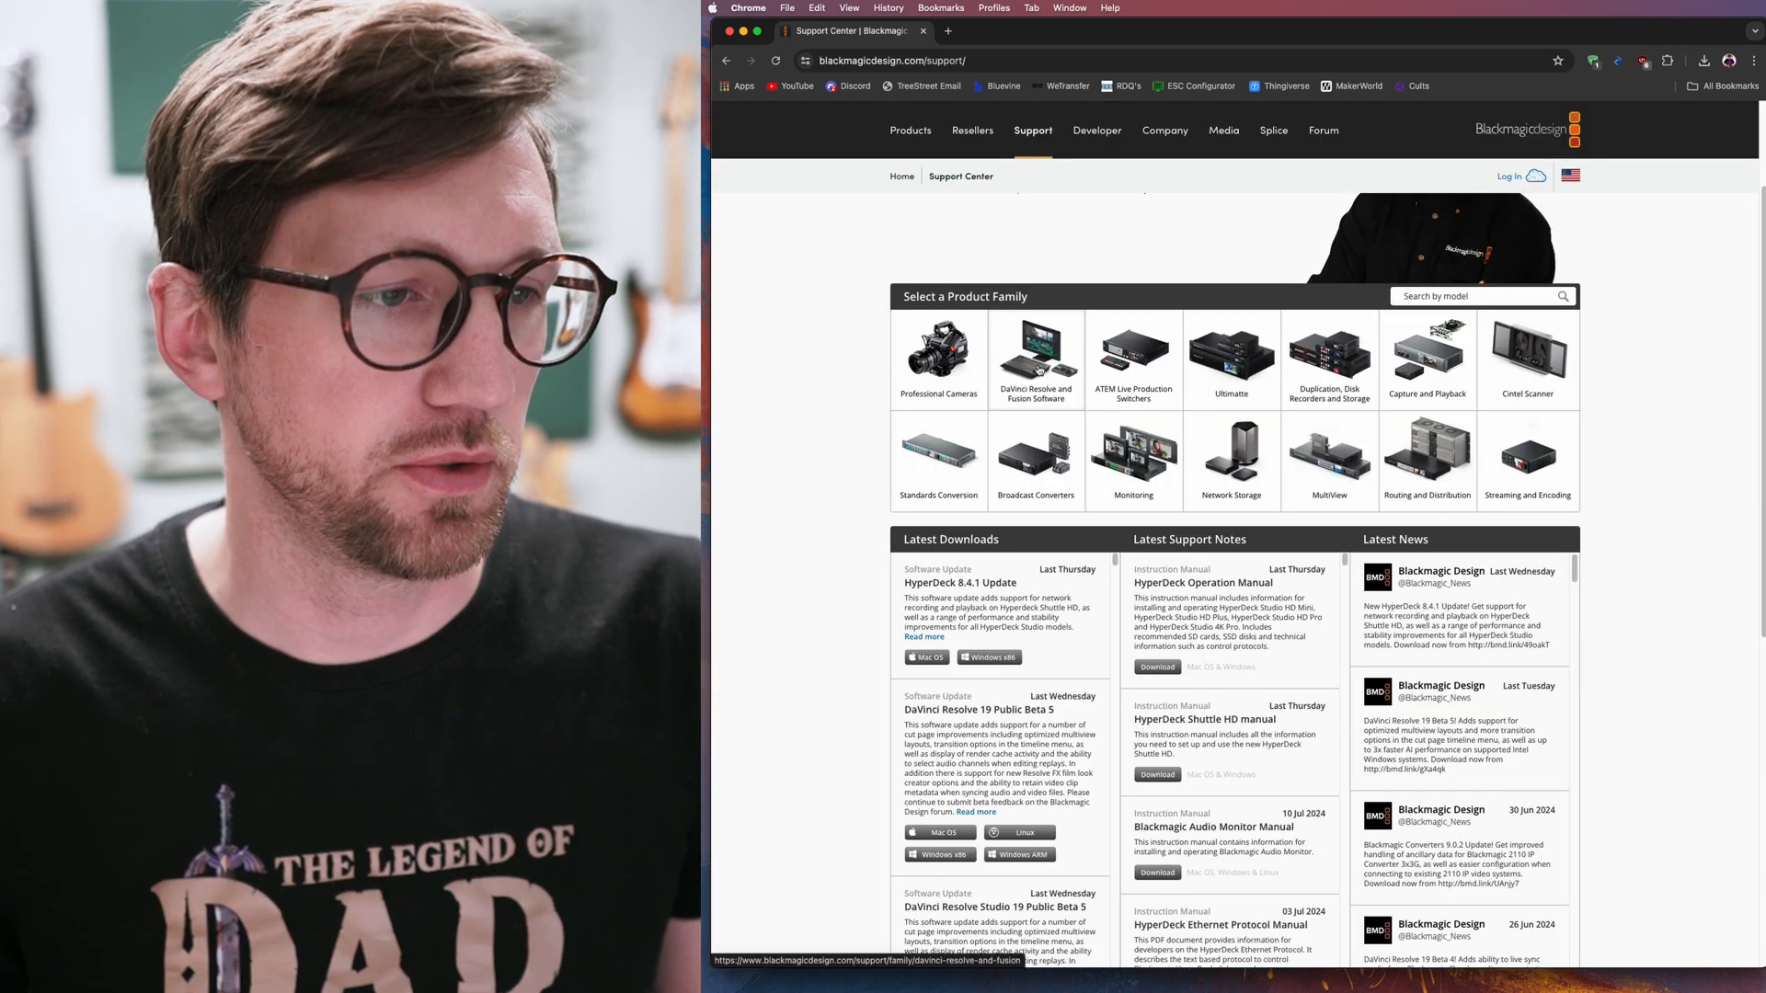
pyautogui.click(1035, 351)
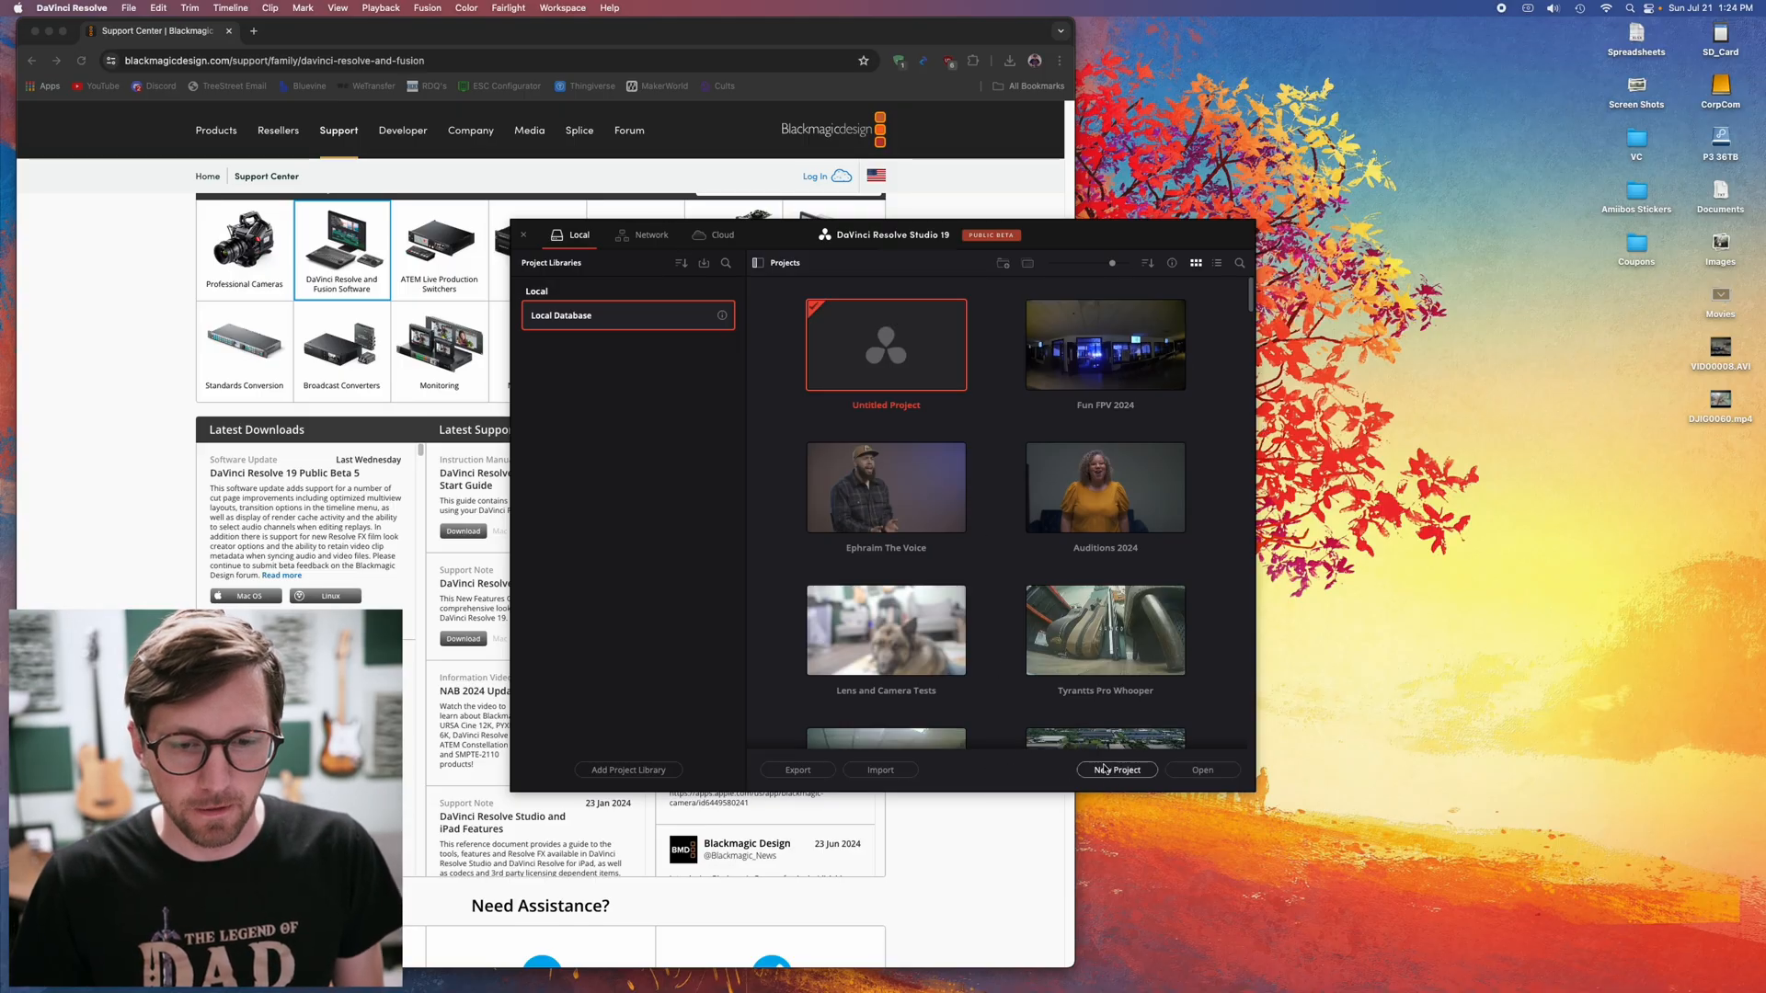
# Step: Create a new project named 'Davinci FPV Tutorial' from the Project Manager
pyautogui.click(1117, 770)
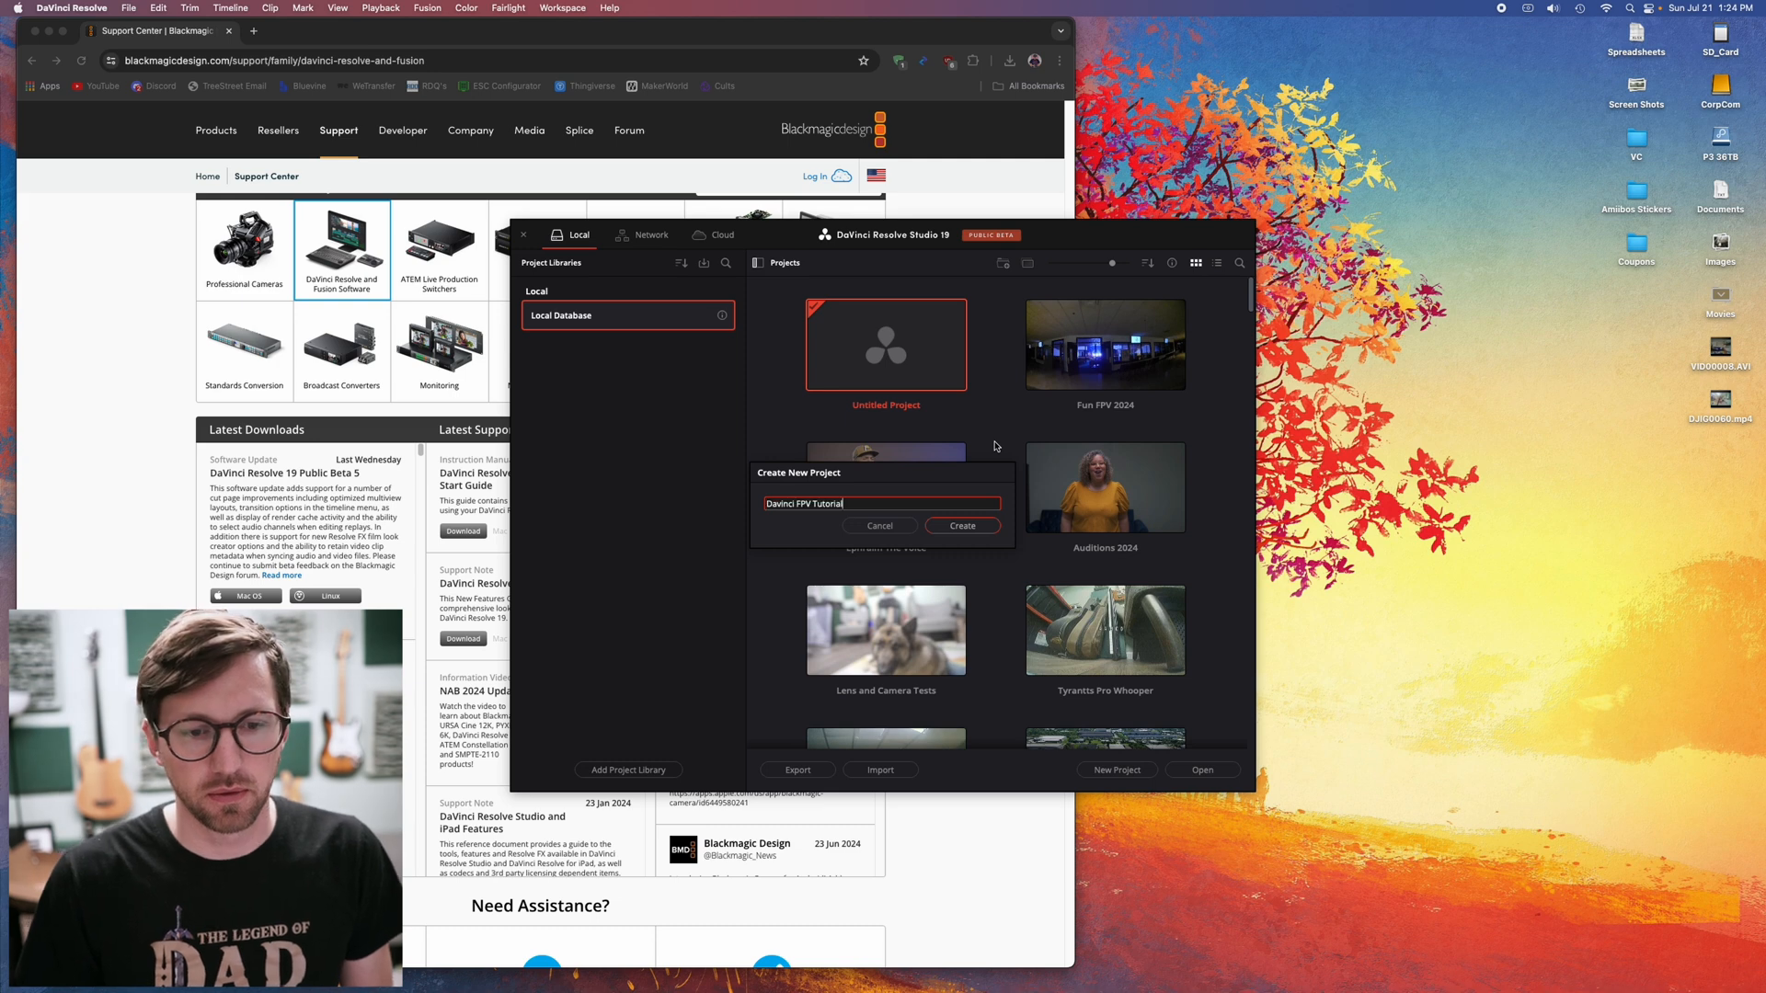
pyautogui.click(960, 526)
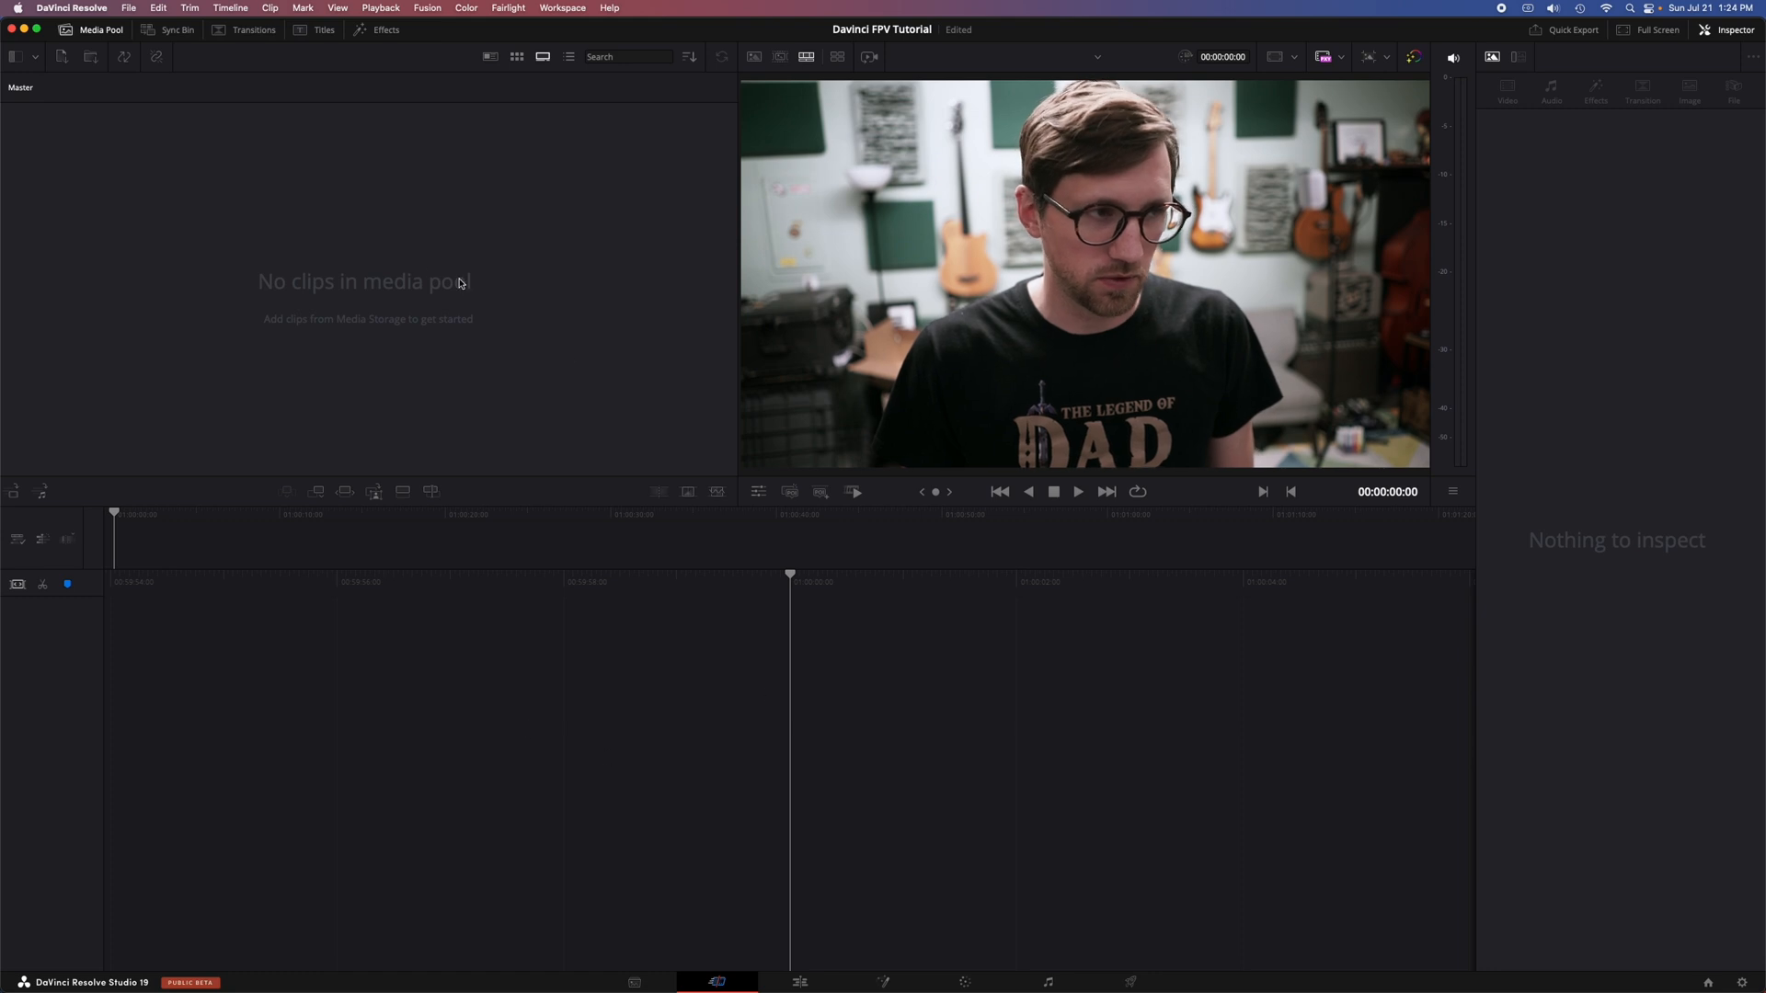
# Step: Review Media Storage and Memory and GPU preferences, then save them
pyautogui.click(70, 7)
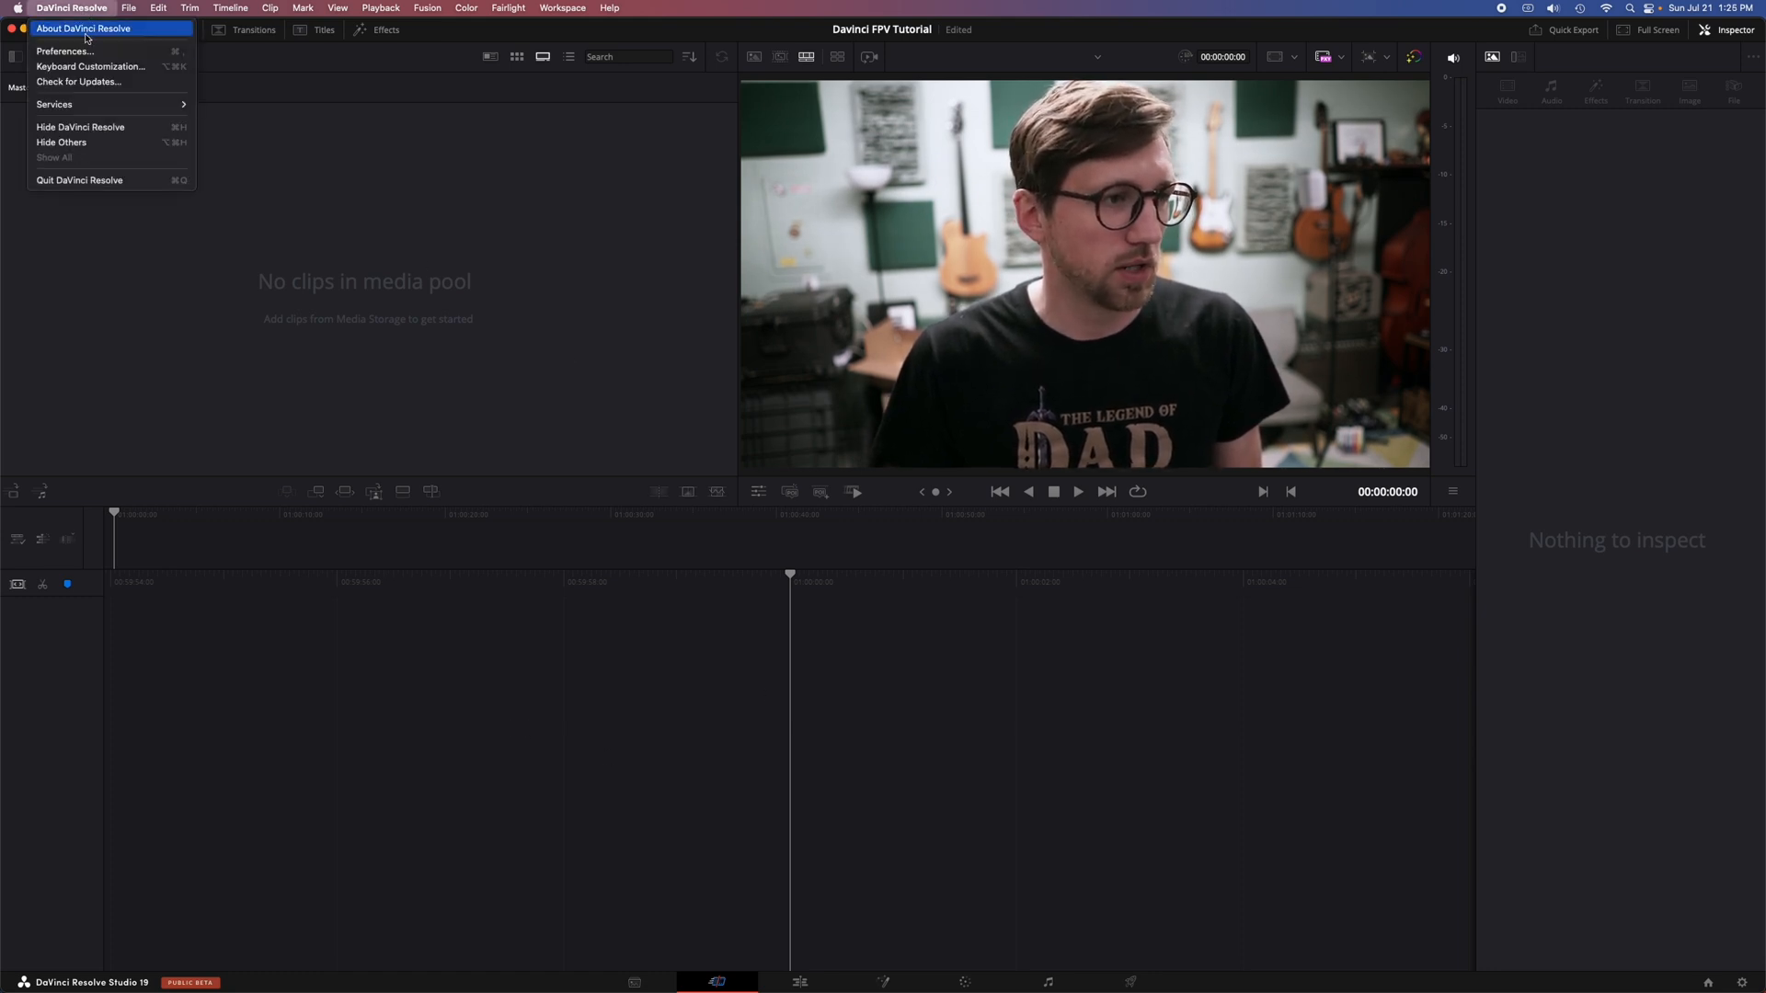
pyautogui.click(64, 51)
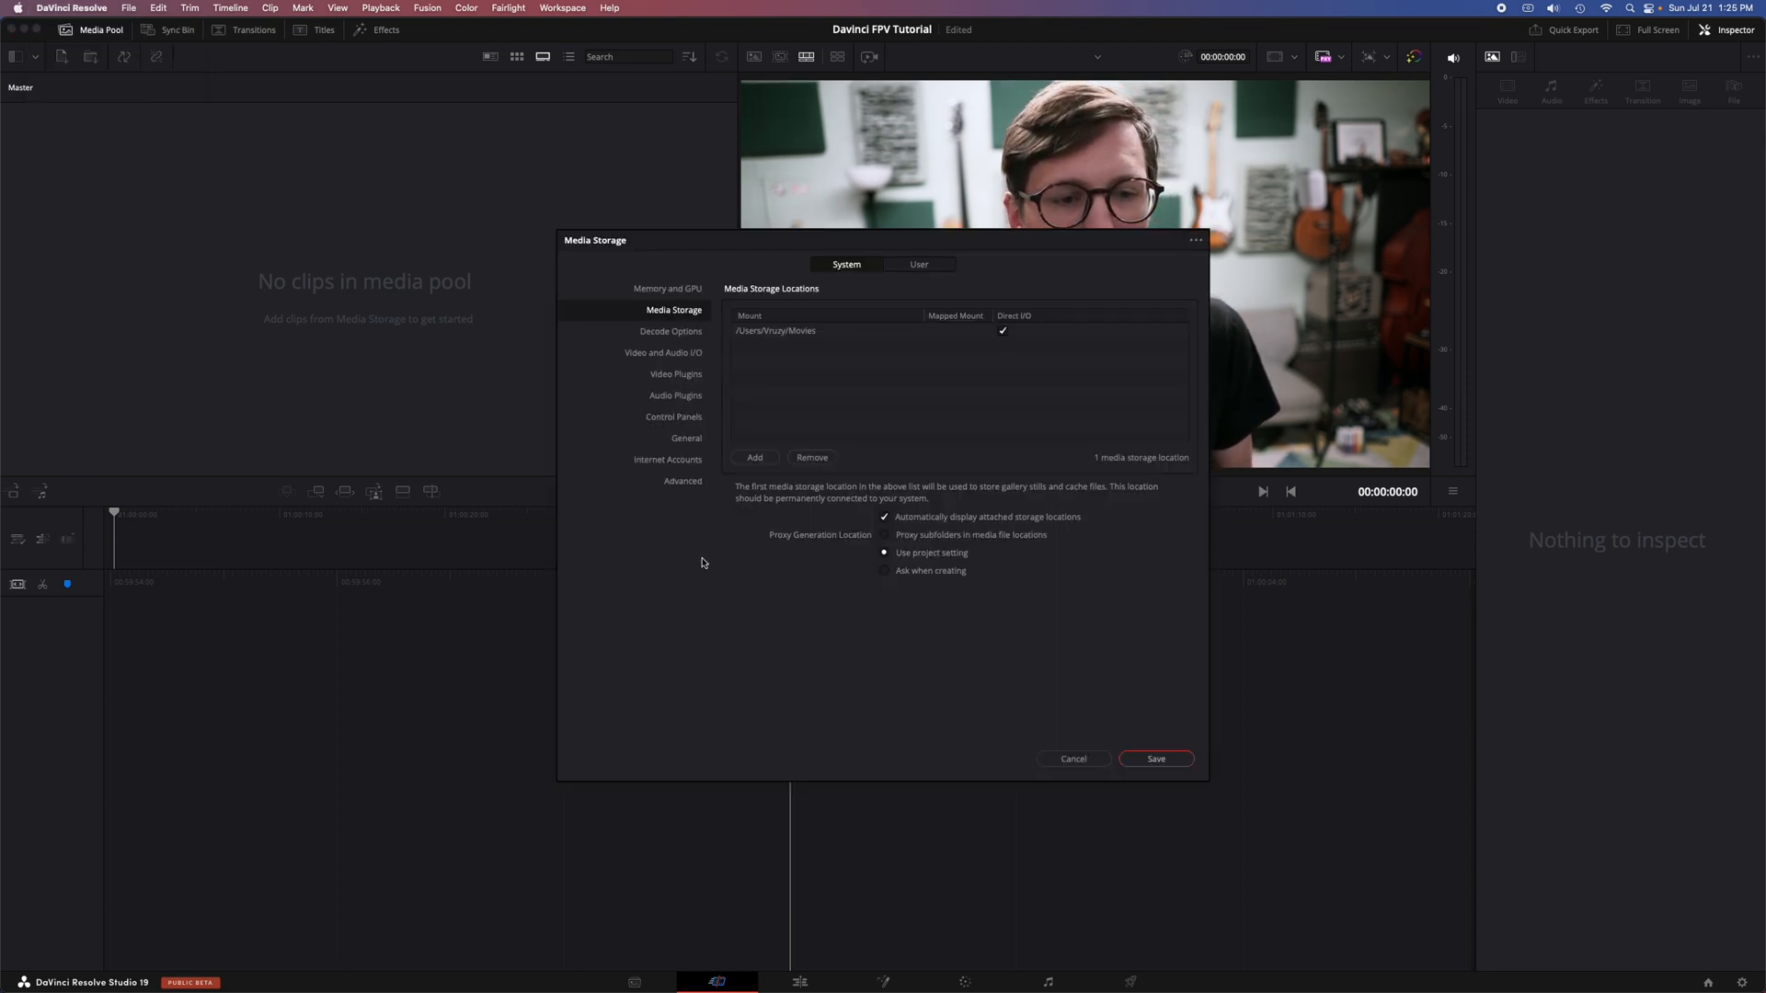
pyautogui.click(666, 288)
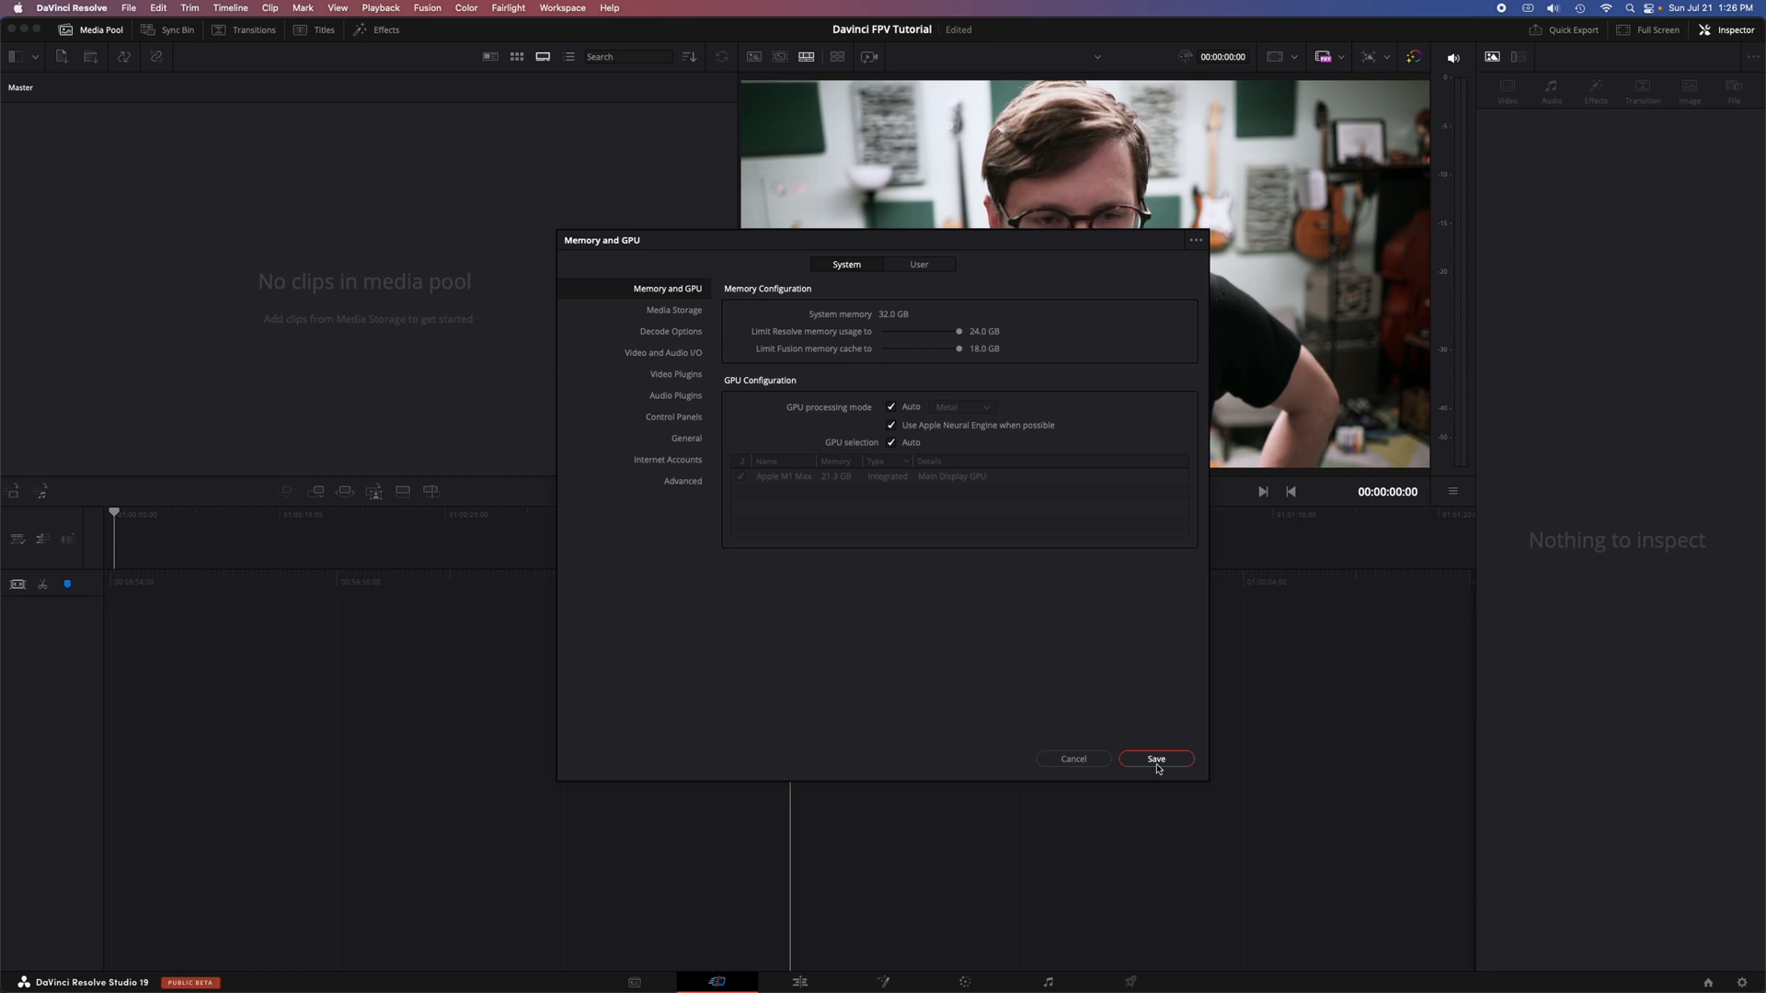
pyautogui.moveTo(886, 528)
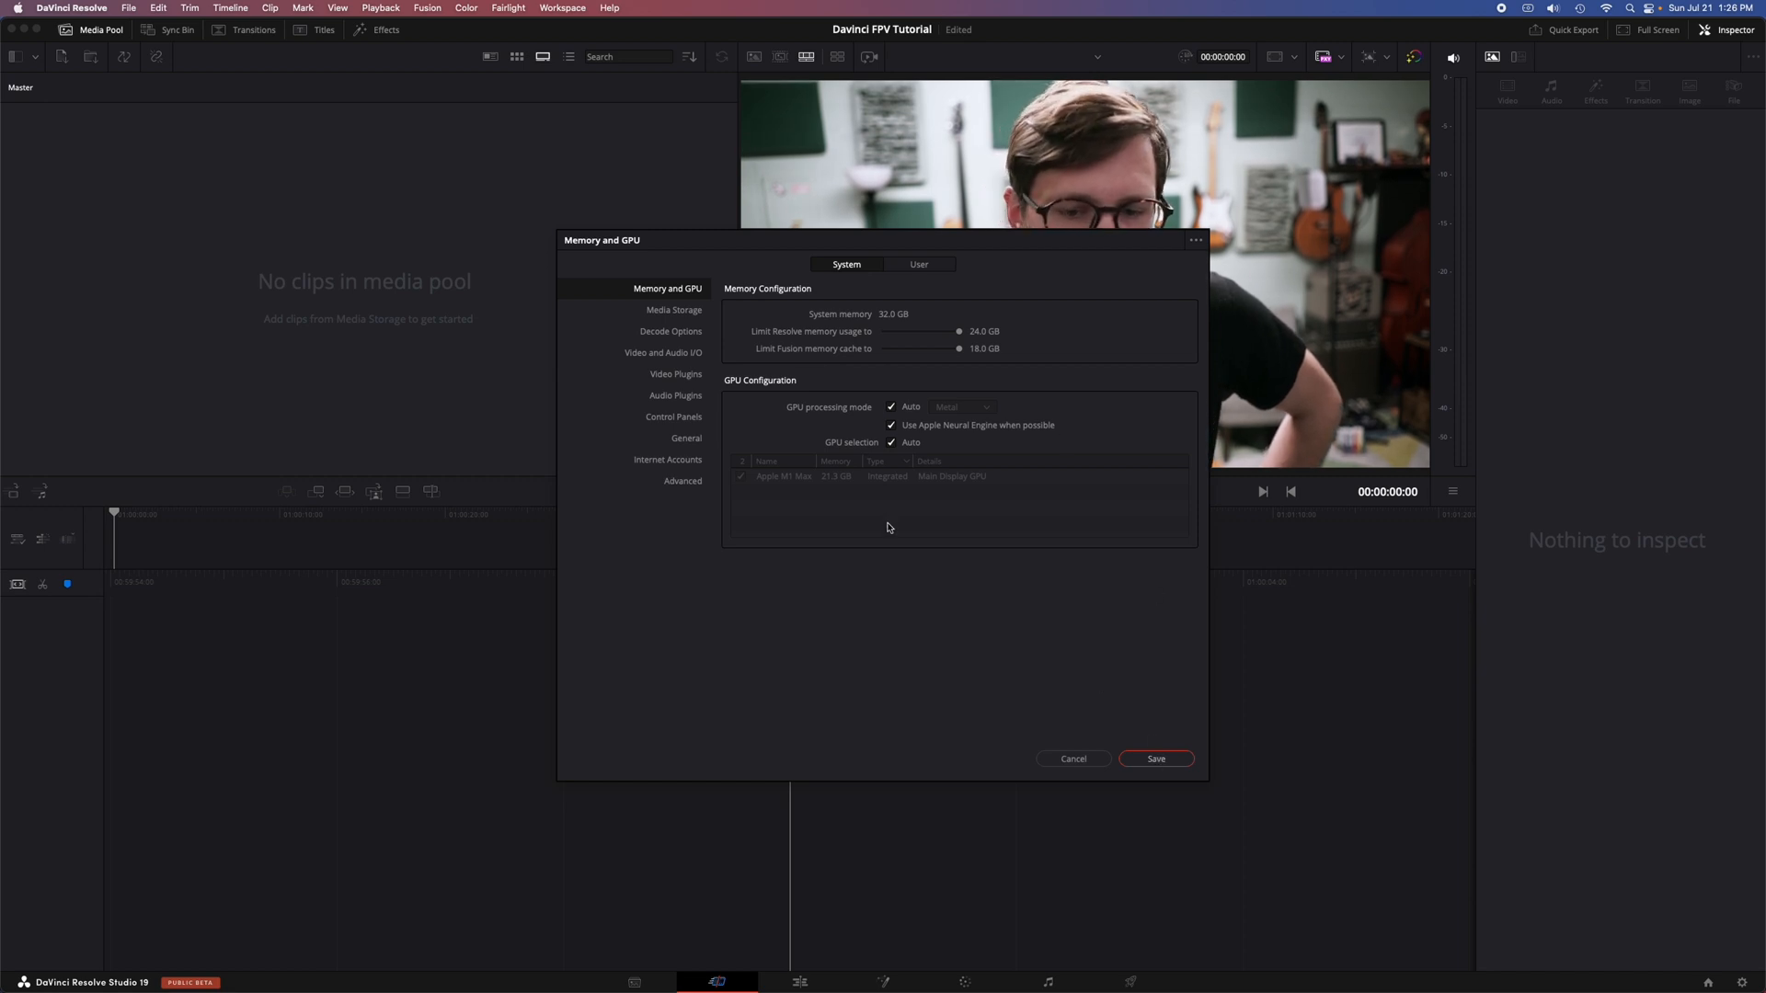
pyautogui.click(1155, 758)
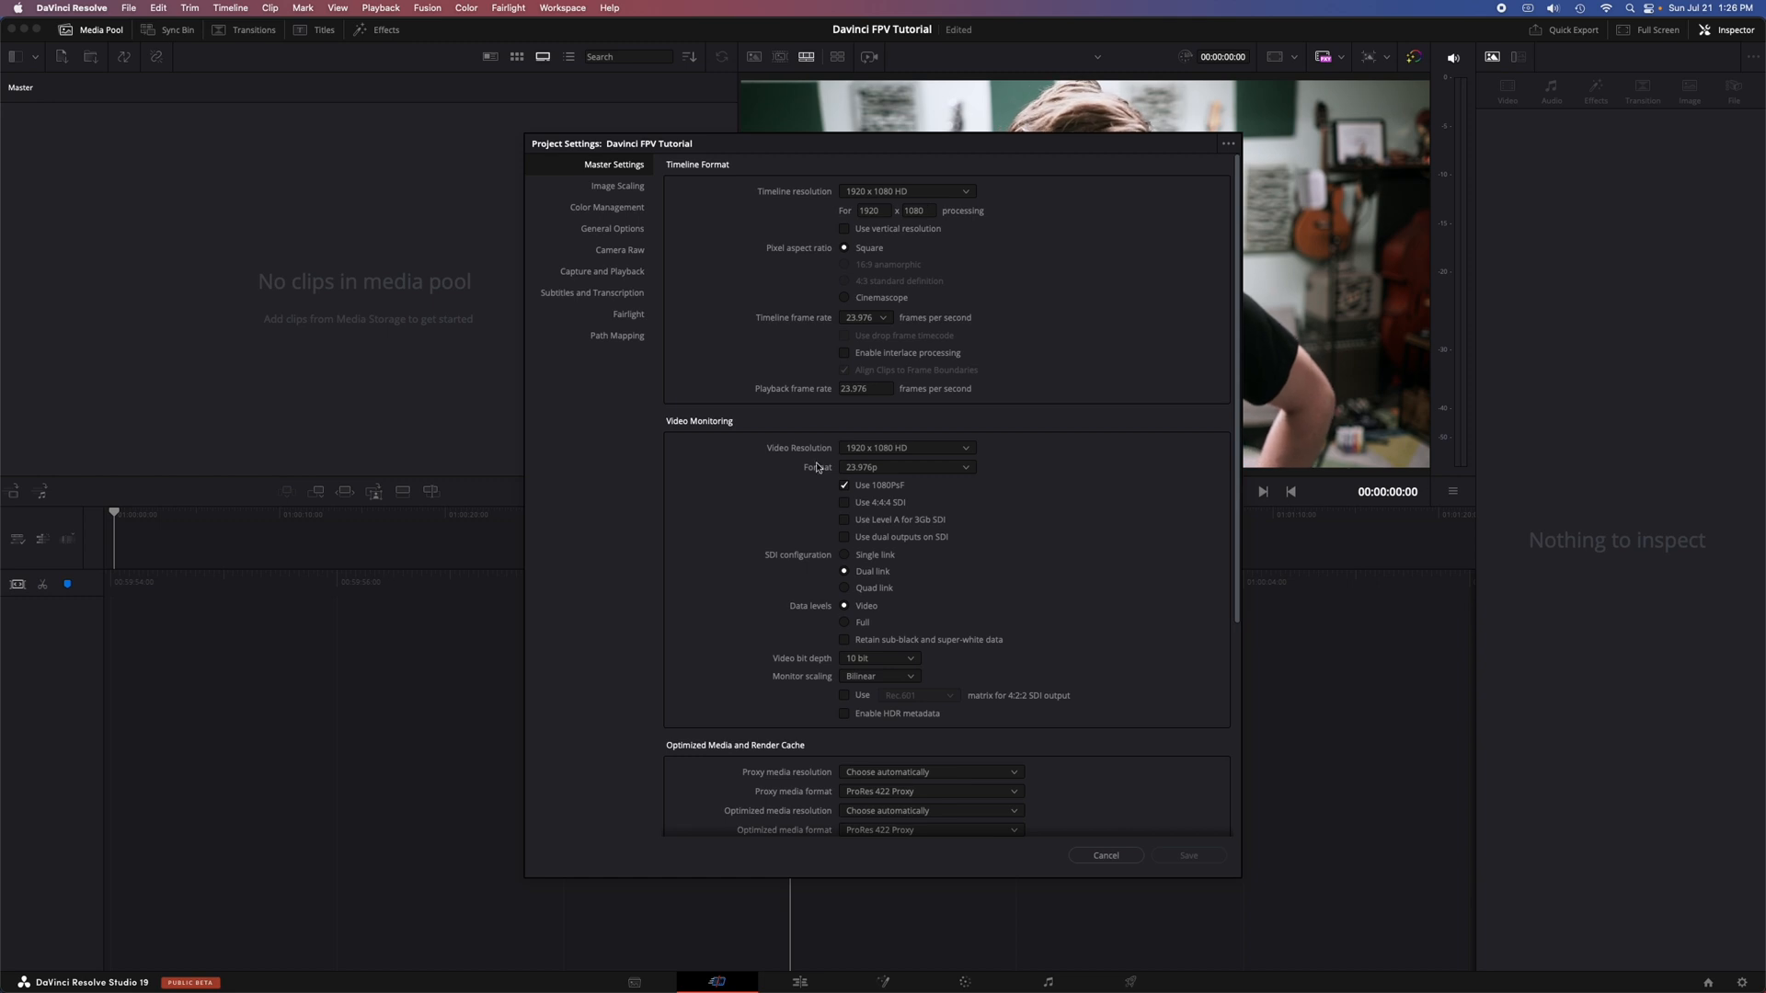
pyautogui.scroll(-3)
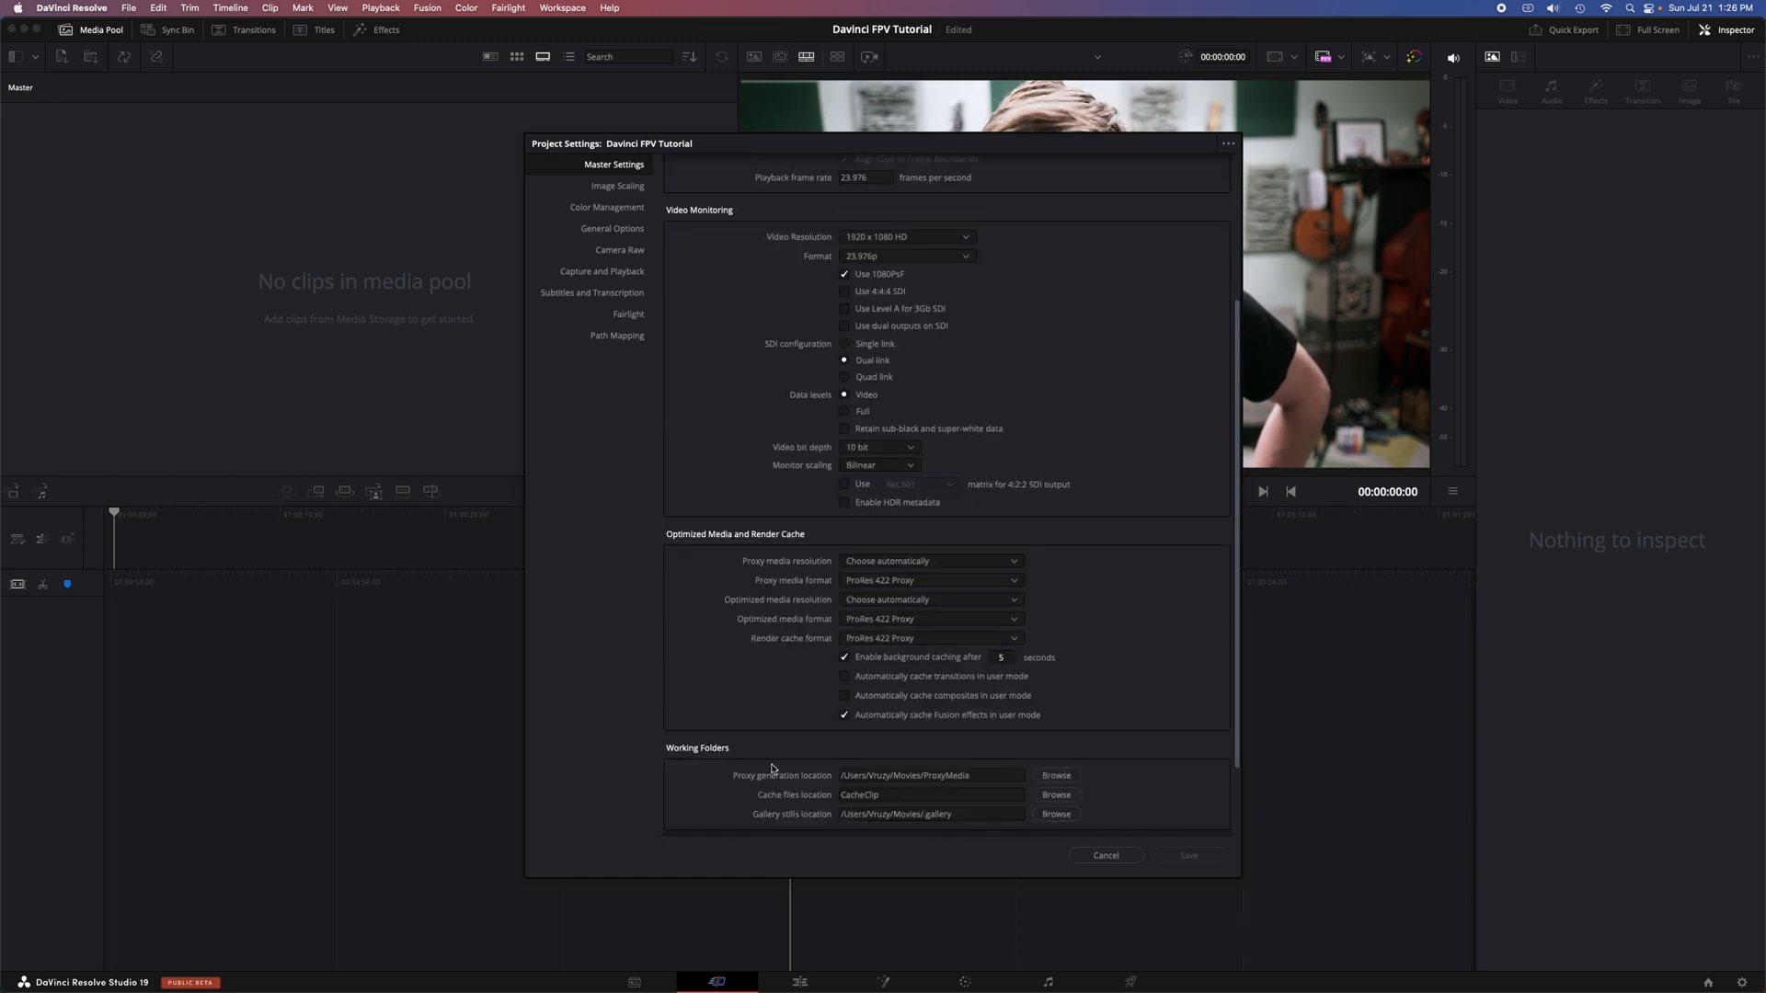
pyautogui.scroll(3)
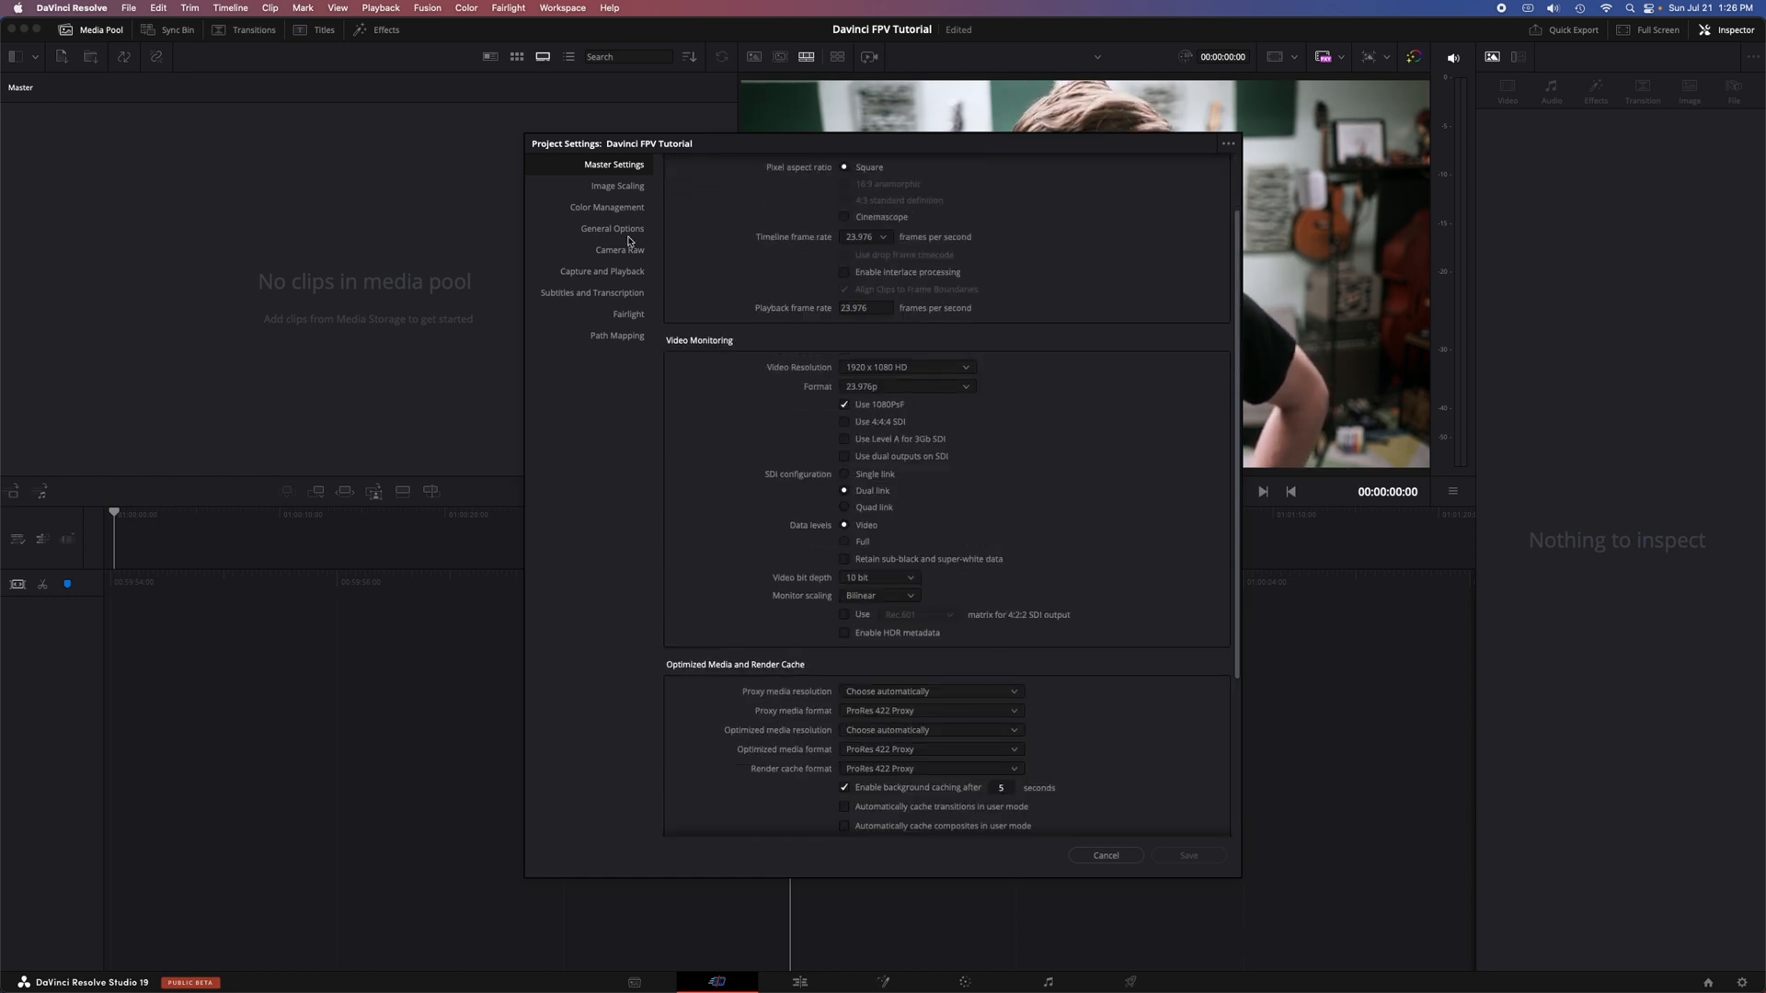
pyautogui.click(1106, 855)
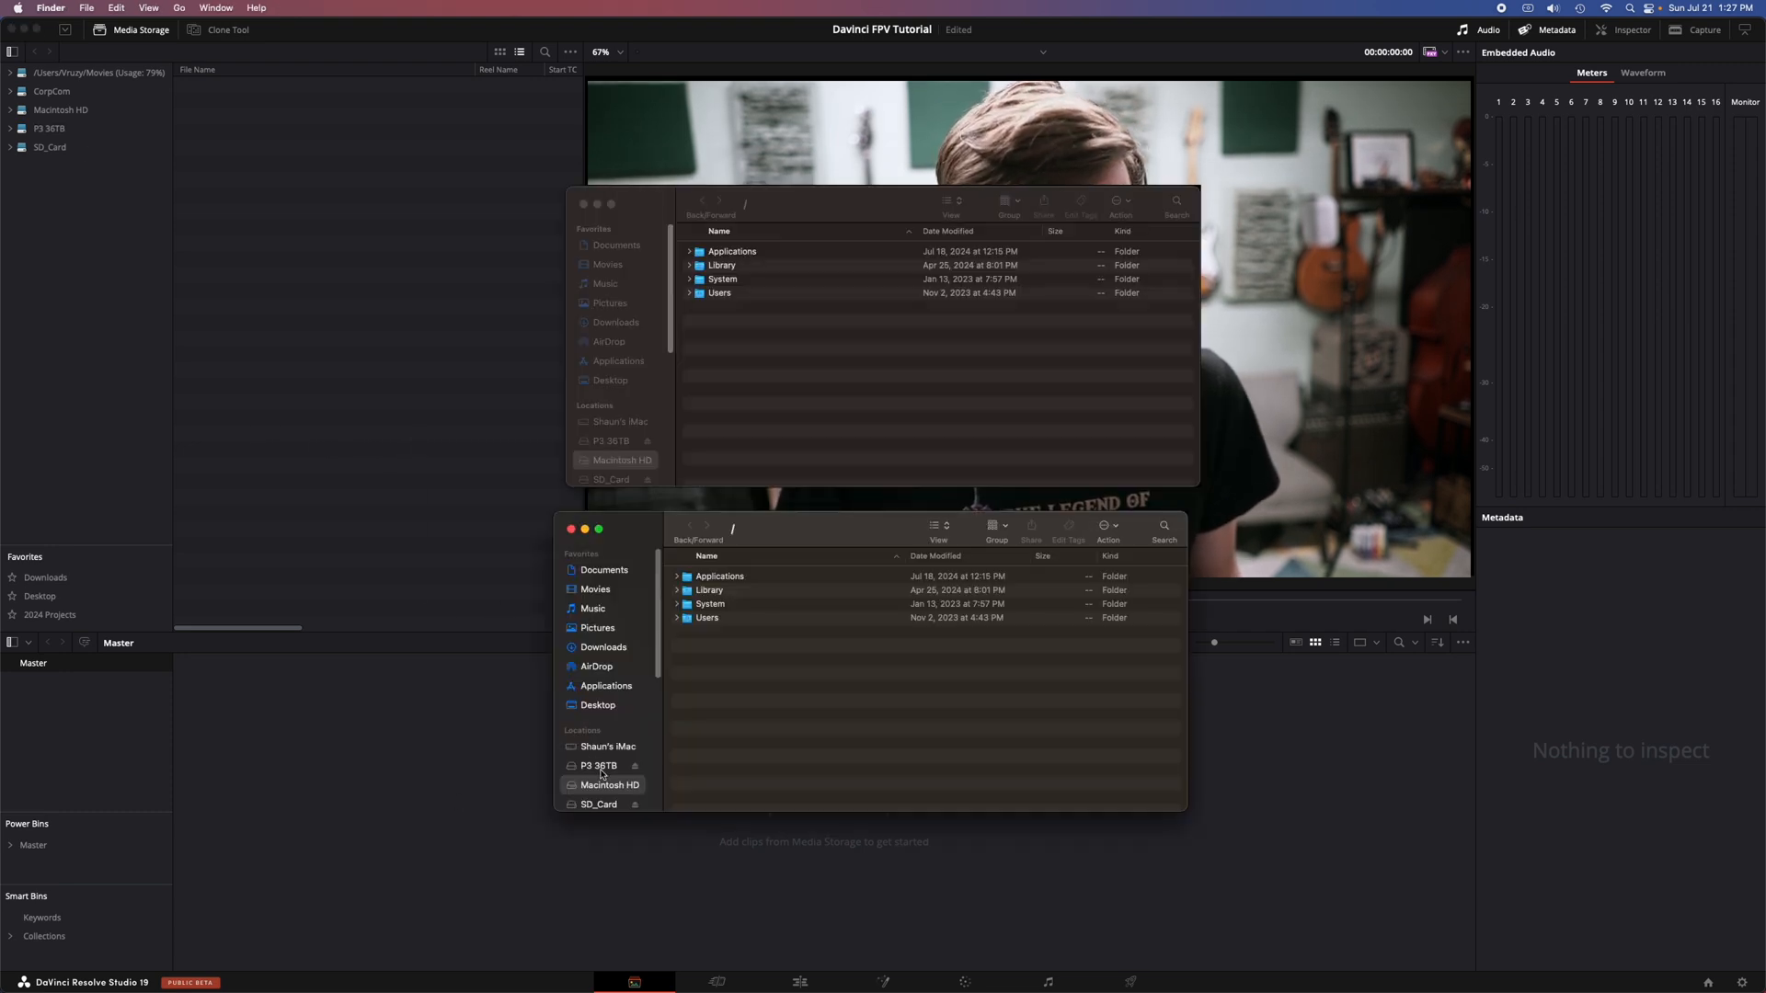
# Step: Create a 'Davinci FPV Tutorial' folder inside 2024 Projects on the P3 36TB drive
pyautogui.click(597, 765)
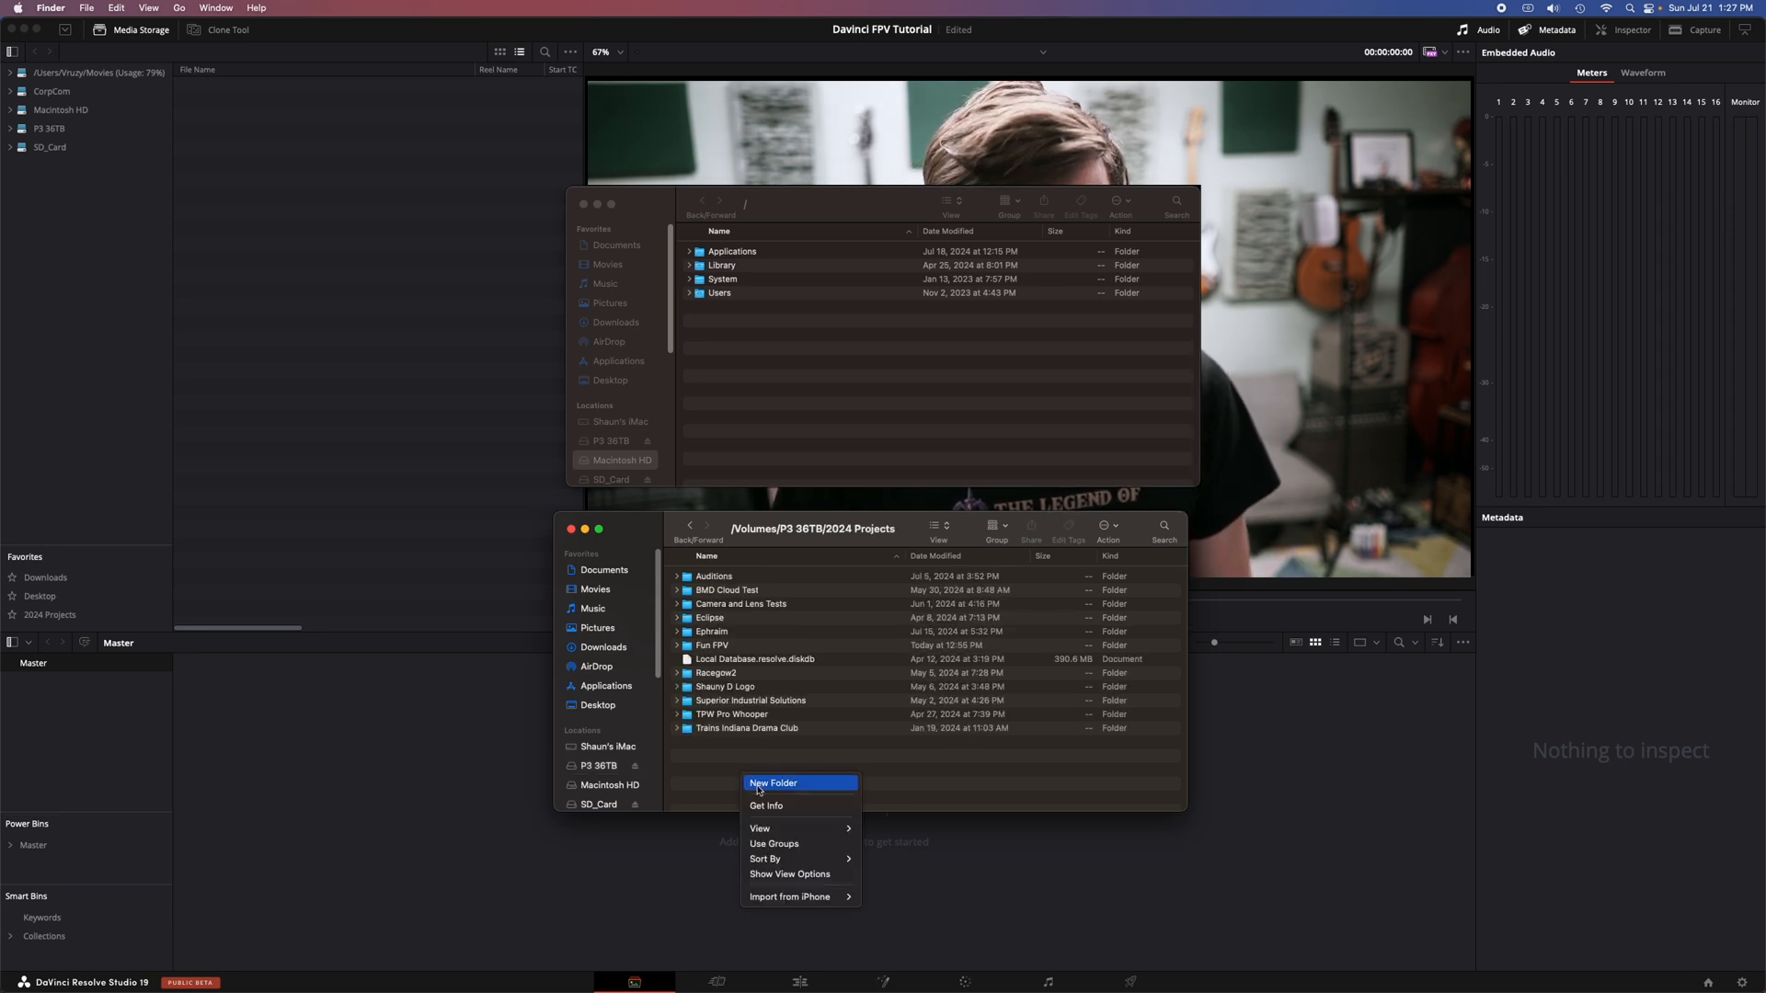
pyautogui.click(759, 791)
pyautogui.write('Davinci FPV Tutorial')
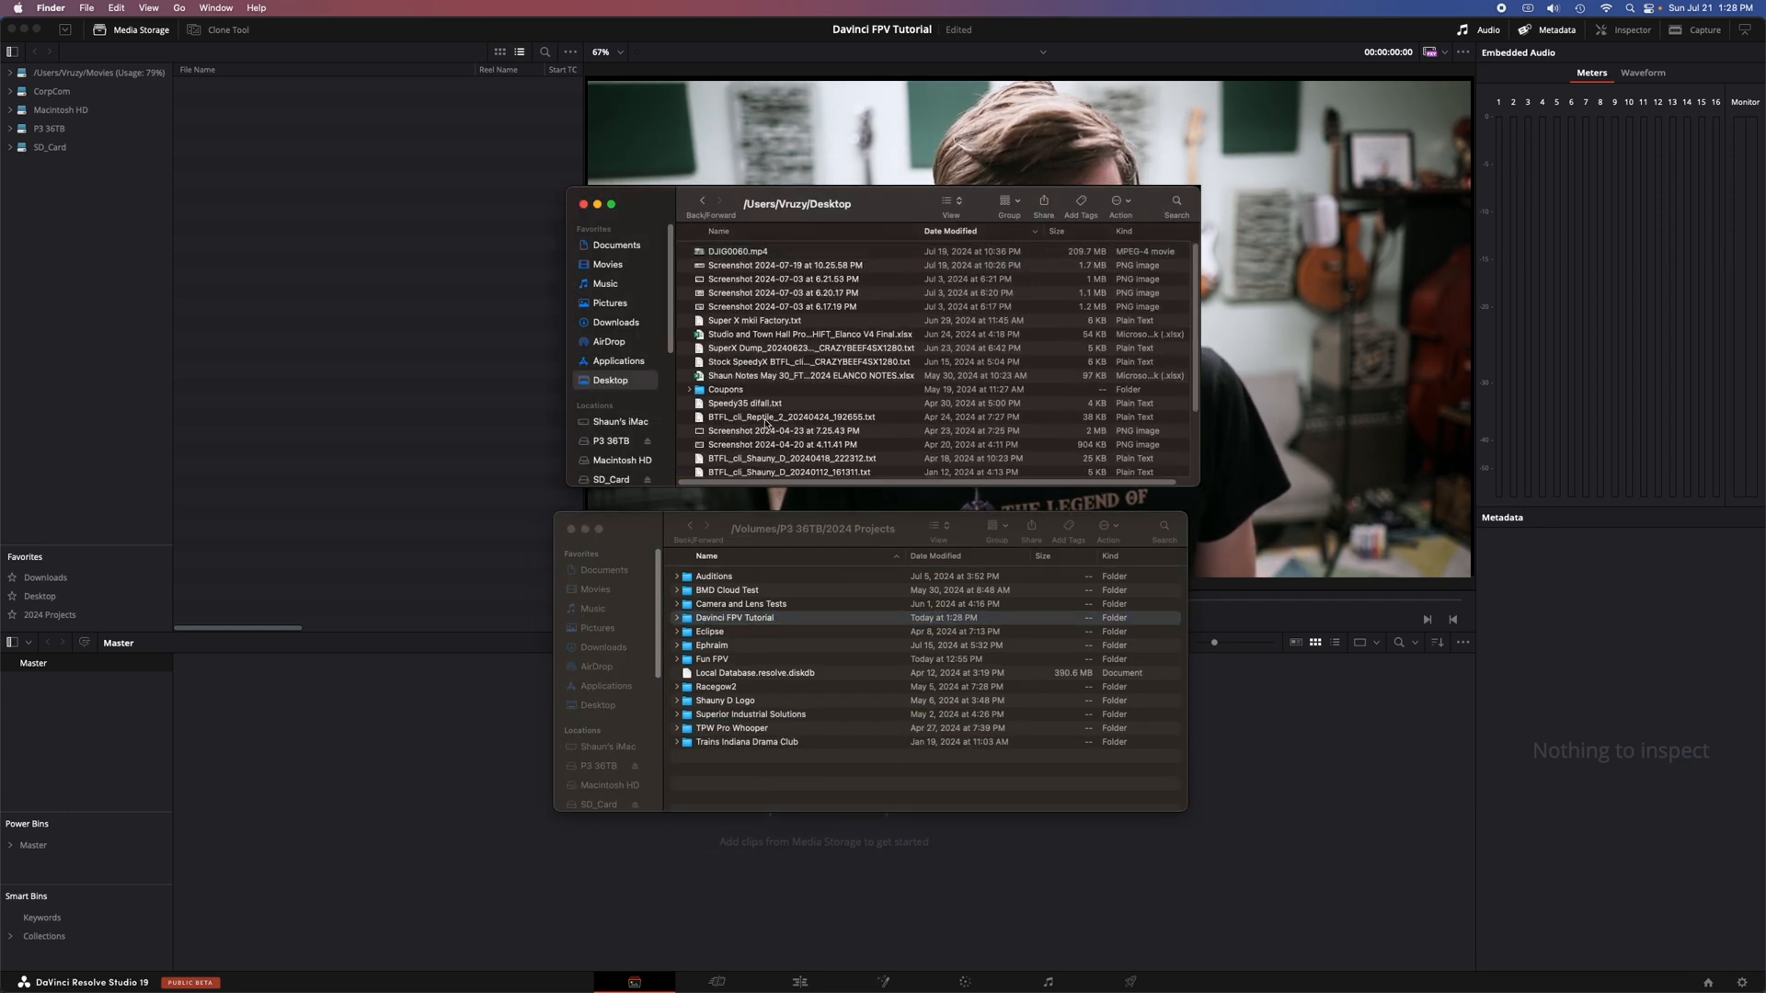
pyautogui.click(677, 618)
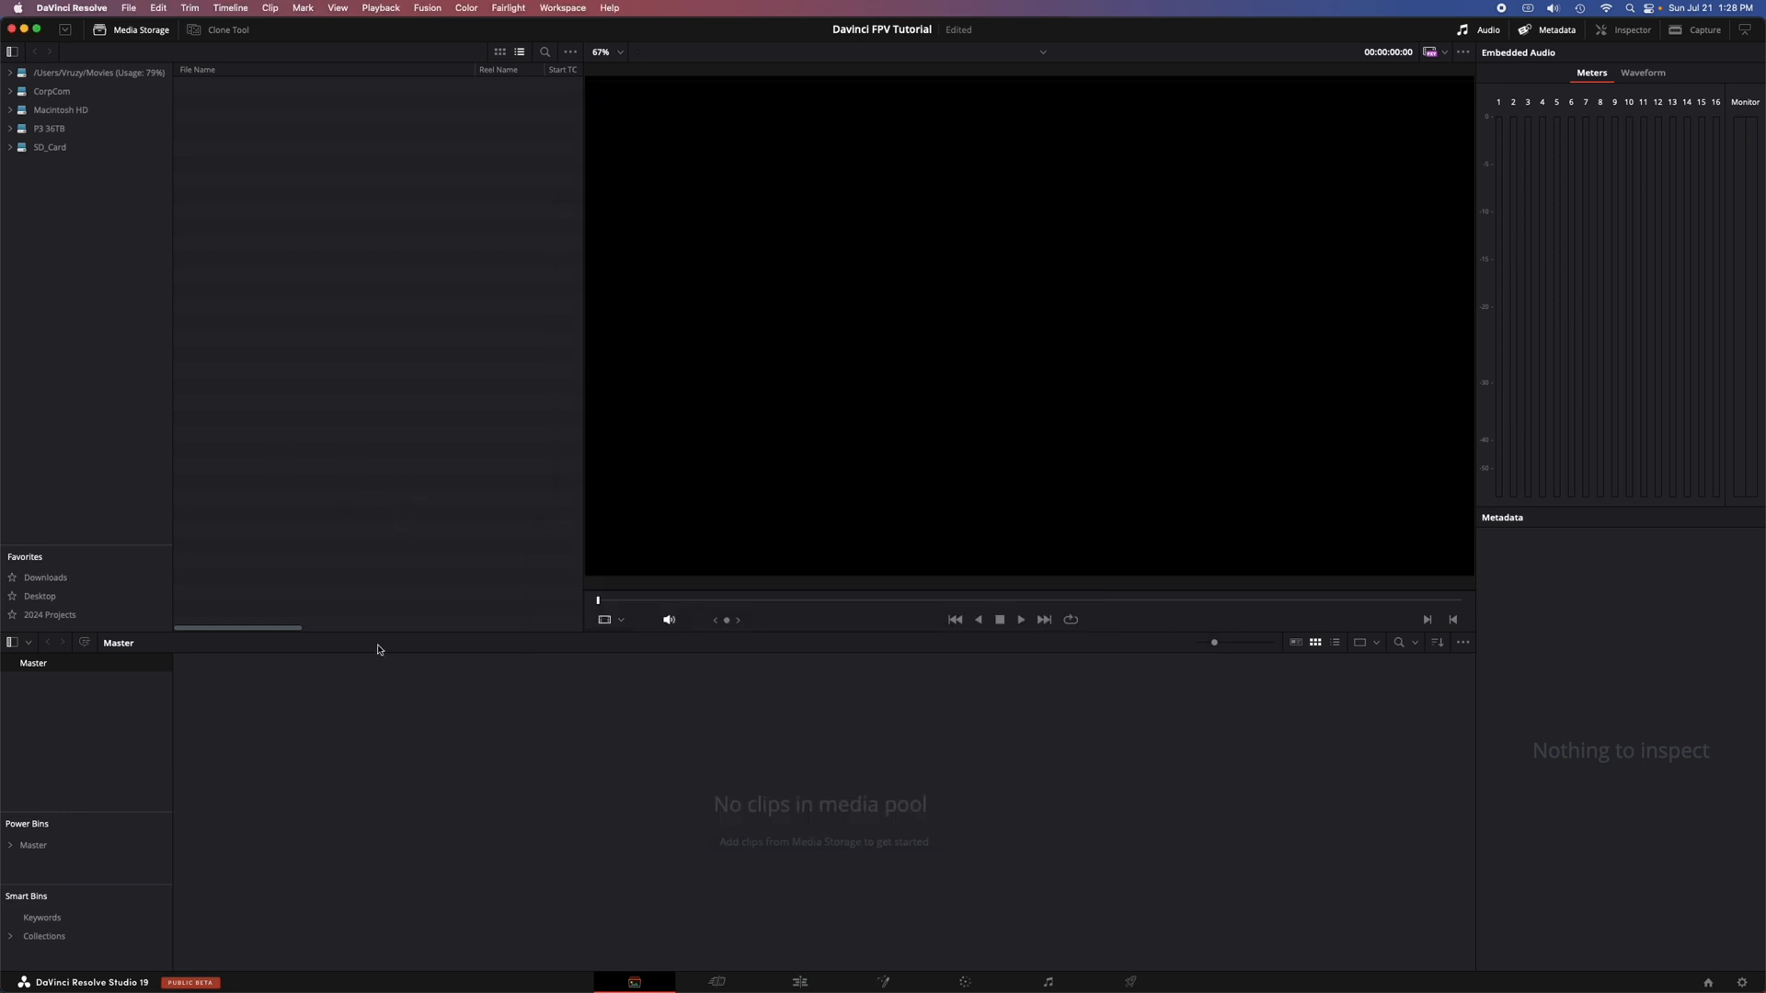
pyautogui.moveTo(449, 252)
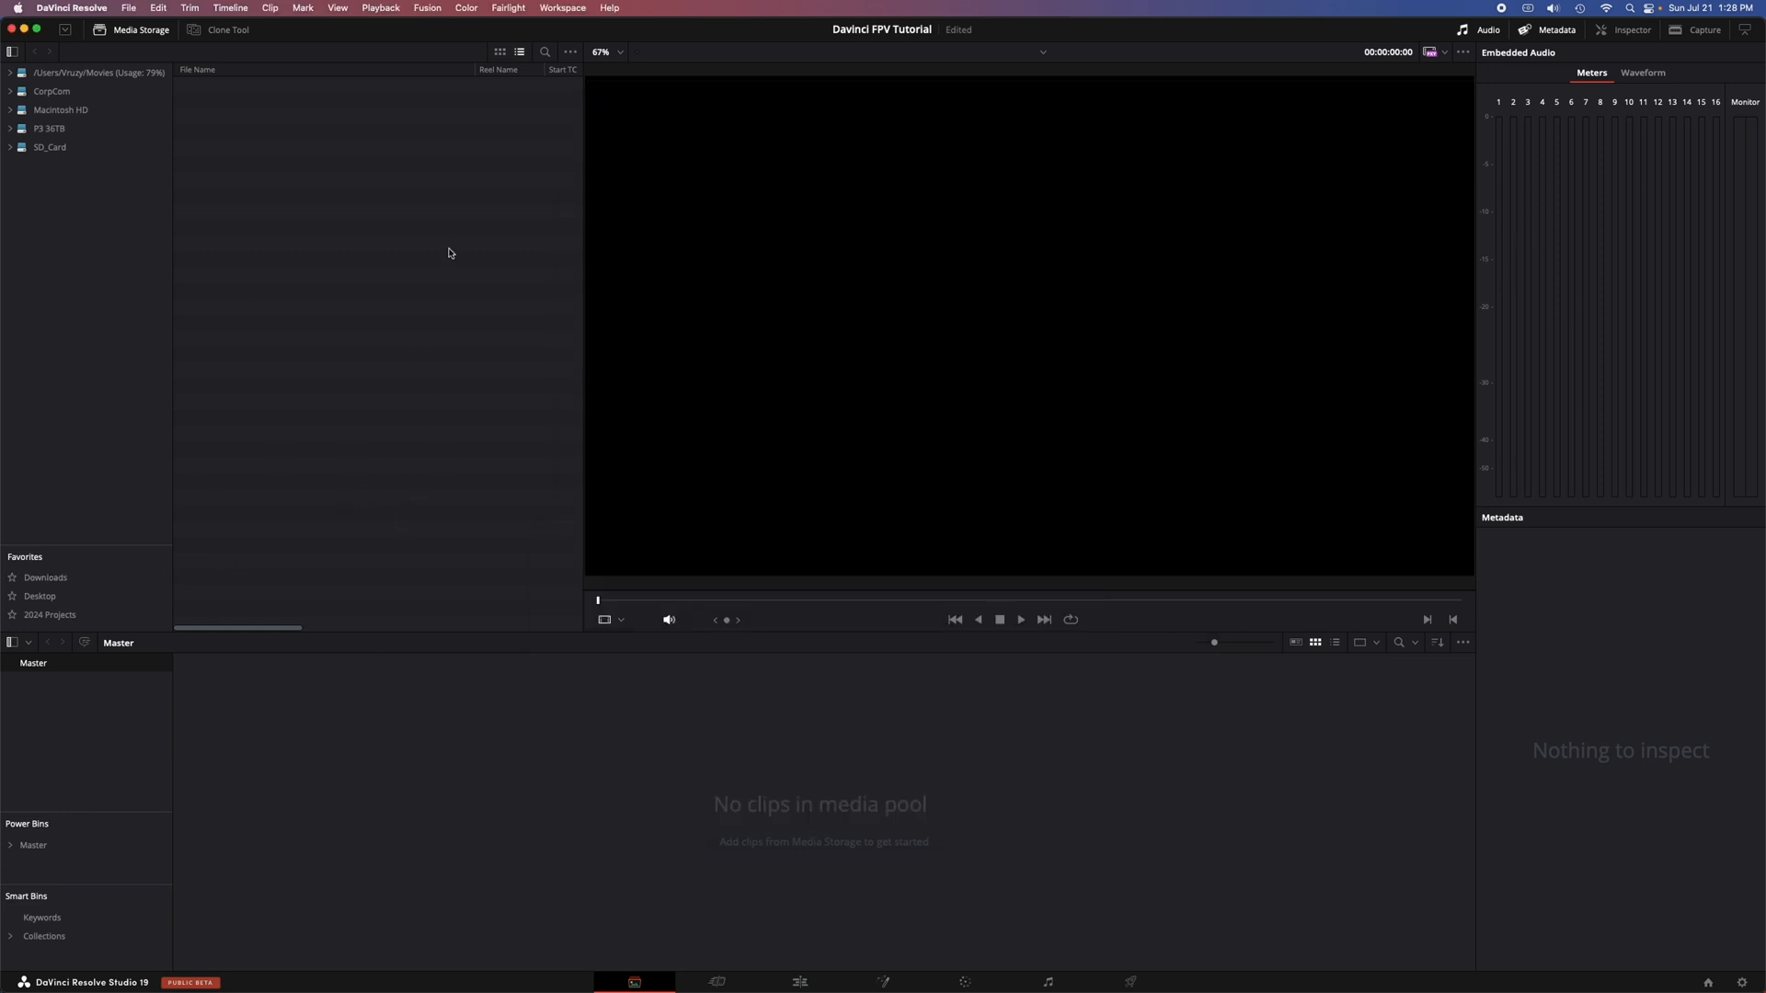
pyautogui.moveTo(309, 254)
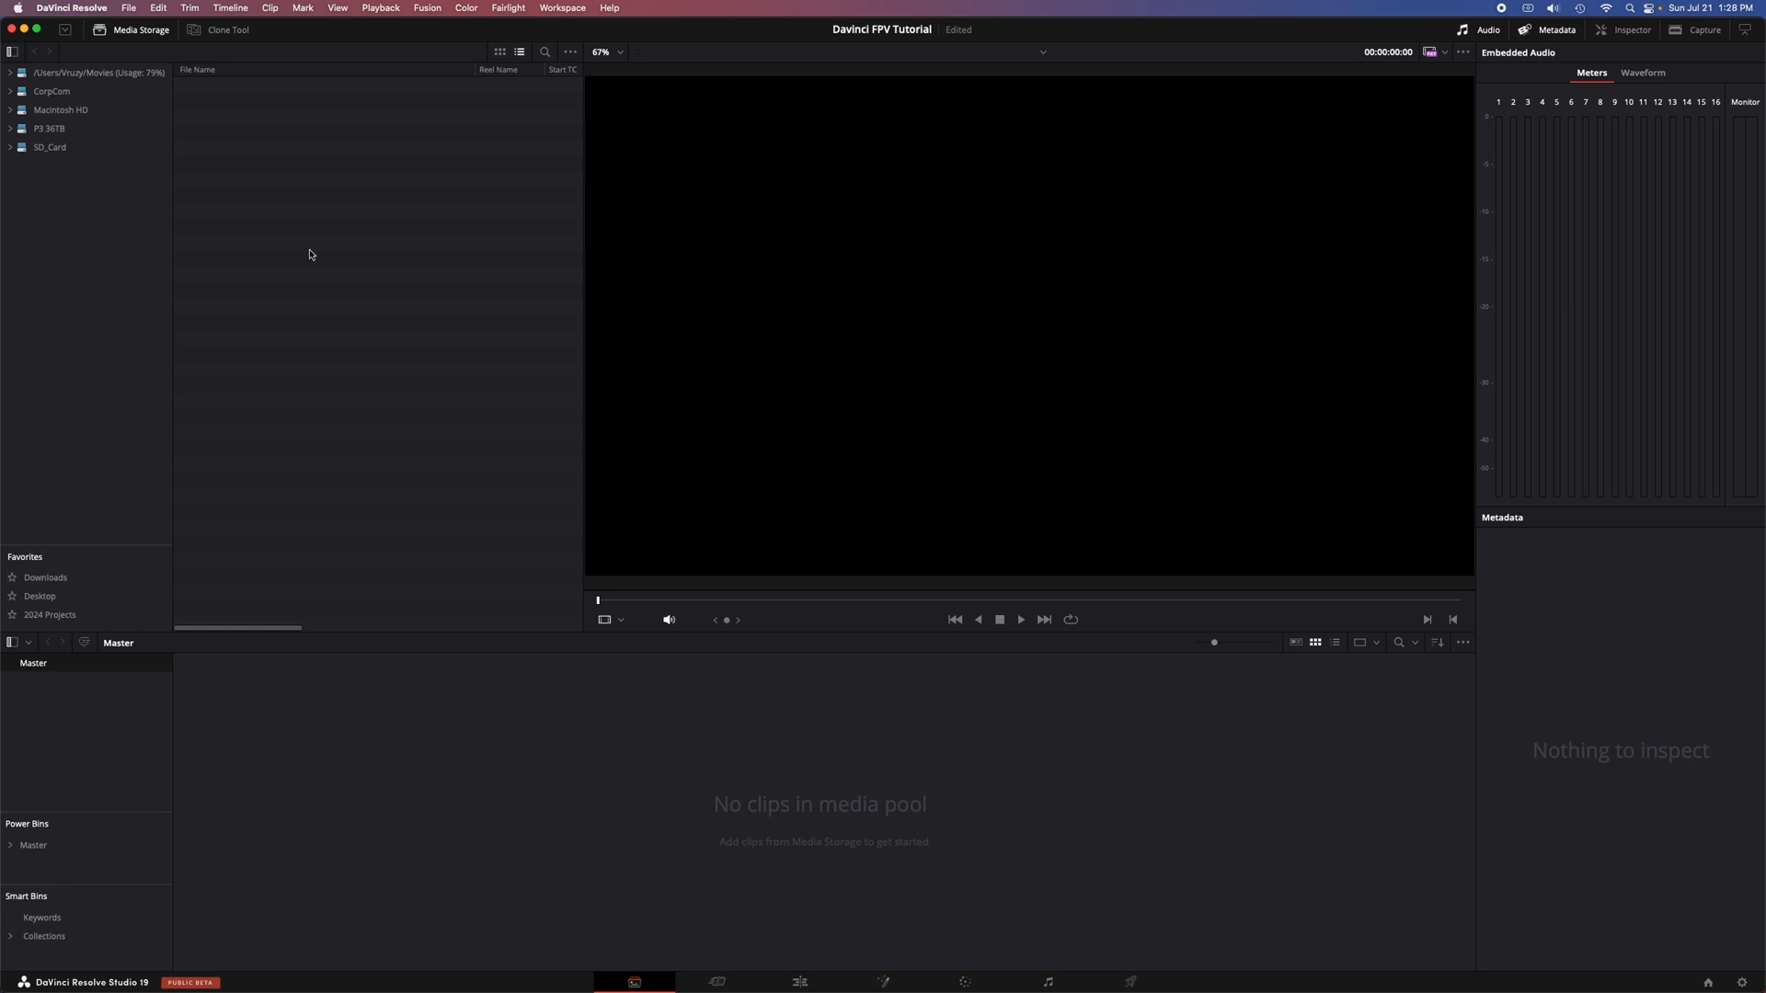
pyautogui.moveTo(144, 460)
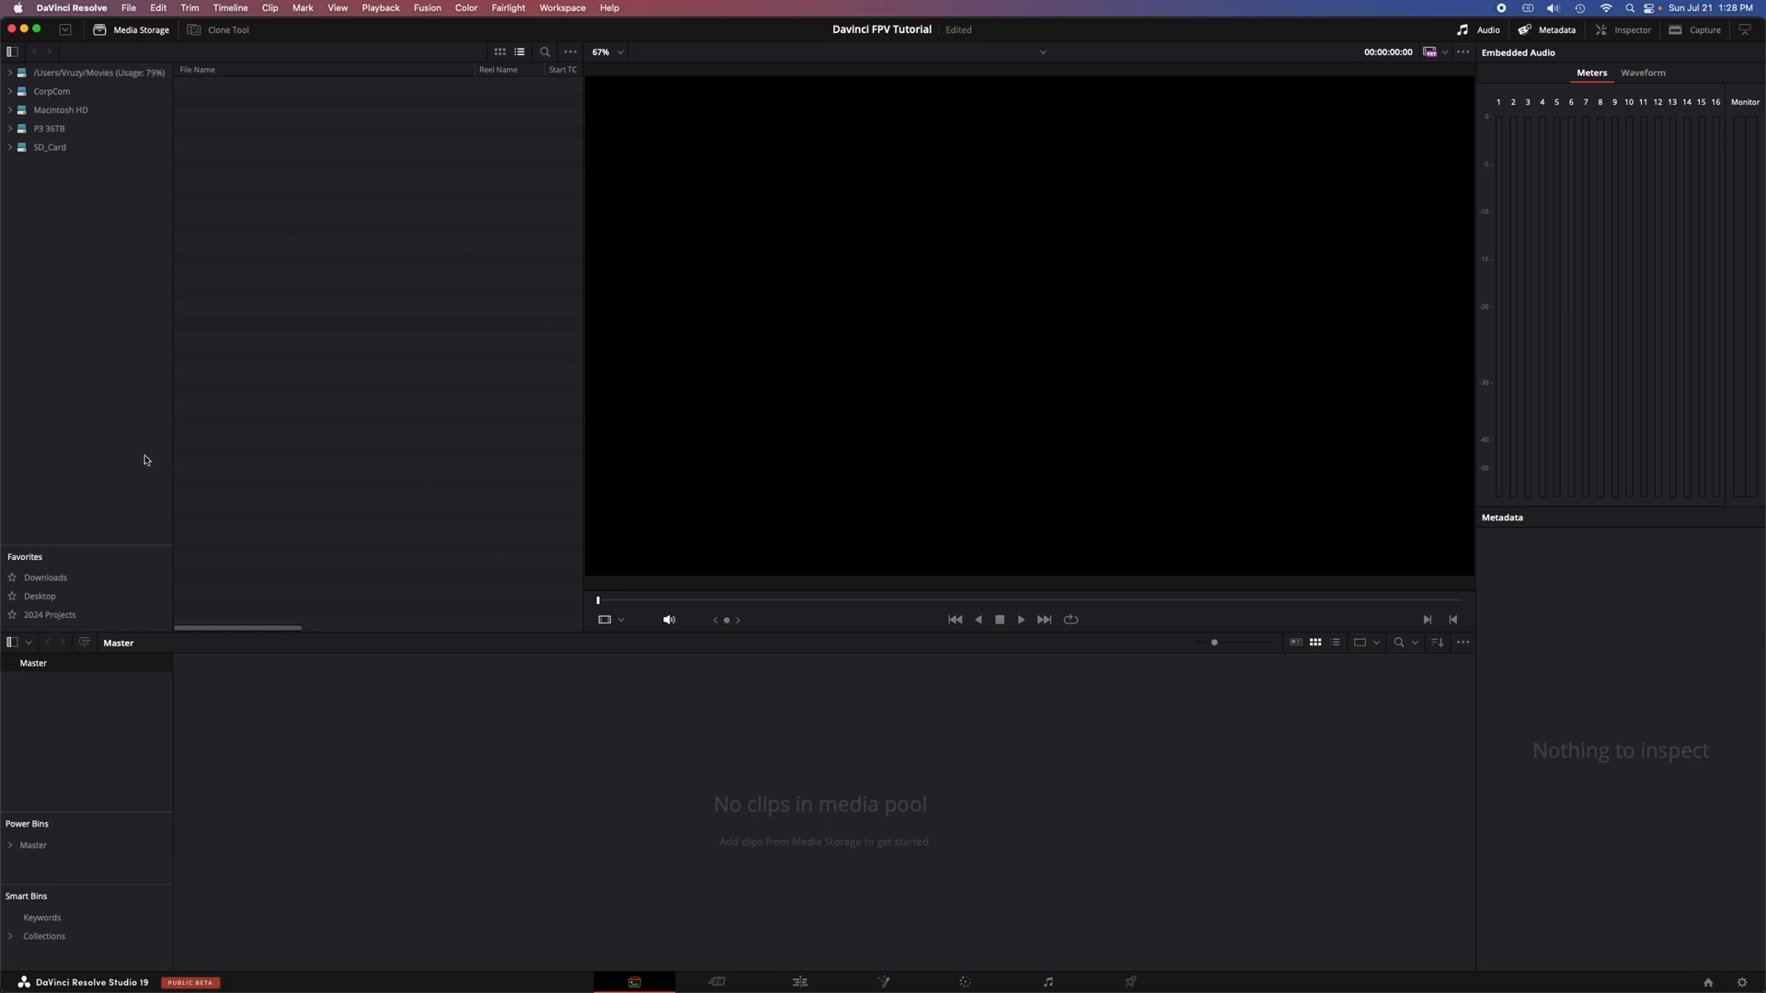
pyautogui.moveTo(1256, 797)
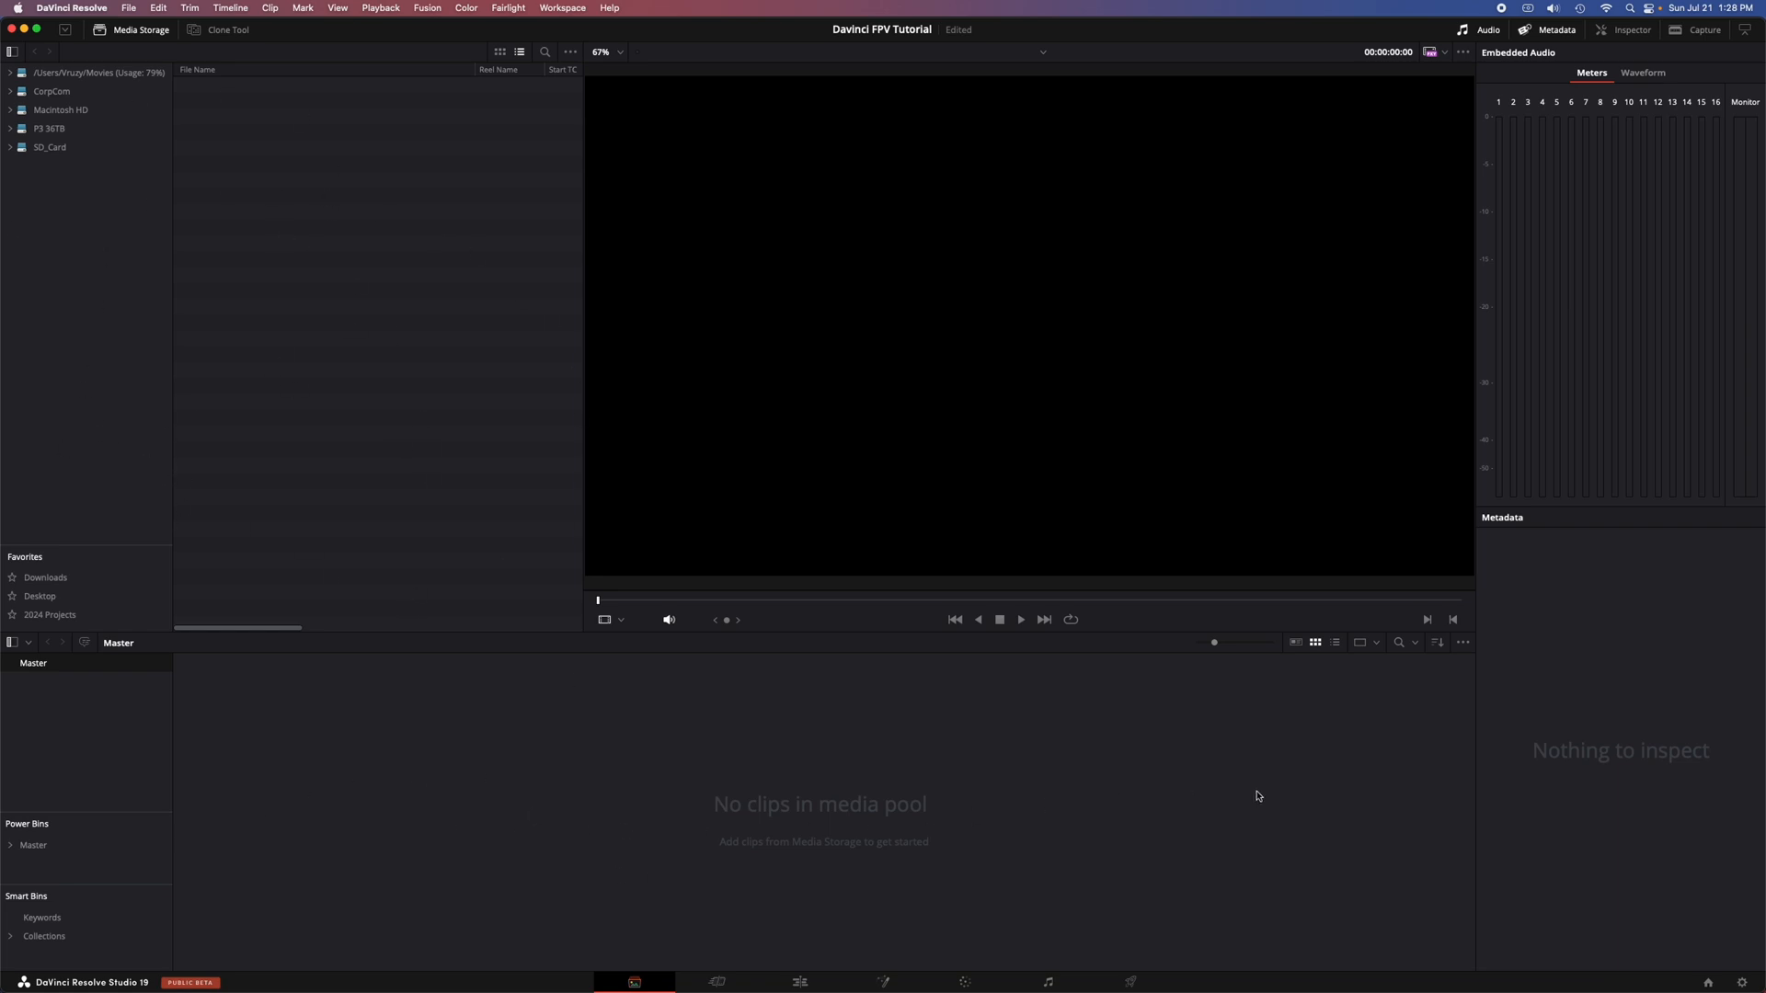
pyautogui.moveTo(624, 818)
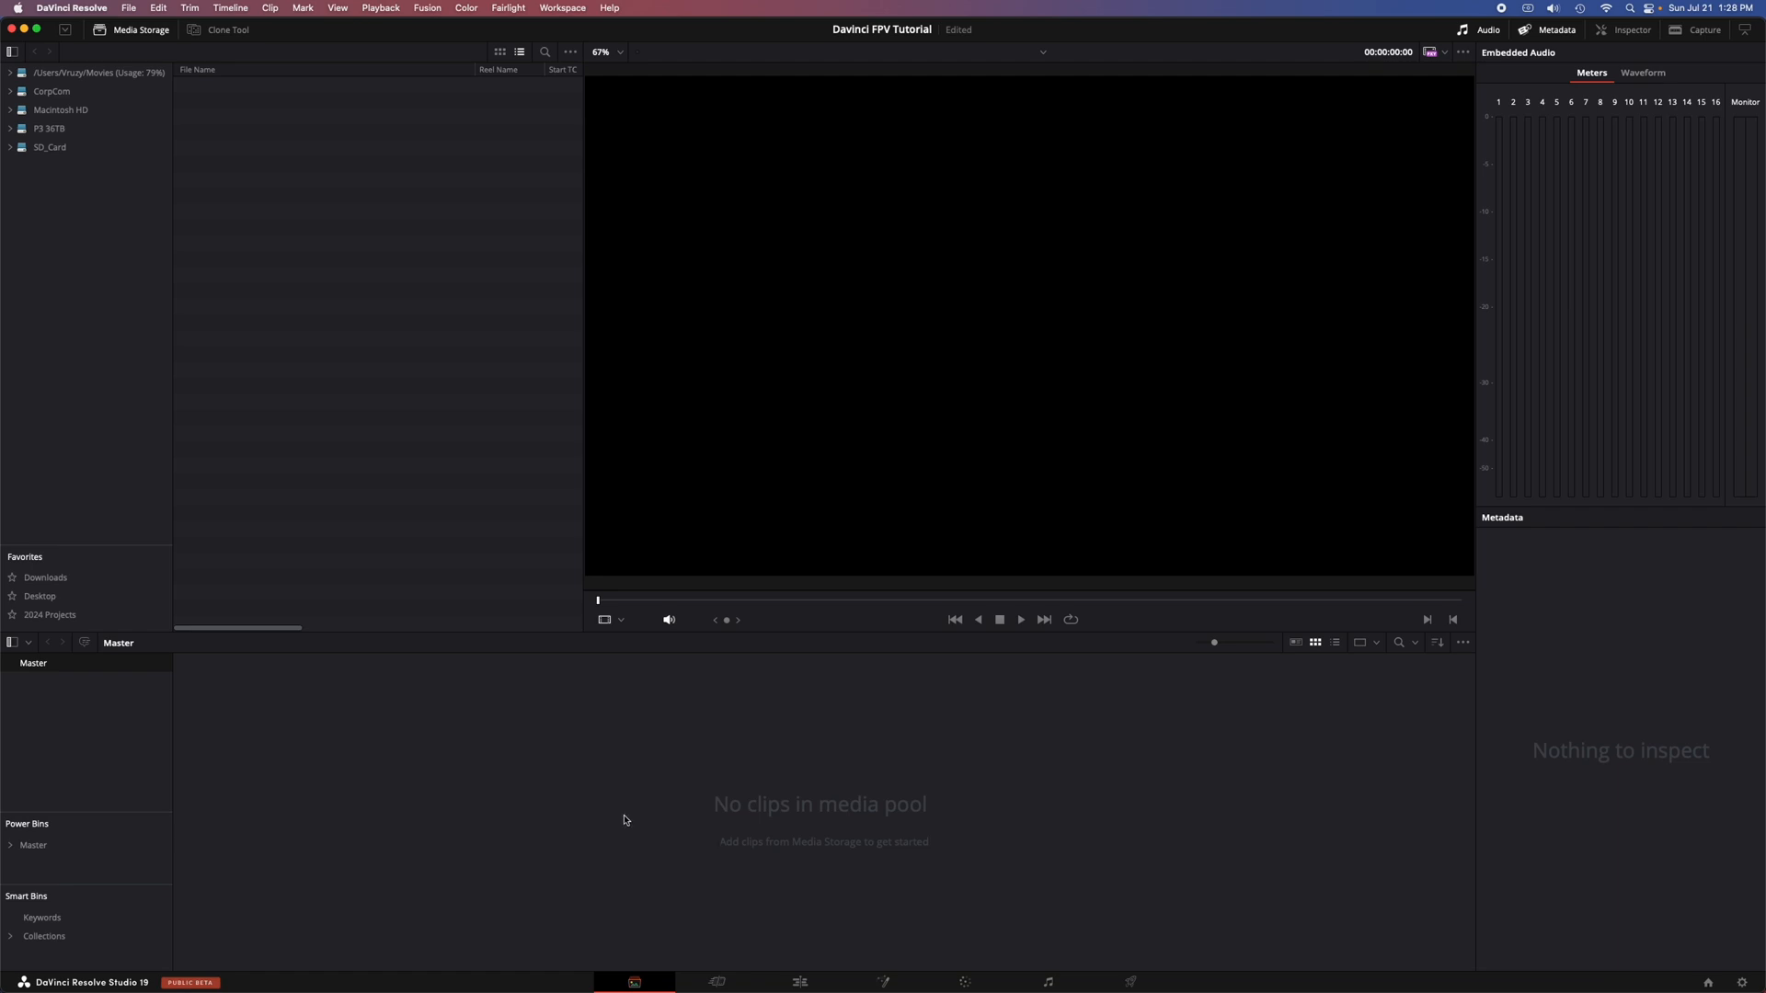
# Step: Add the Davinci FPV Tutorial folder to the media pool, keeping the existing frame rate
pyautogui.click(9, 127)
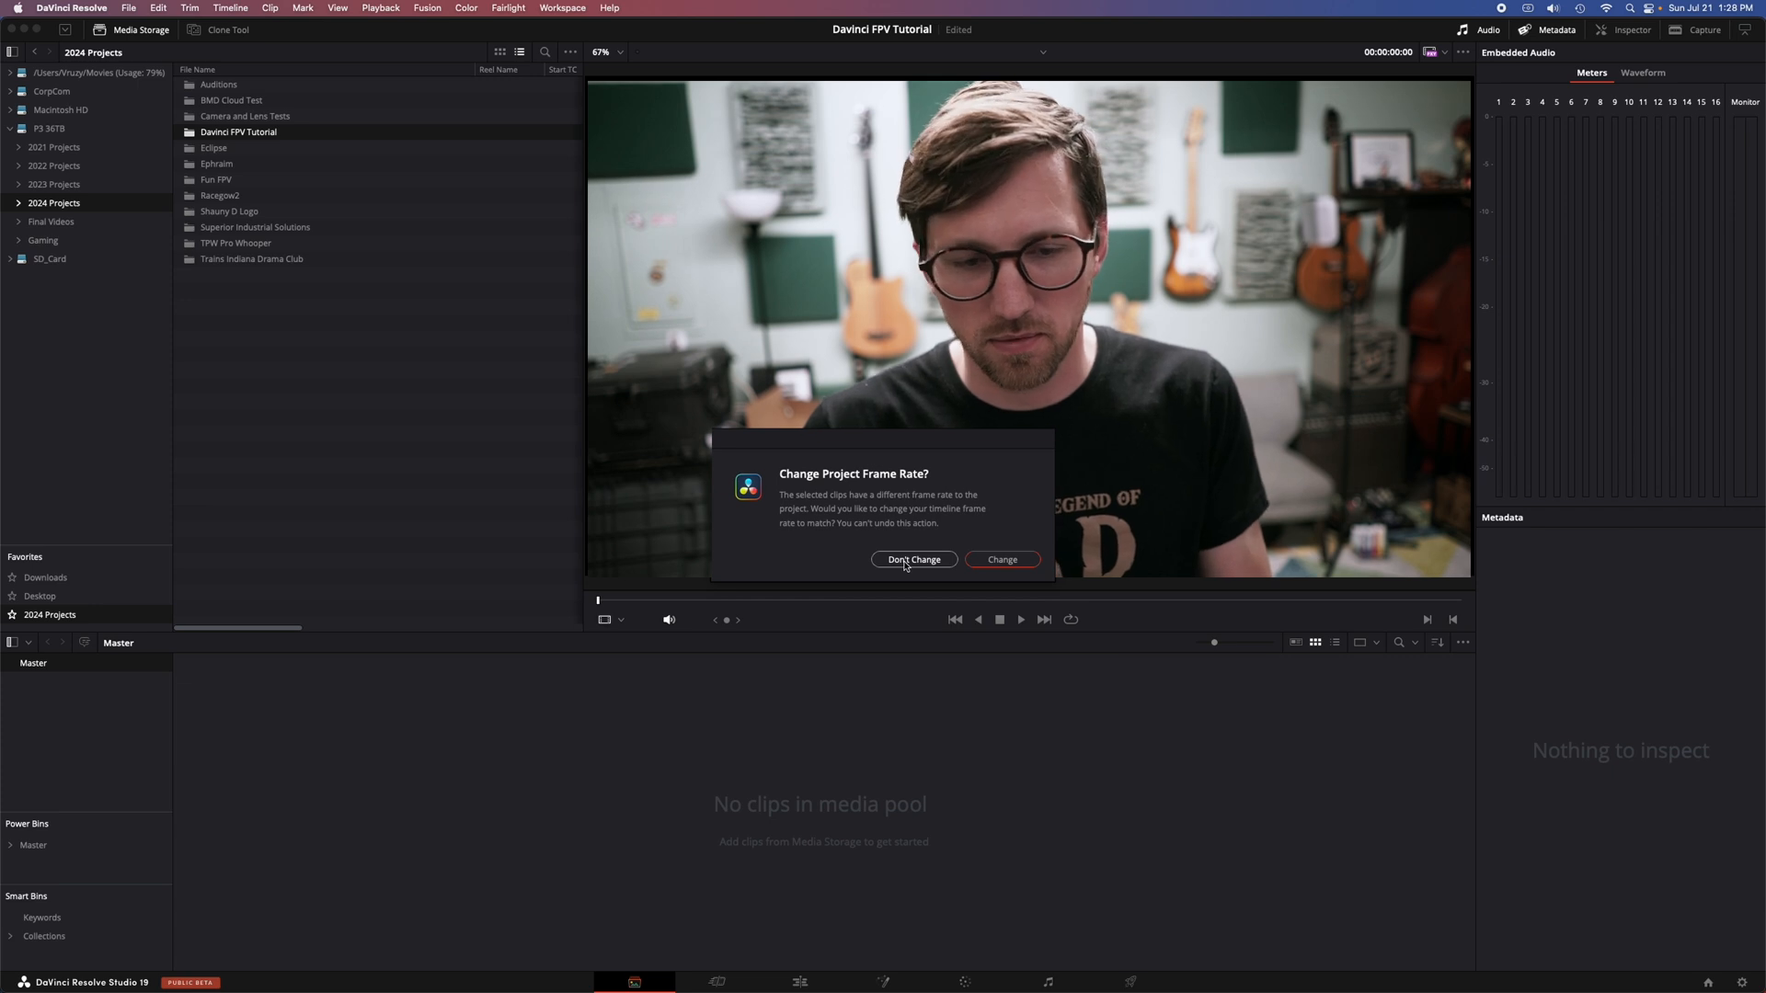
pyautogui.click(912, 559)
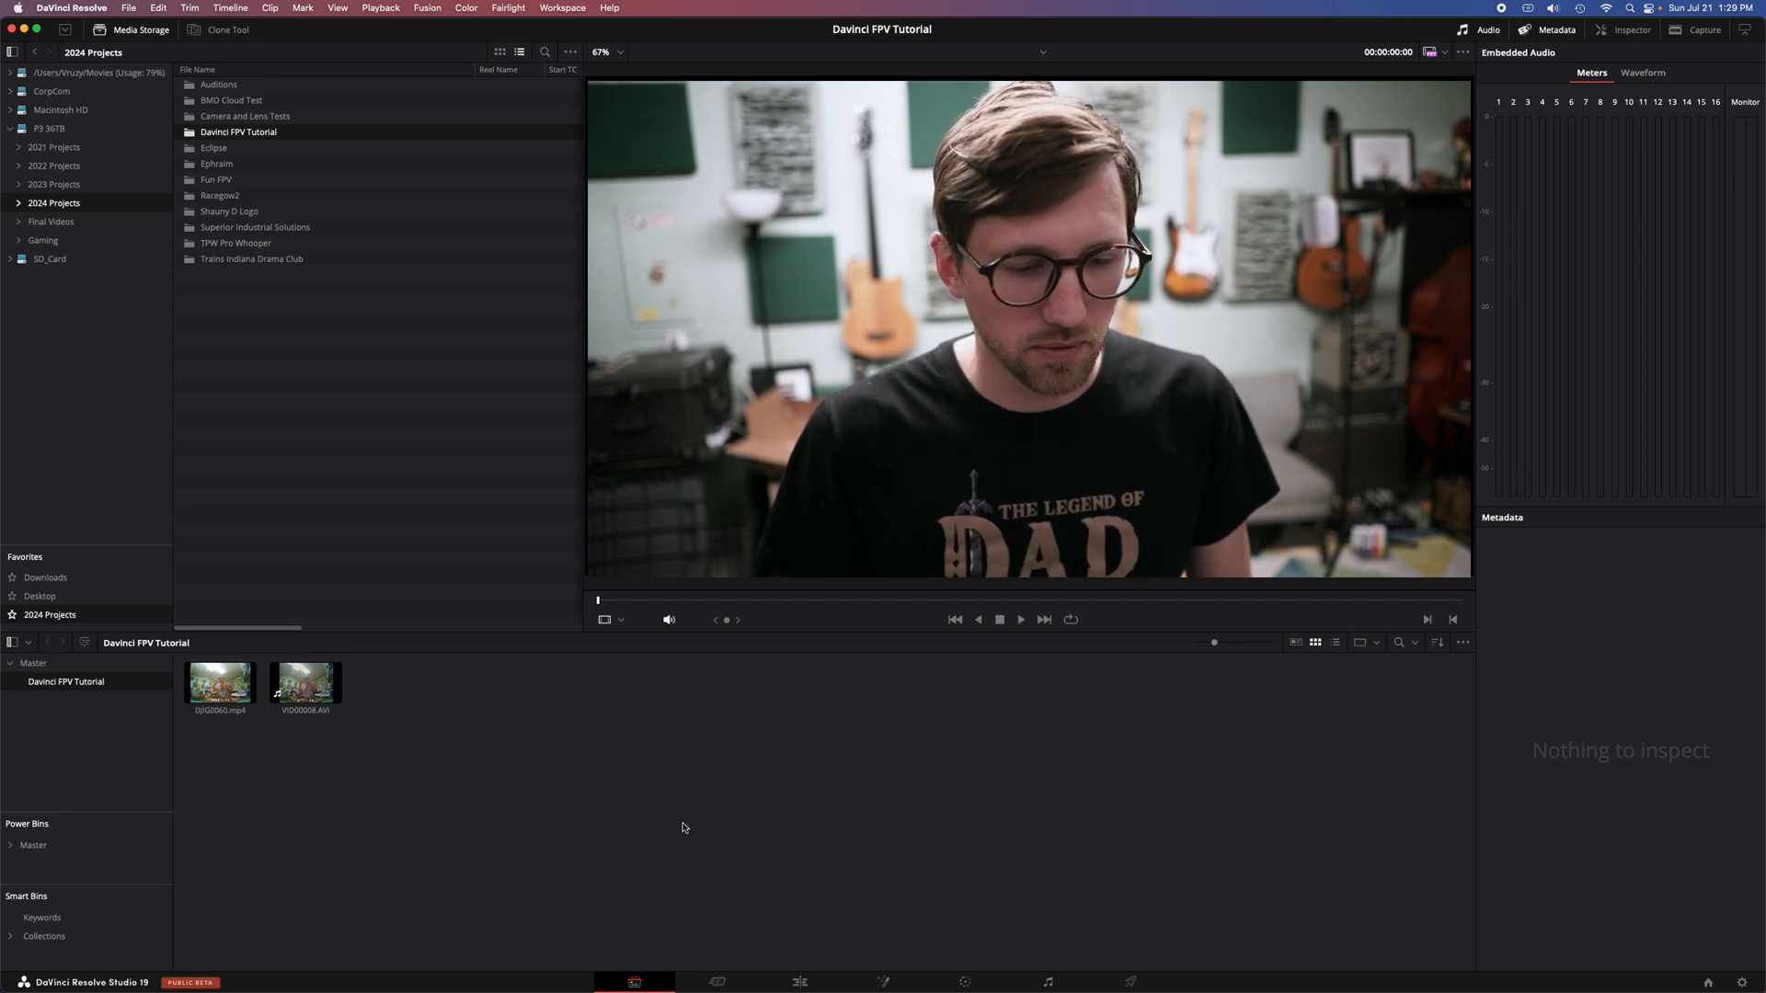
pyautogui.click(716, 982)
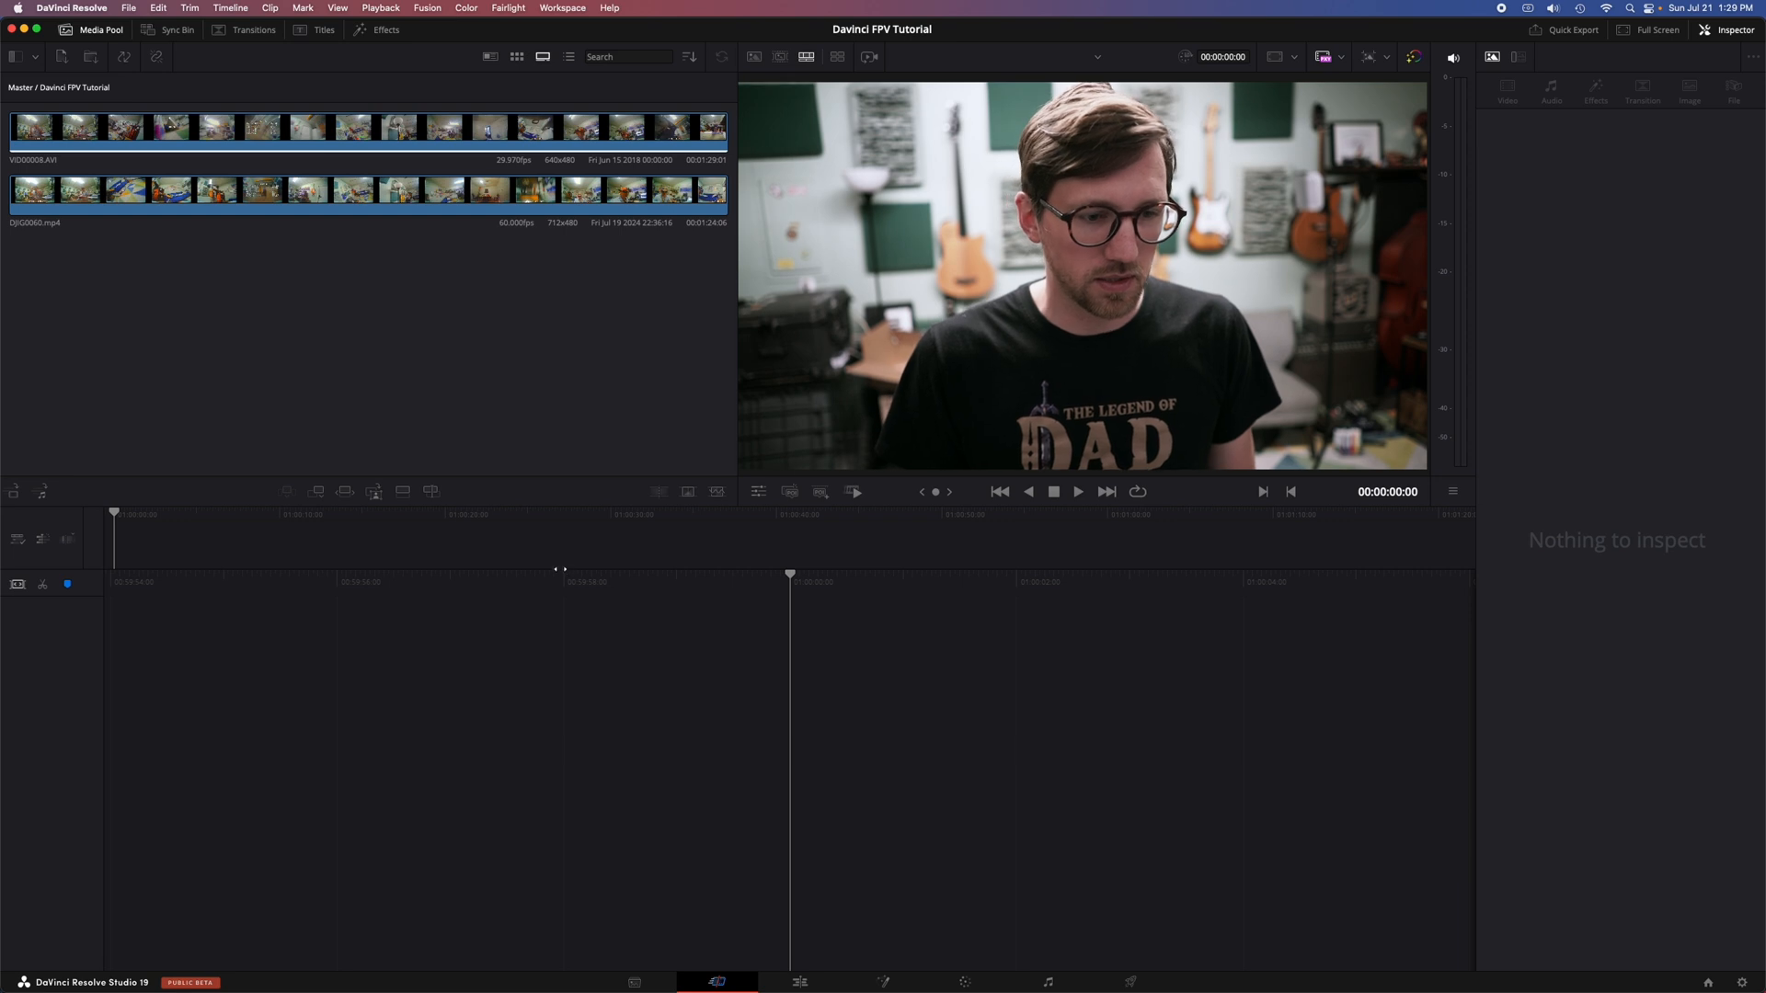
pyautogui.moveTo(673, 713)
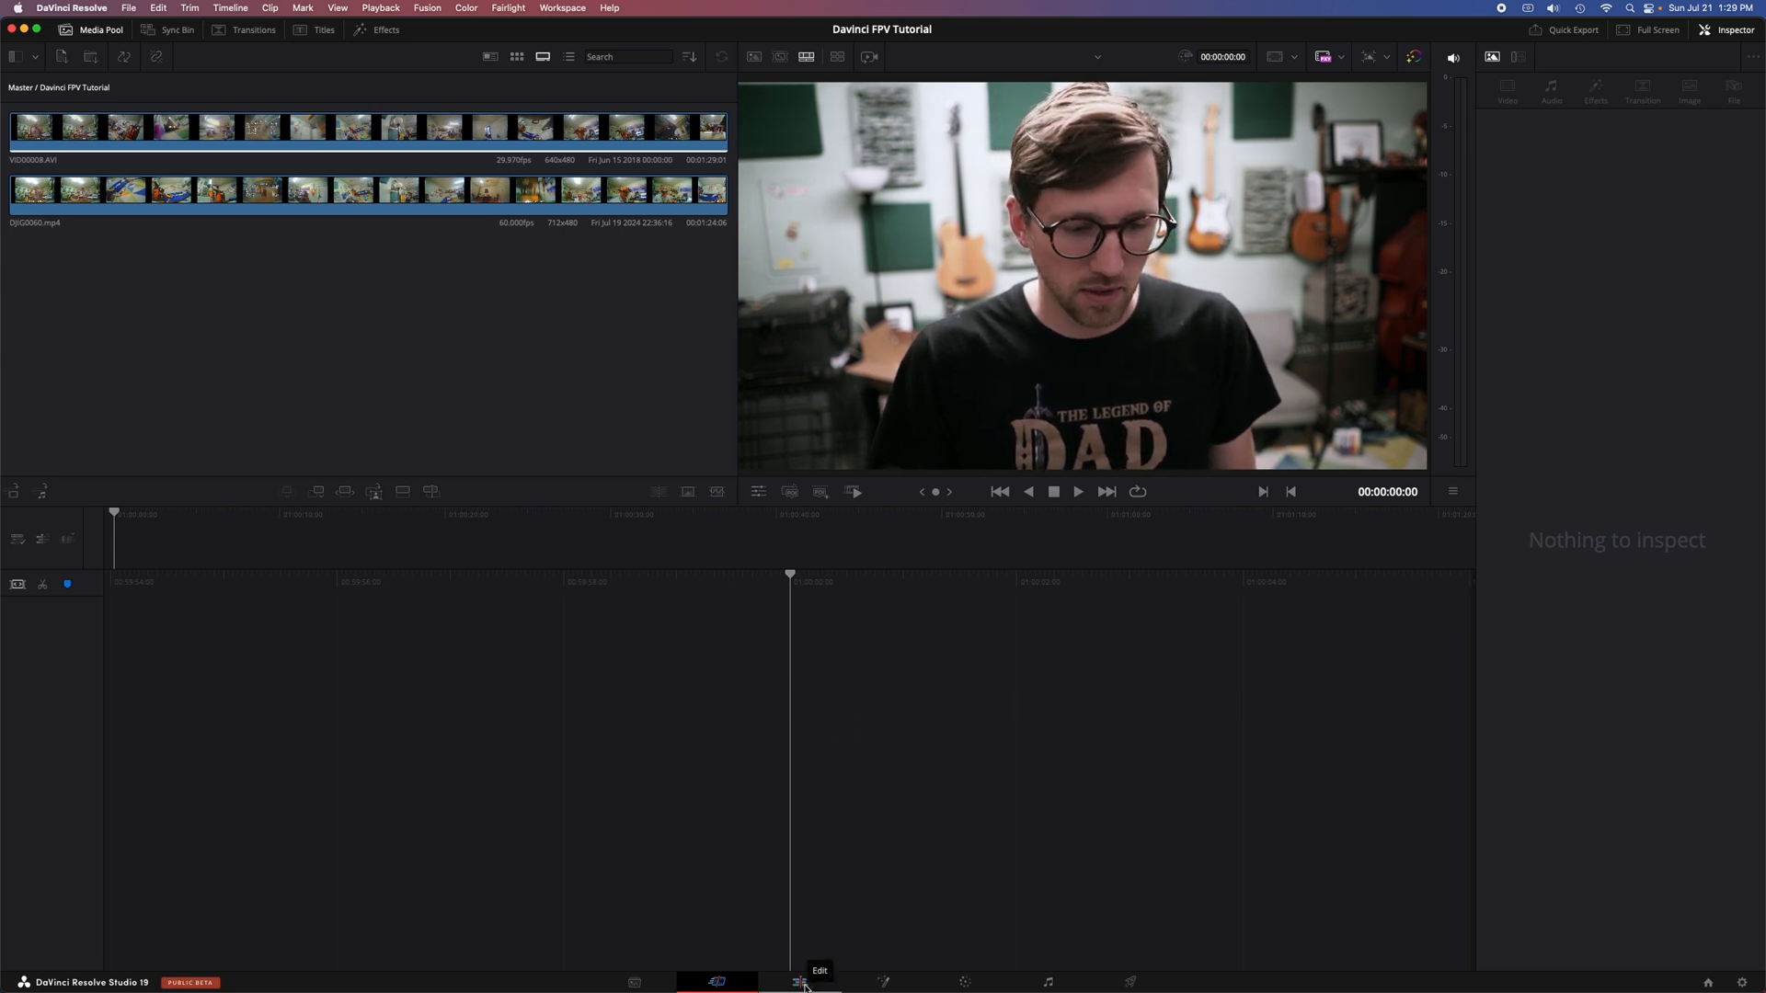
# Step: Switch to the Edit page workspace
pyautogui.click(800, 980)
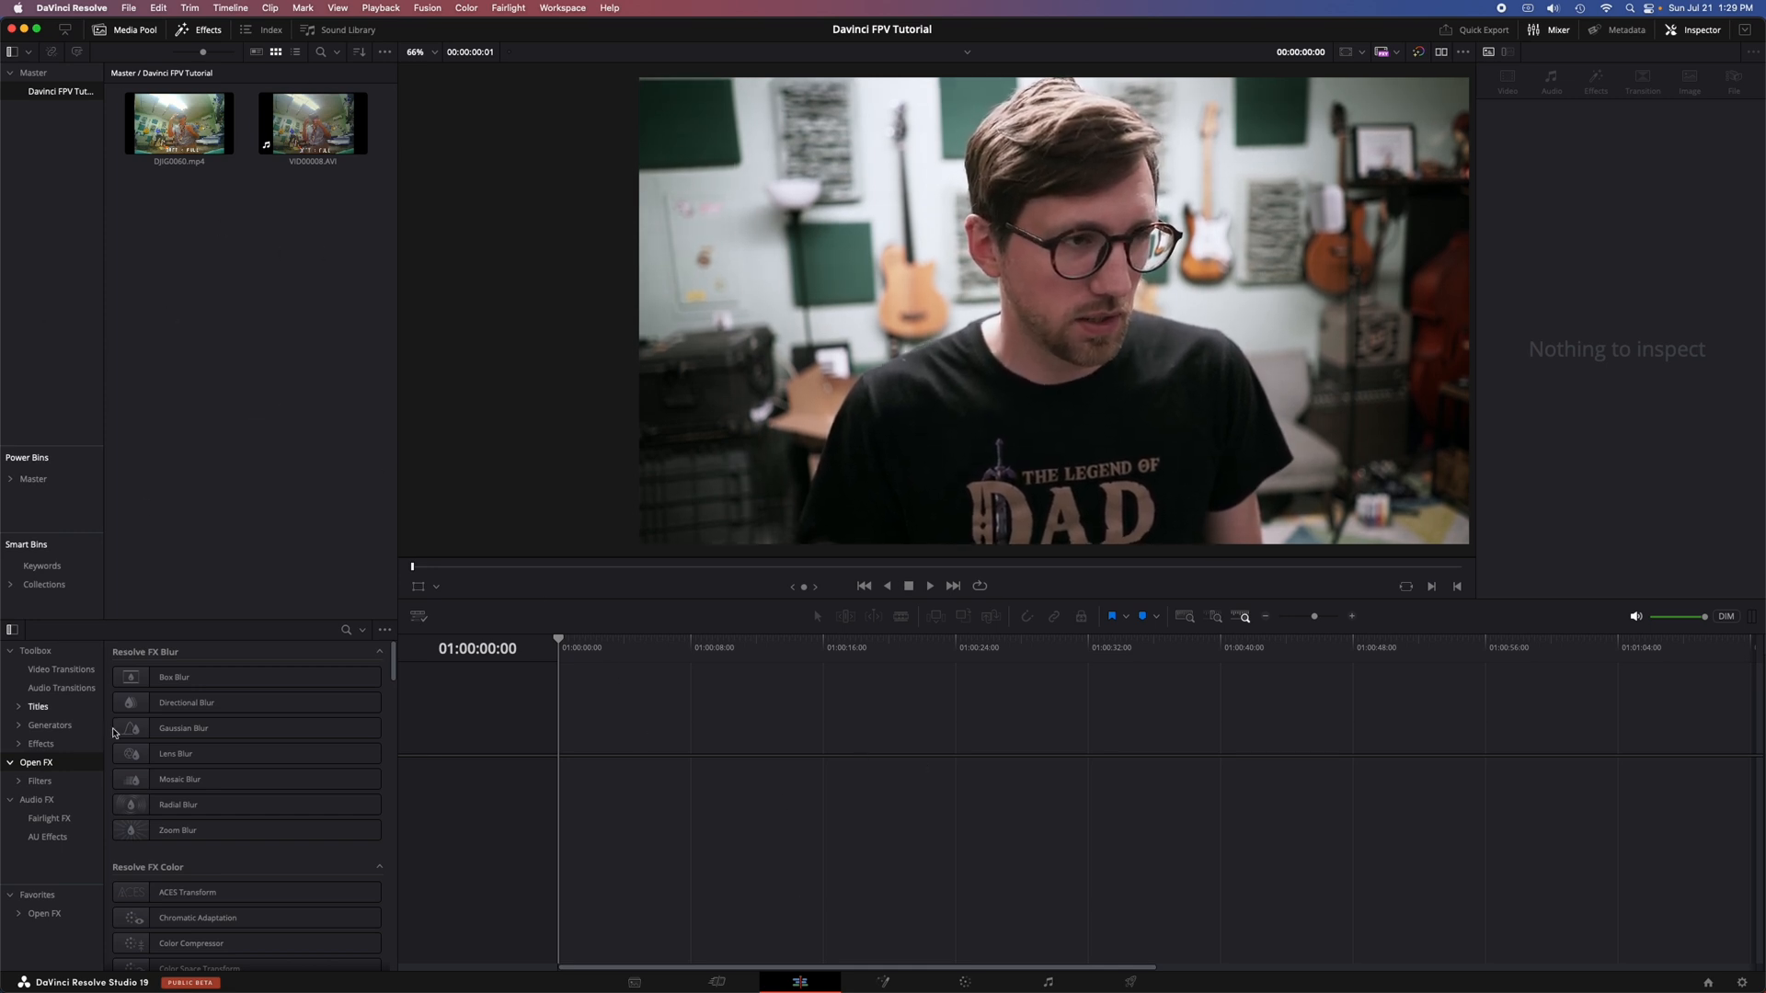
pyautogui.click(414, 52)
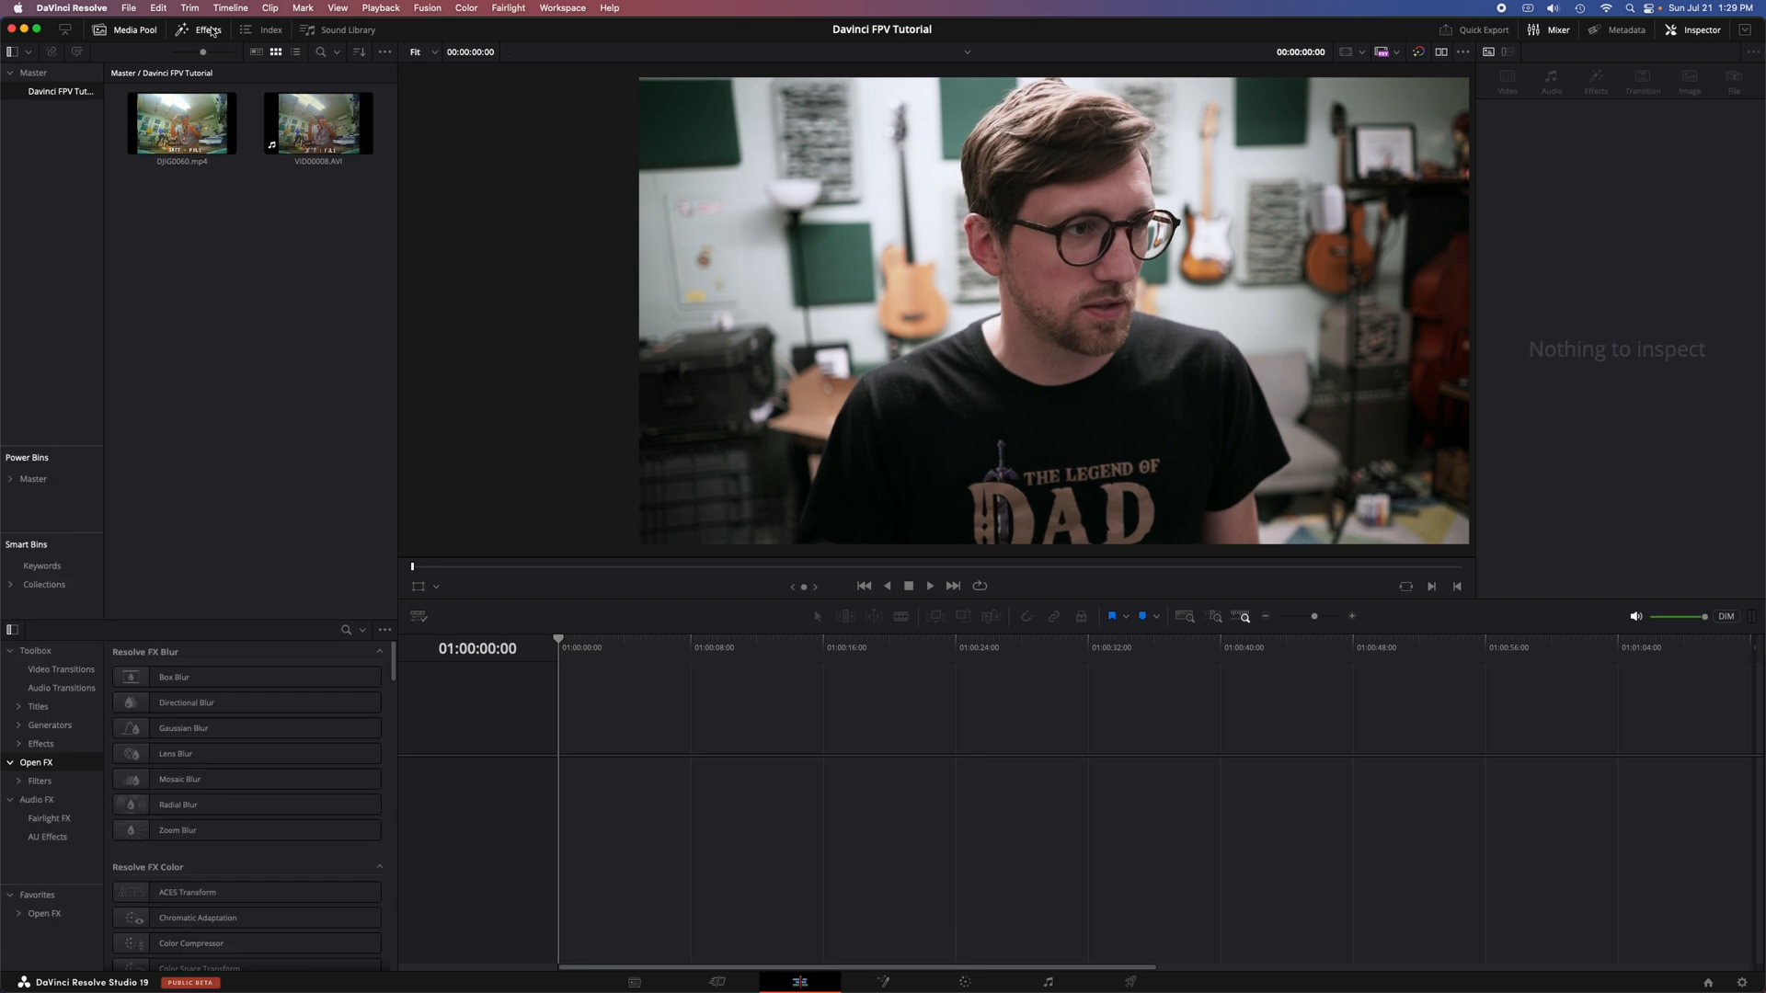
# Step: Select DJIG0060.mp4 and VID00008.AVI together and bring up their options
pyautogui.click(180, 122)
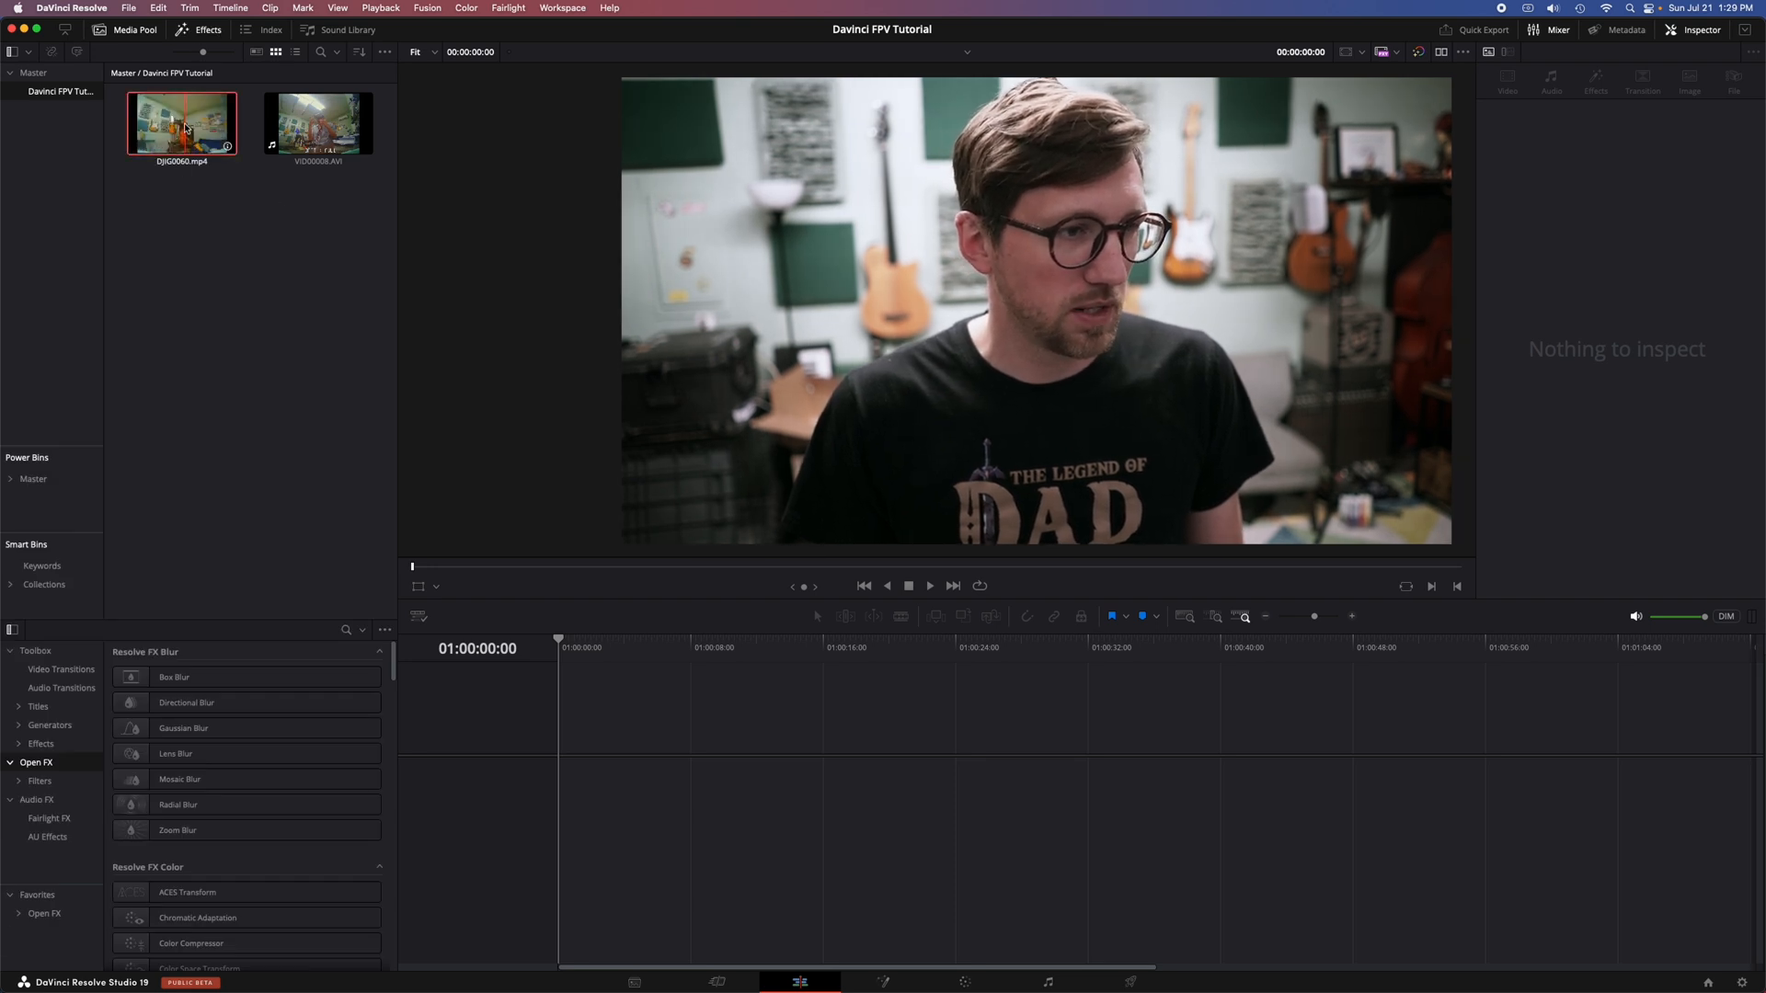
pyautogui.click(182, 123)
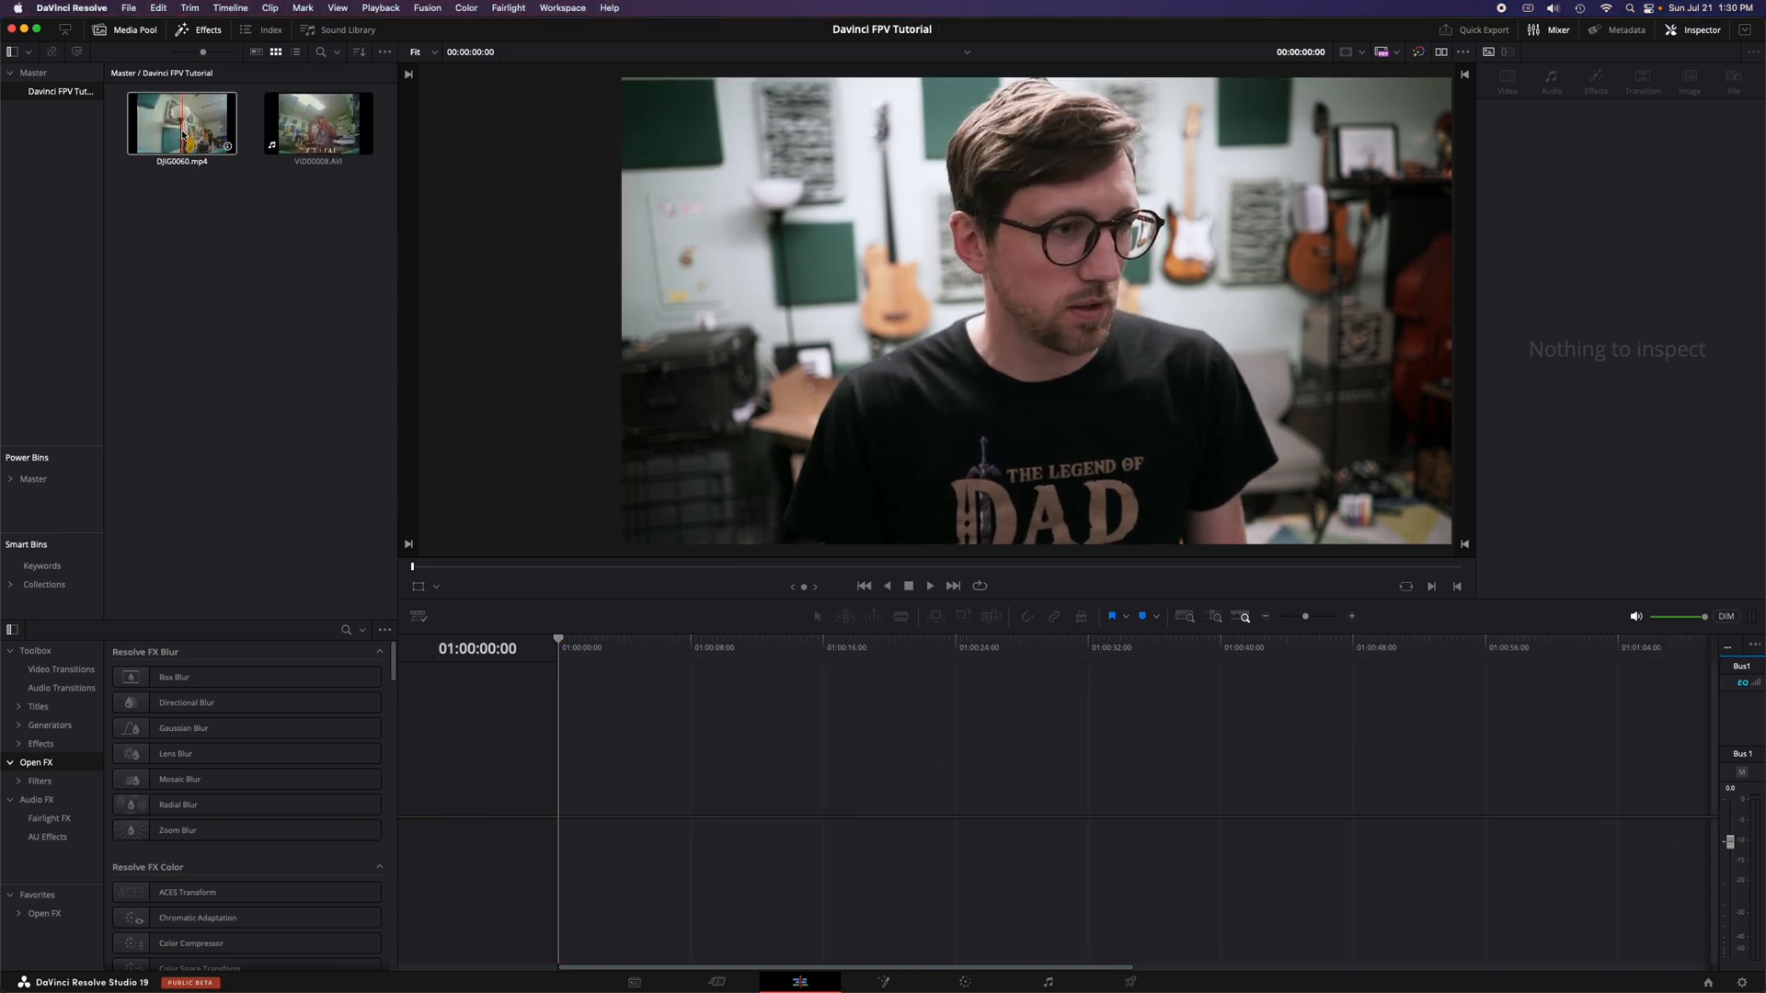
pyautogui.click(318, 124)
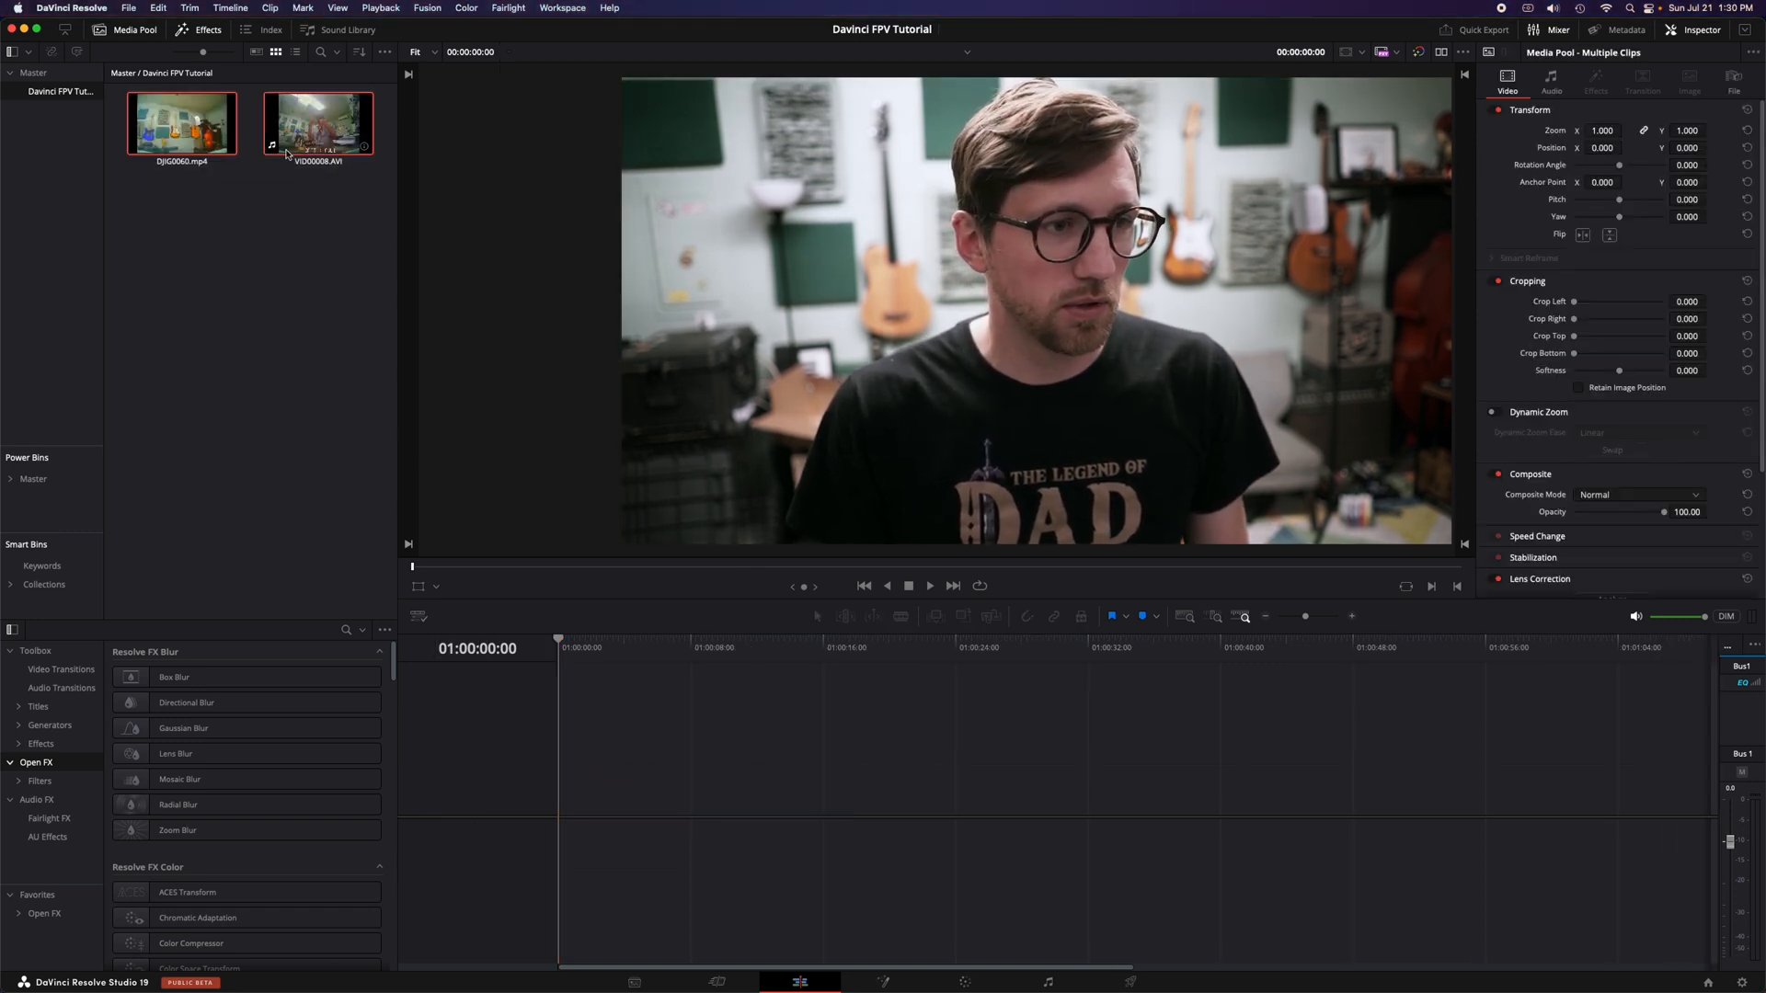
pyautogui.rightClick(319, 123)
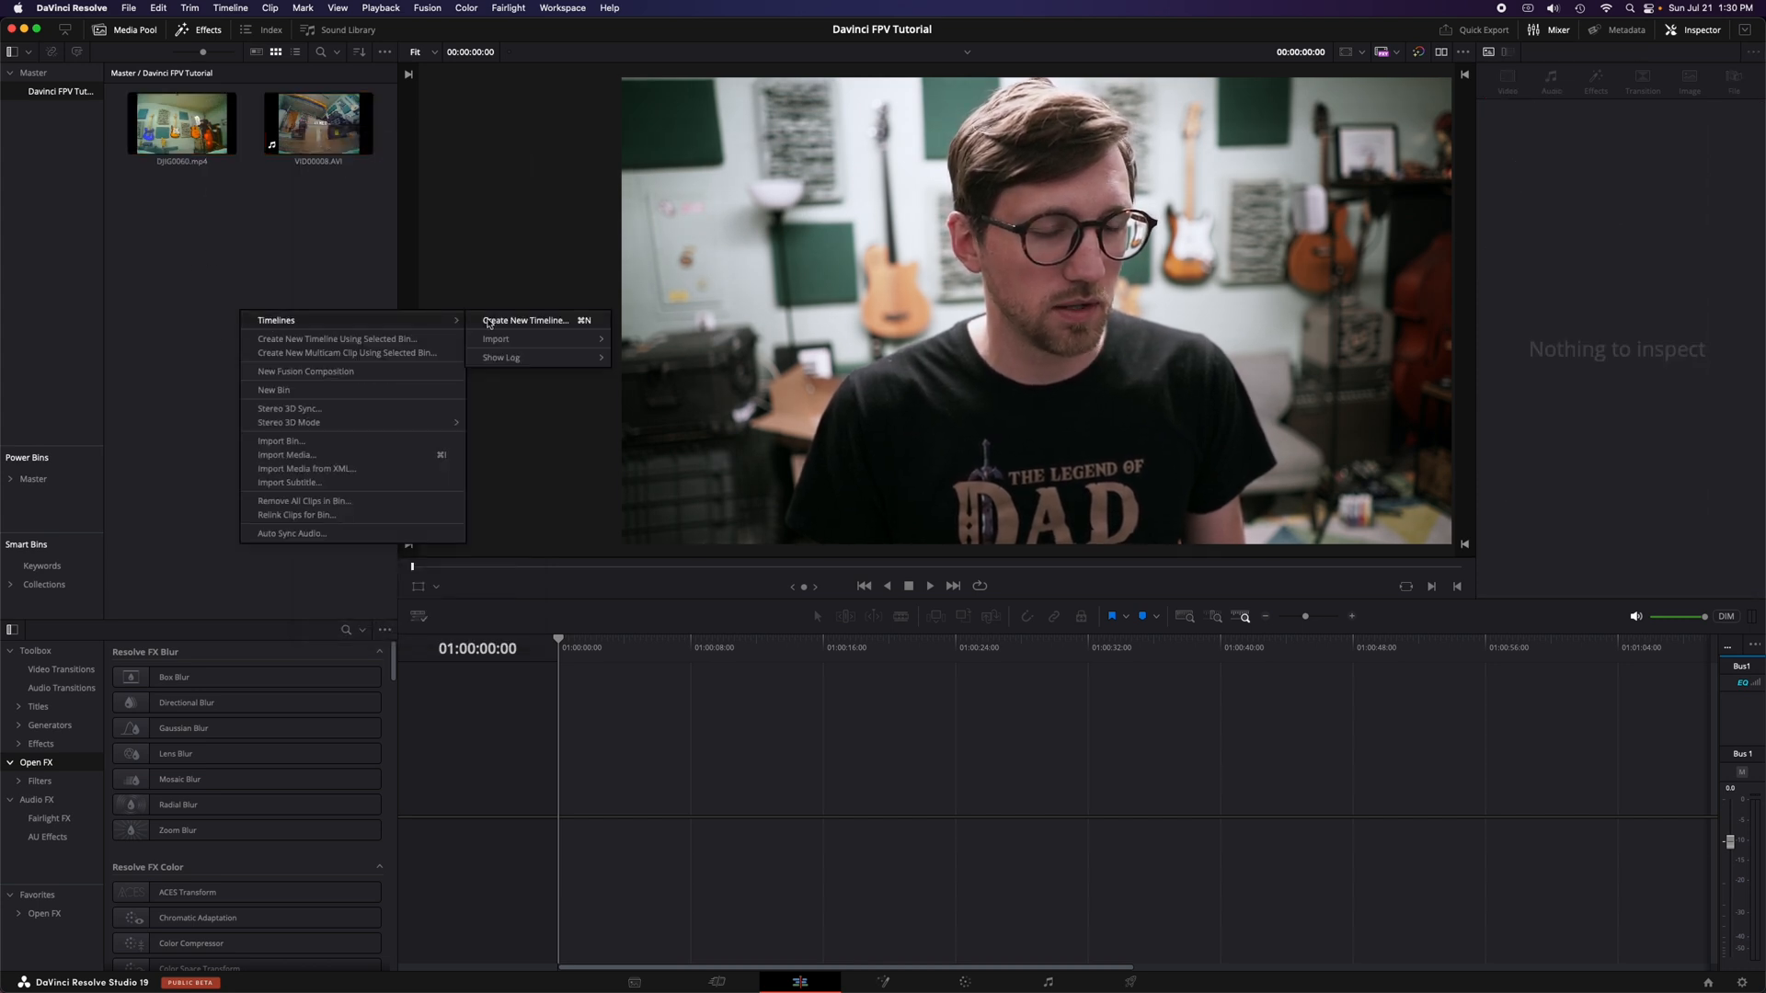
# Step: Create a new empty timeline named 'Tutorial'
pyautogui.click(524, 320)
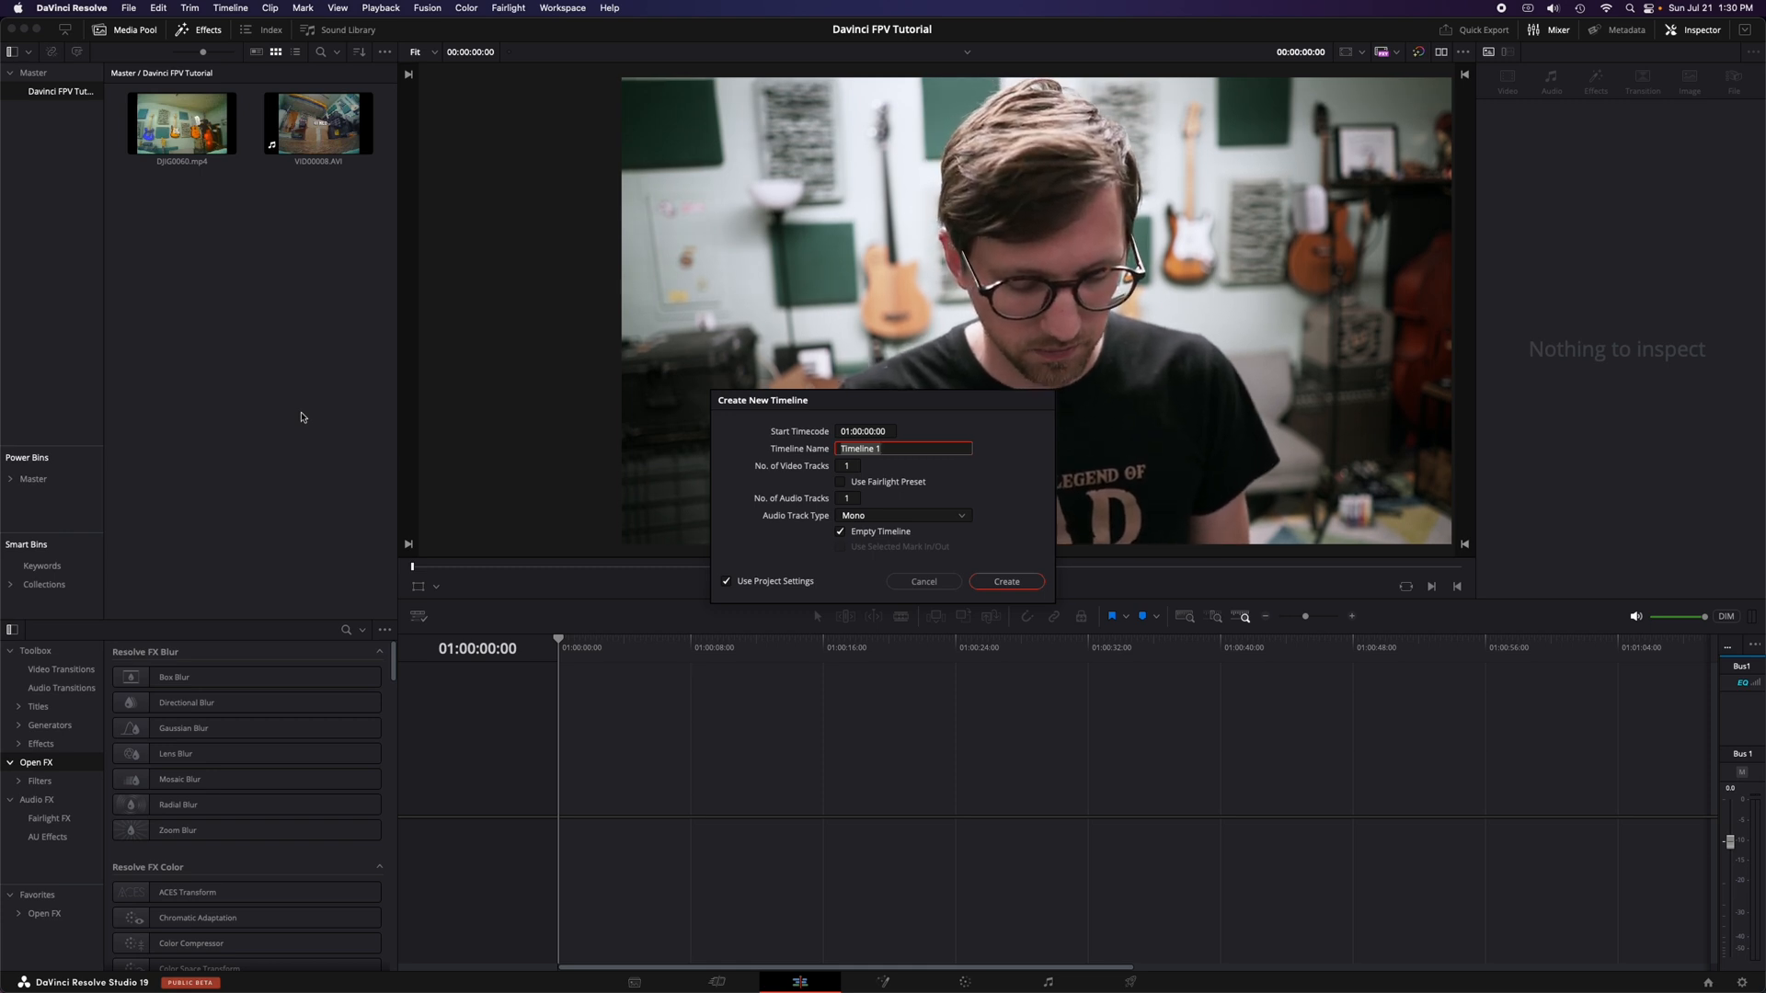
pyautogui.write('Tutorial')
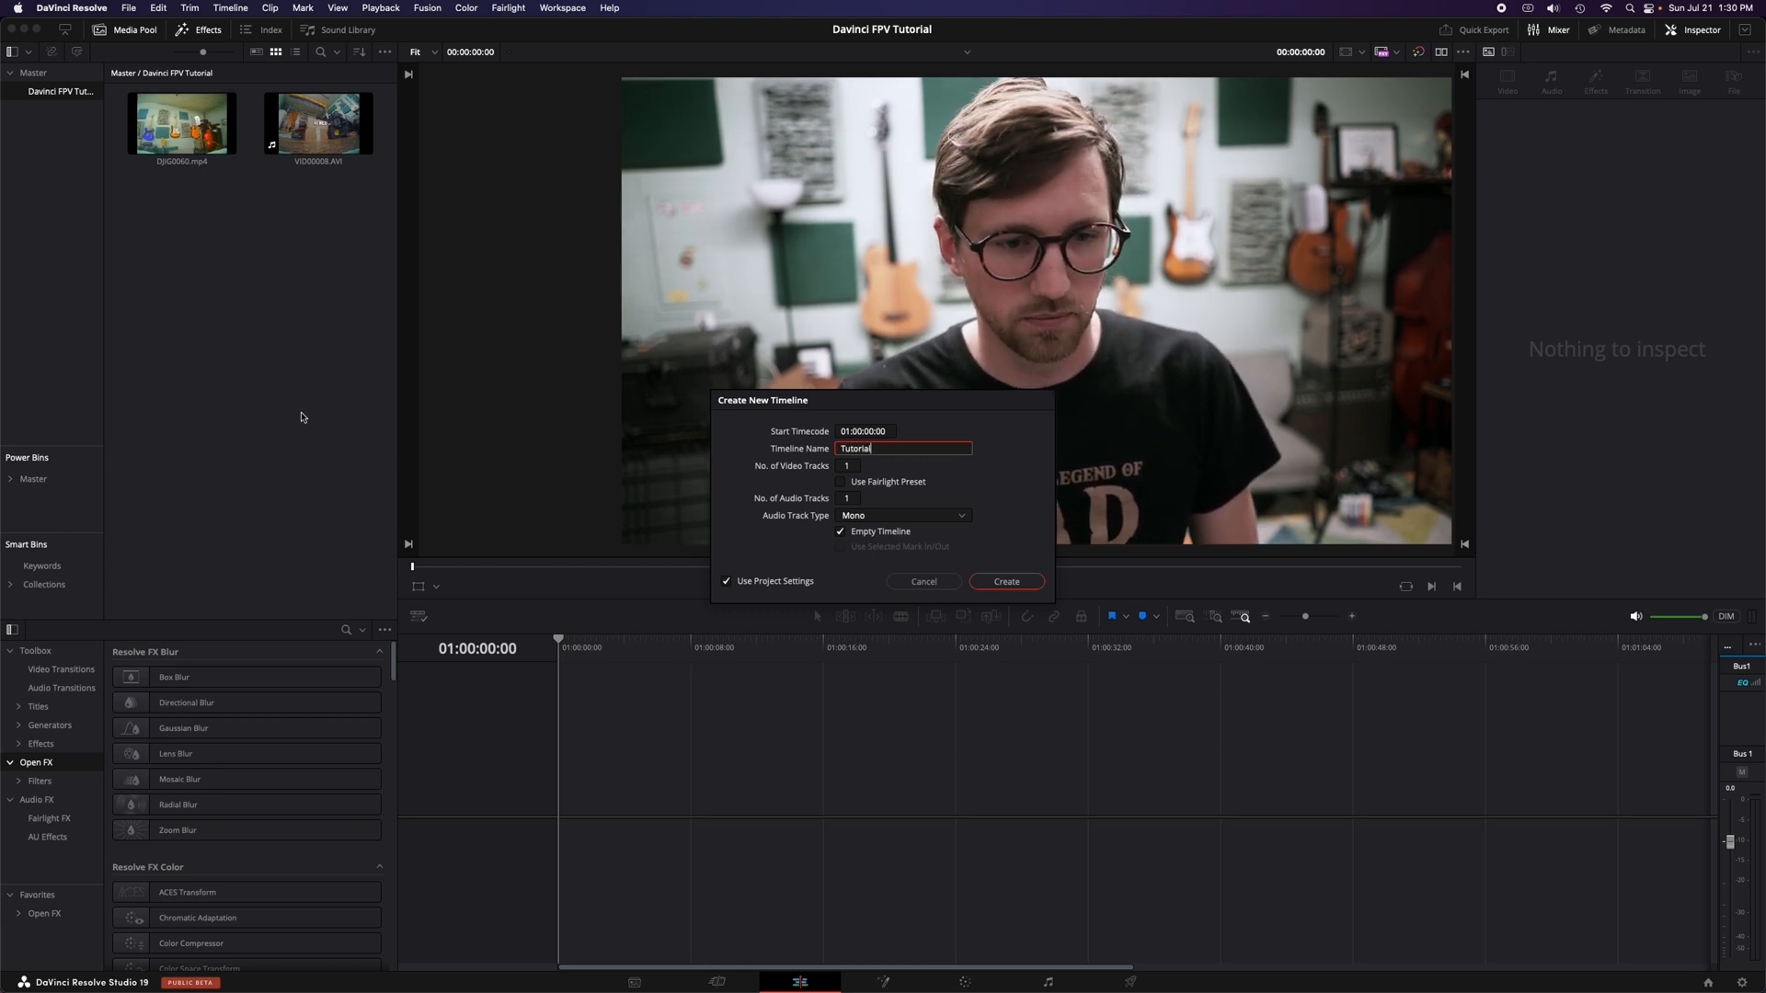
pyautogui.click(1005, 581)
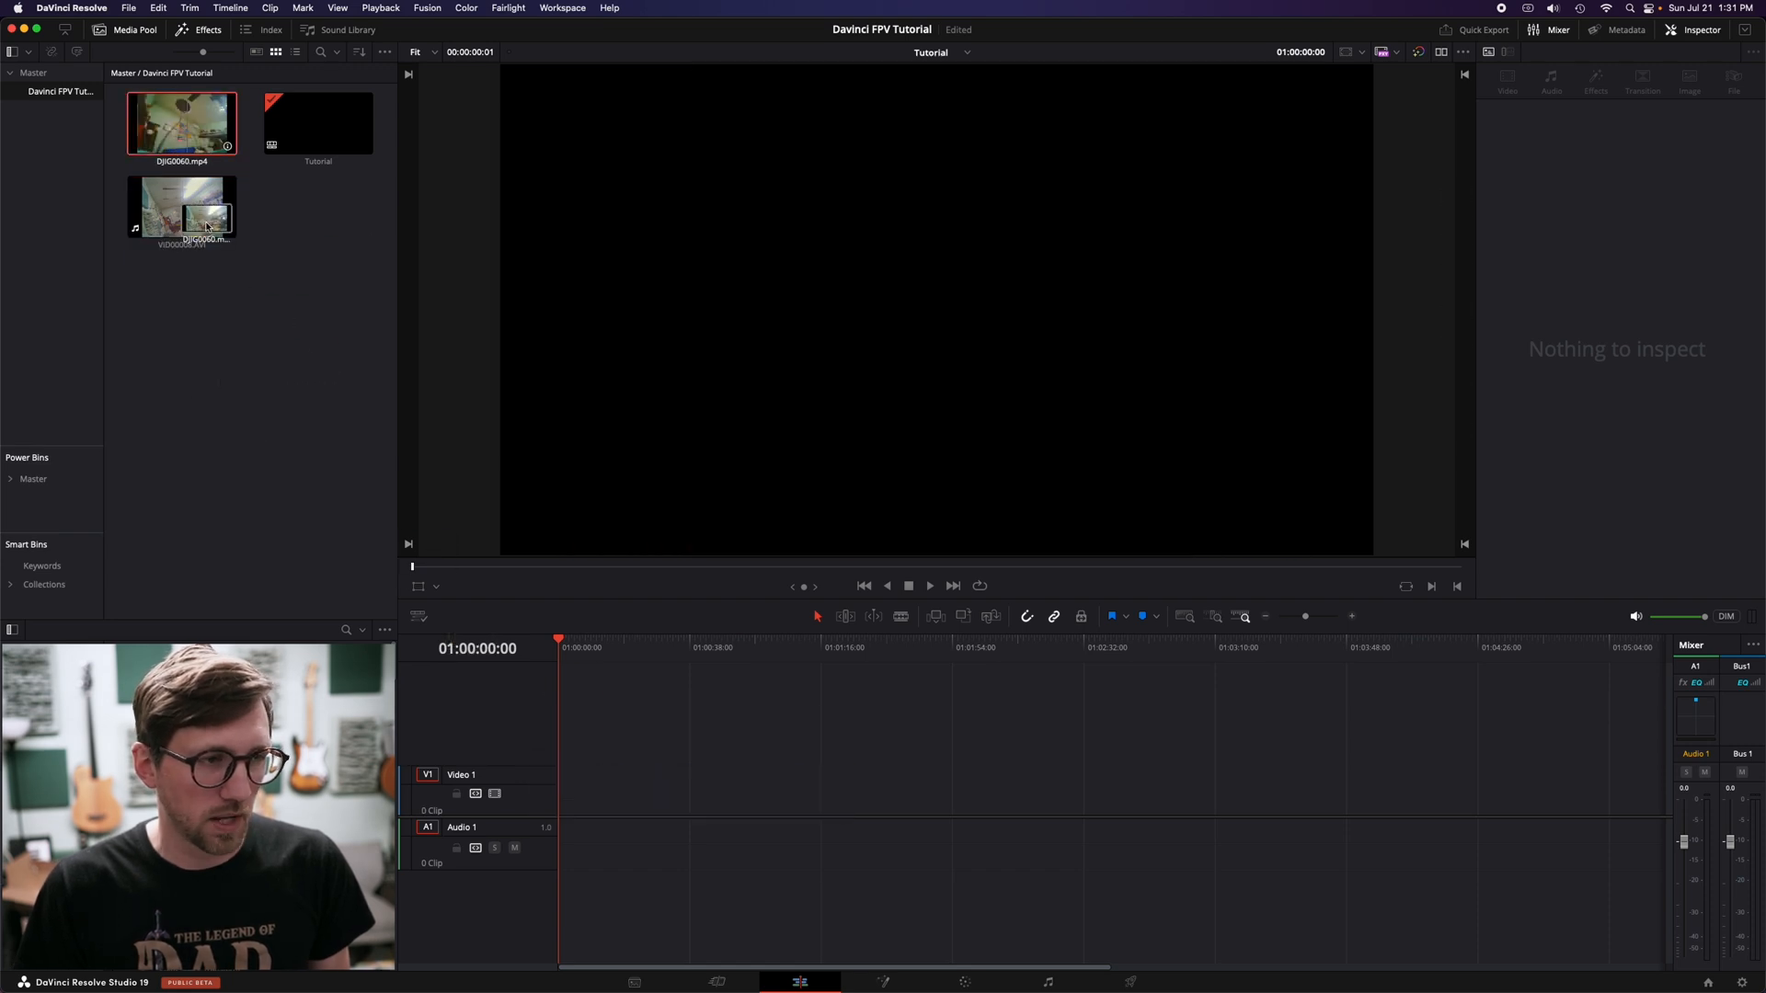
# Step: Place both clips on the Tutorial timeline and select the VID00008.AVI audio clip
pyautogui.click(180, 208)
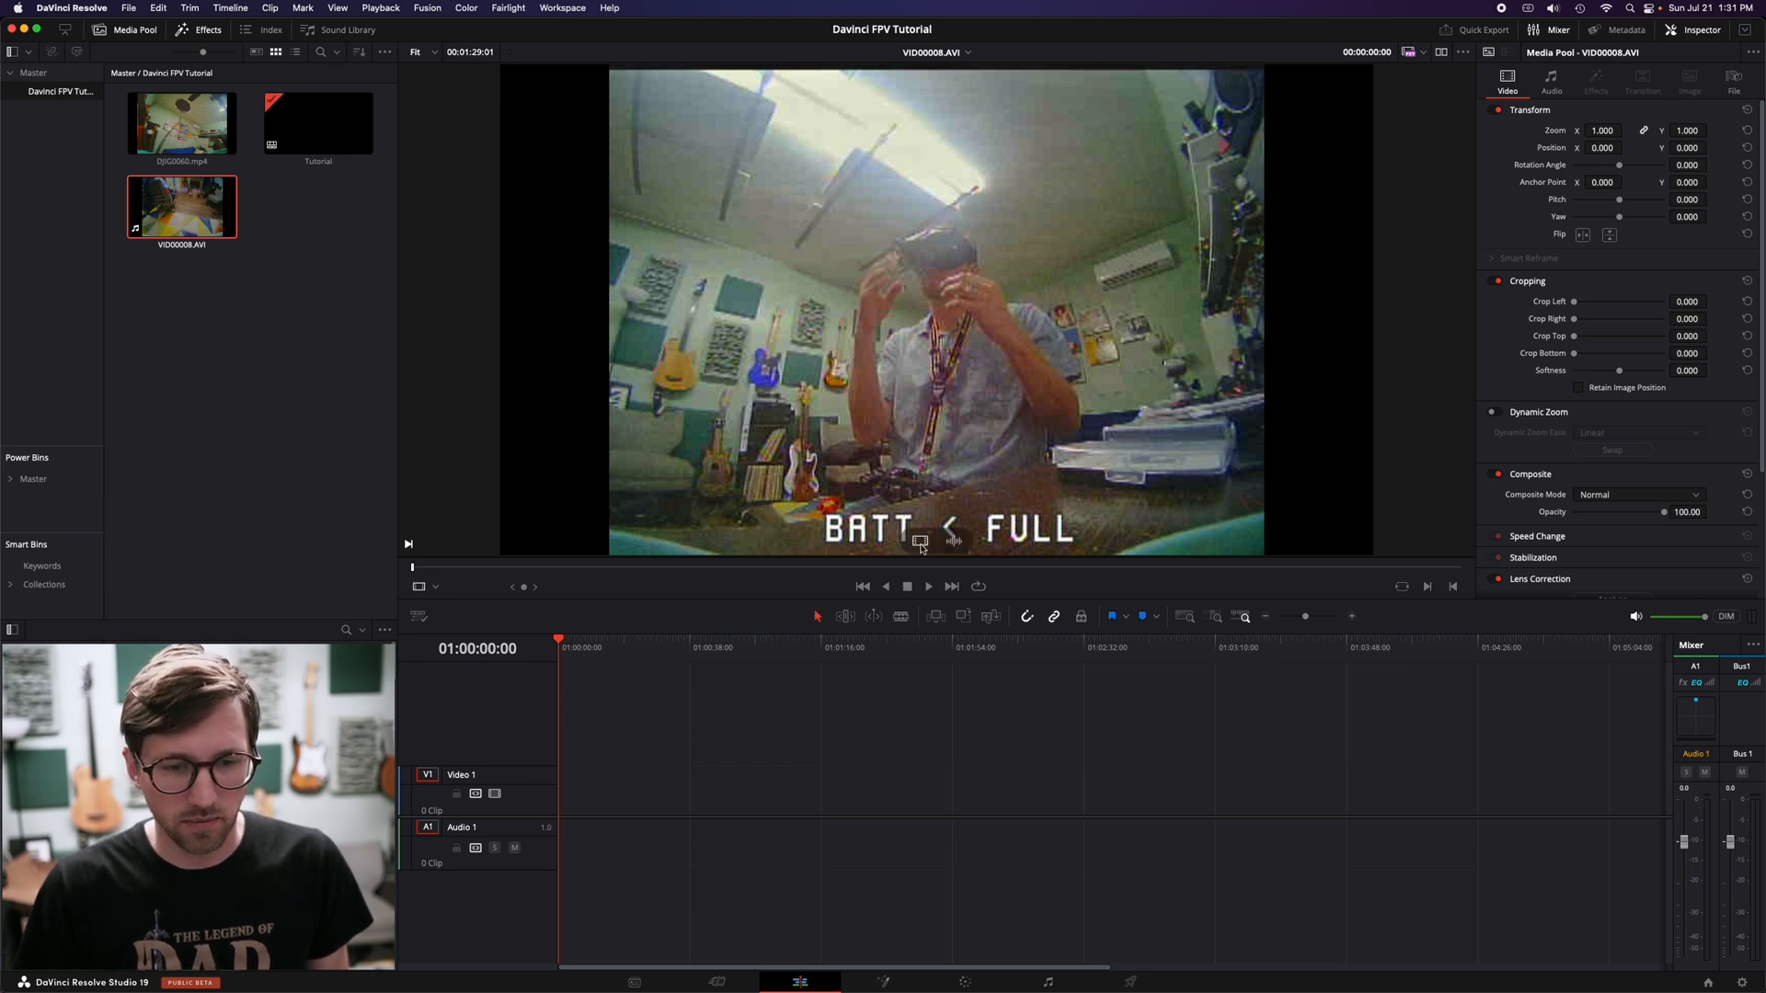
pyautogui.moveTo(966, 394)
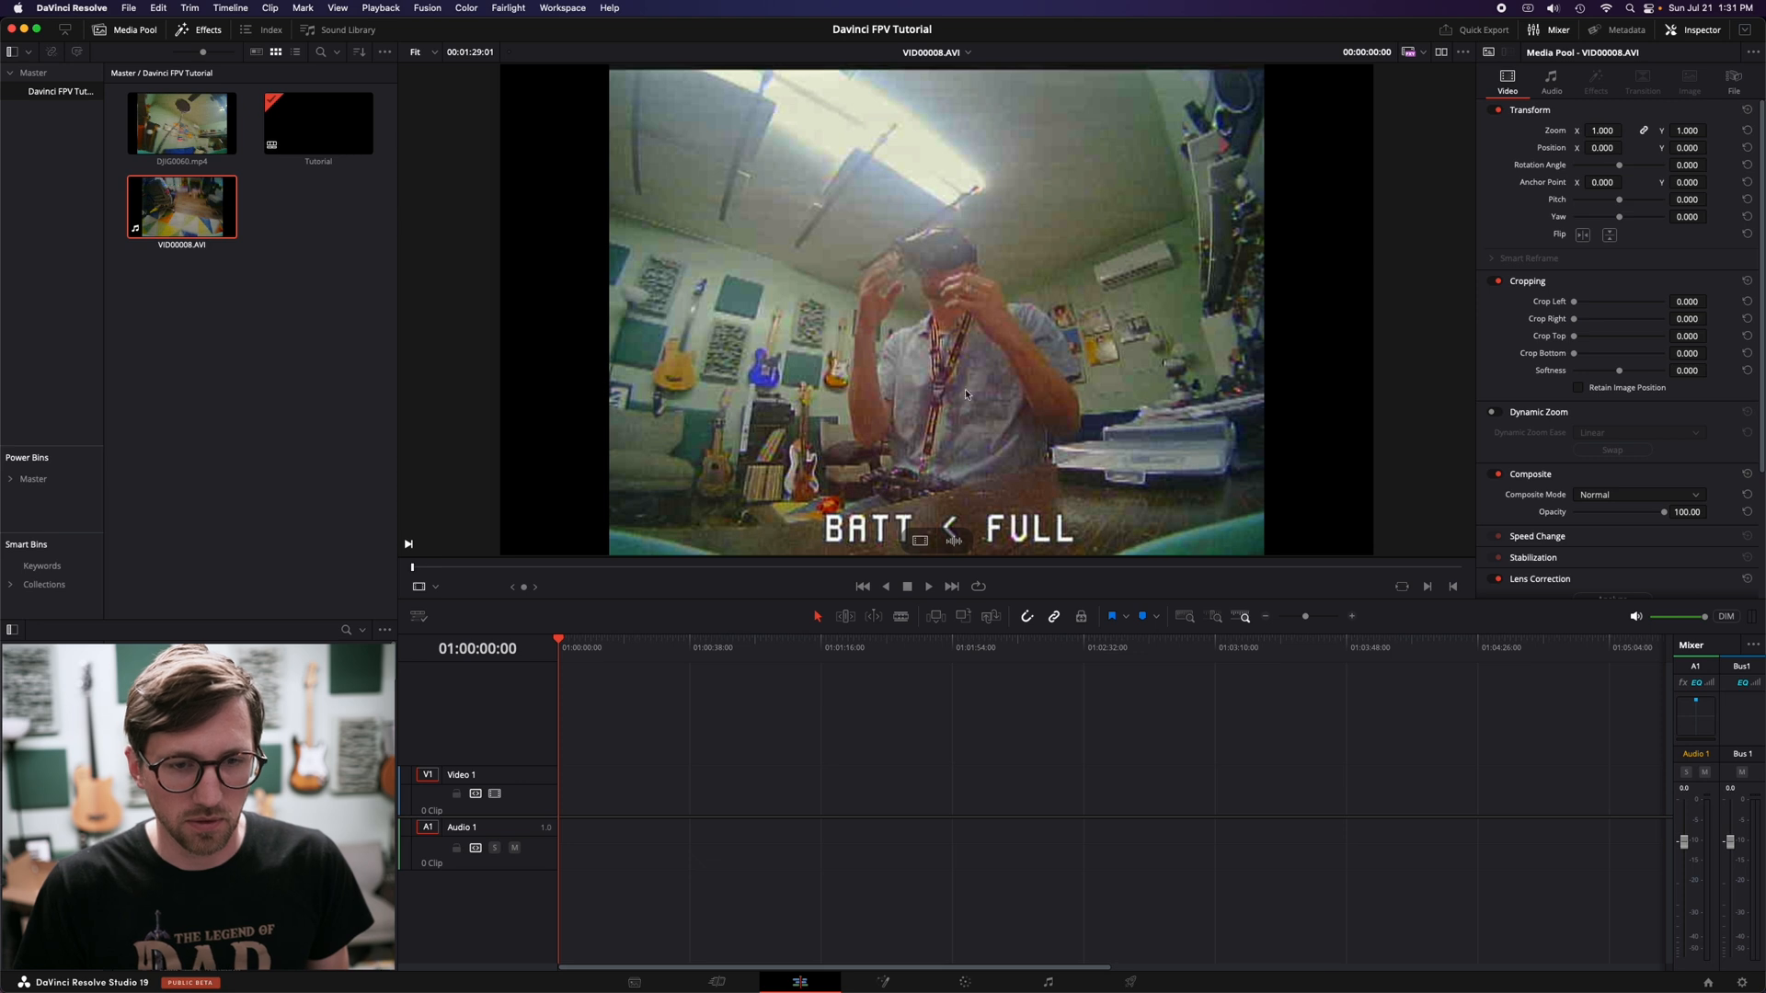
pyautogui.moveTo(539, 573)
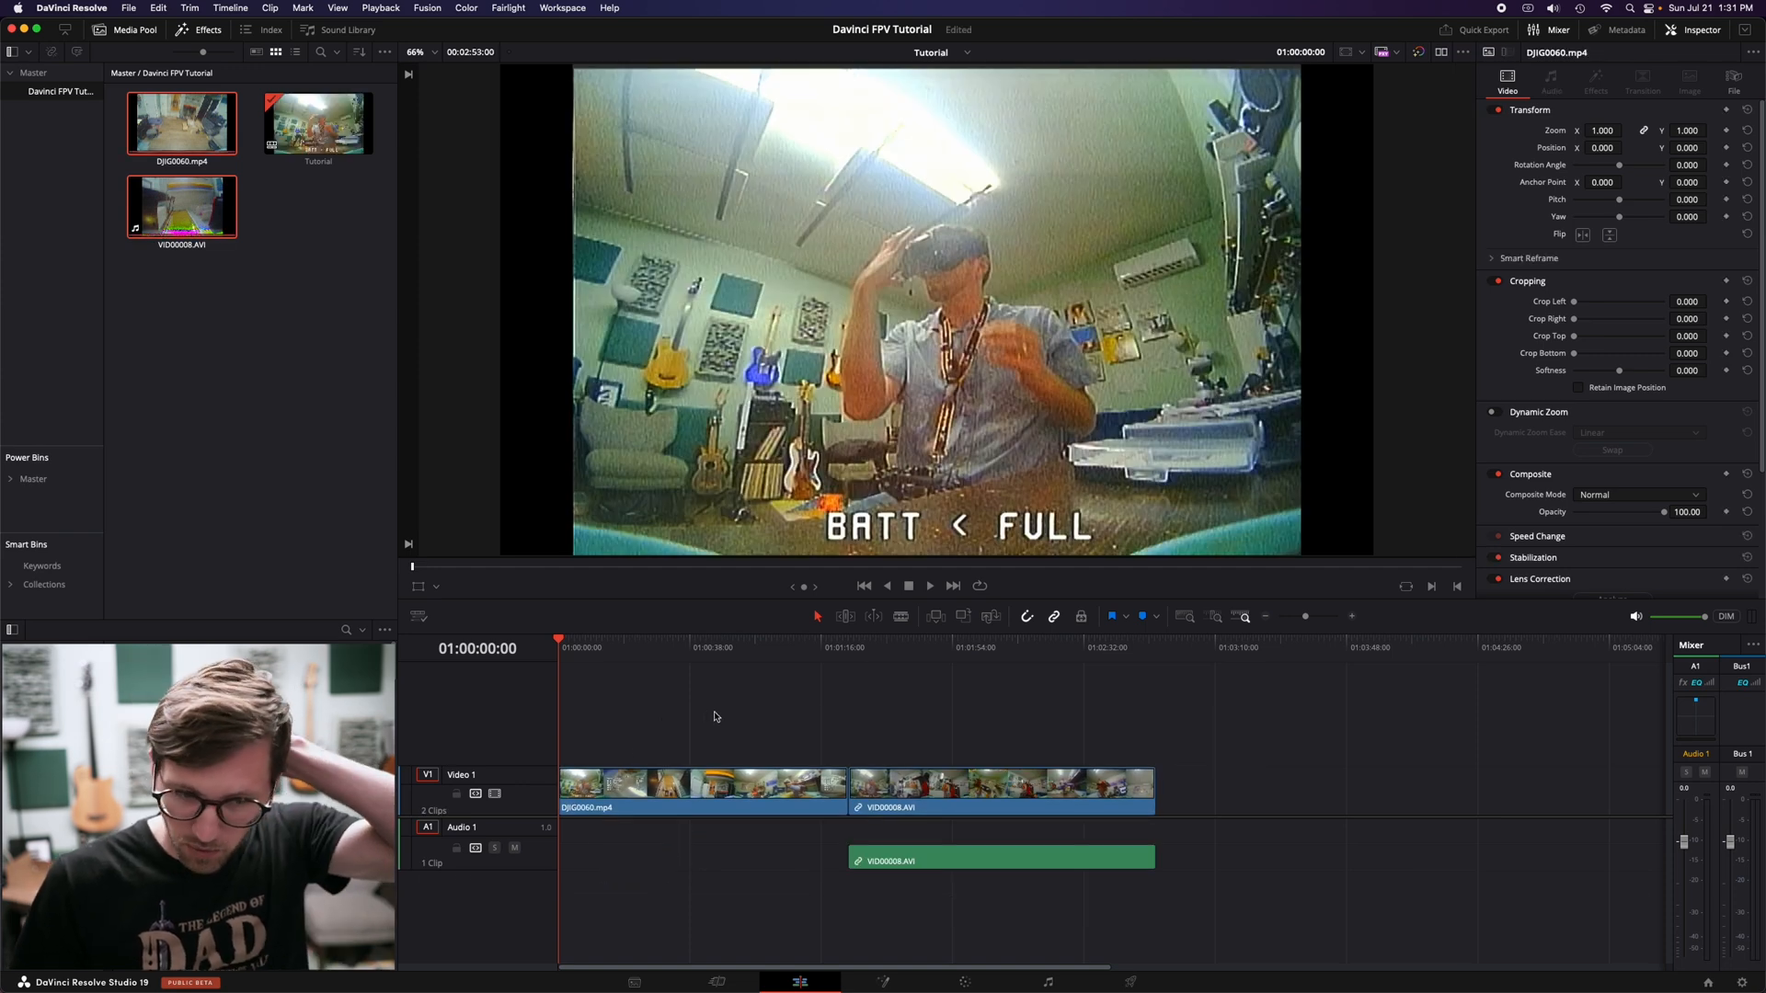
pyautogui.click(864, 646)
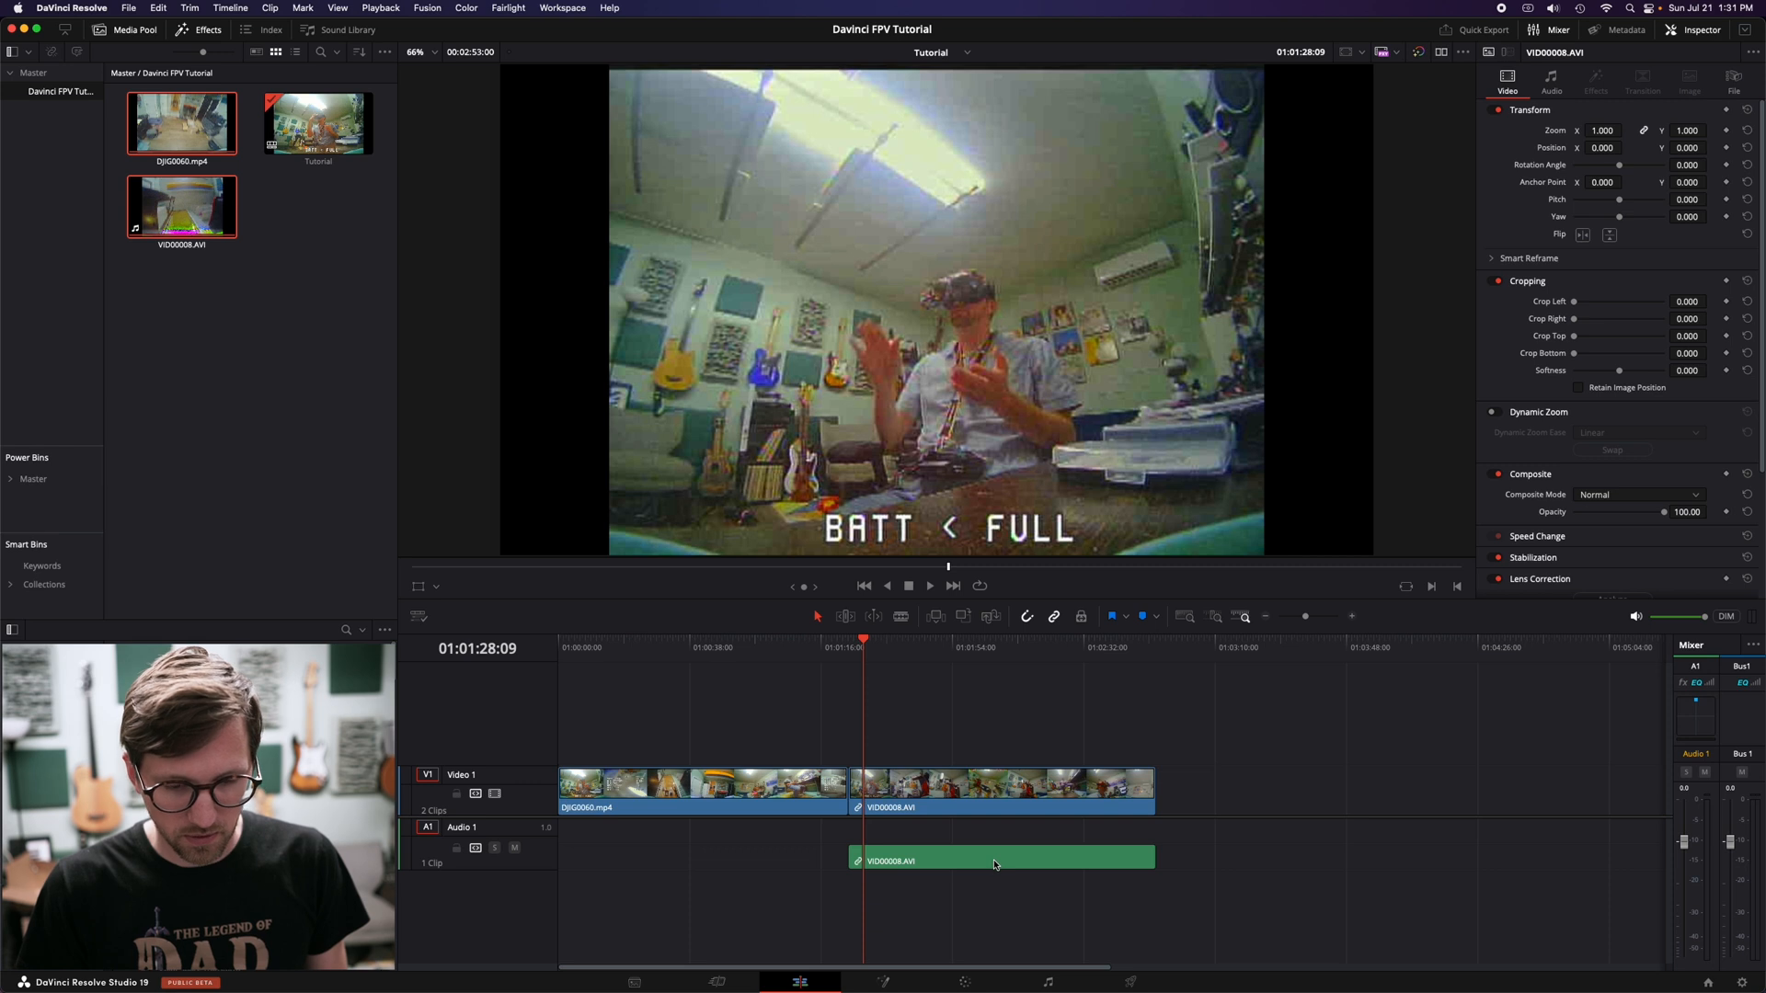
pyautogui.click(1553, 81)
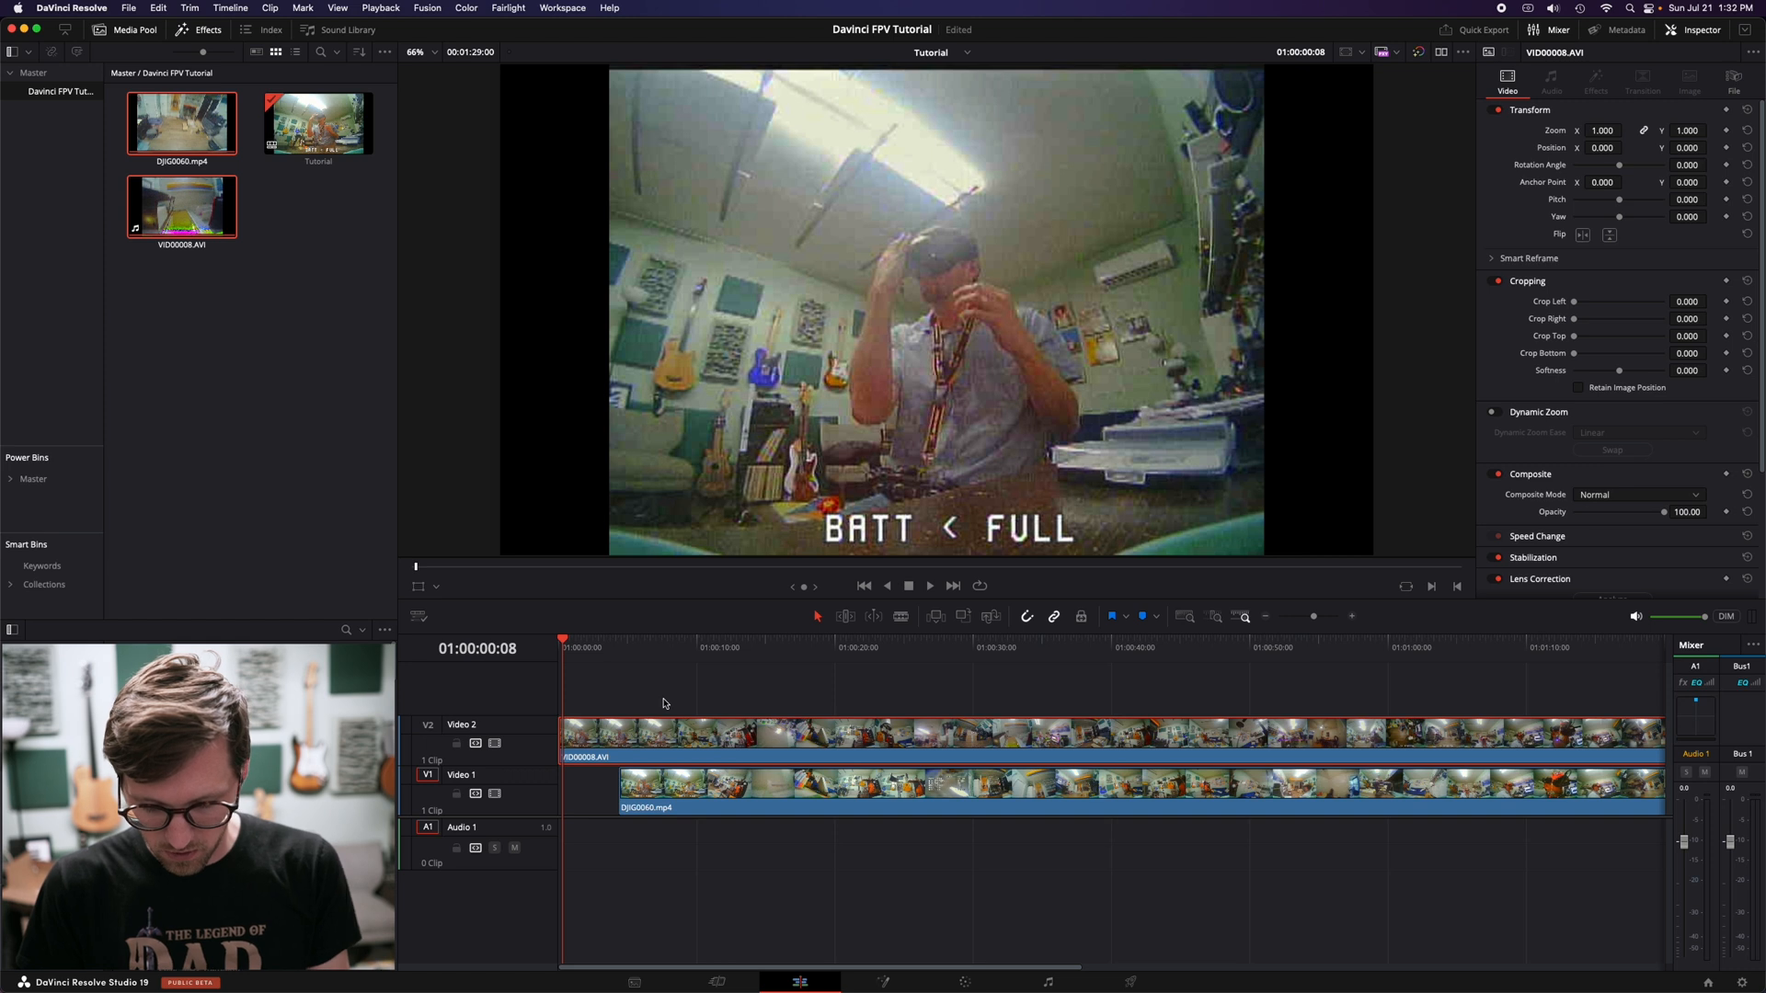
pyautogui.moveTo(1292, 618)
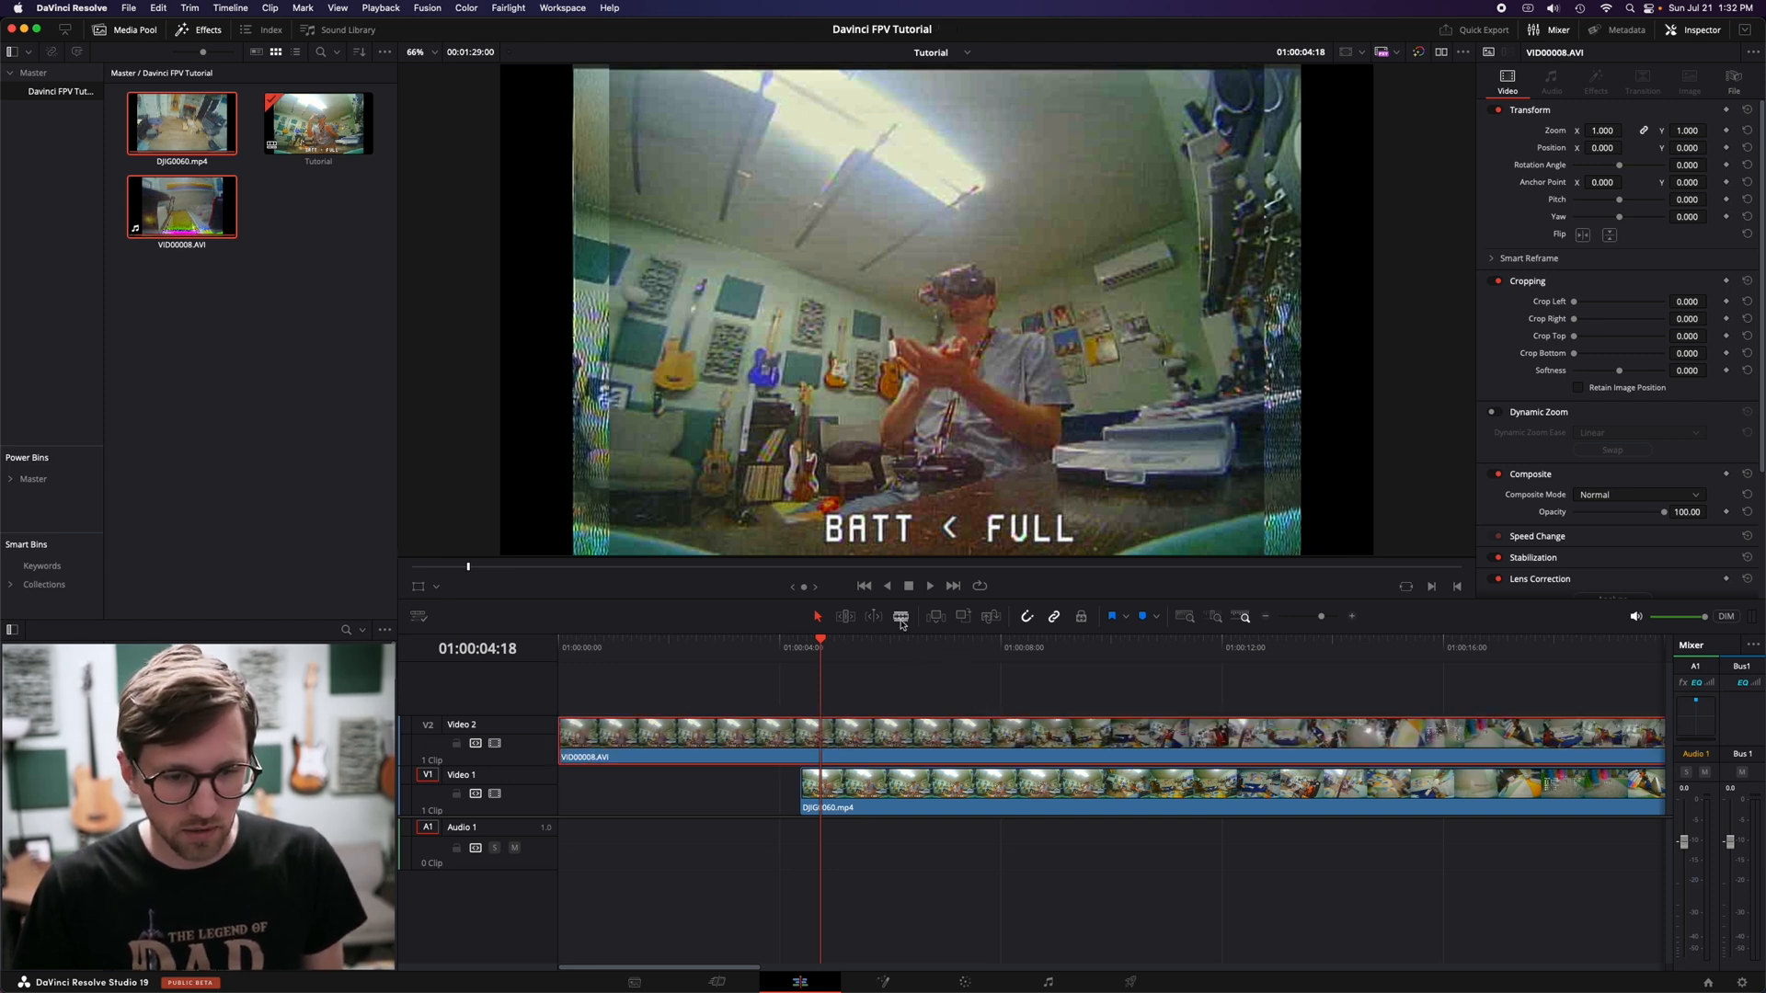
# Step: Blade VID00008.AVI at the sync frame and align both clip starts with snapping off
pyautogui.click(901, 616)
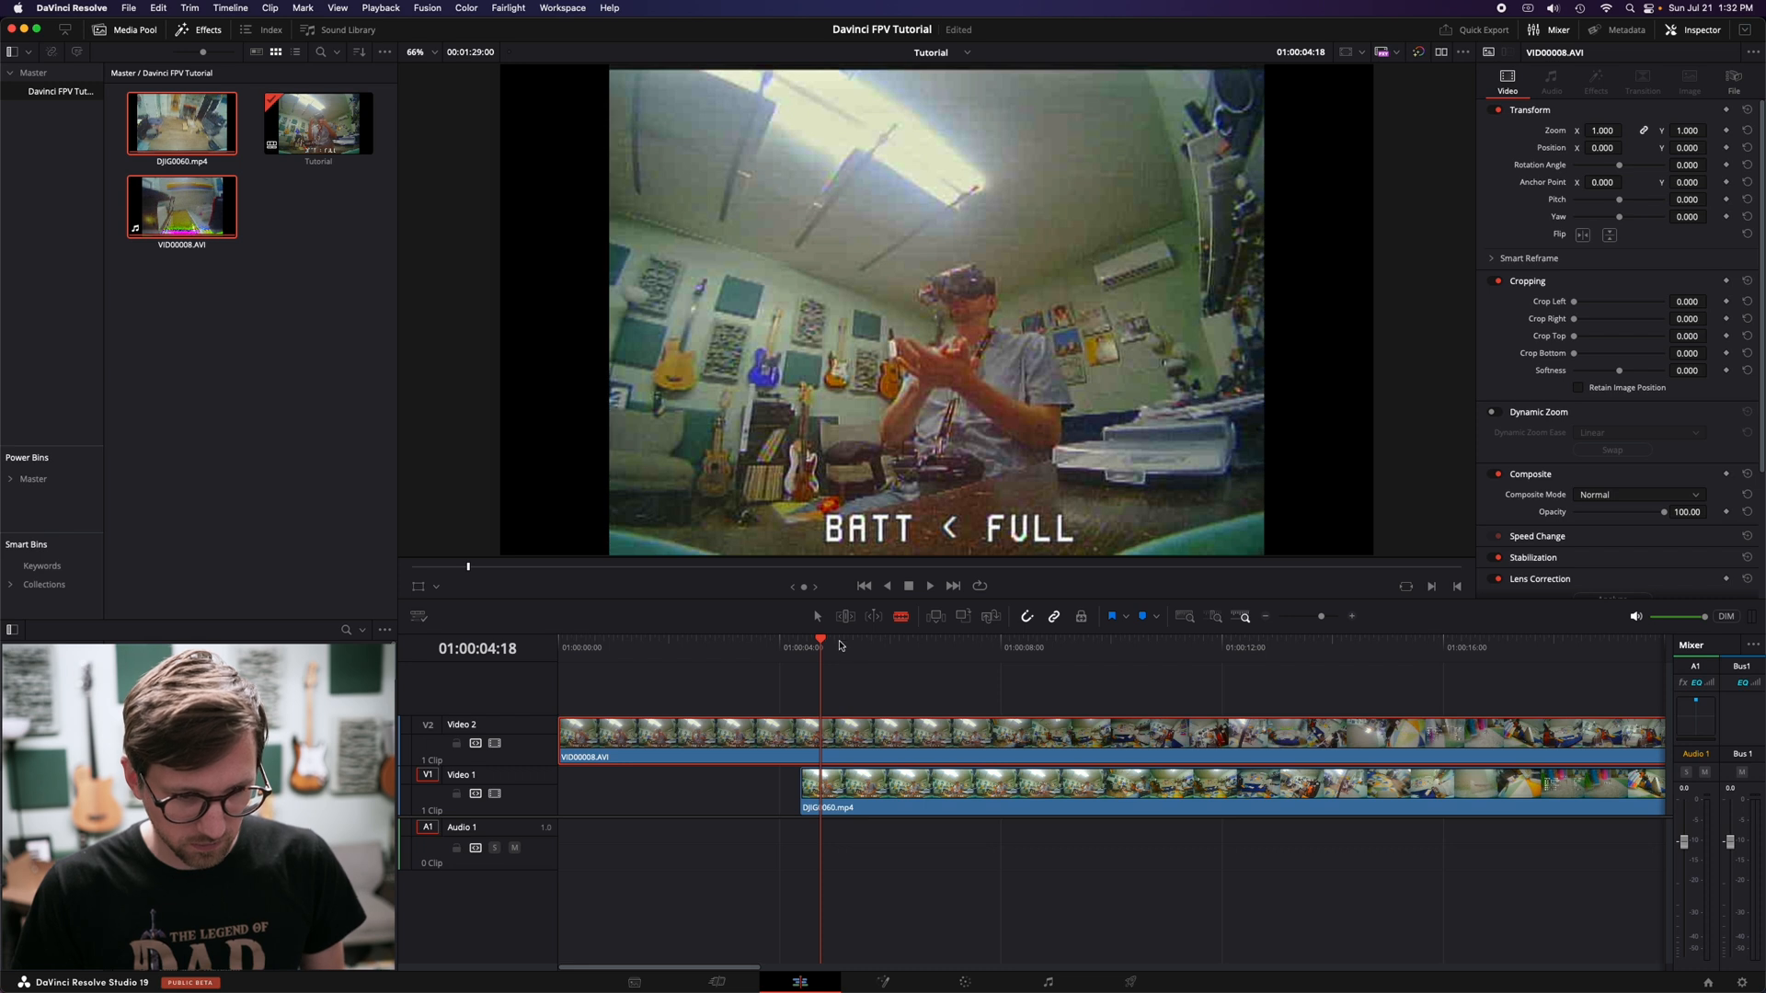
pyautogui.moveTo(817, 620)
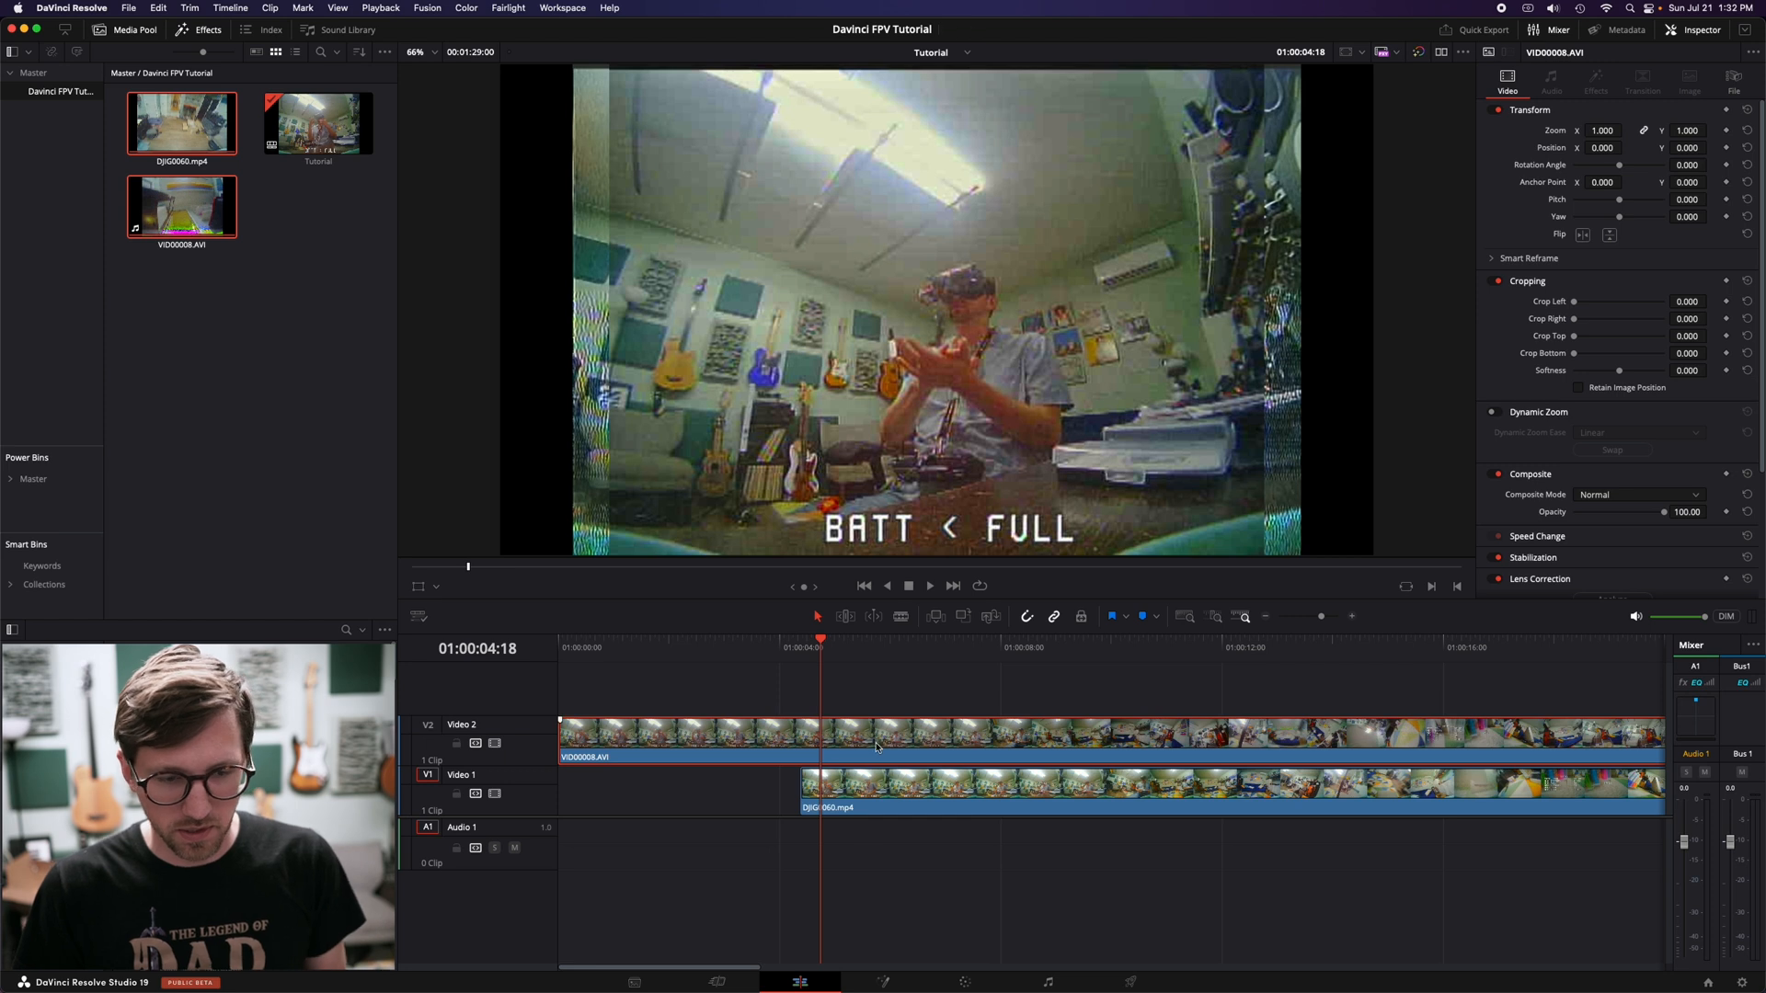
pyautogui.moveTo(866, 745)
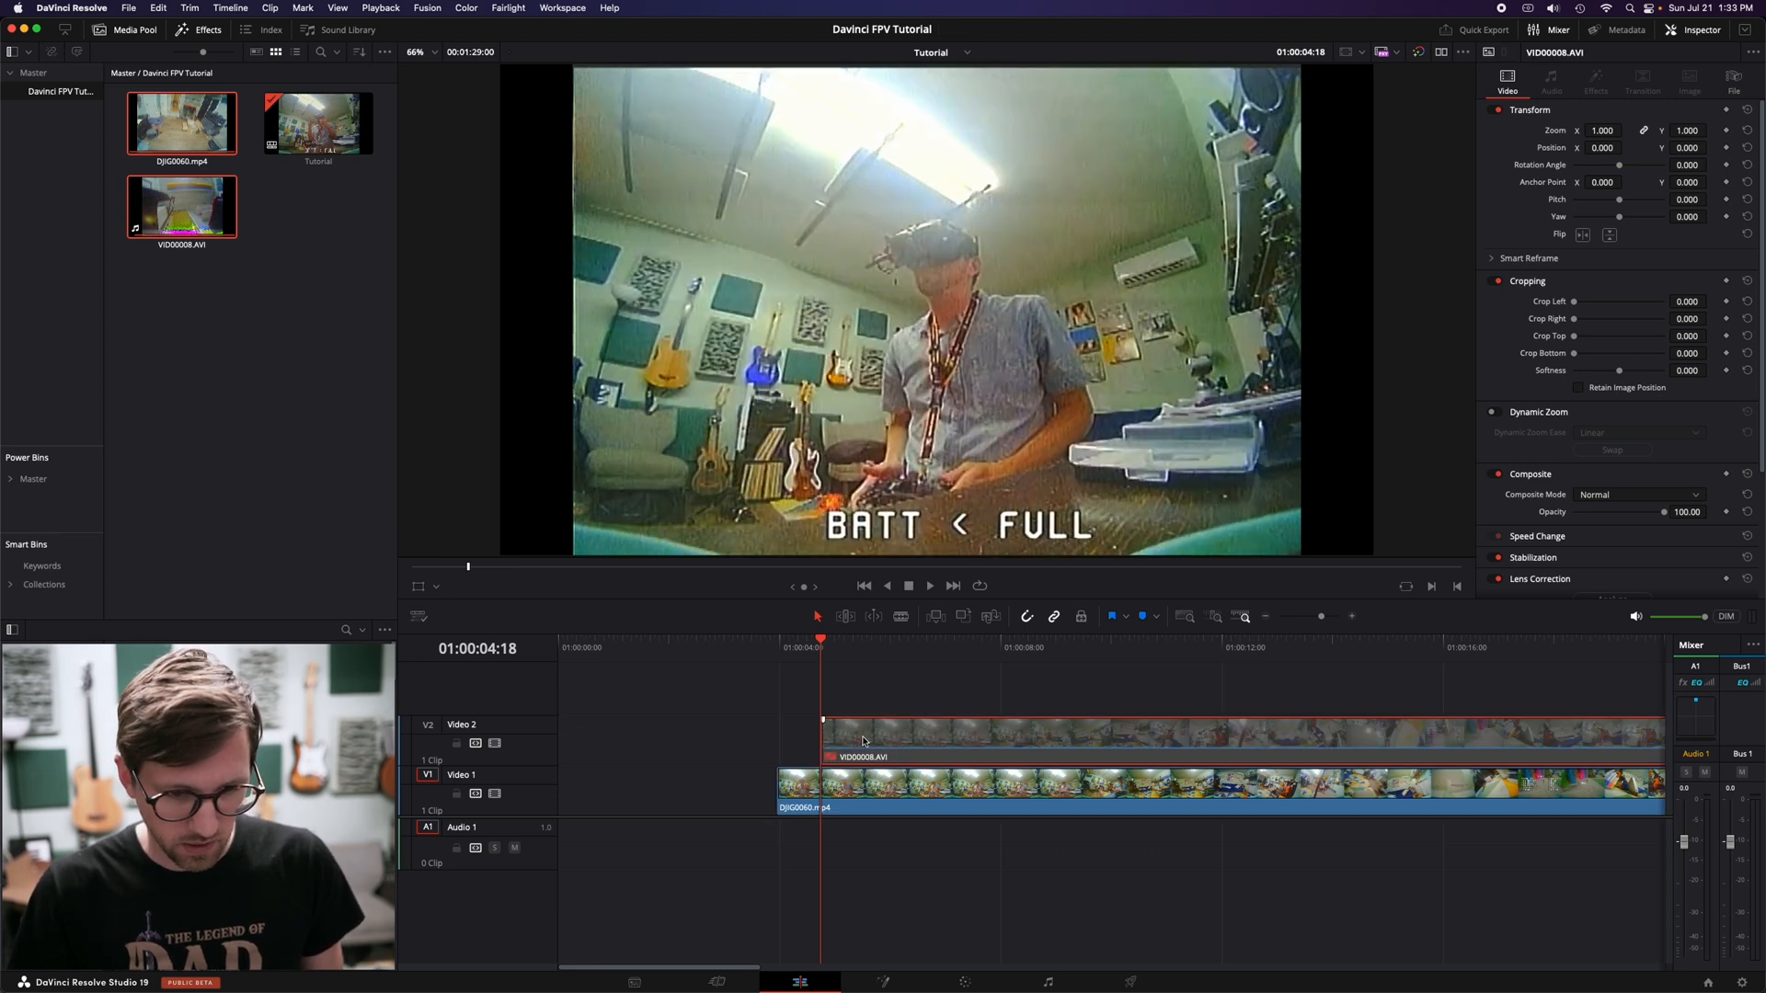
pyautogui.press('Left')
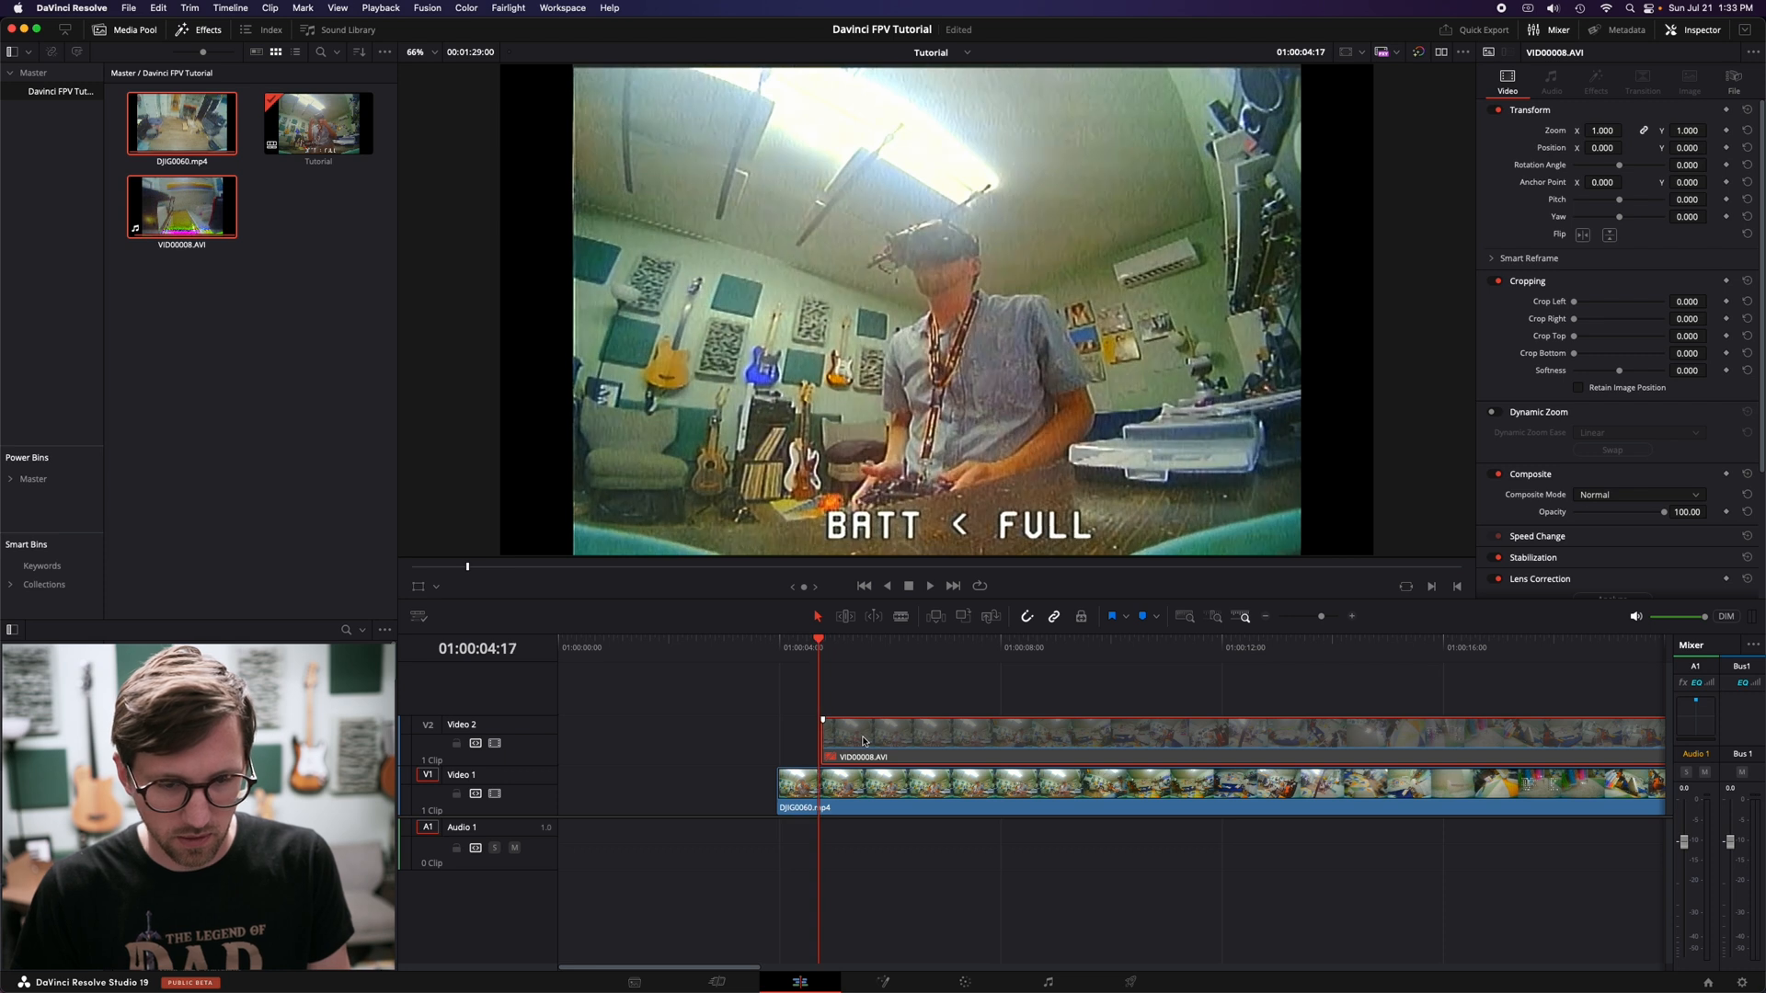
pyautogui.click(782, 638)
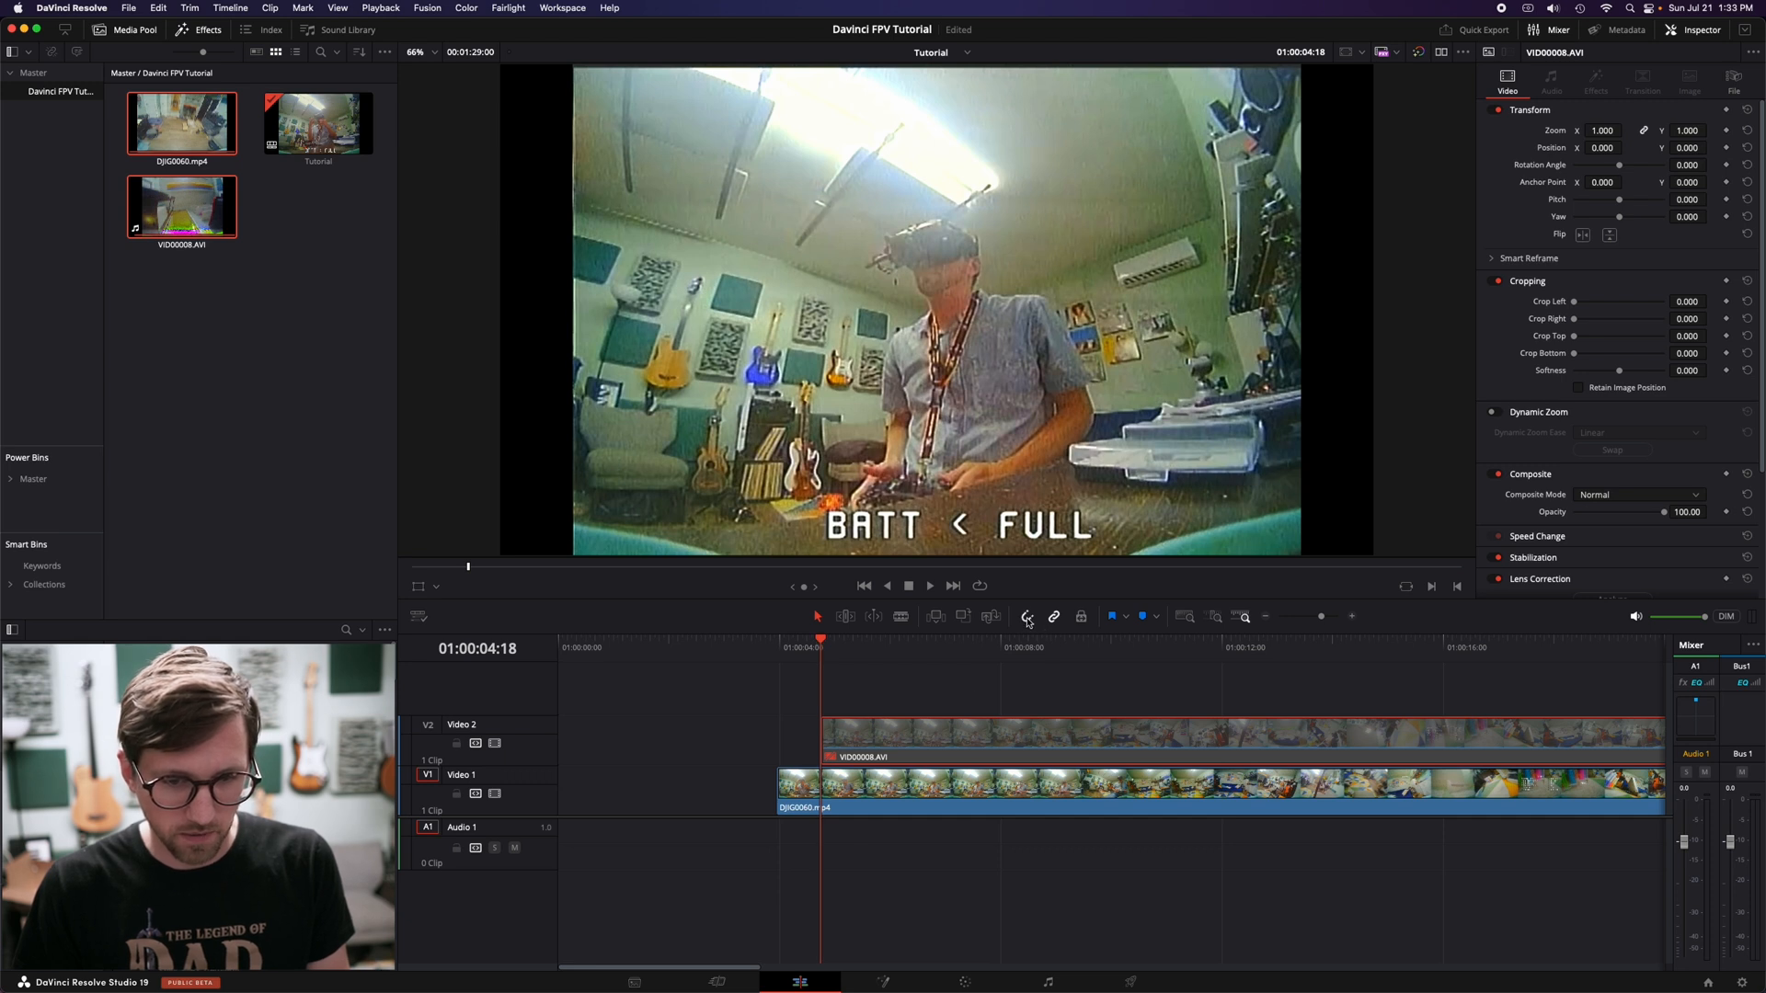
pyautogui.click(861, 786)
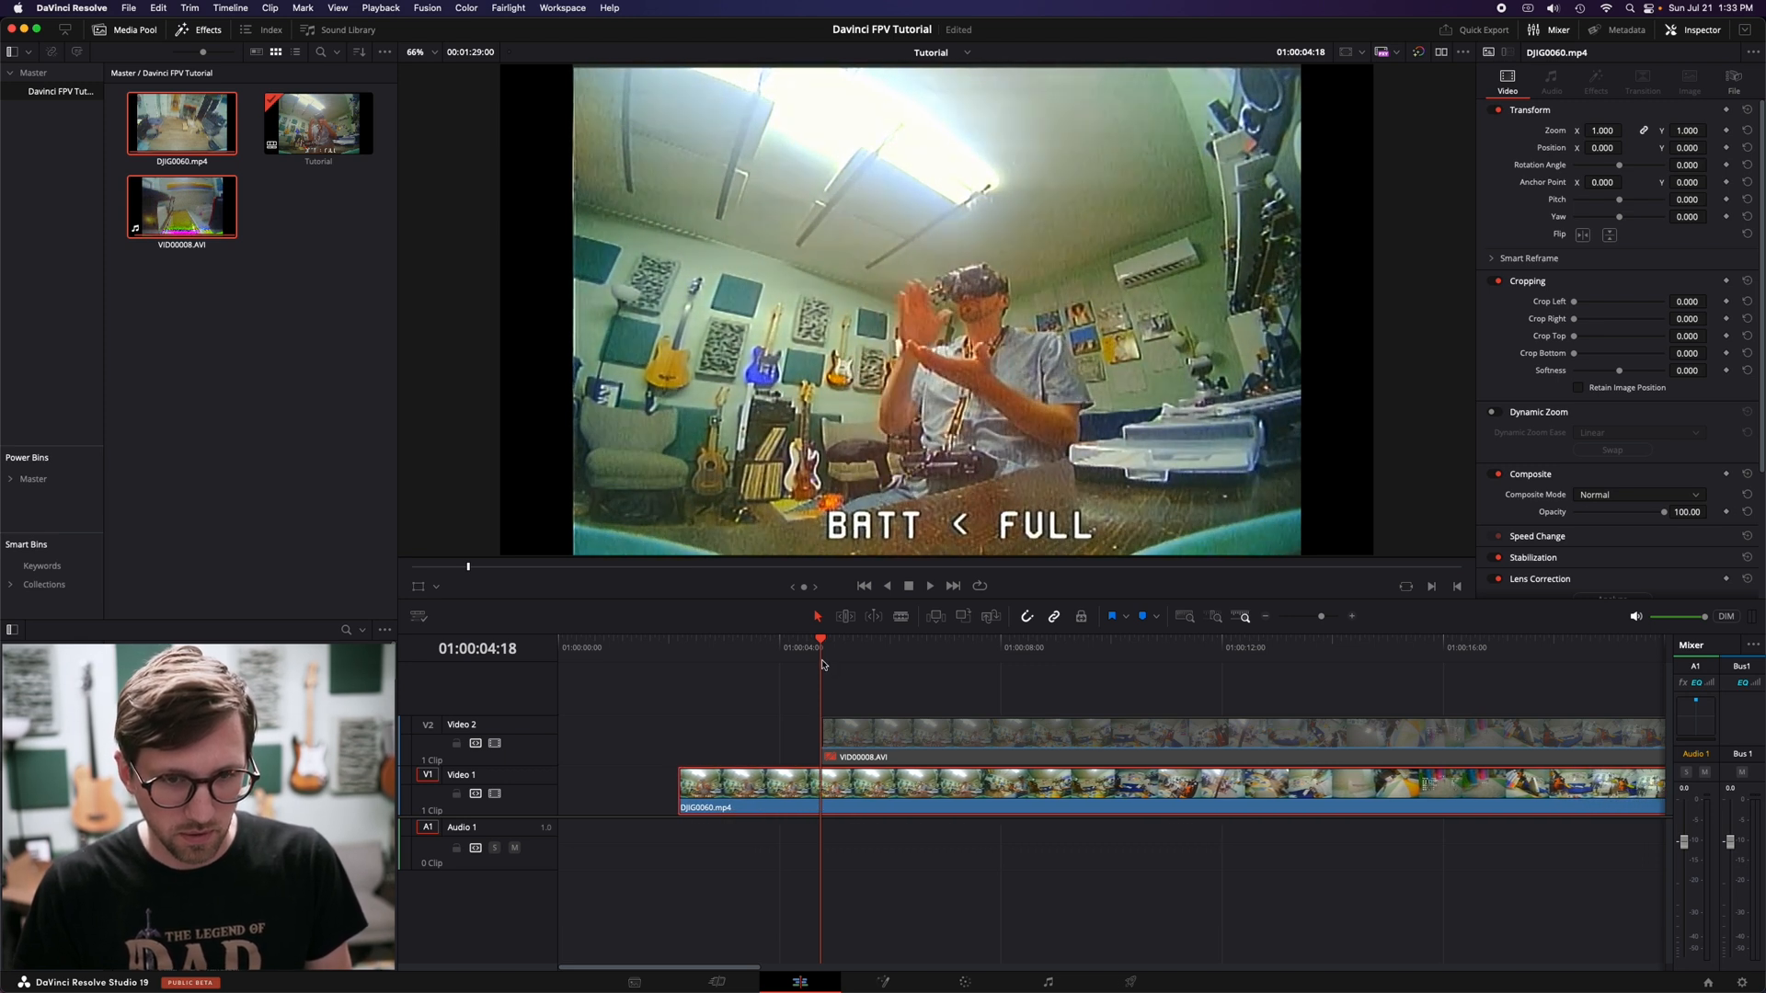
pyautogui.click(861, 783)
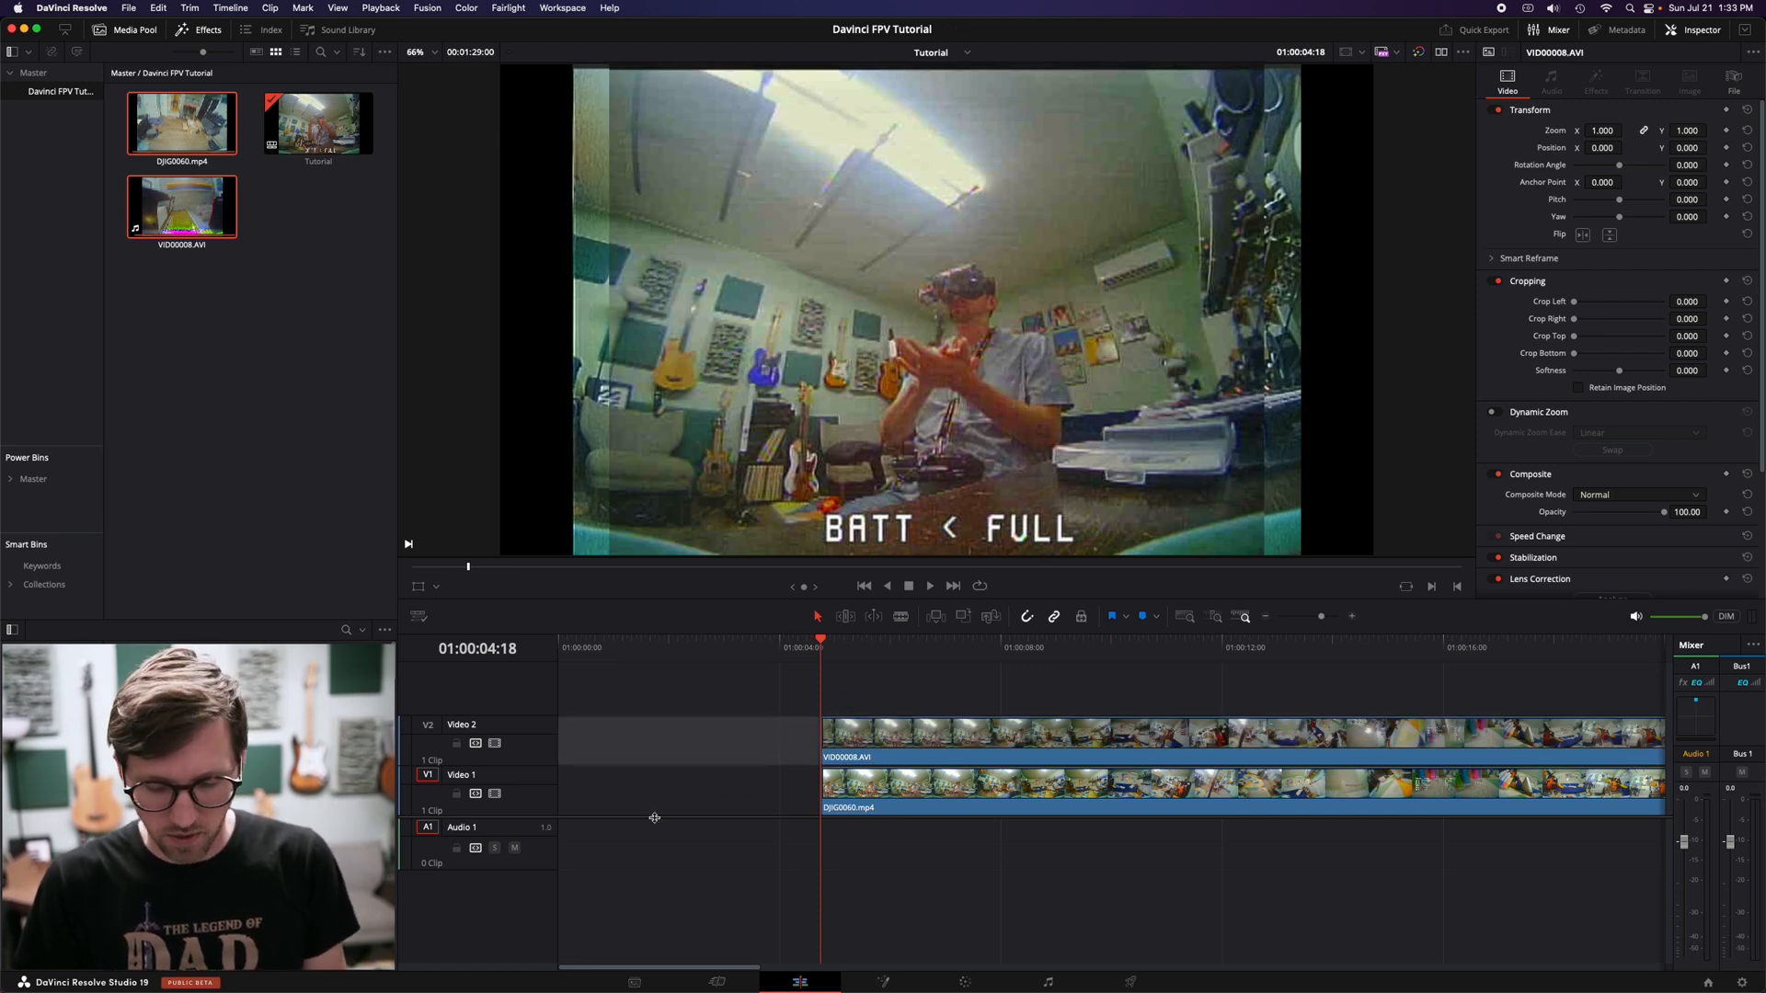
pyautogui.moveTo(658, 795)
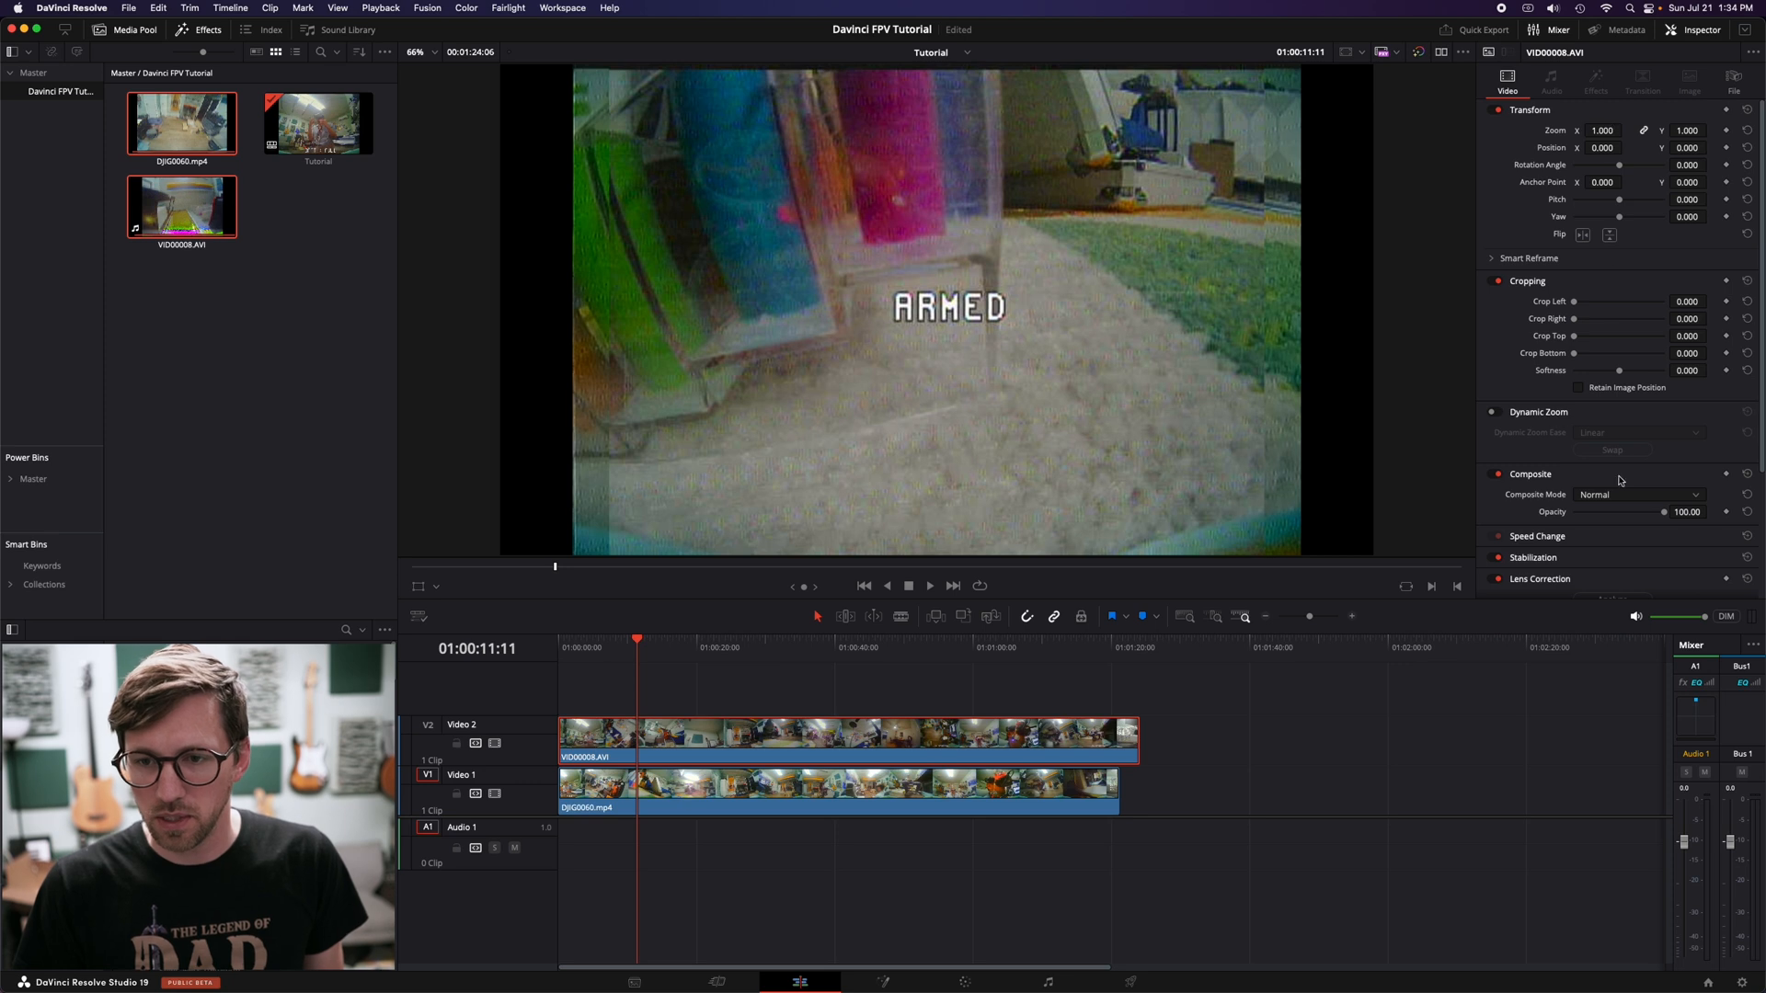
pyautogui.moveTo(1595, 406)
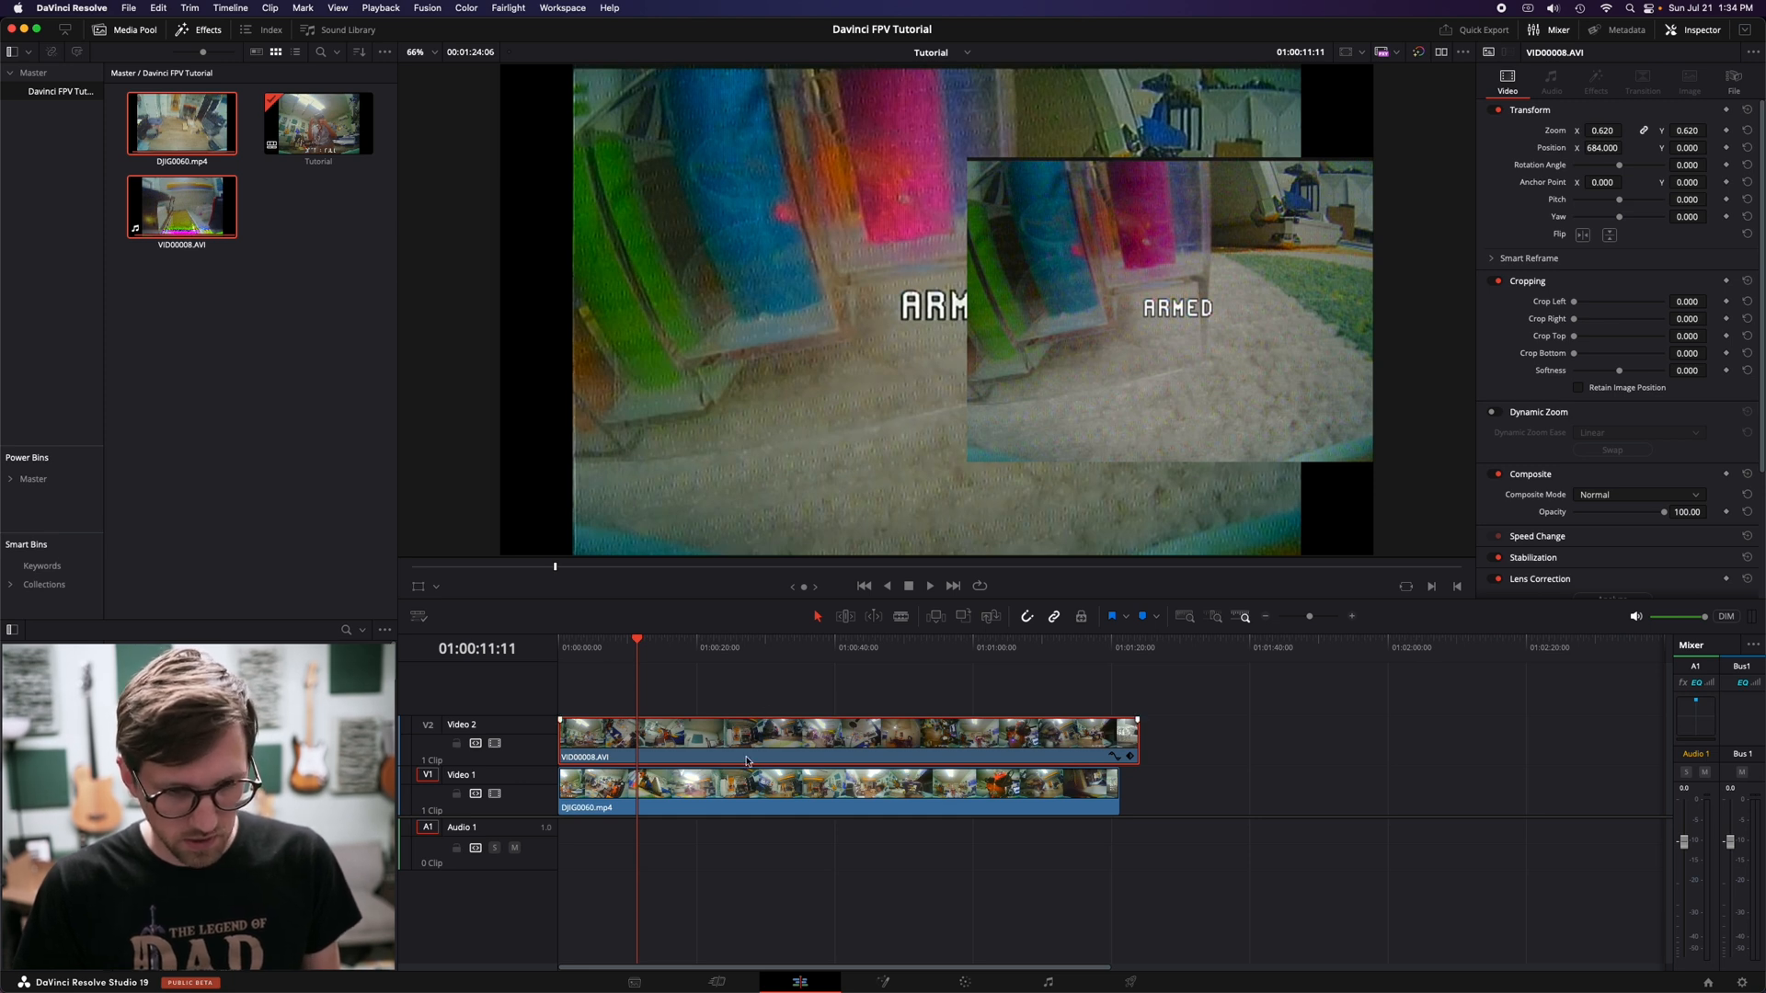
# Step: Paste the Zoom, Scale X and Scale Y attributes onto VID00008.AVI for matching size
pyautogui.click(790, 789)
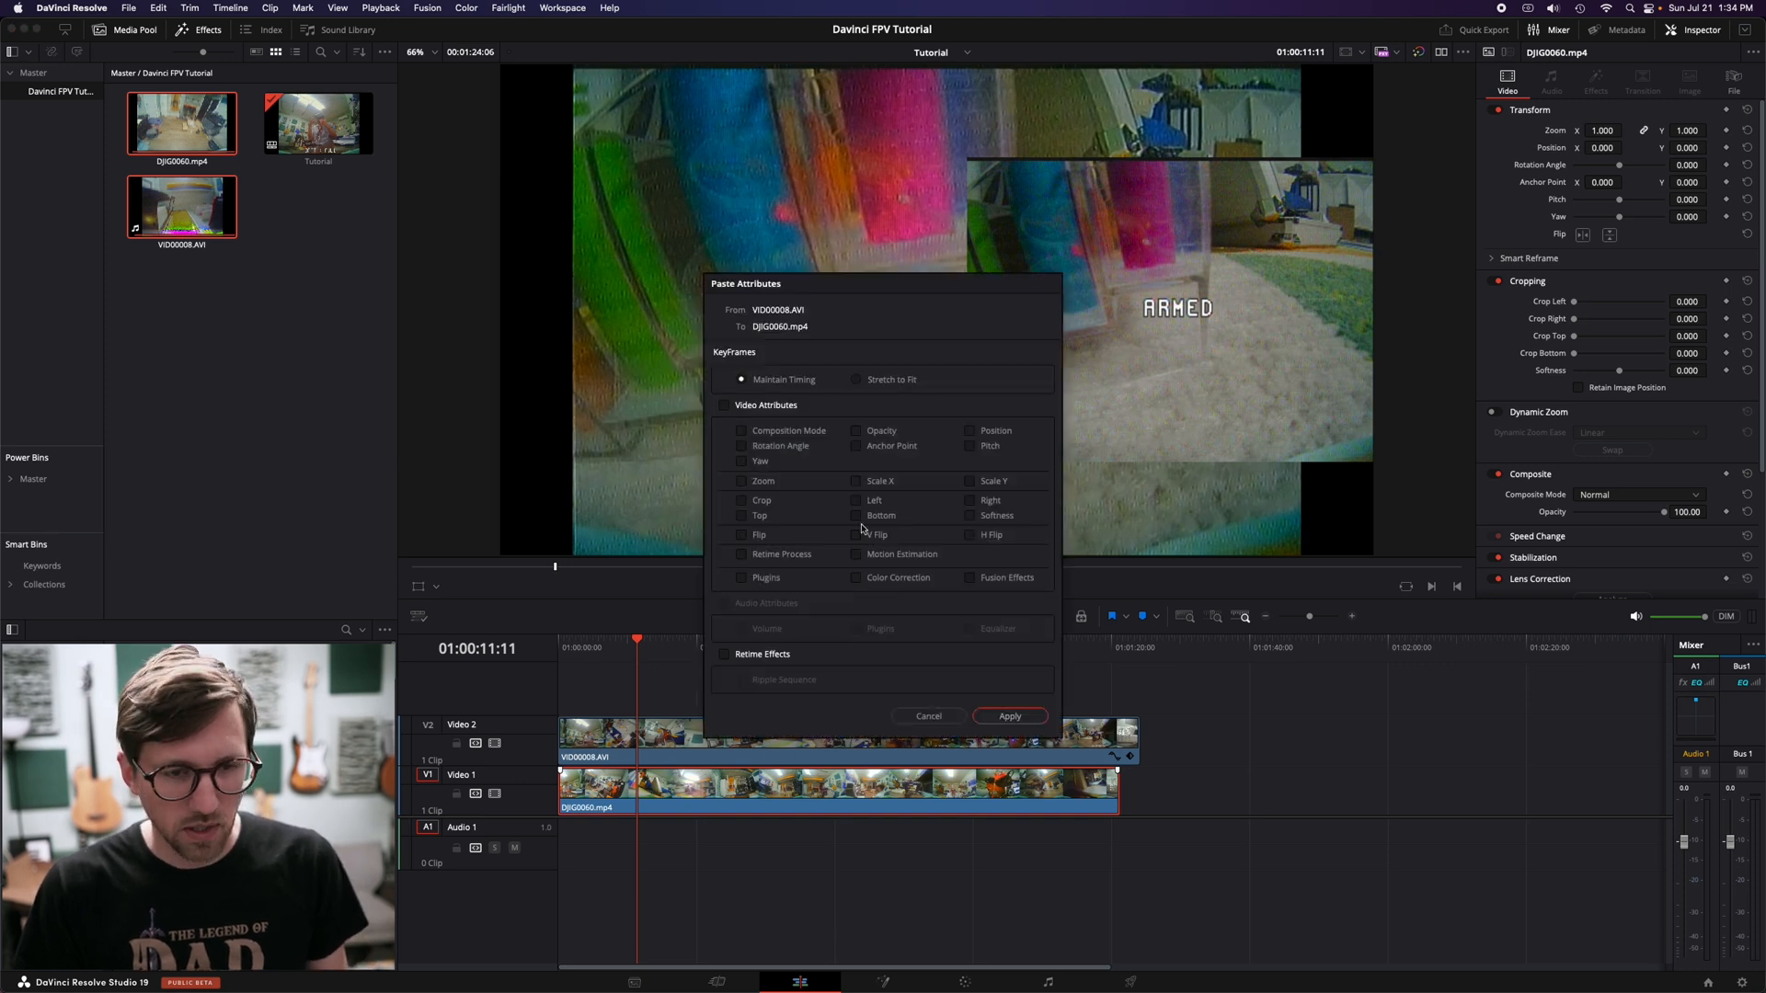
pyautogui.moveTo(859, 375)
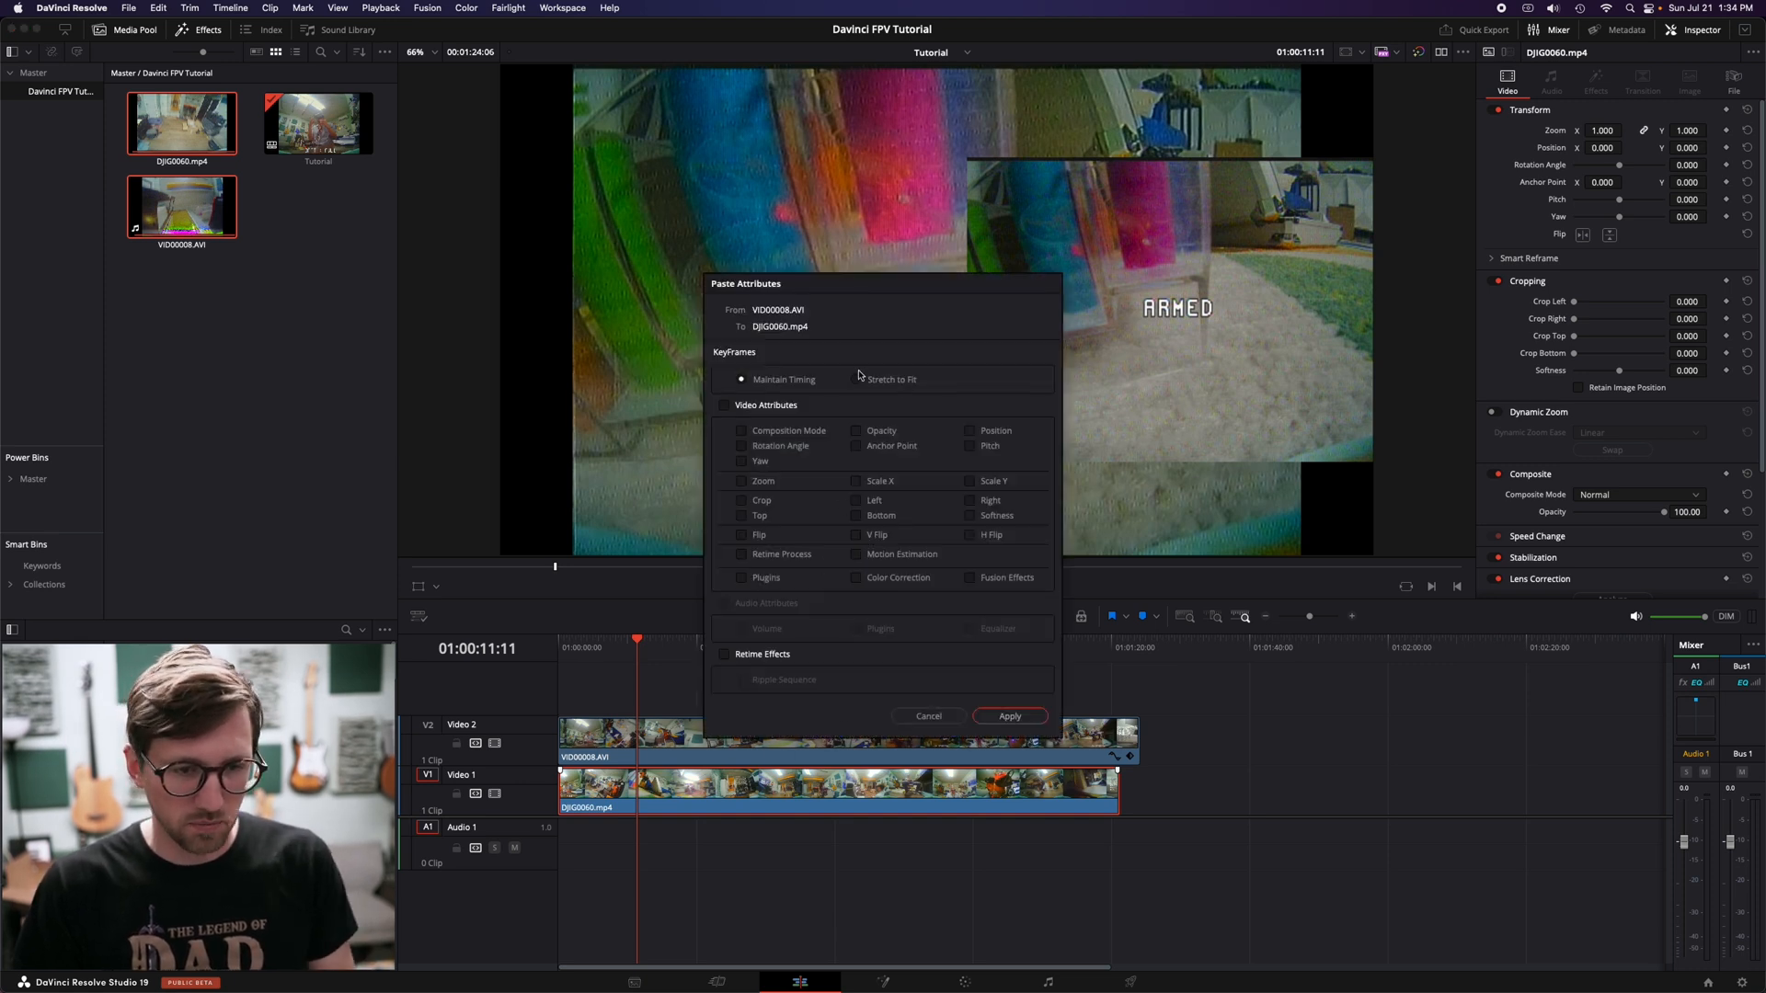
pyautogui.moveTo(940, 451)
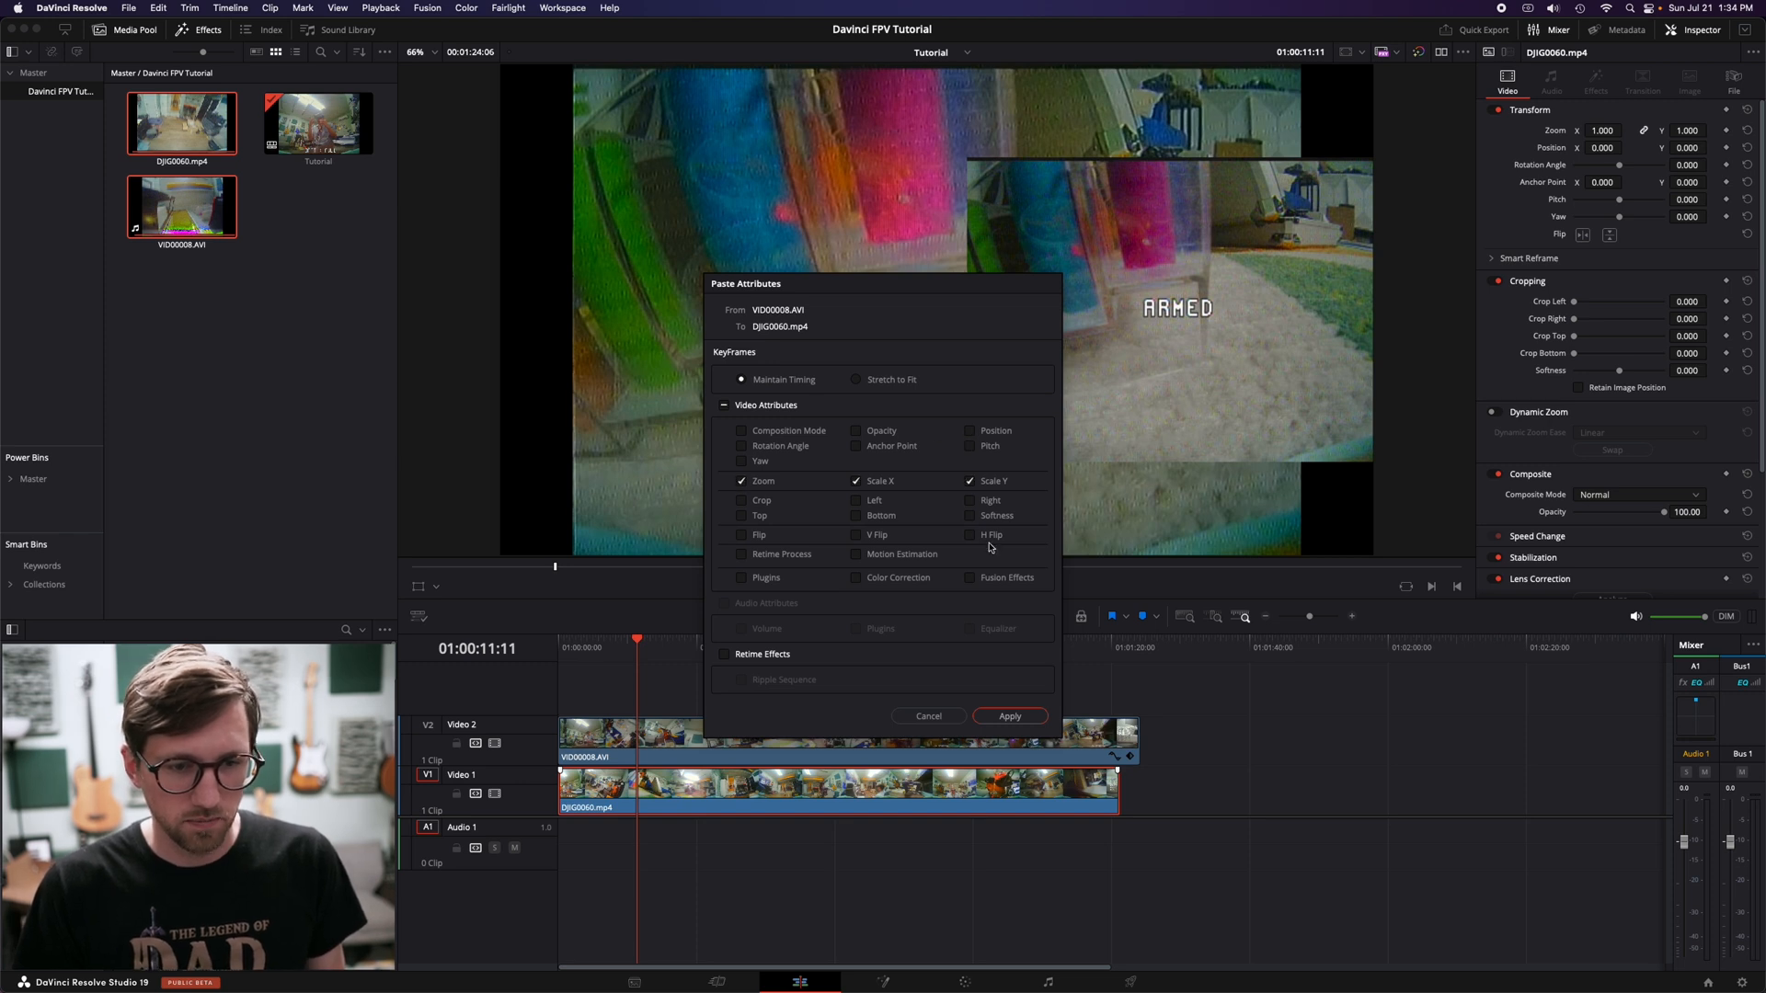
pyautogui.click(1008, 716)
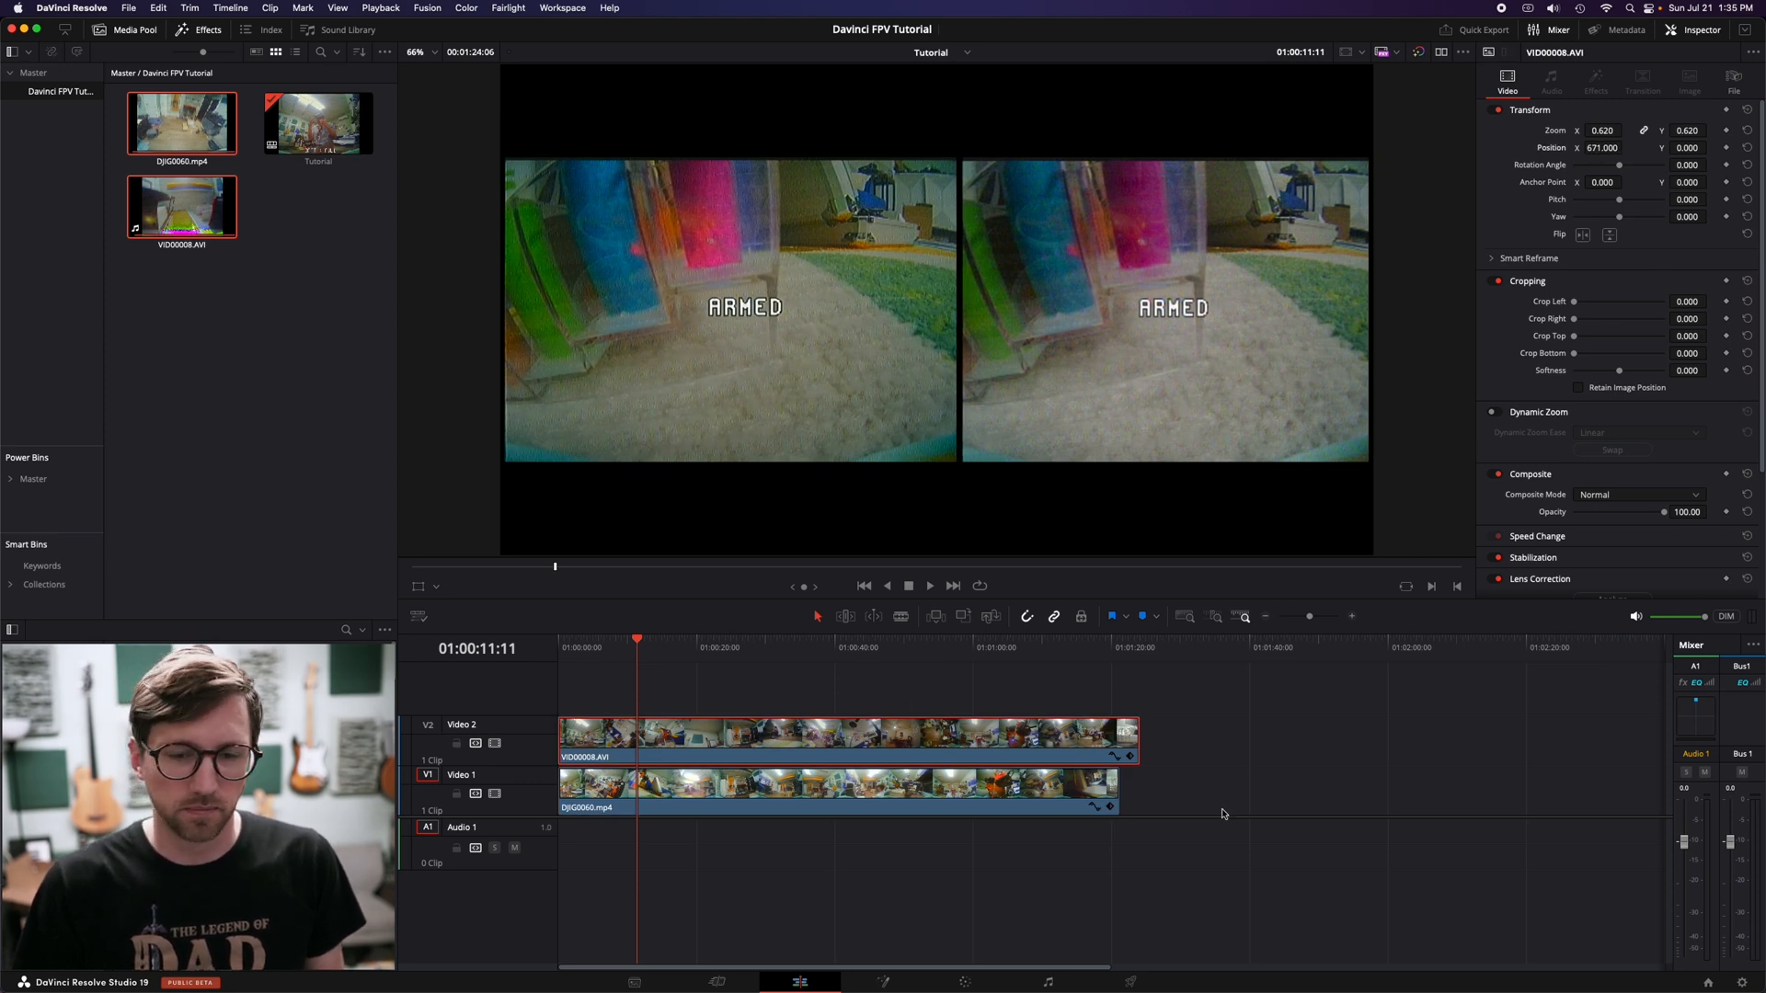
# Step: Trim the two stacked clips to end together and bring up the Titles library
pyautogui.click(611, 668)
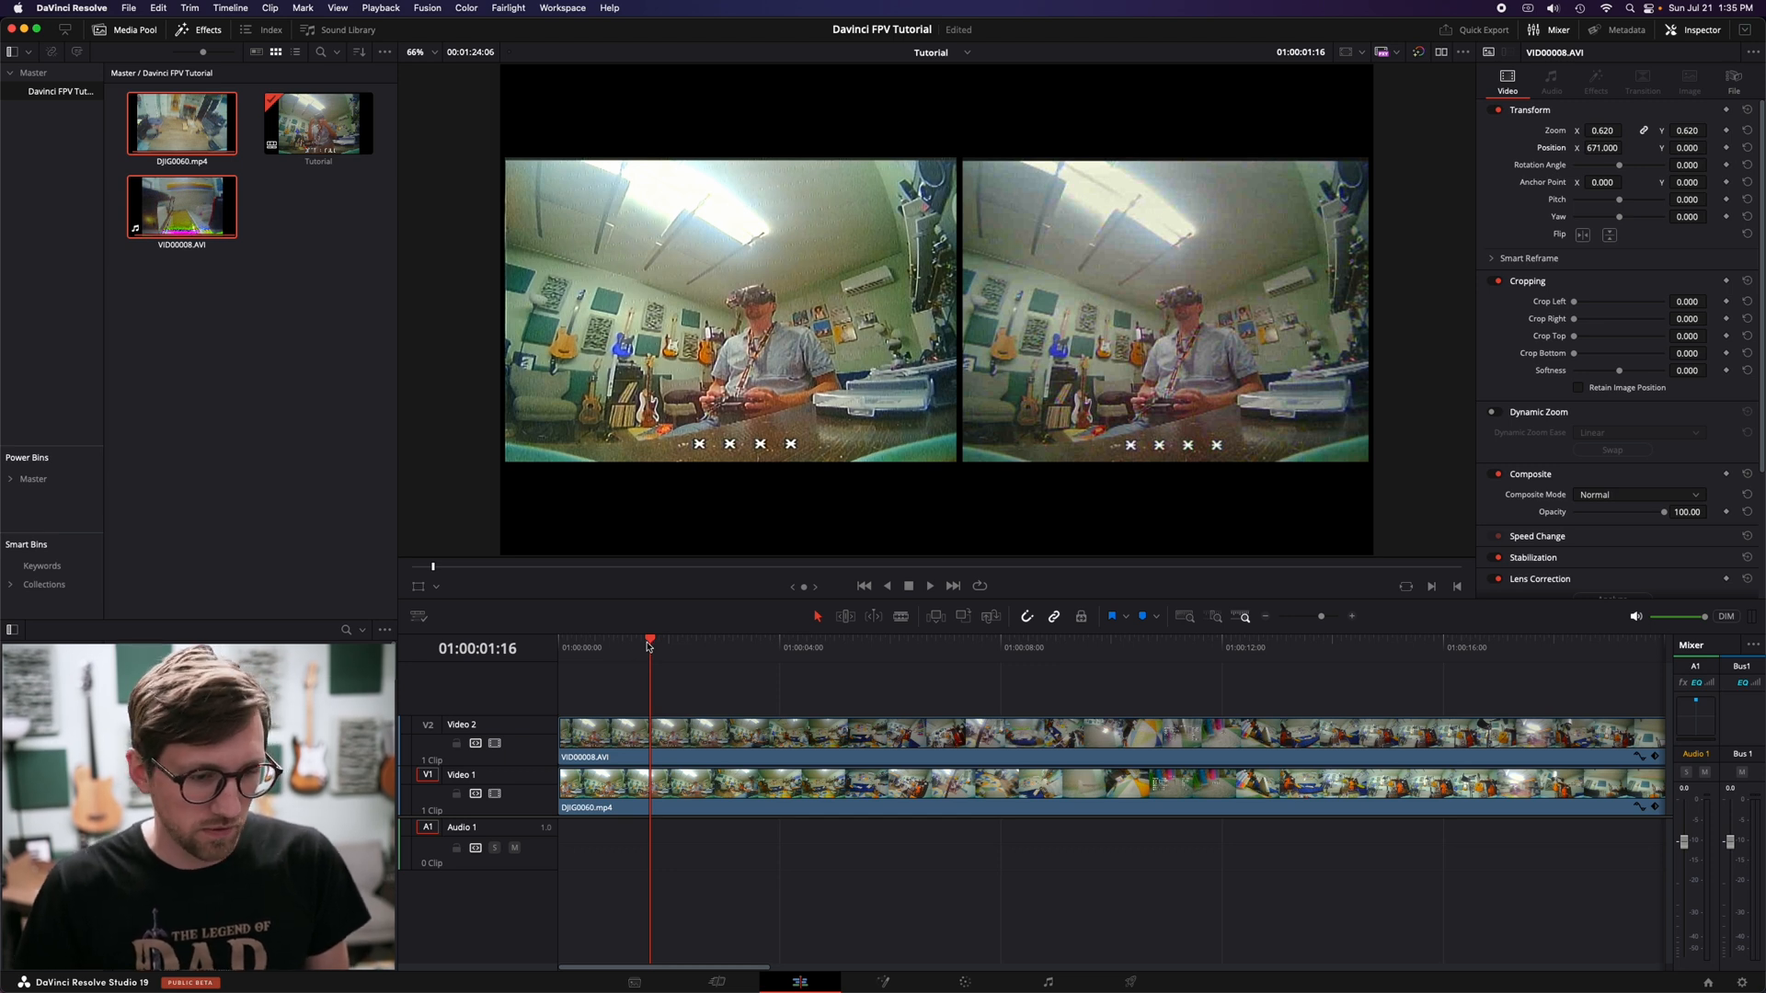
pyautogui.moveTo(666, 519)
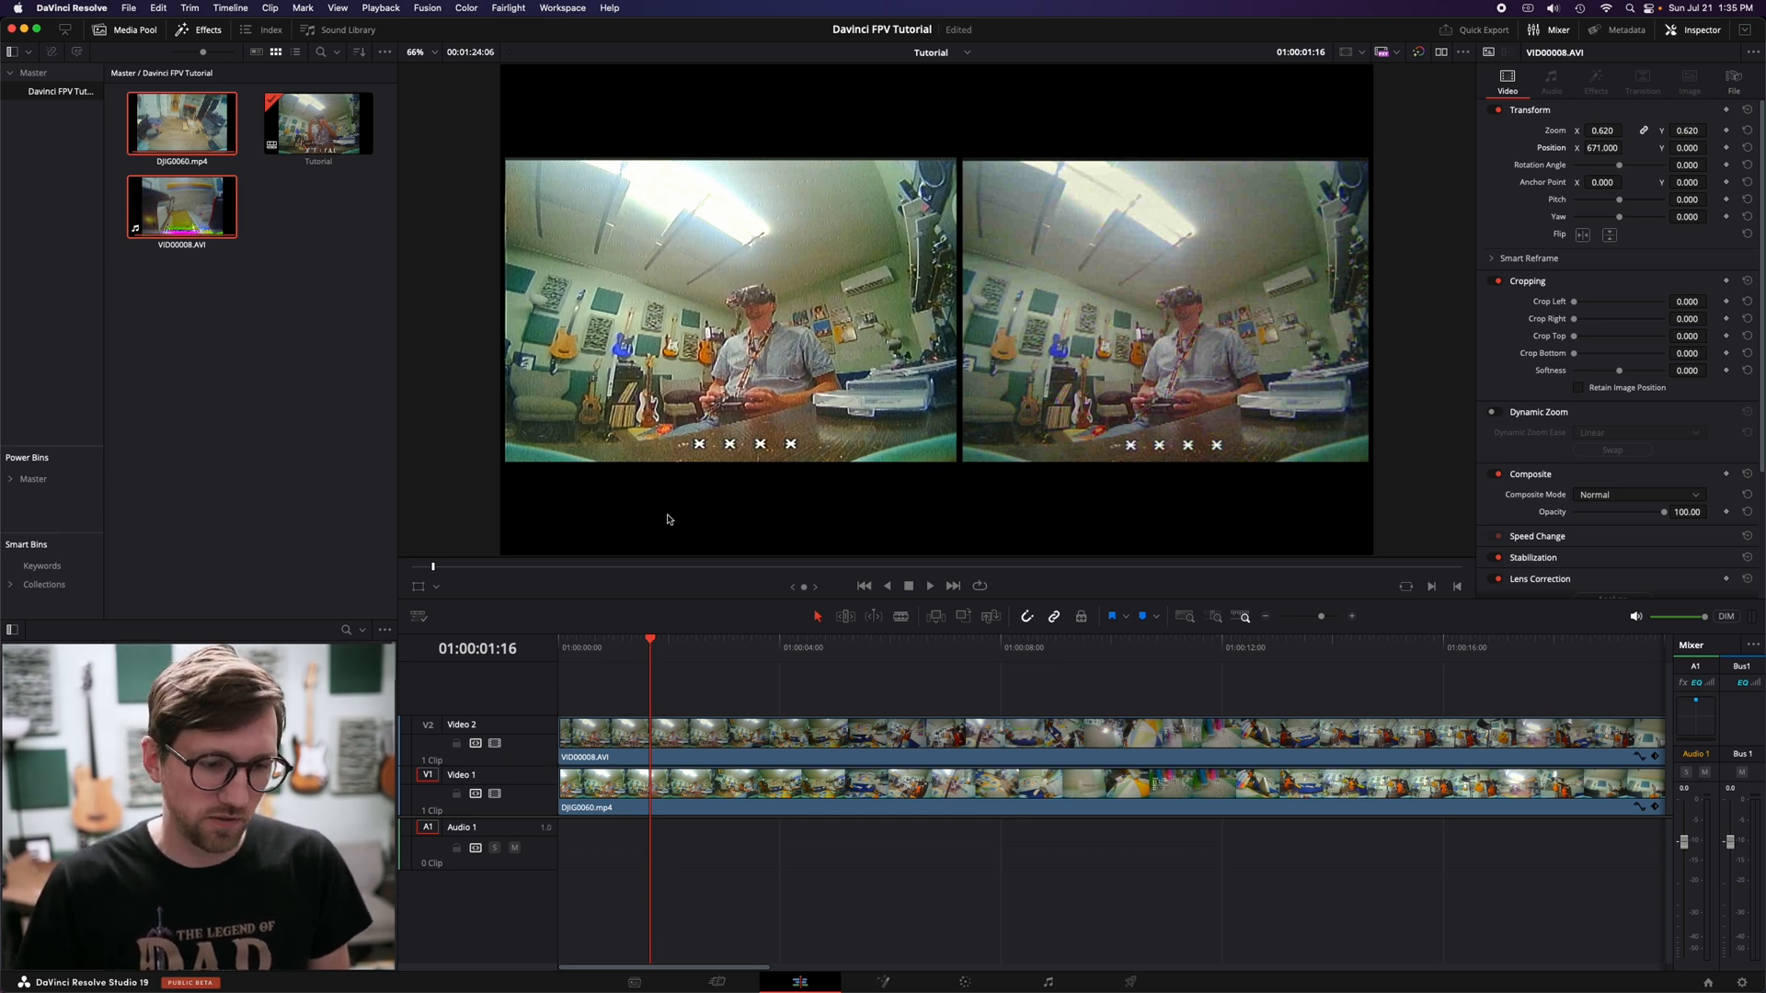
pyautogui.moveTo(664, 719)
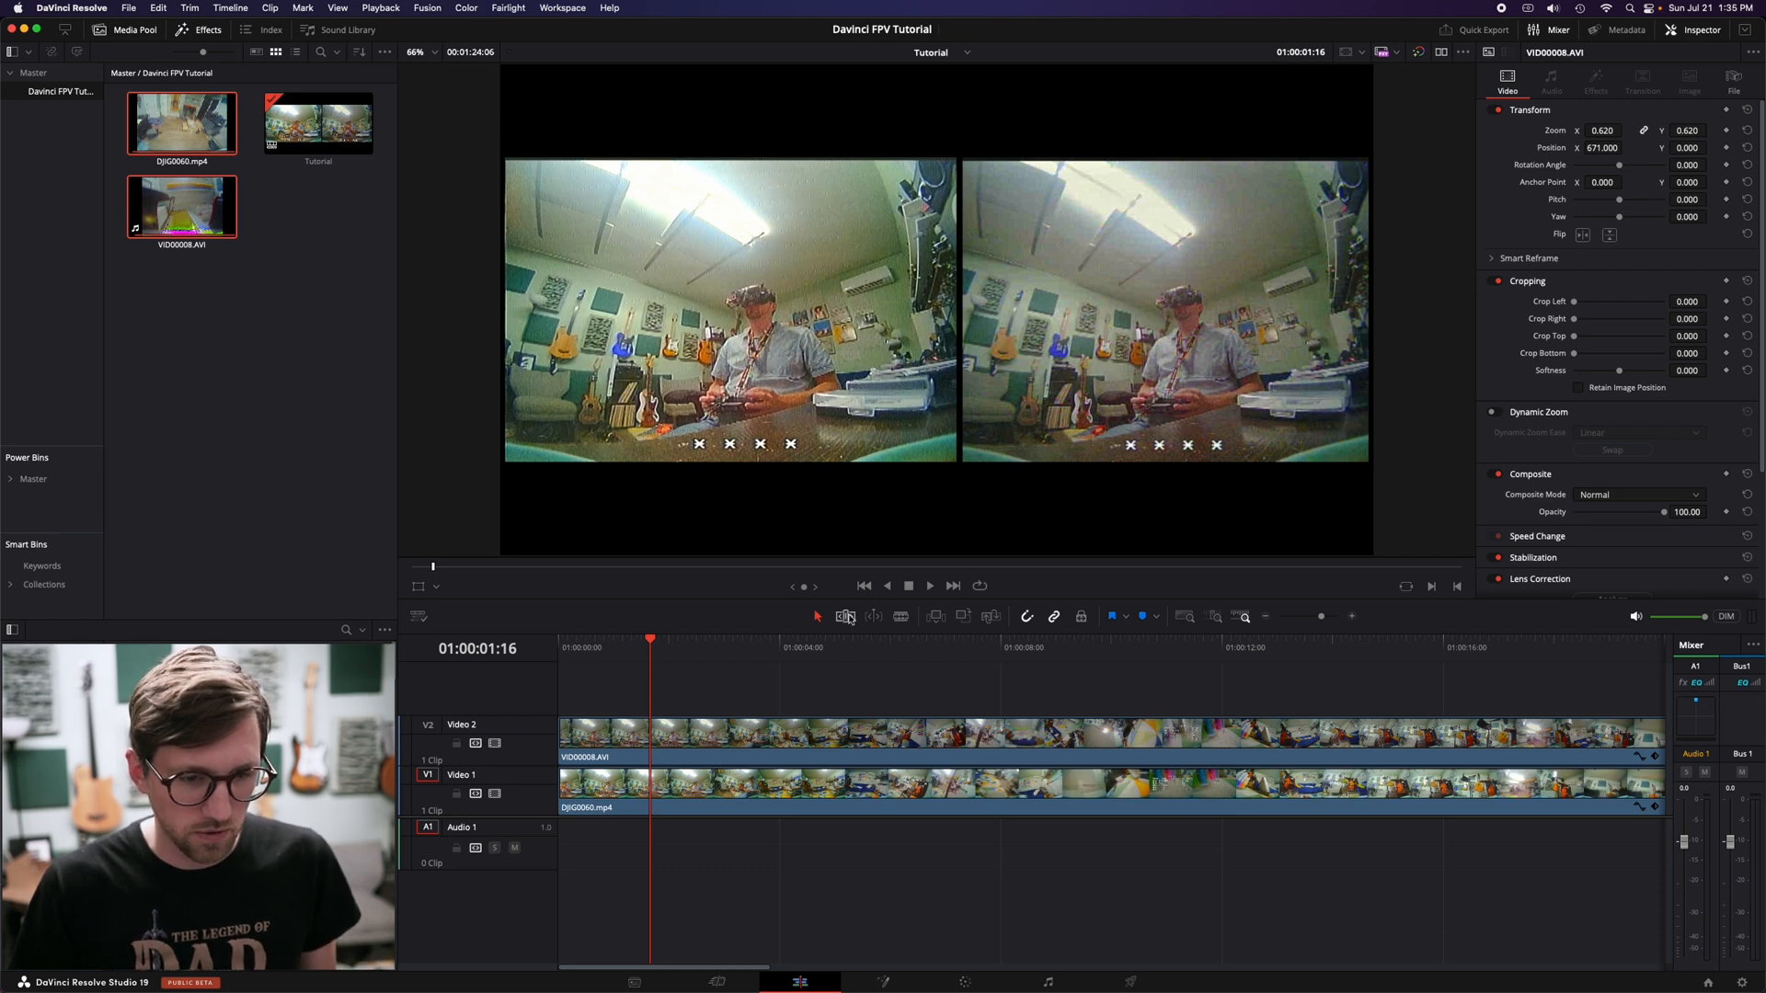
pyautogui.click(846, 617)
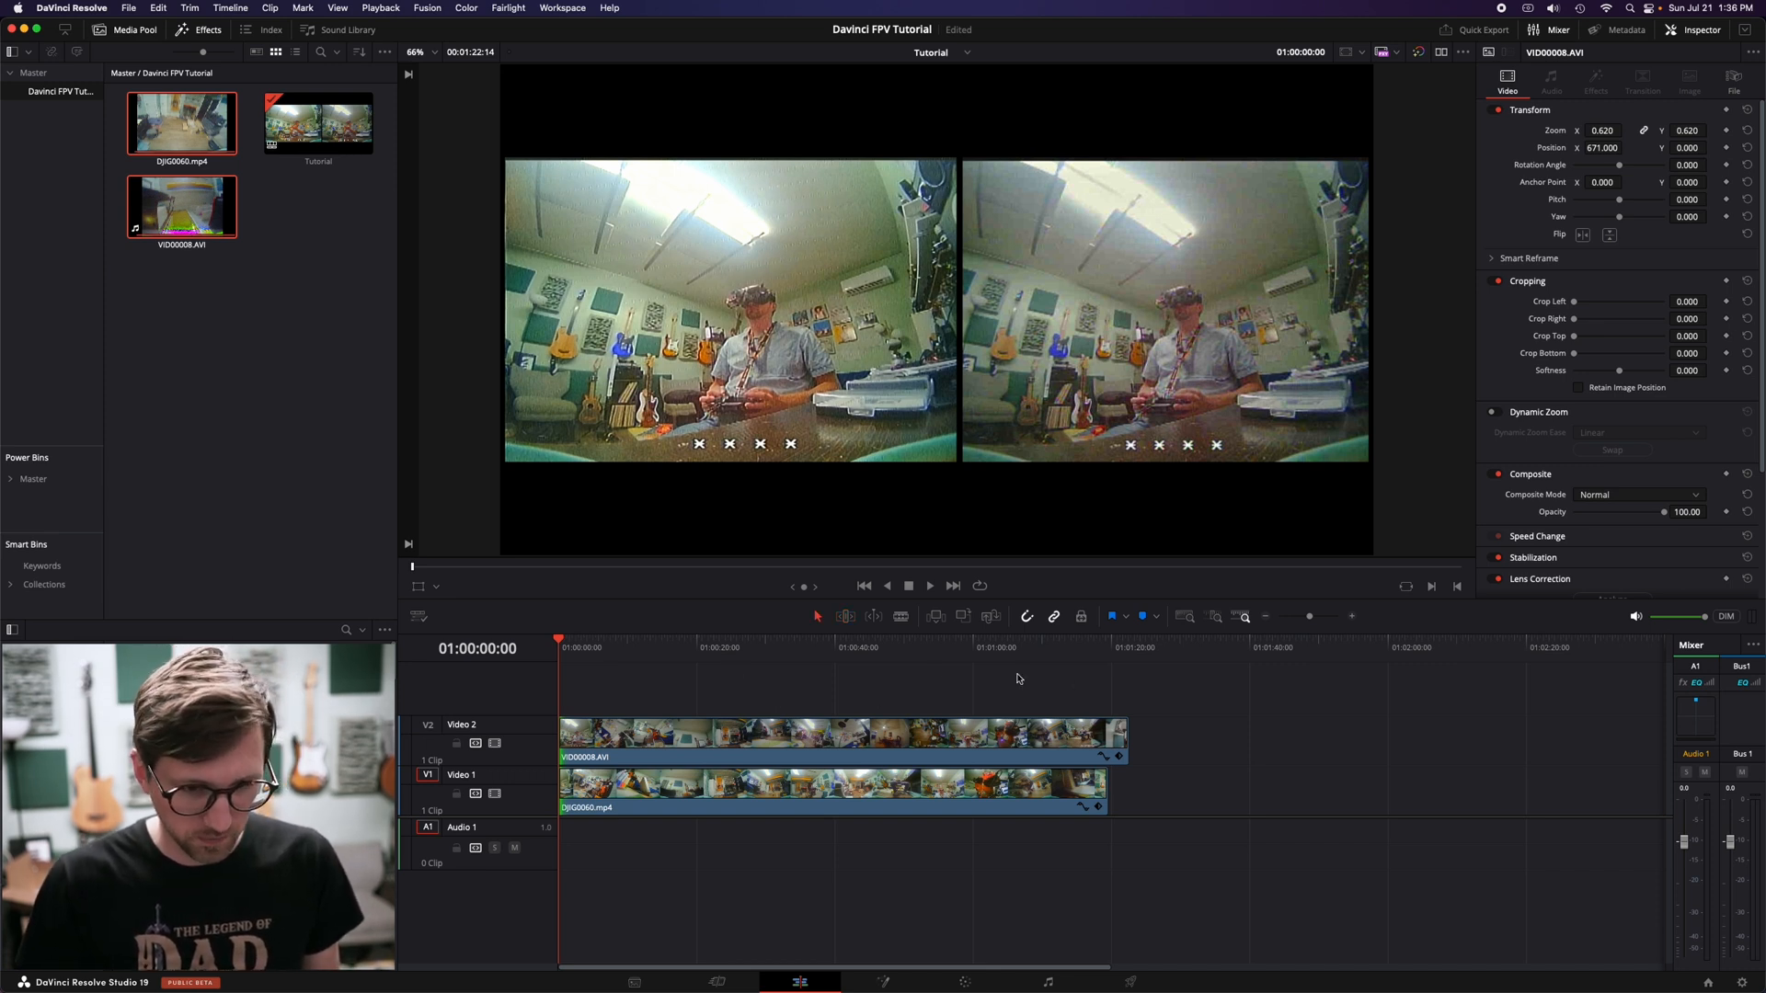
pyautogui.click(1093, 646)
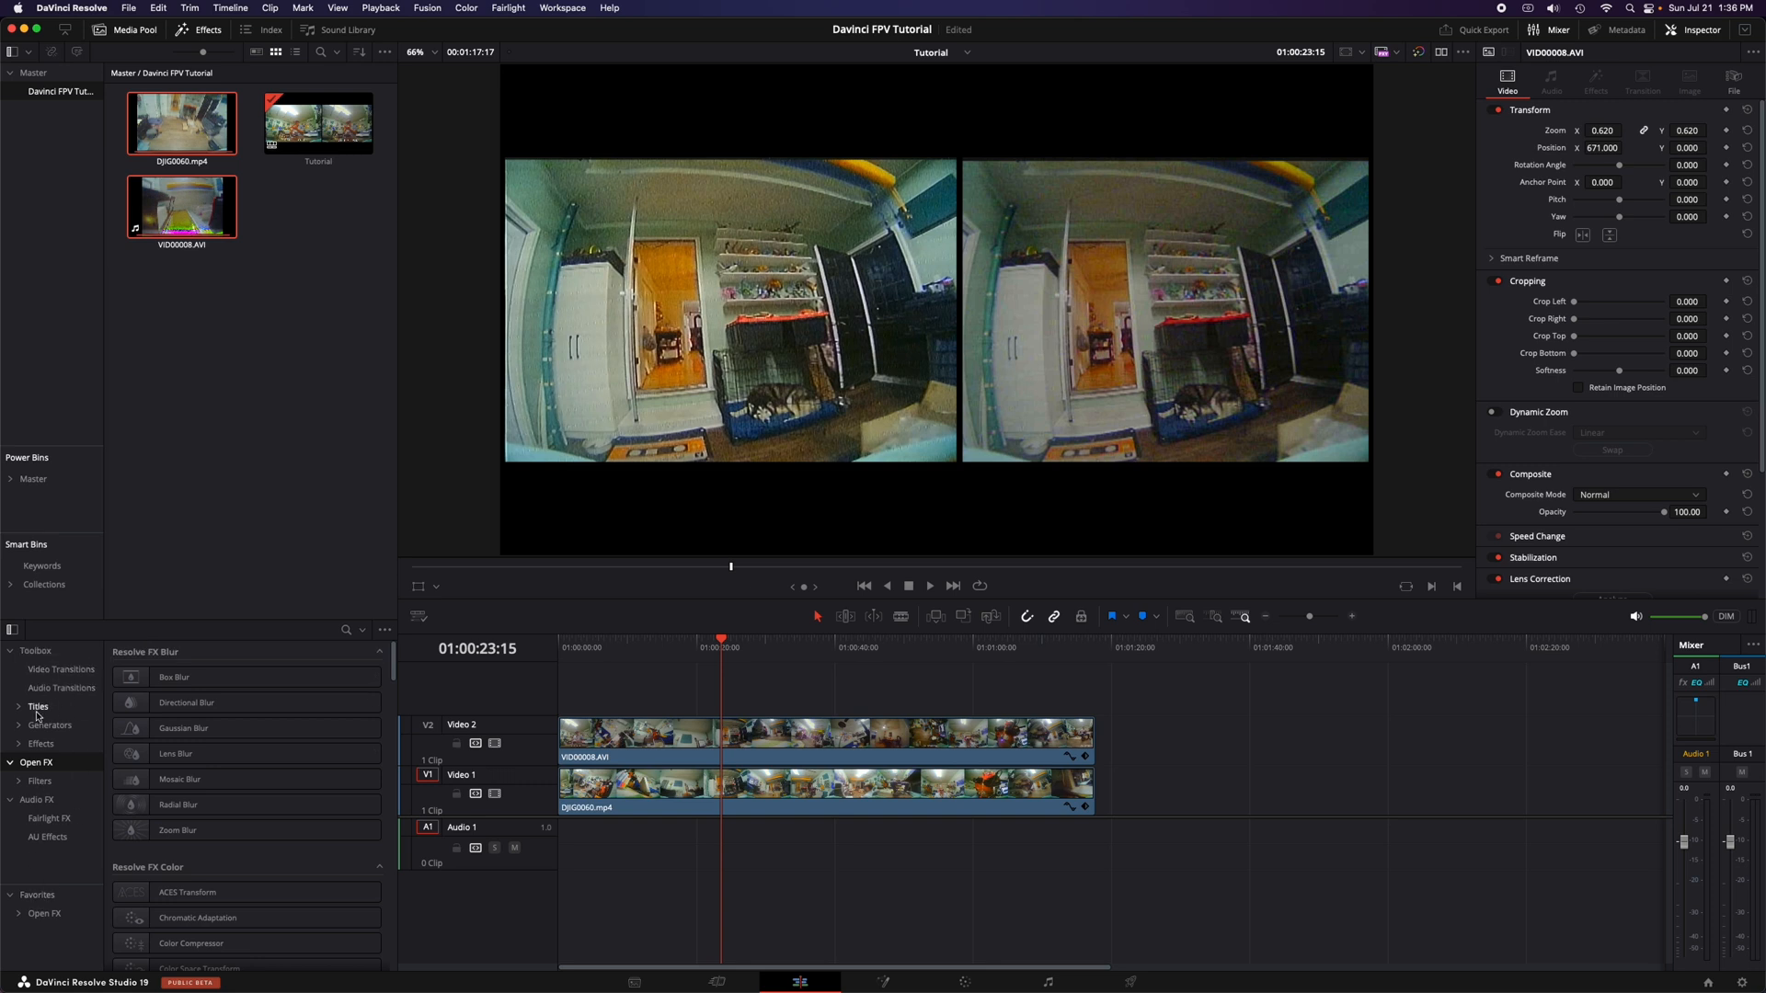
# Step: Add a Text title on V3 above the clips reading 'DJI dvr'
pyautogui.click(39, 707)
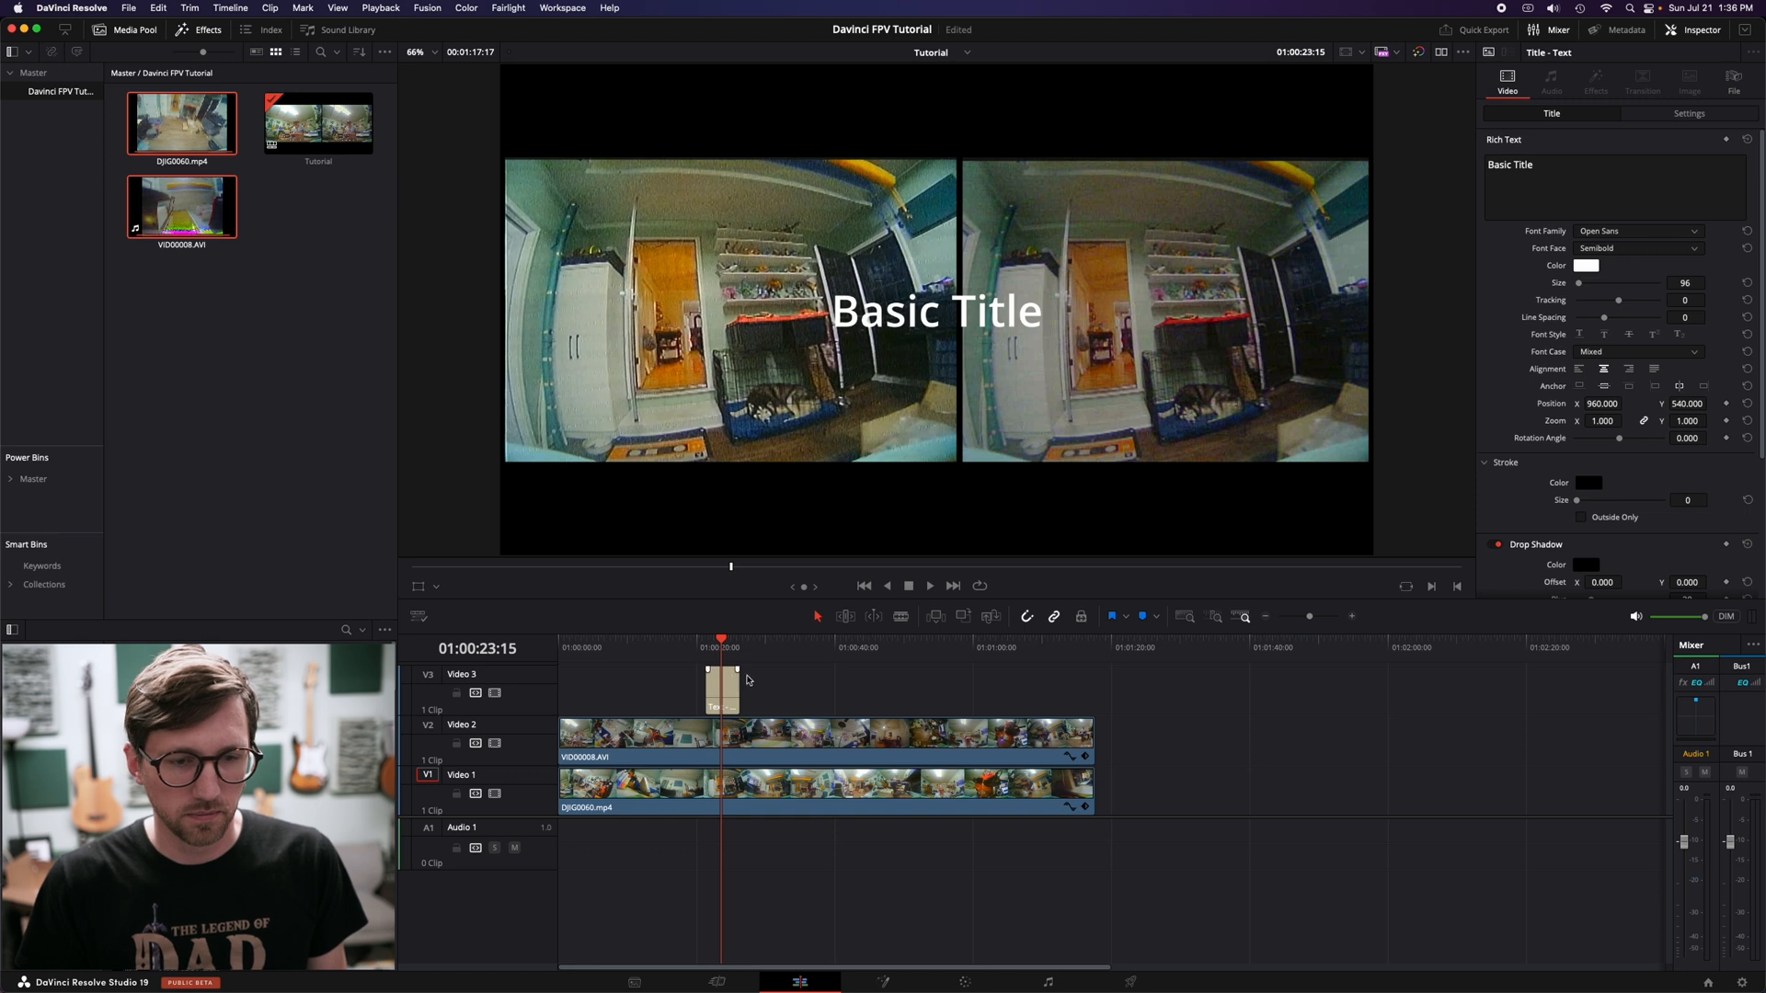
pyautogui.click(935, 311)
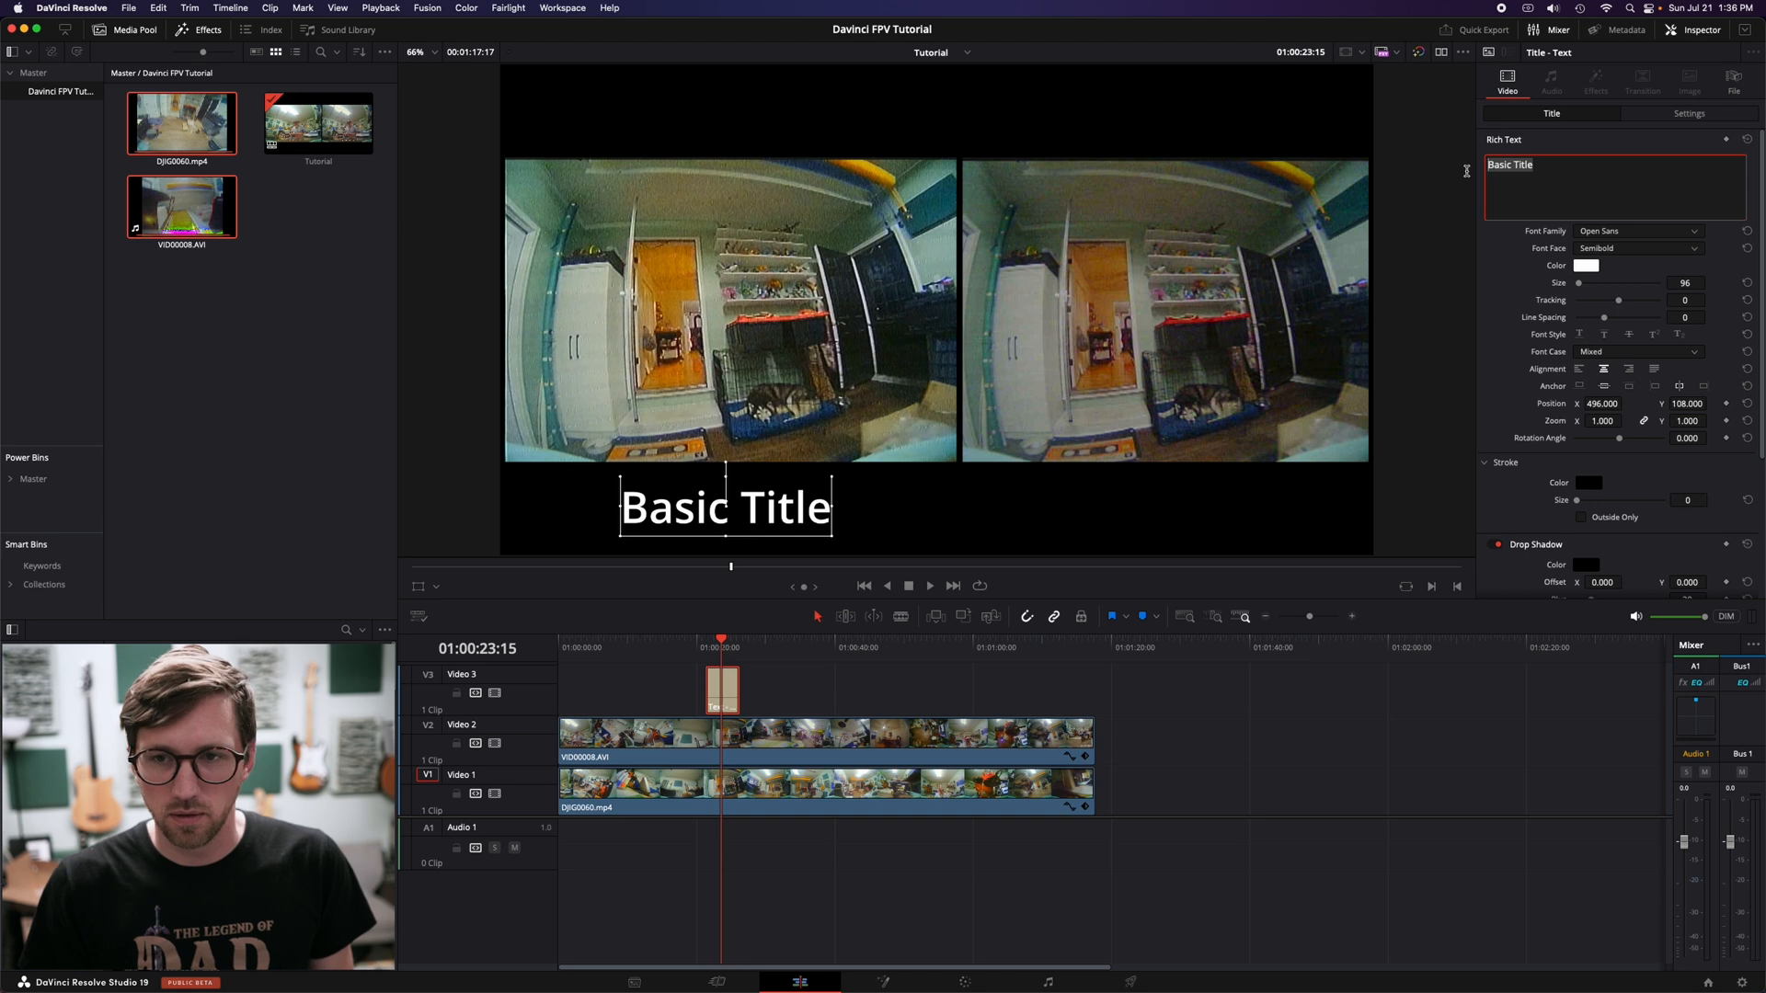
pyautogui.click(1576, 164)
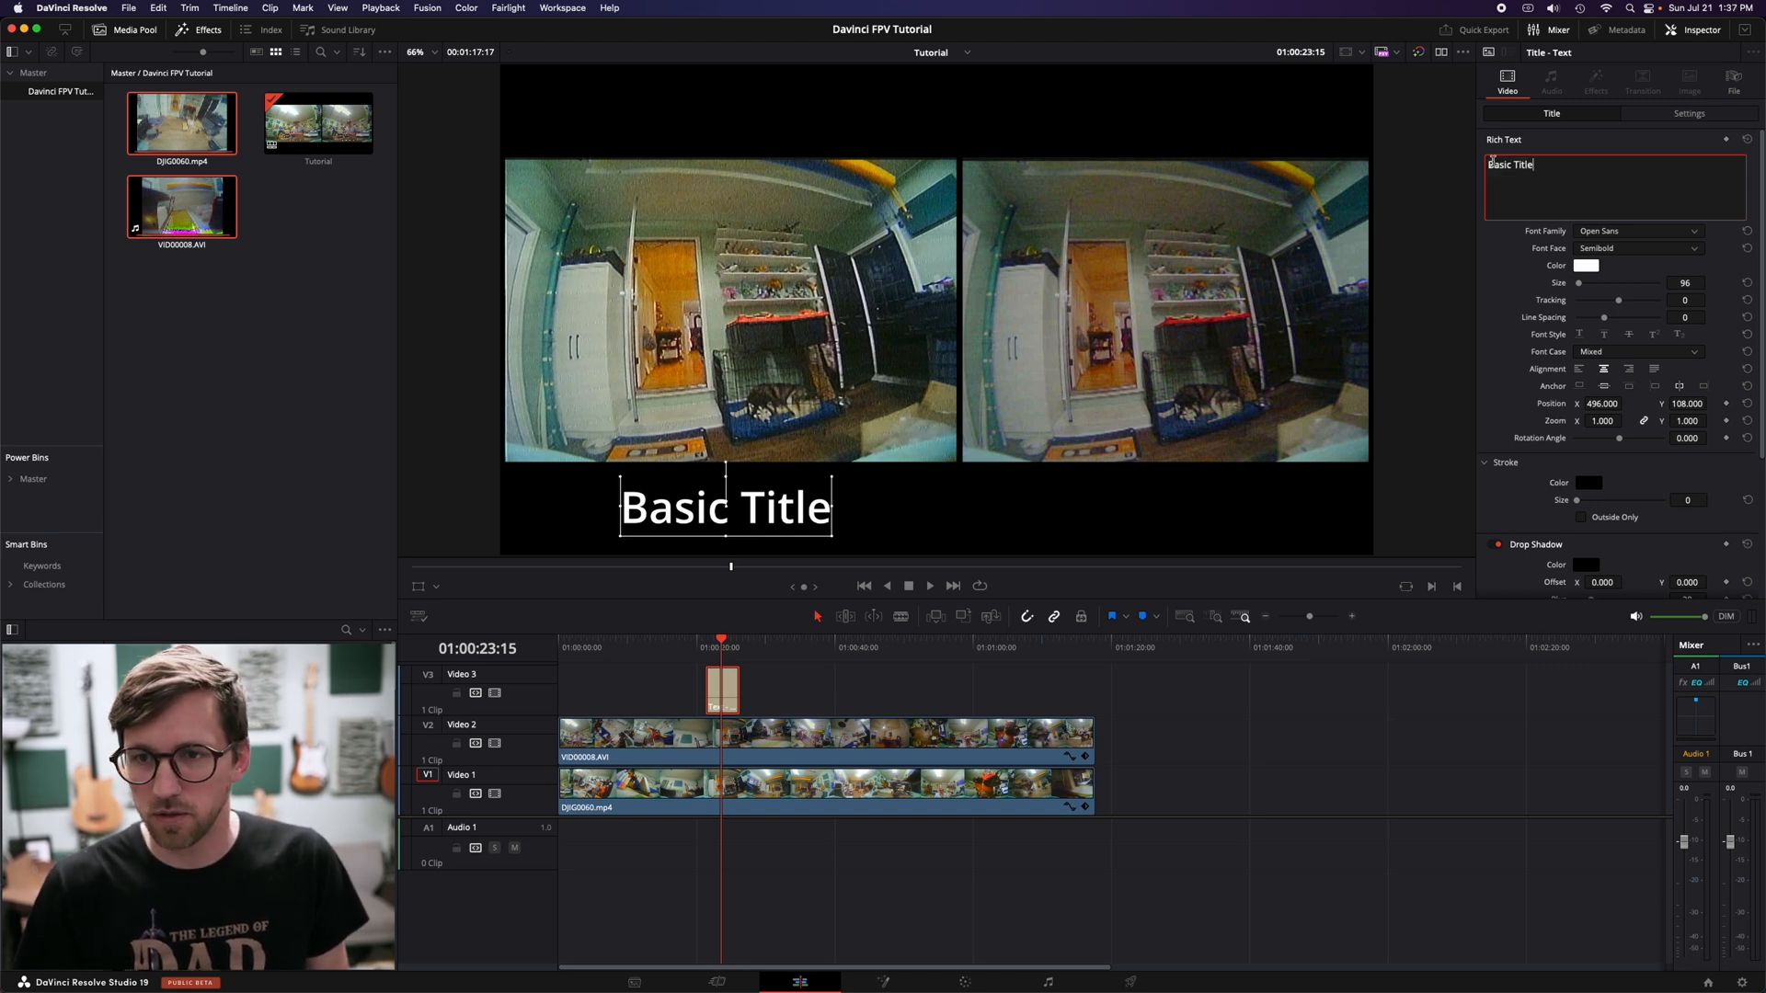
pyautogui.write('D')
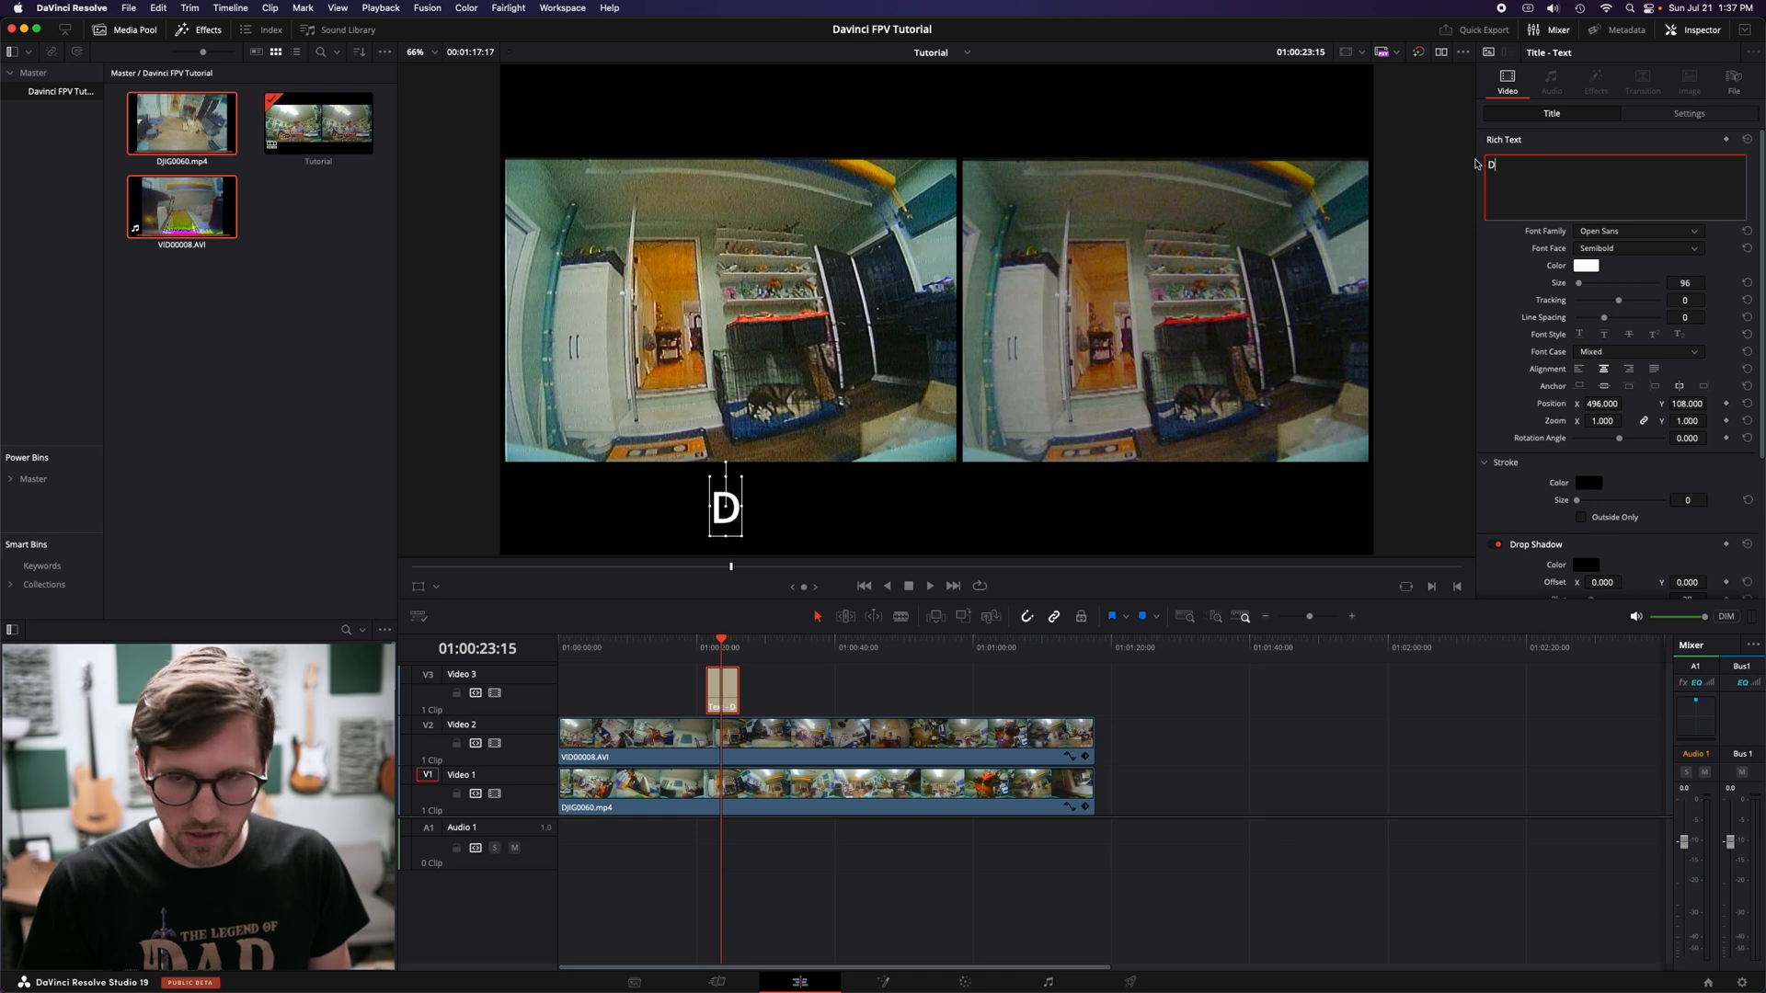
pyautogui.write('JI')
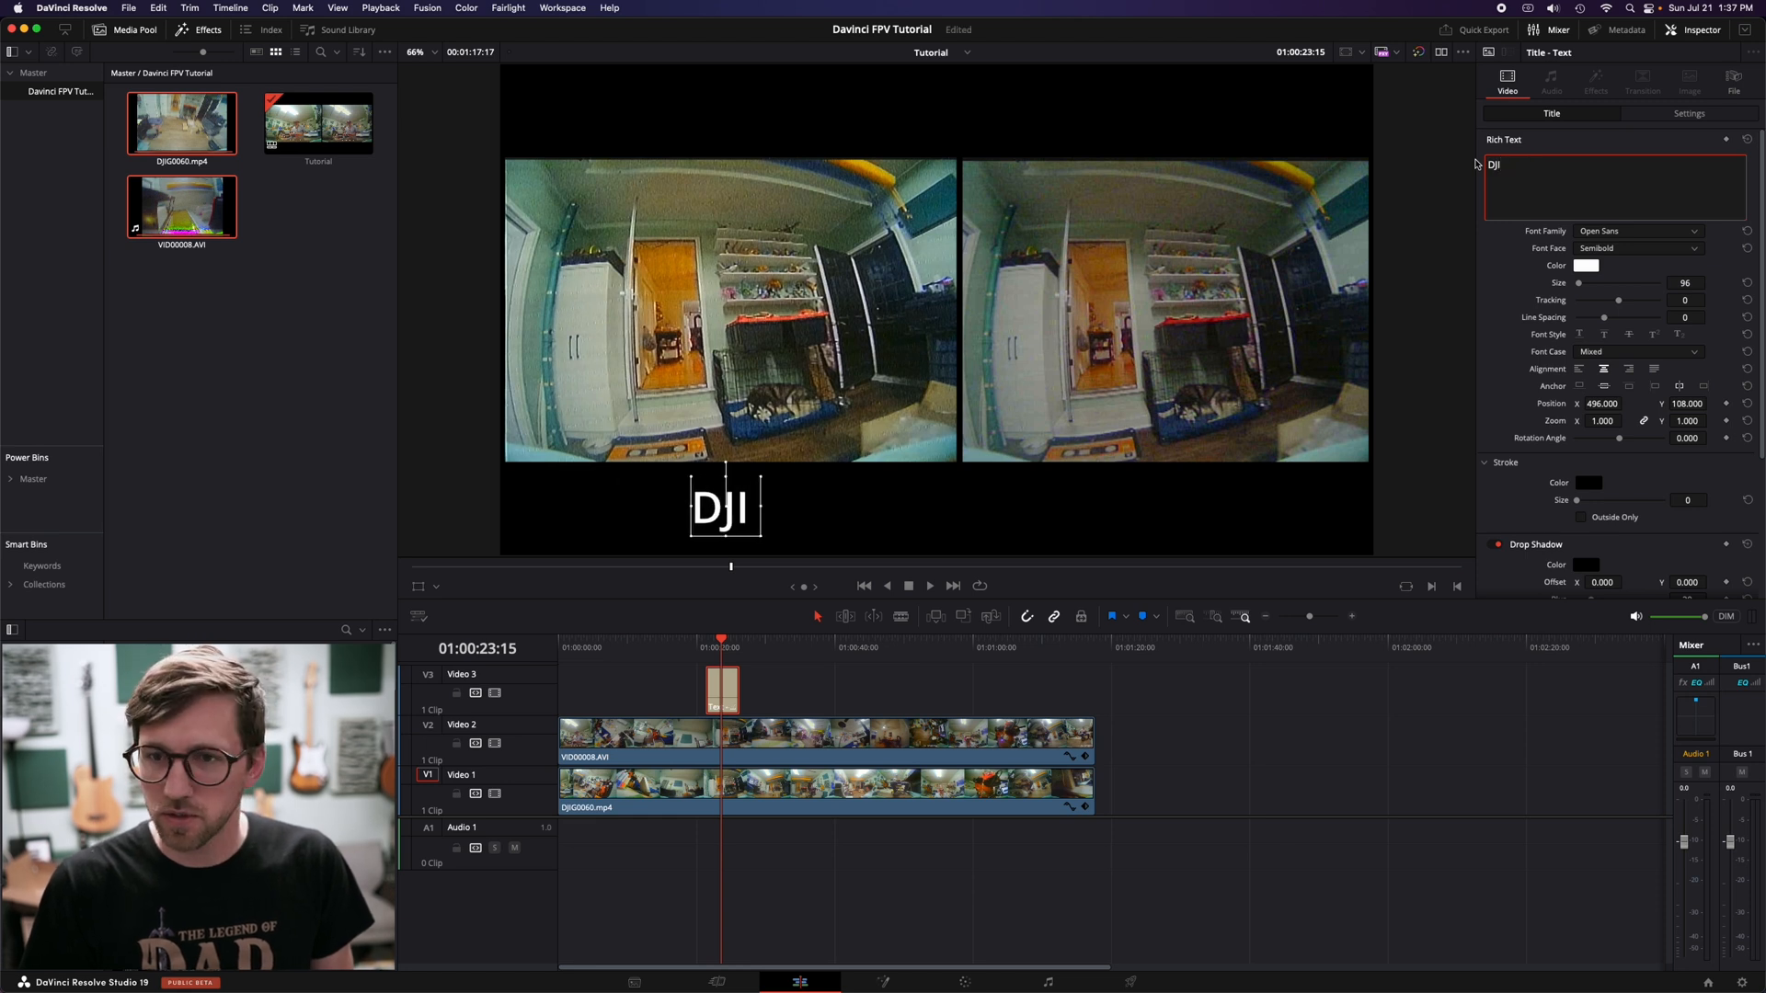
pyautogui.write('d')
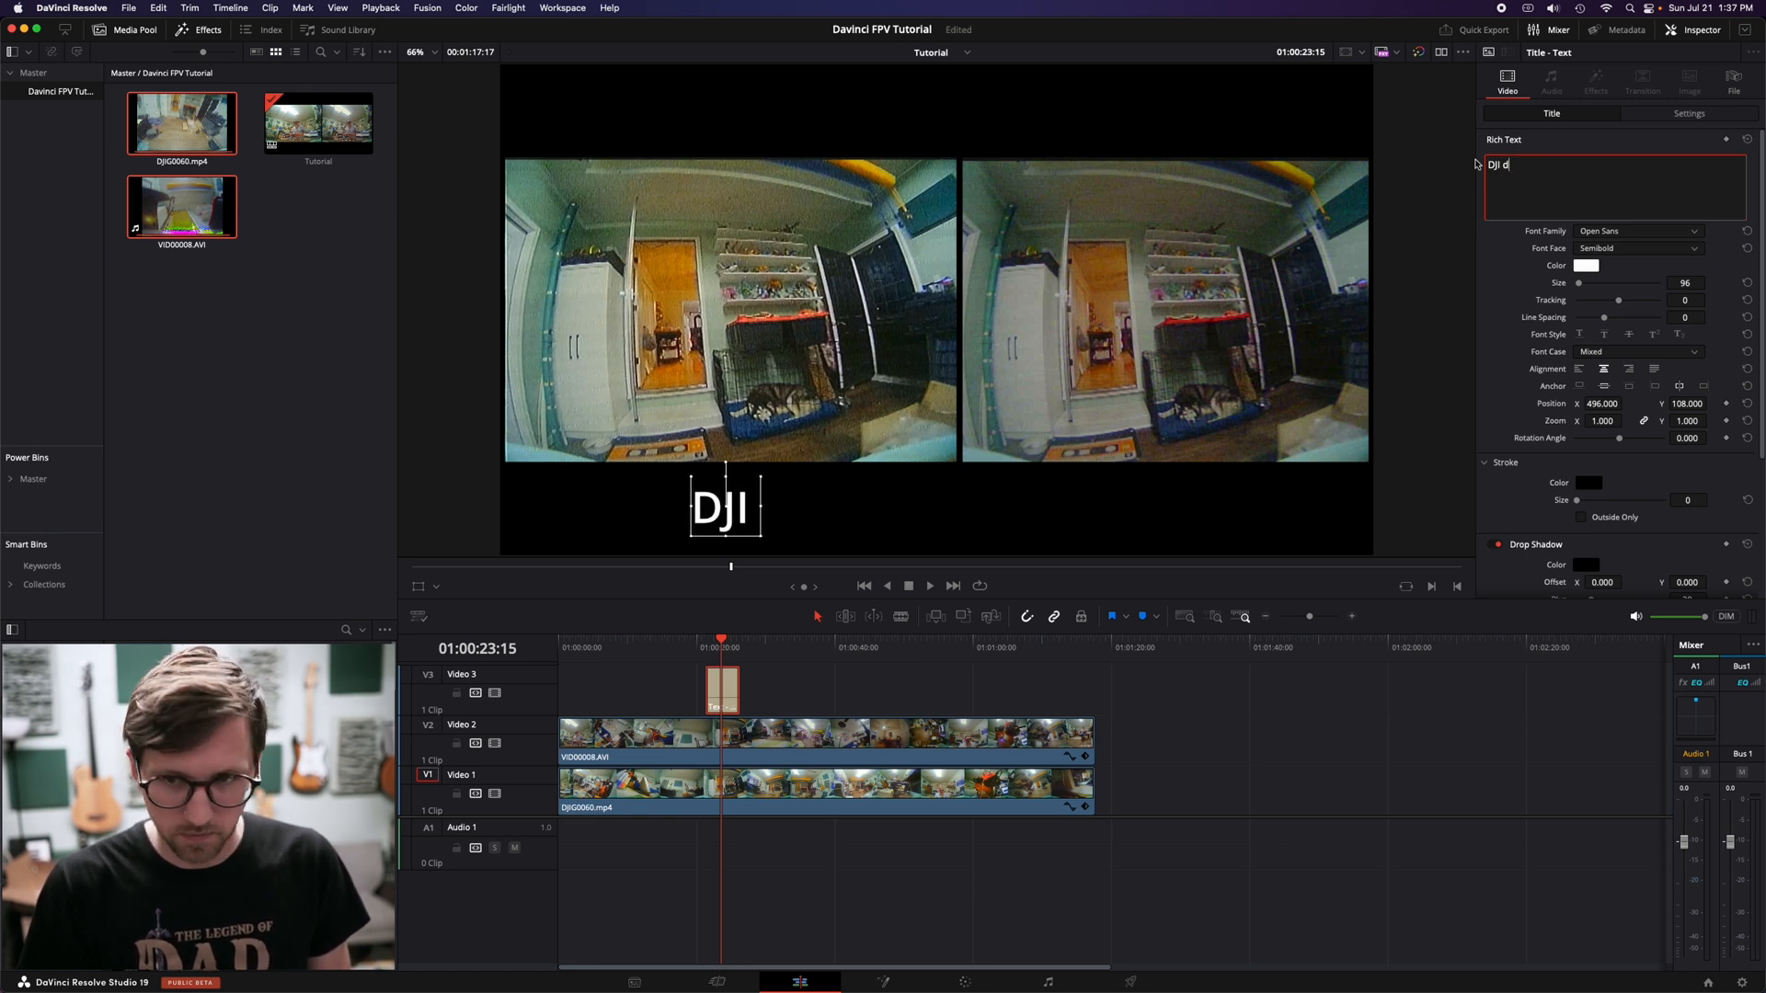
pyautogui.write('vr')
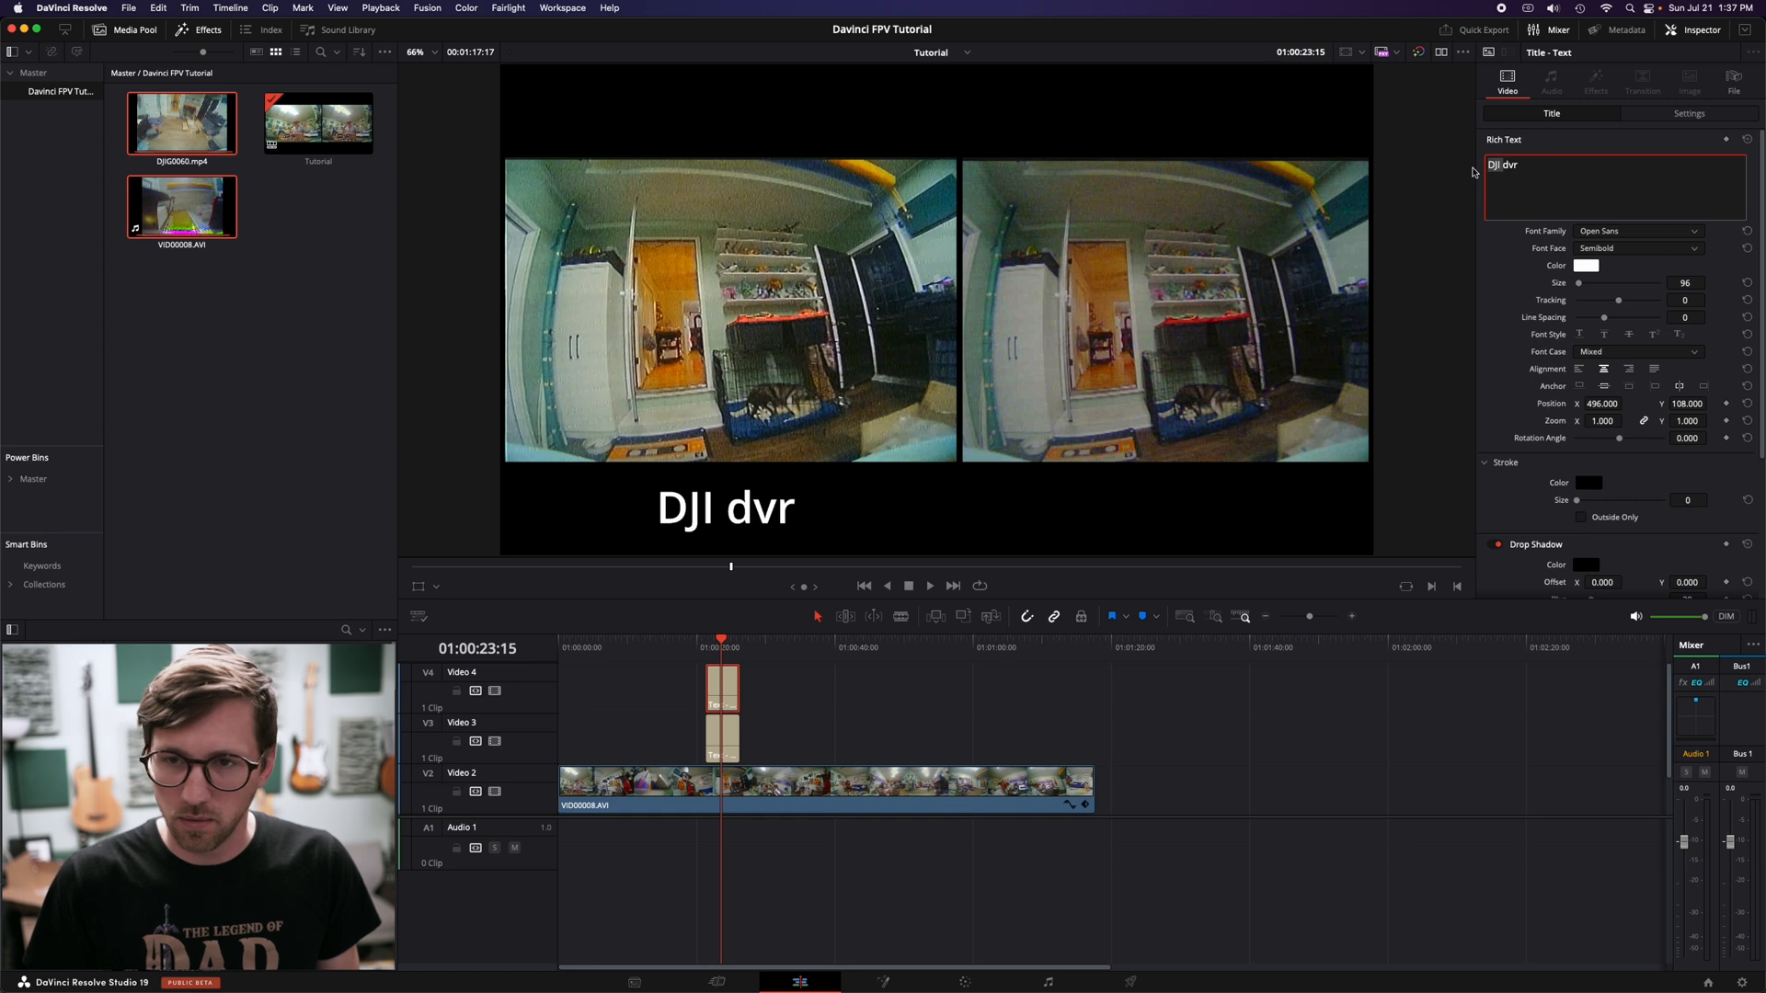
pyautogui.moveTo(1483, 214)
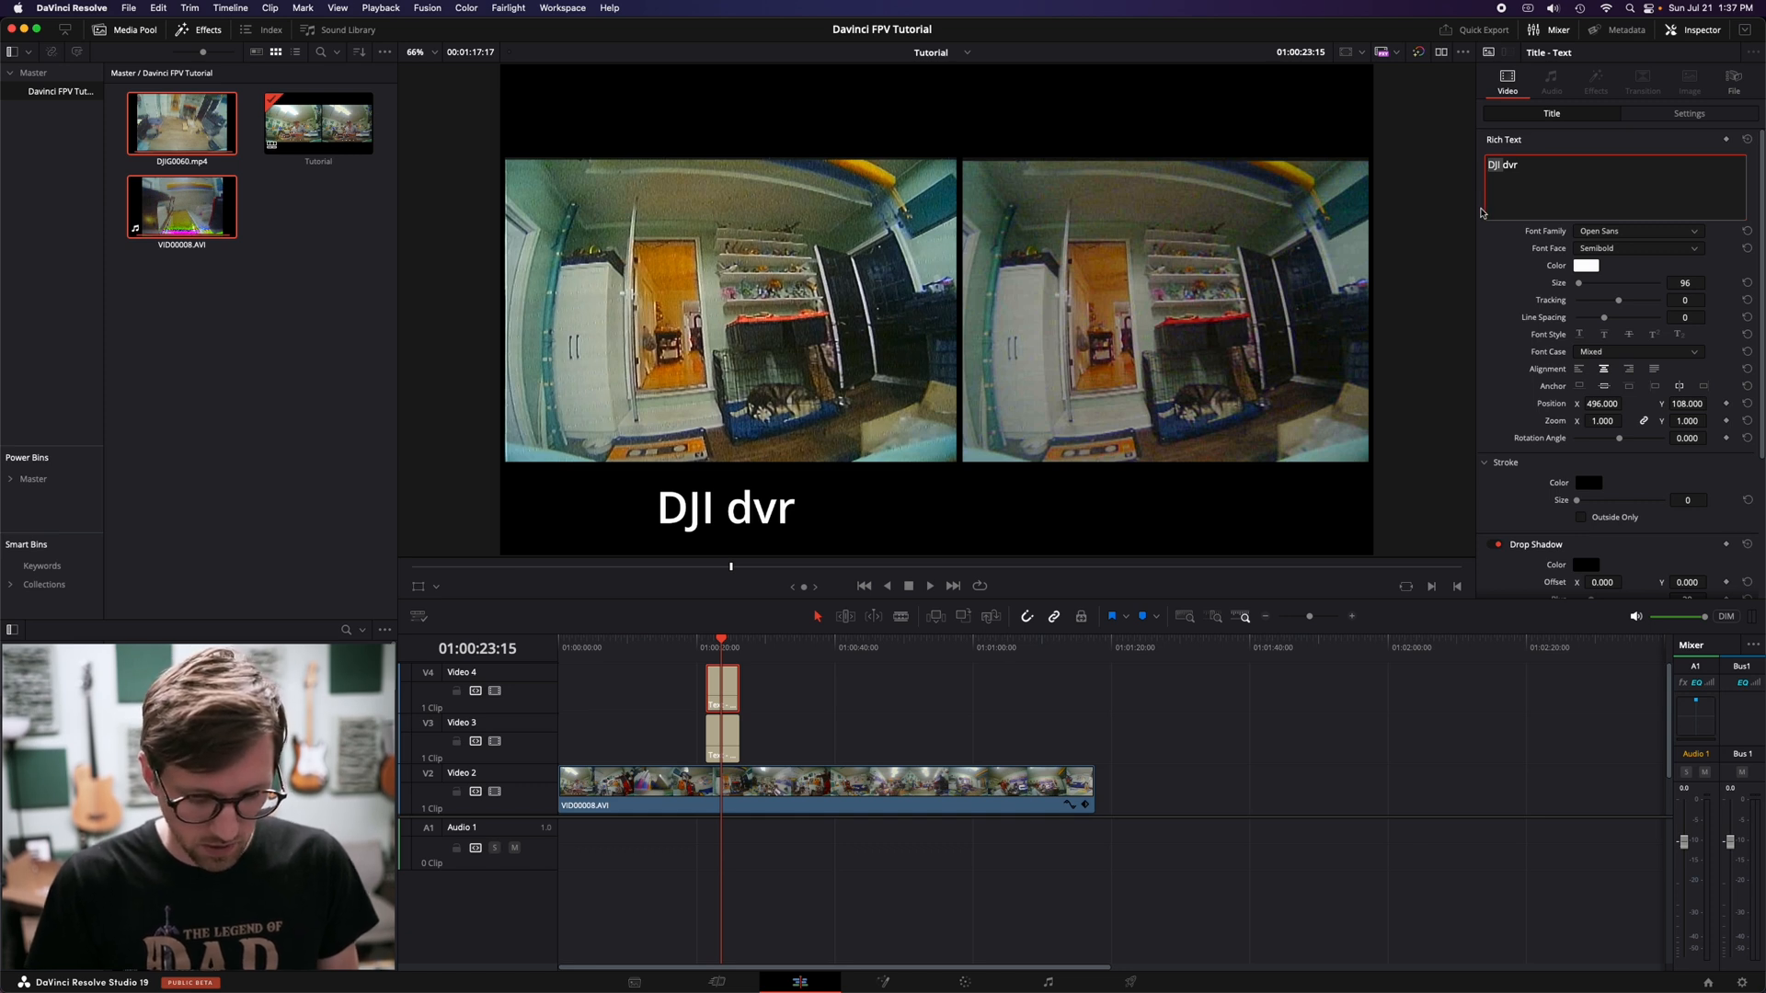
# Step: Add a second title 'Fatshark dvr', reposition it and extend both captions to clip length
pyautogui.write('Fatshardvr')
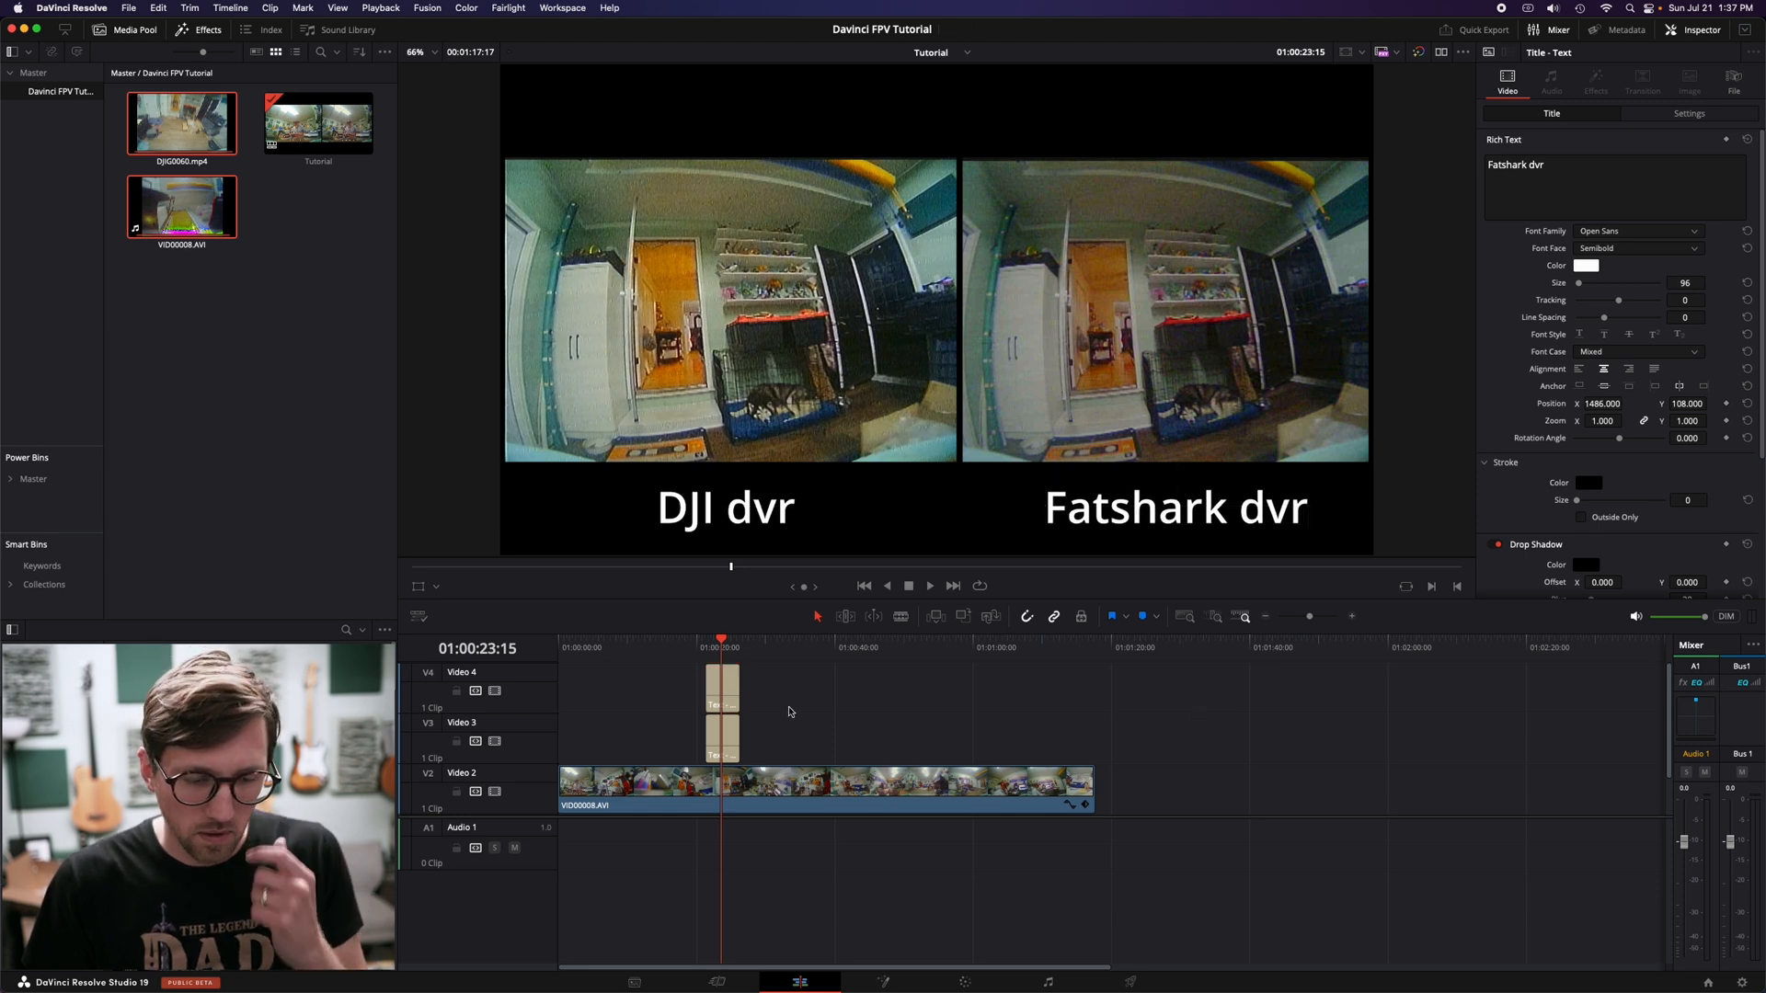
pyautogui.click(722, 694)
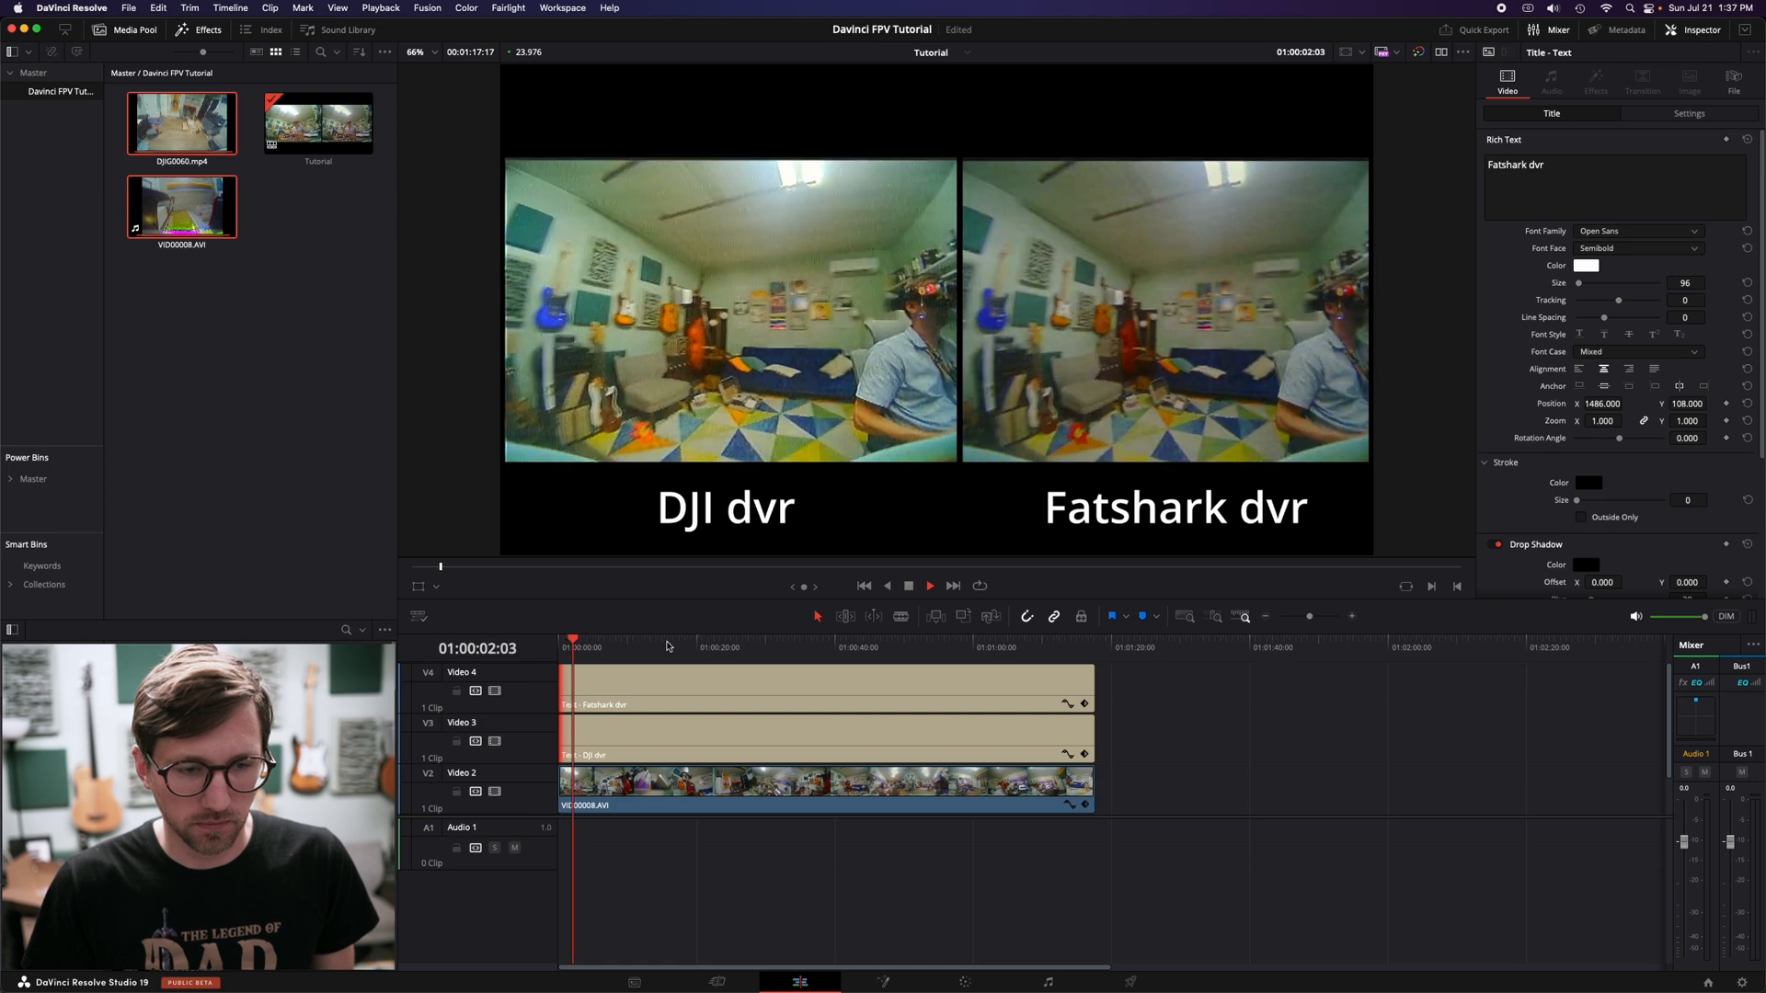
pyautogui.click(752, 646)
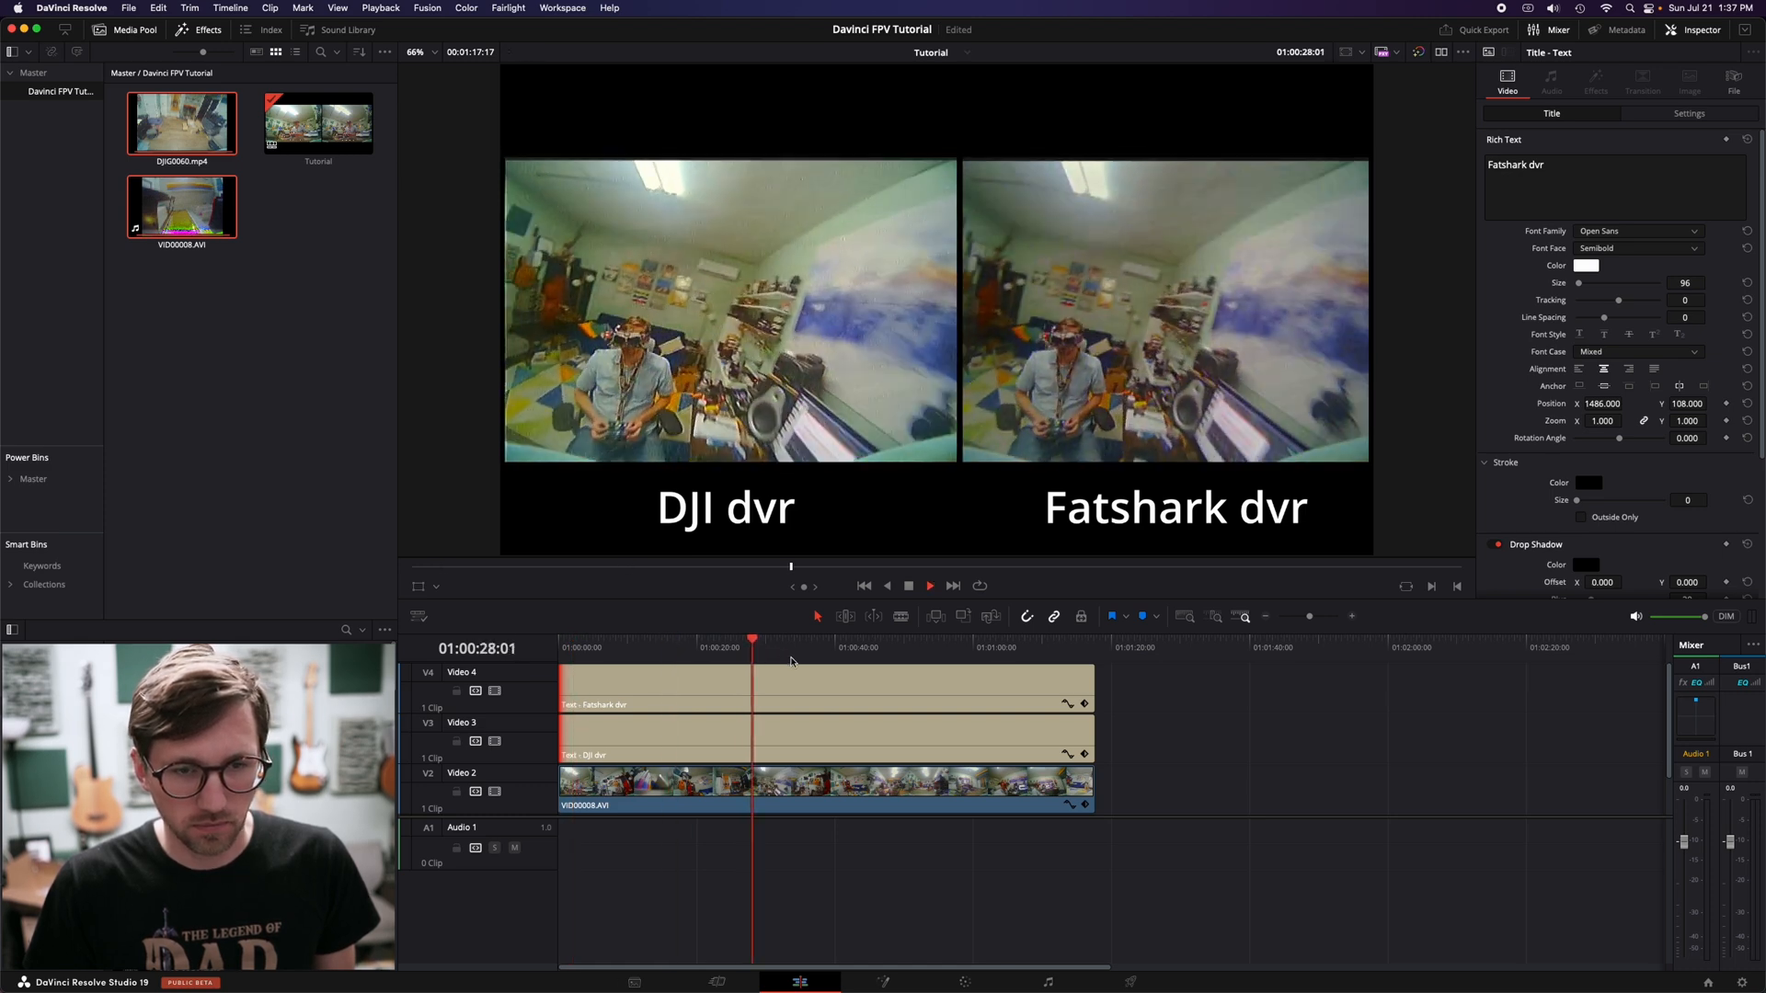
pyautogui.click(875, 645)
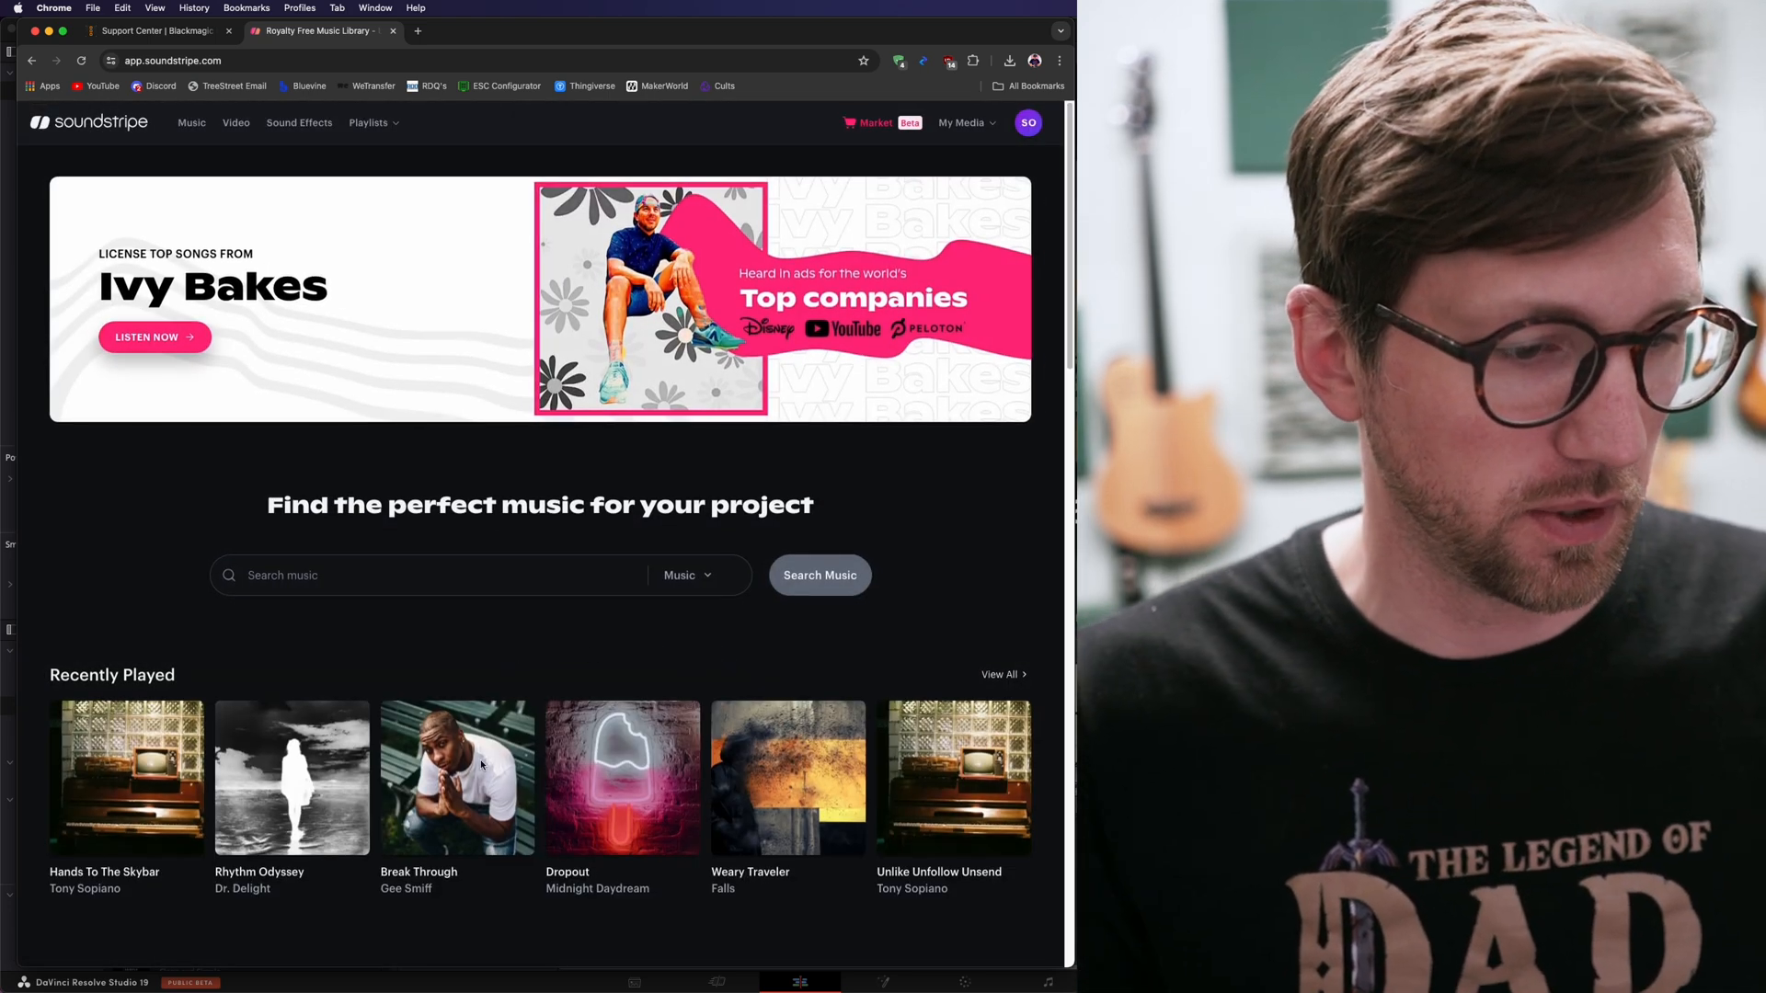
# Step: Download Rhythm Odyssey as MP3 from Soundstripe and locate it in Finder's Downloads
pyautogui.click(292, 777)
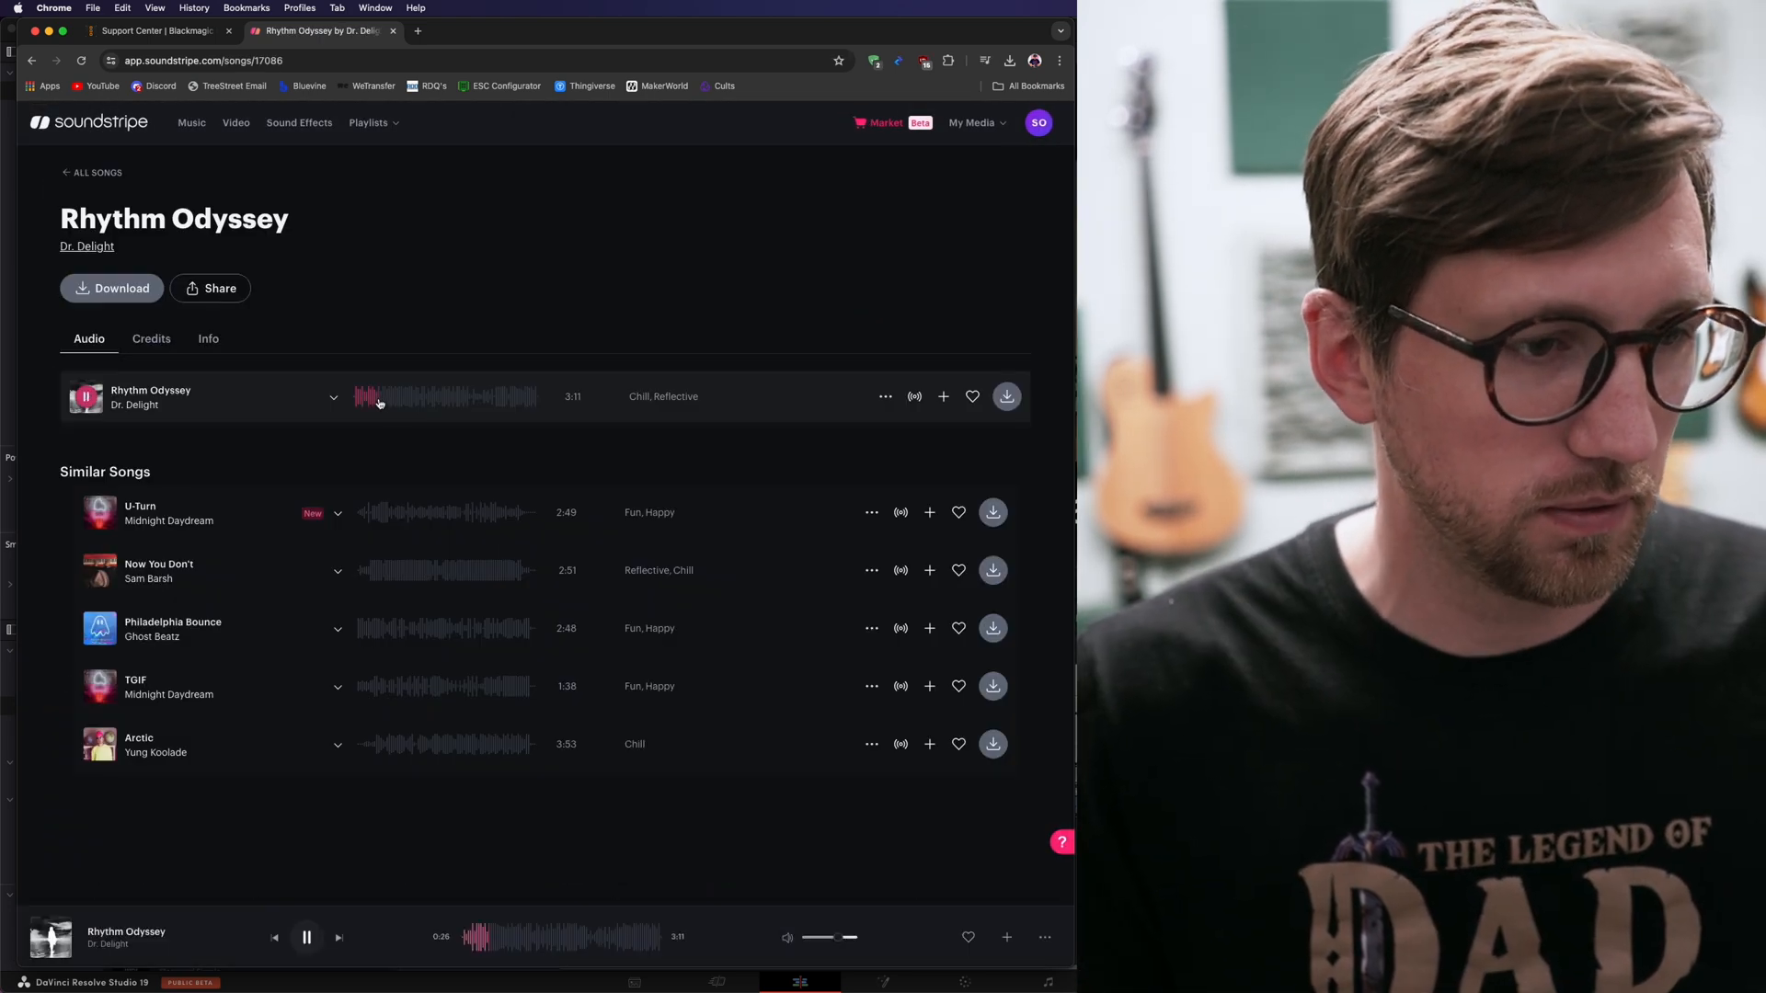
pyautogui.click(308, 937)
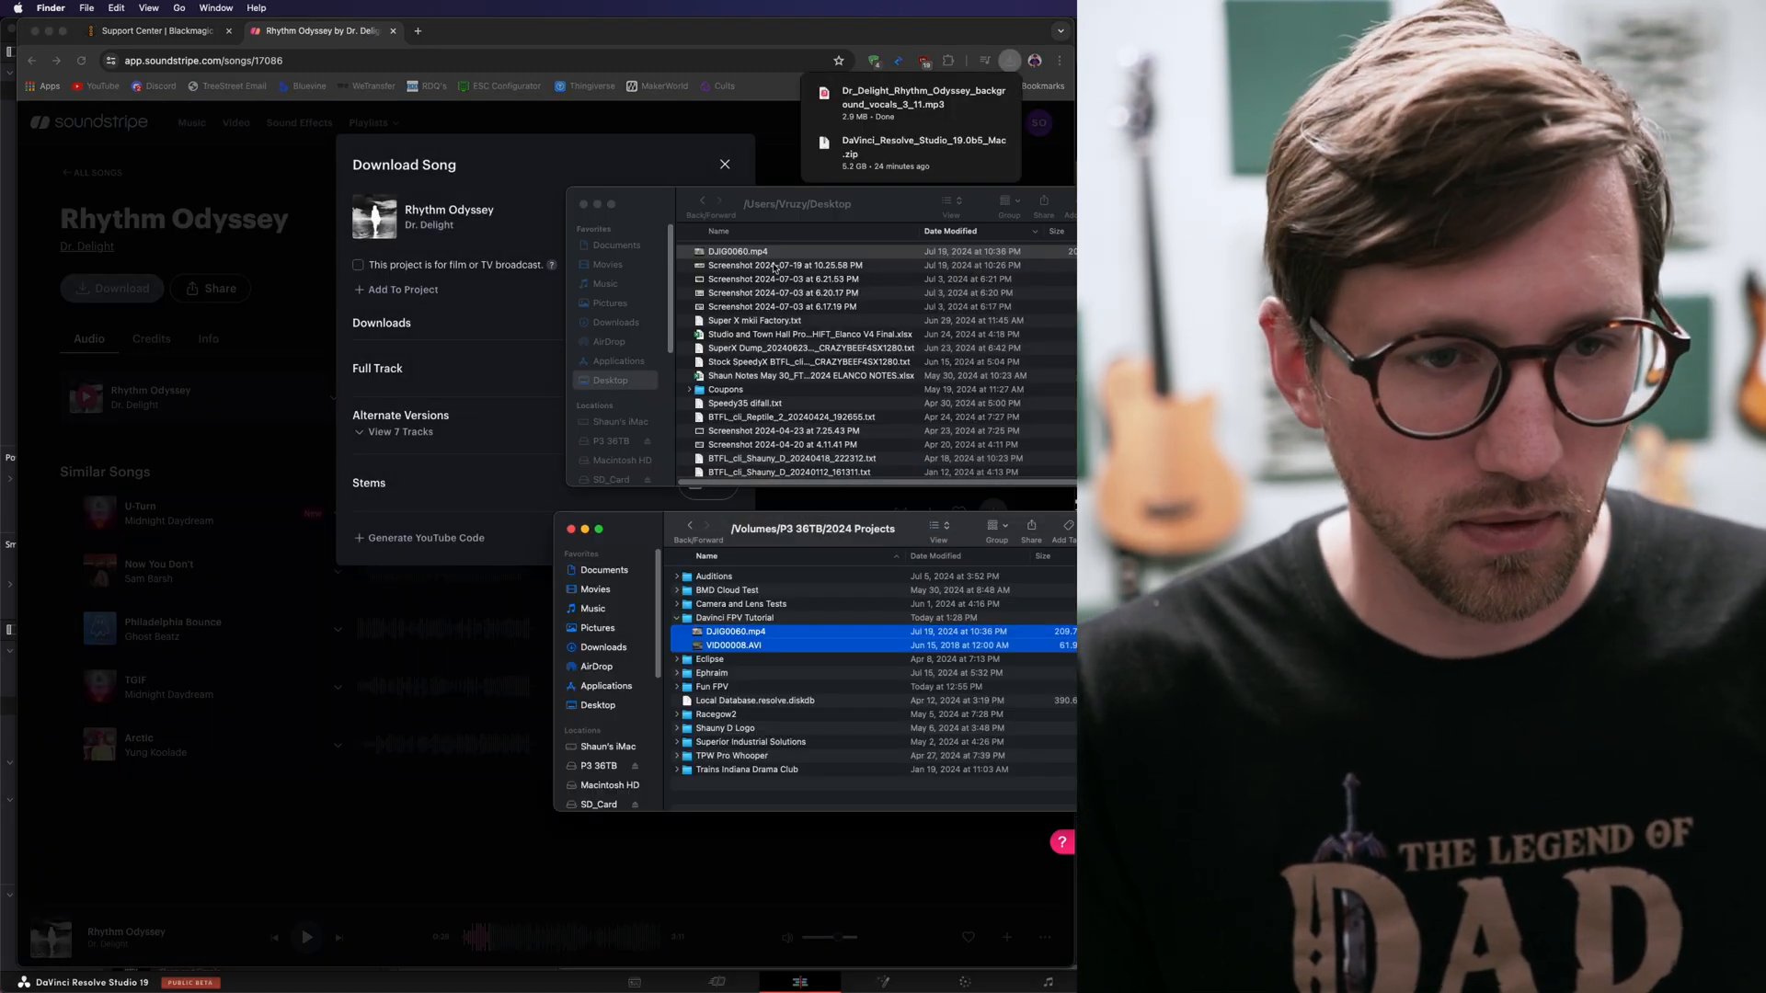
pyautogui.click(615, 322)
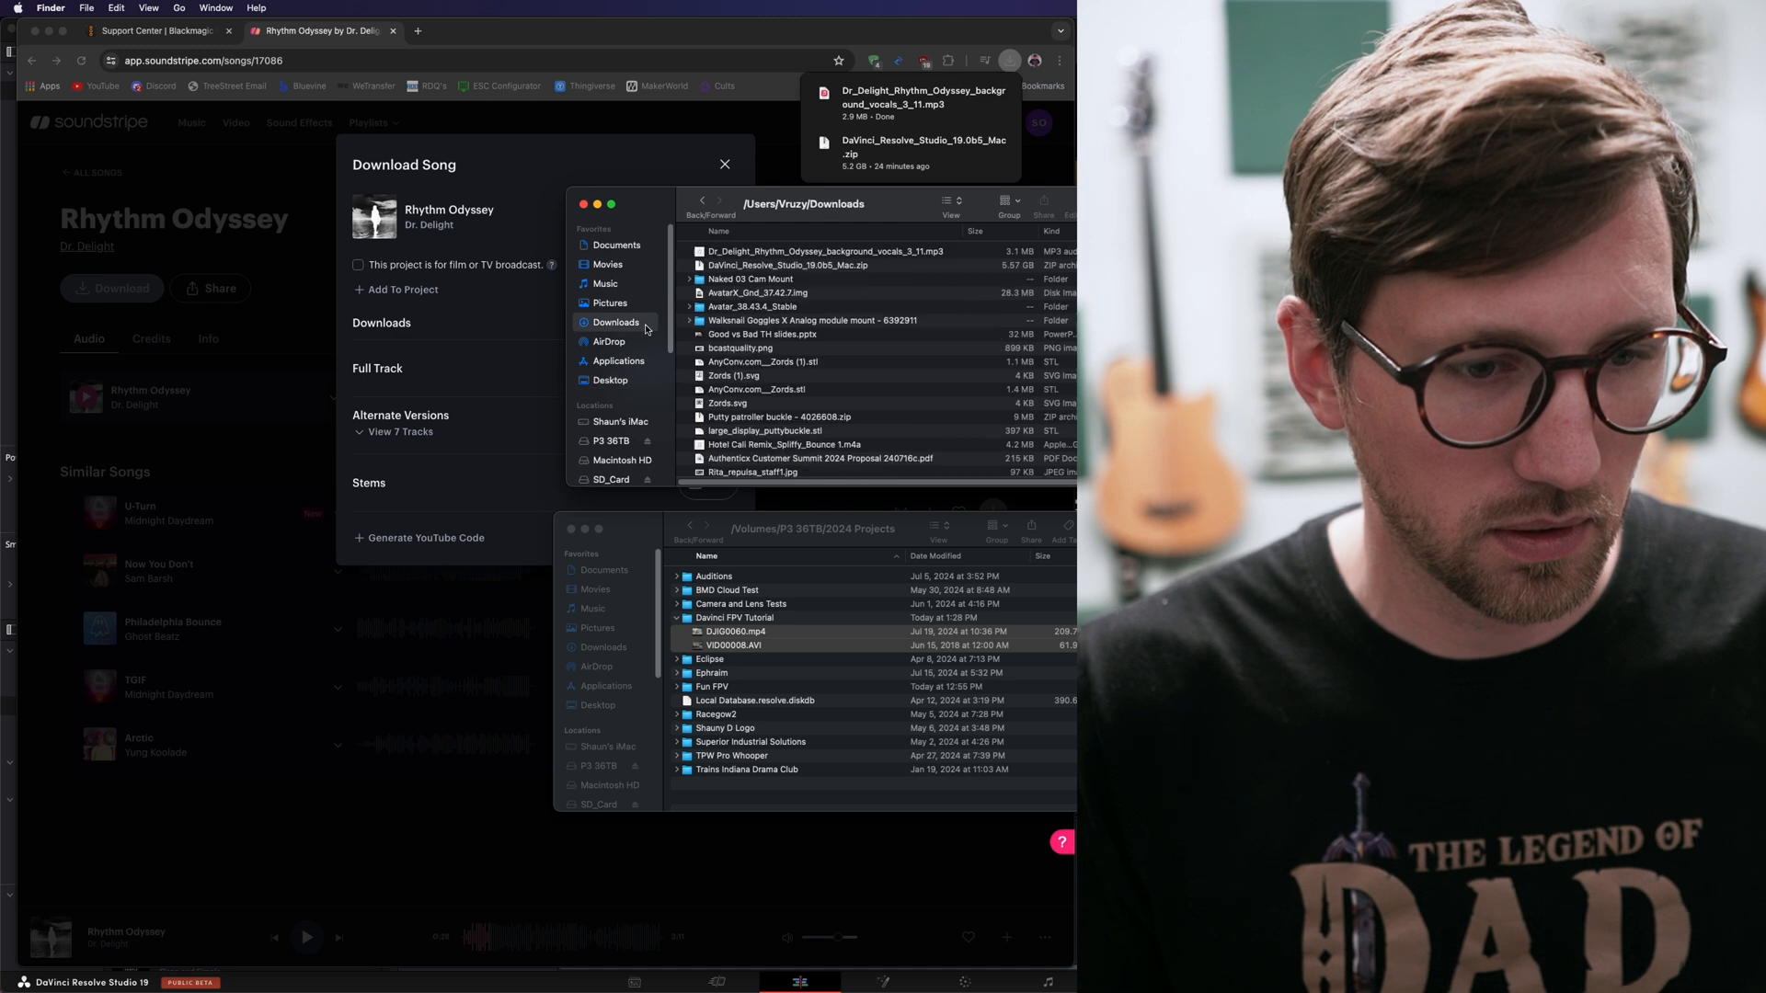
pyautogui.click(828, 250)
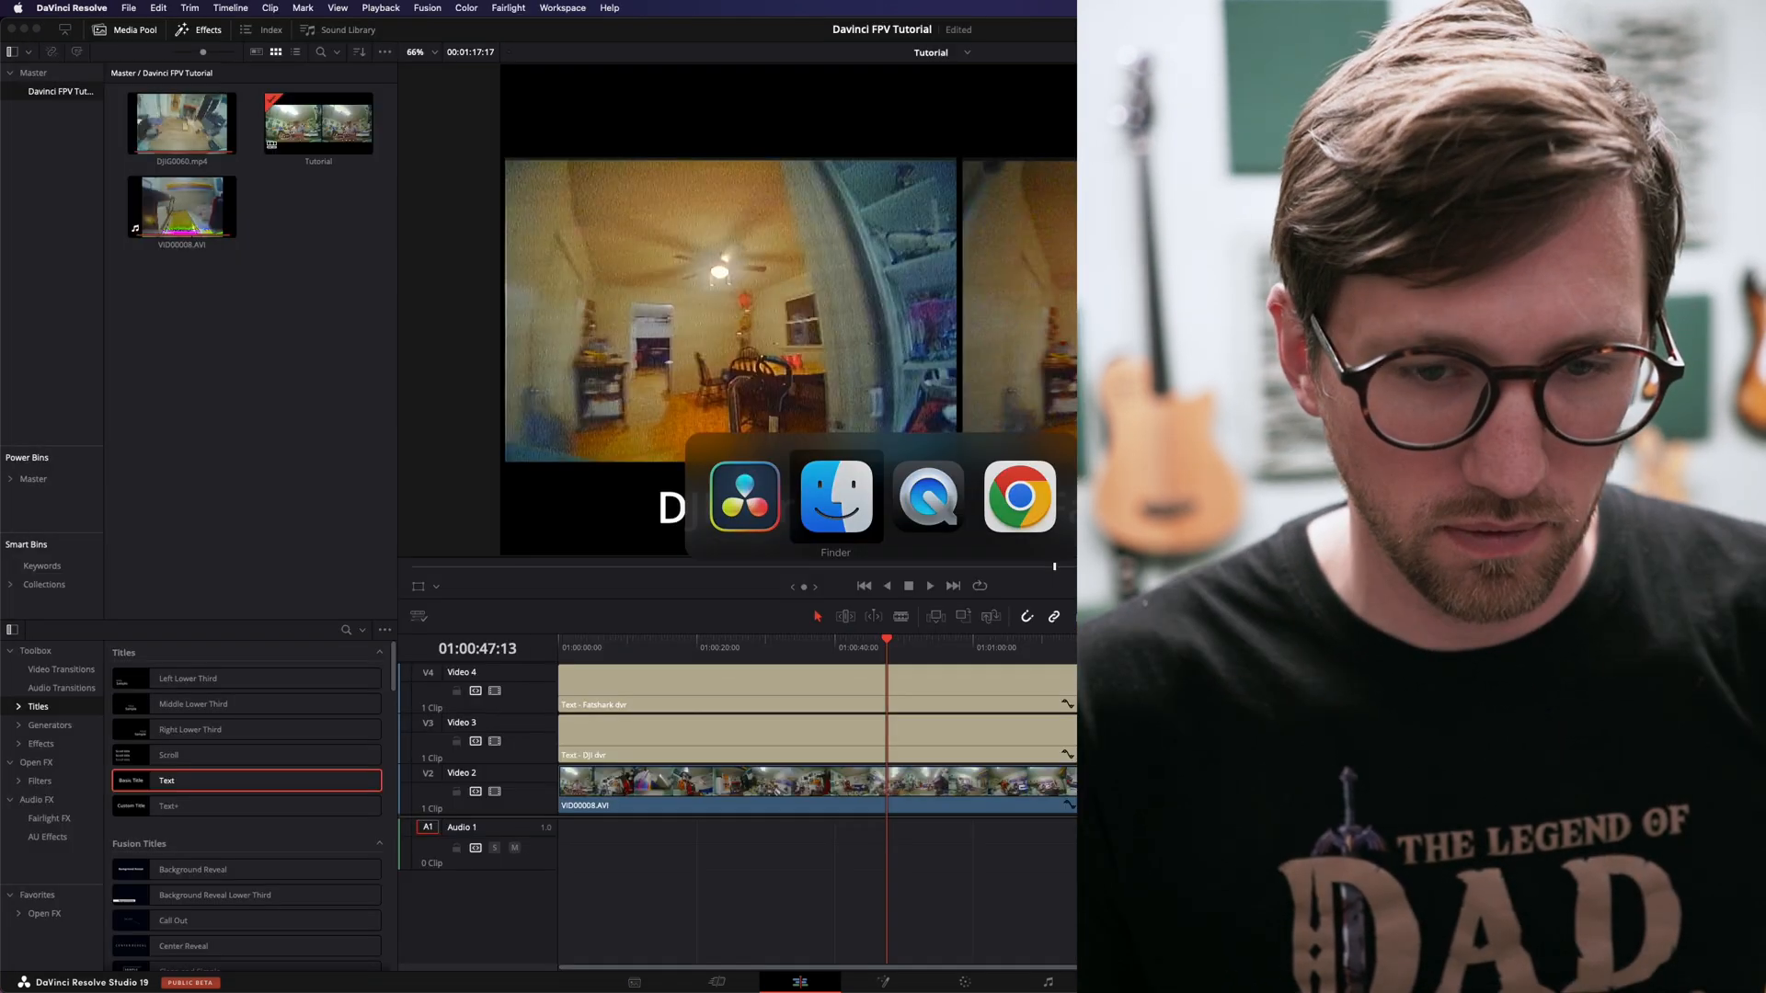
# Step: Trim the Rhythm Odyssey music clip on A1 back to the end of the video clips
pyautogui.click(835, 495)
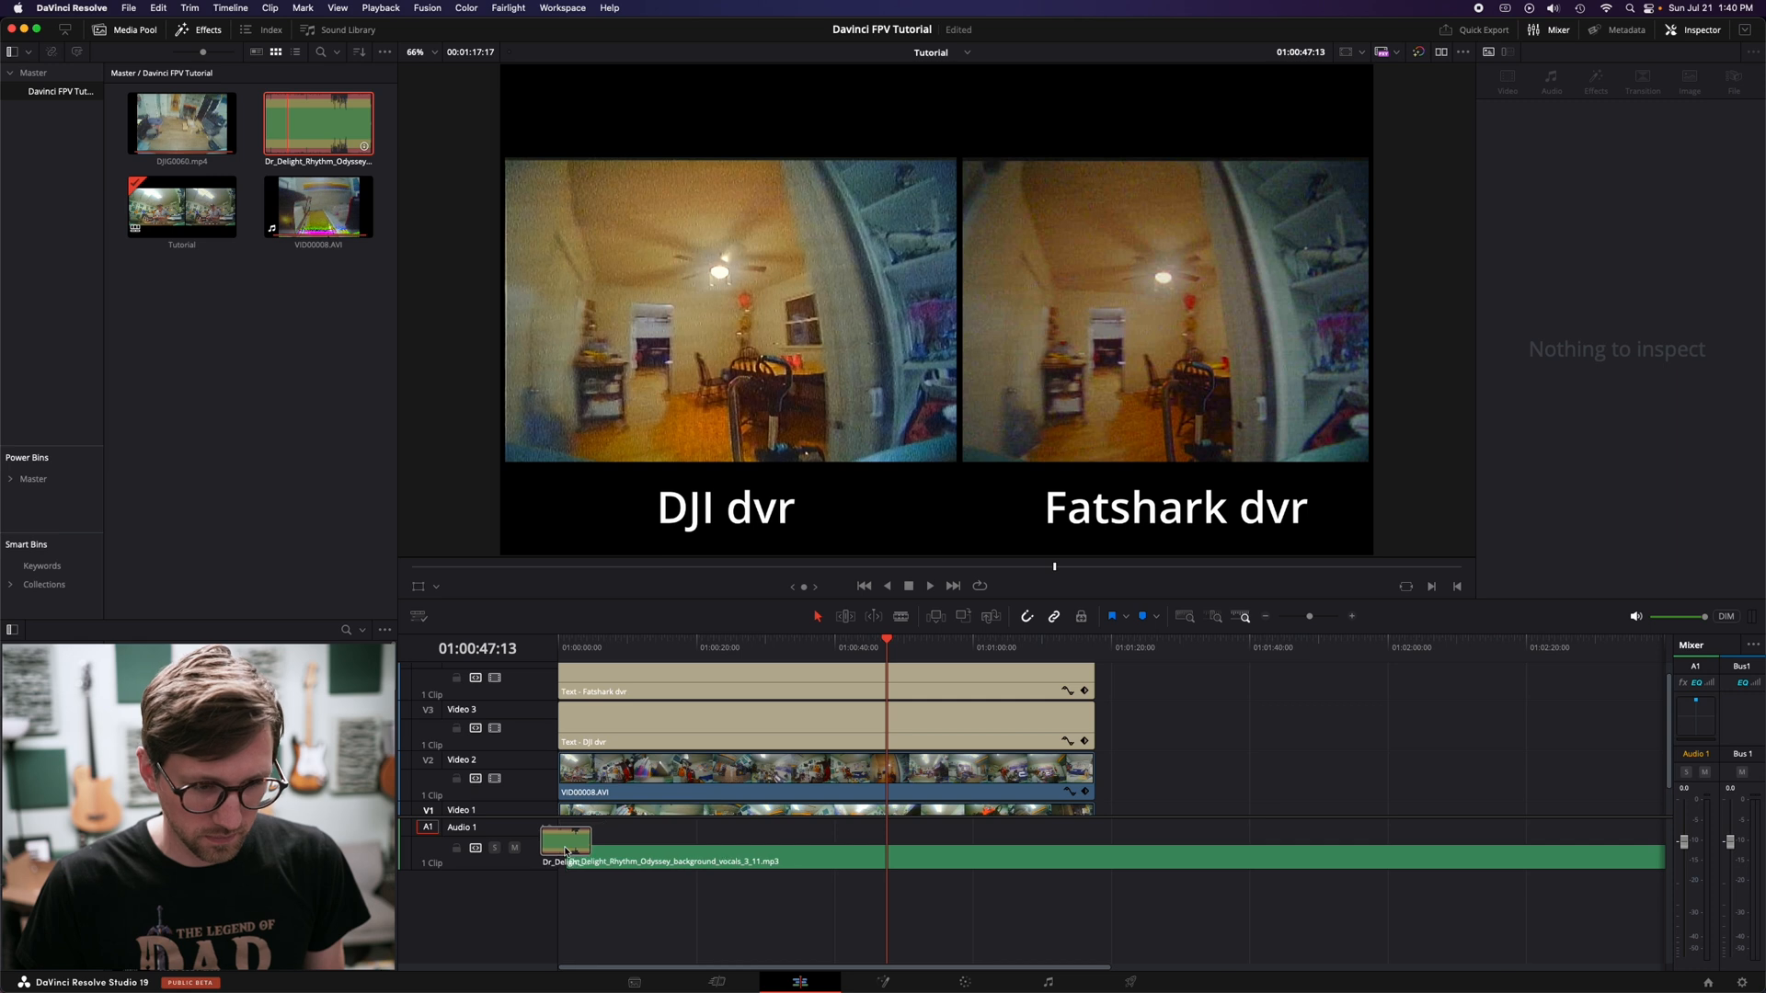
pyautogui.click(721, 859)
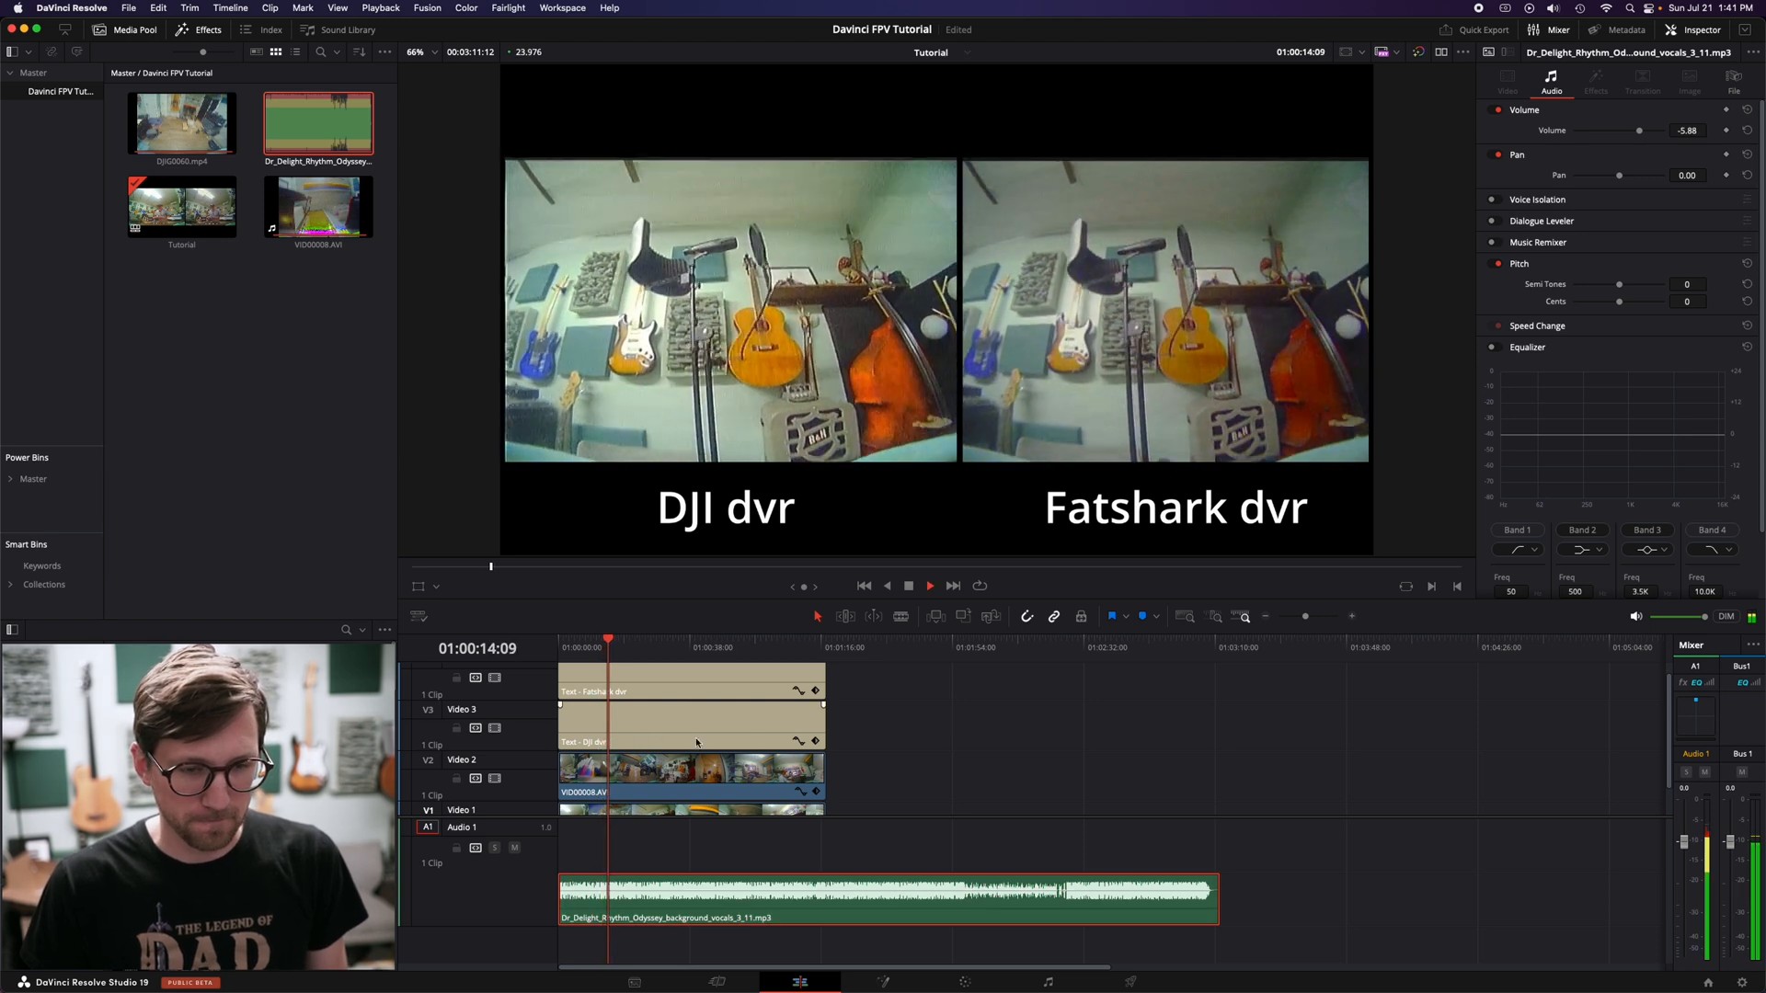
pyautogui.click(828, 645)
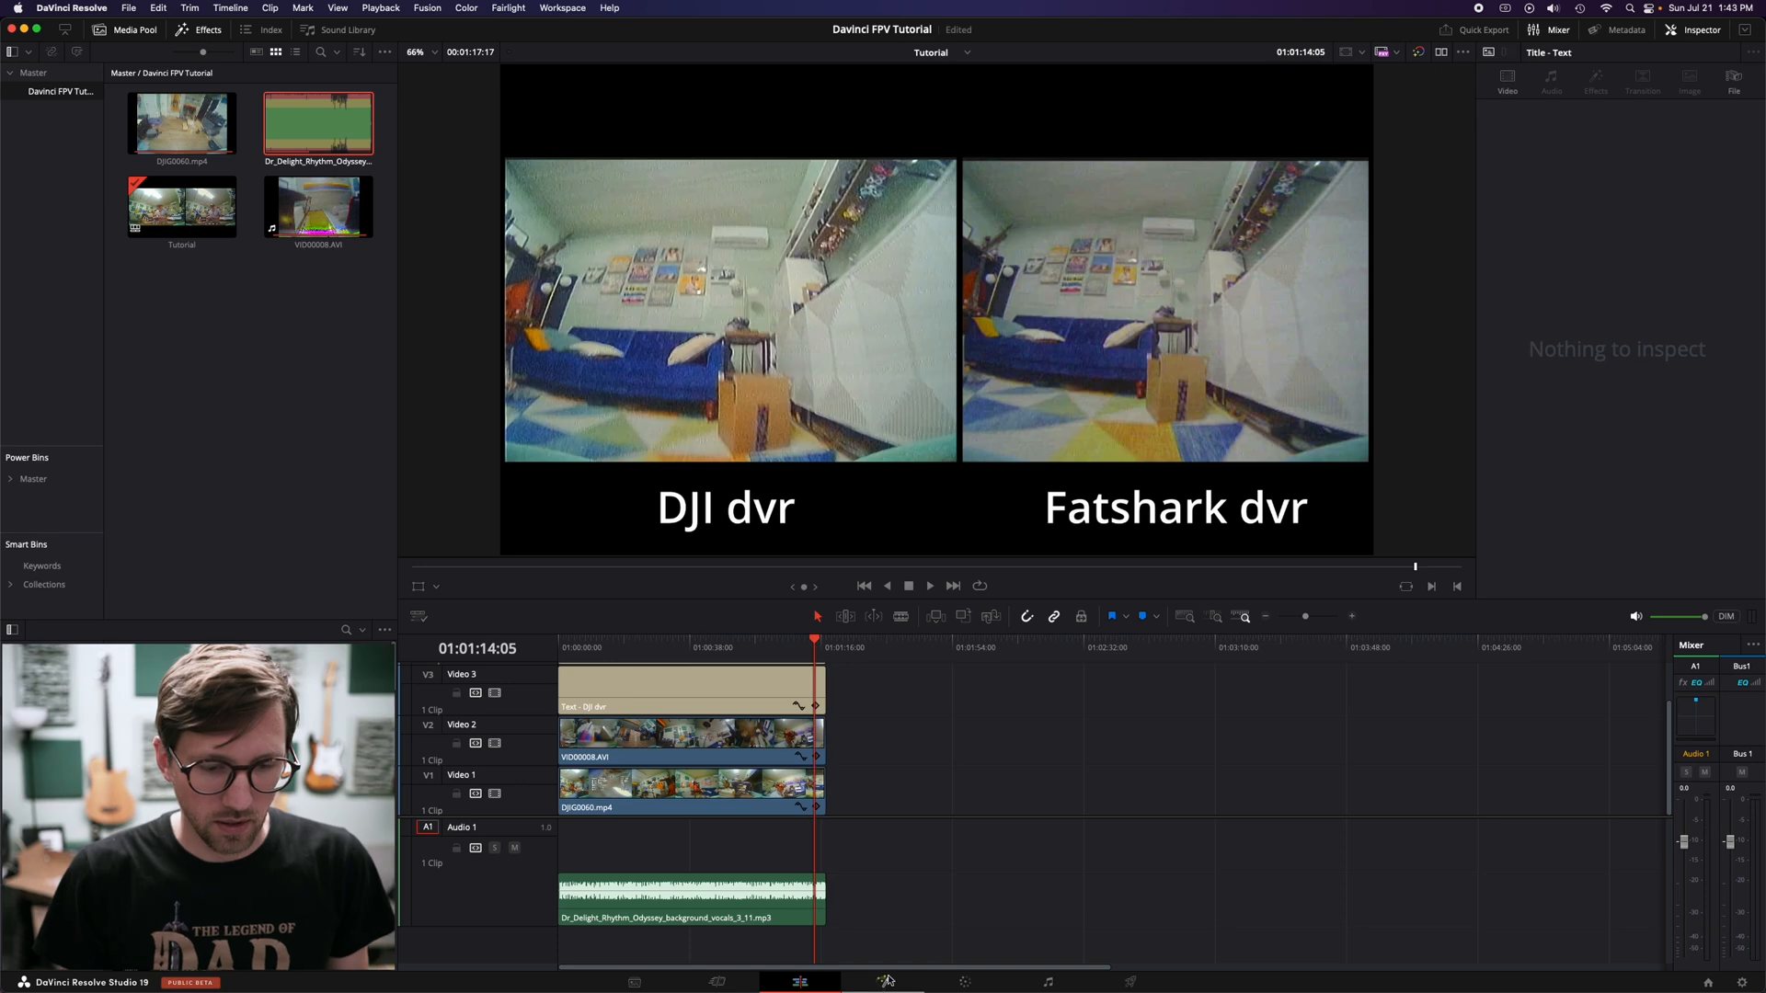
pyautogui.moveTo(885, 981)
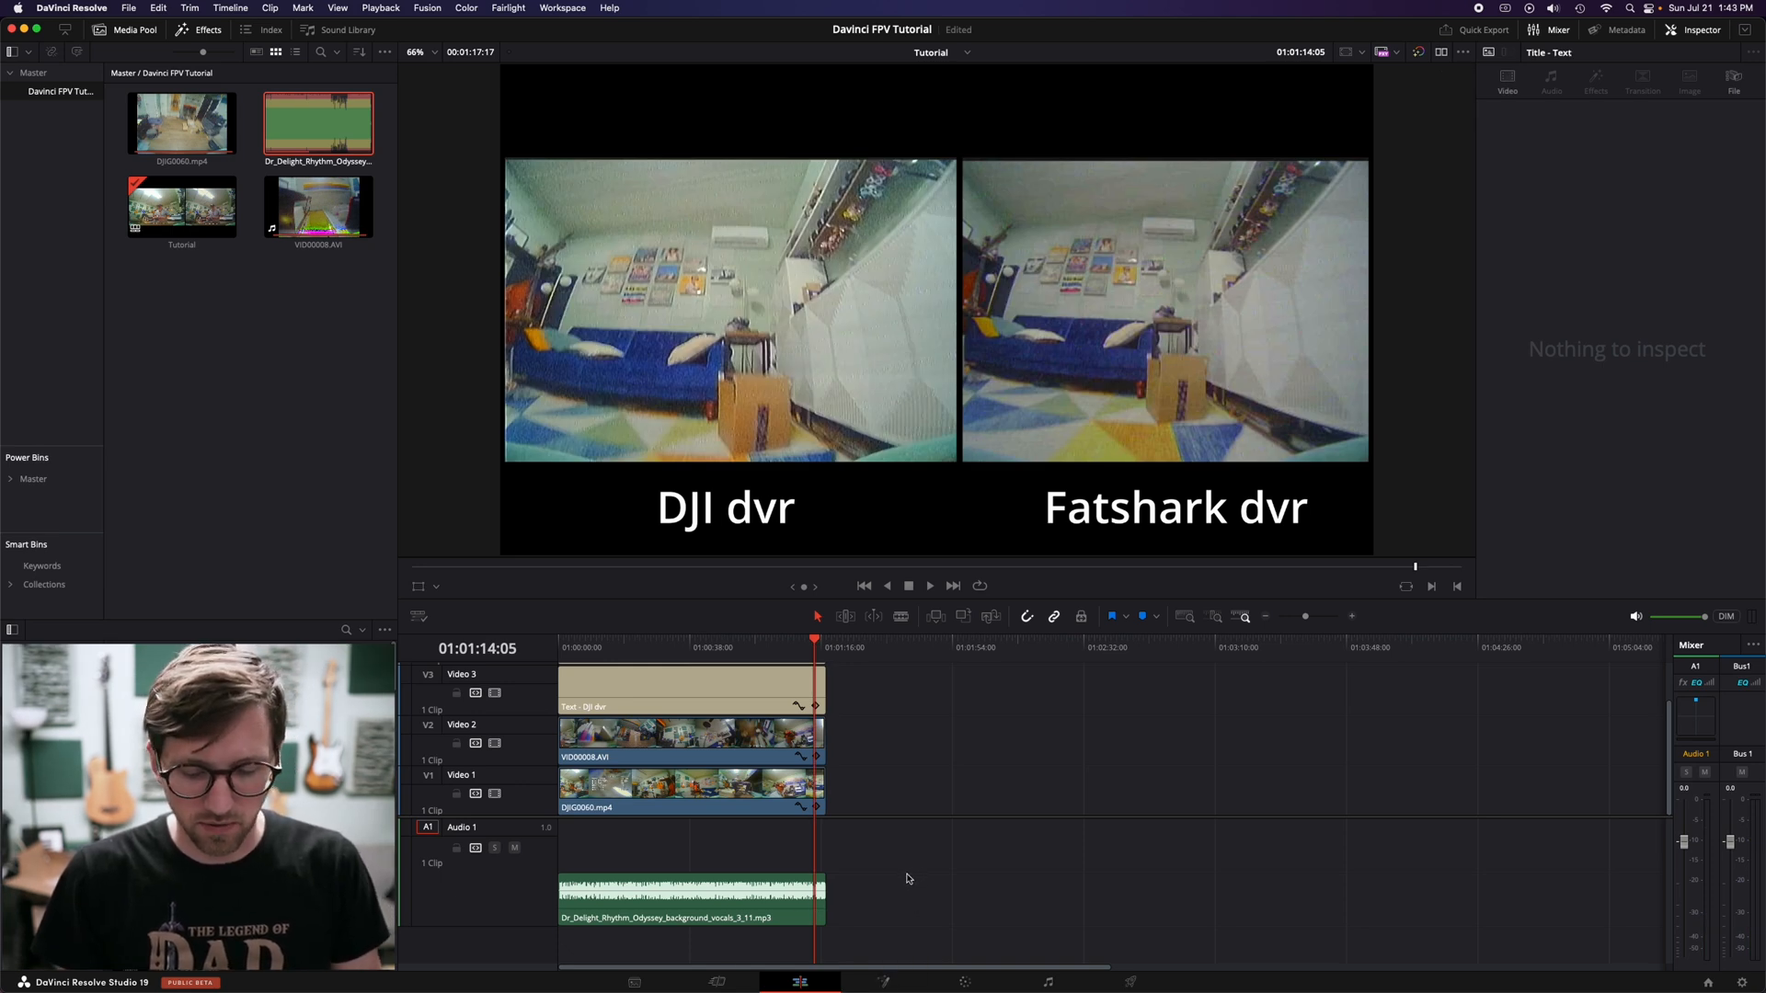
# Step: Switch to the Color page showing the two side-by-side clips
pyautogui.click(962, 982)
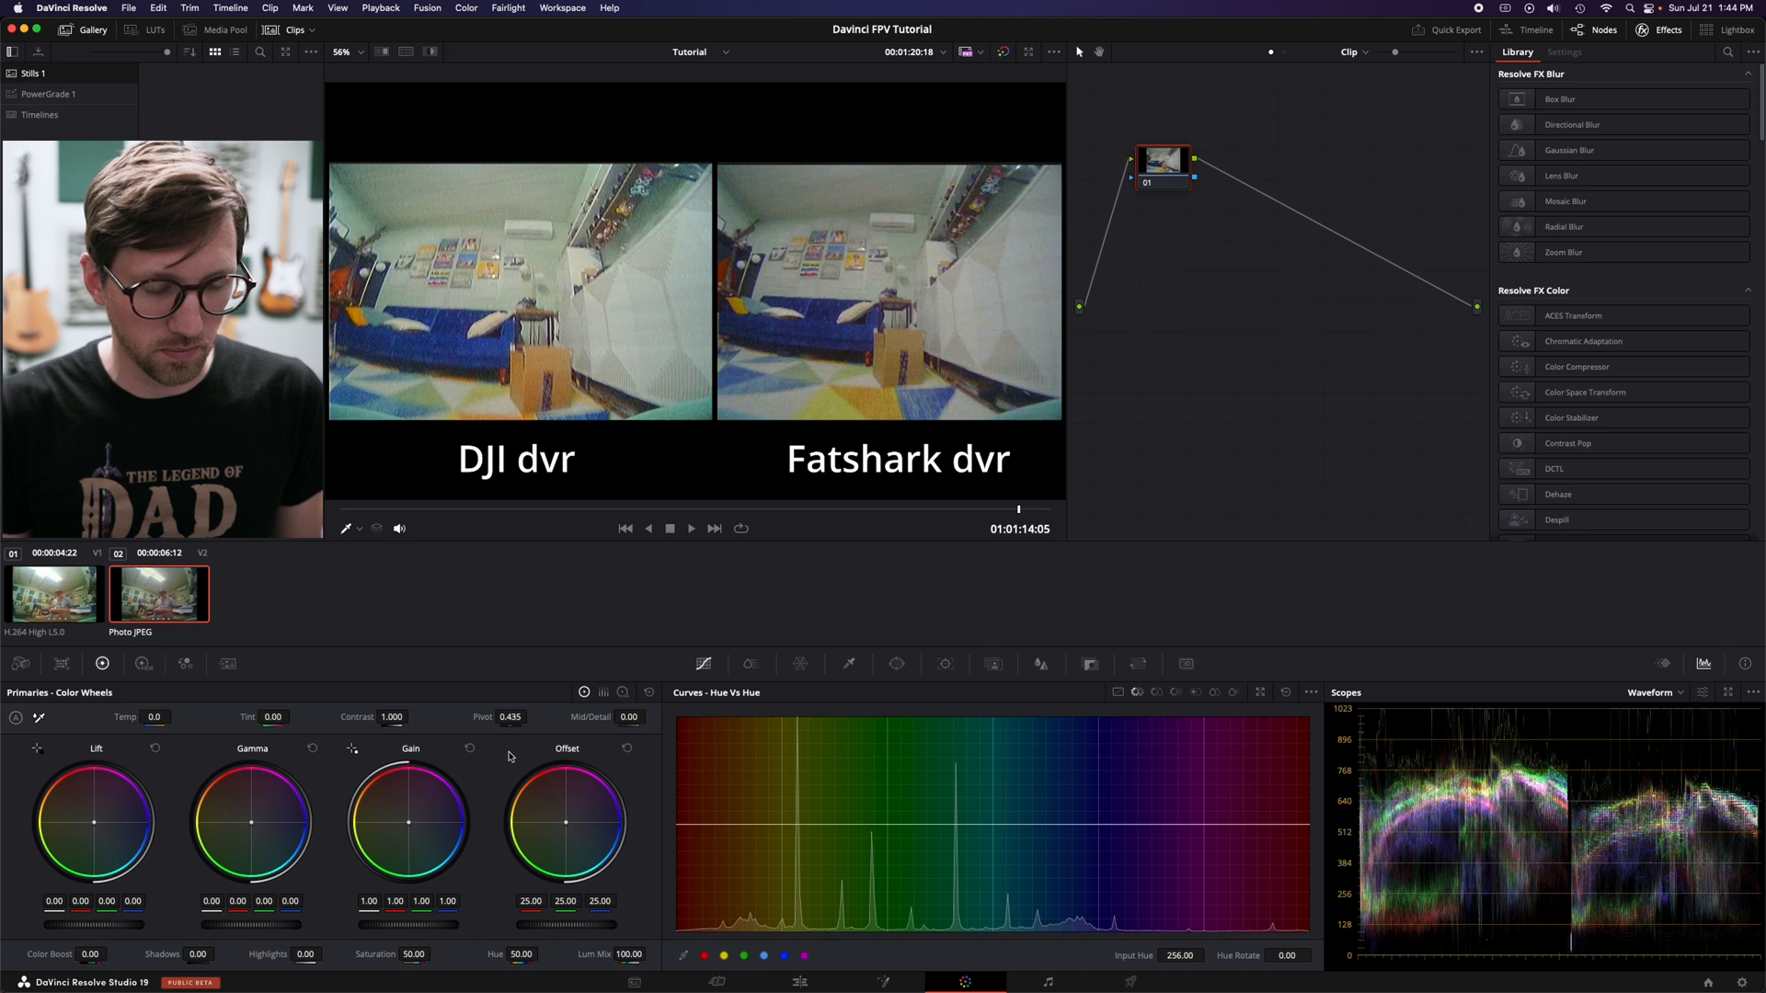
pyautogui.moveTo(396, 806)
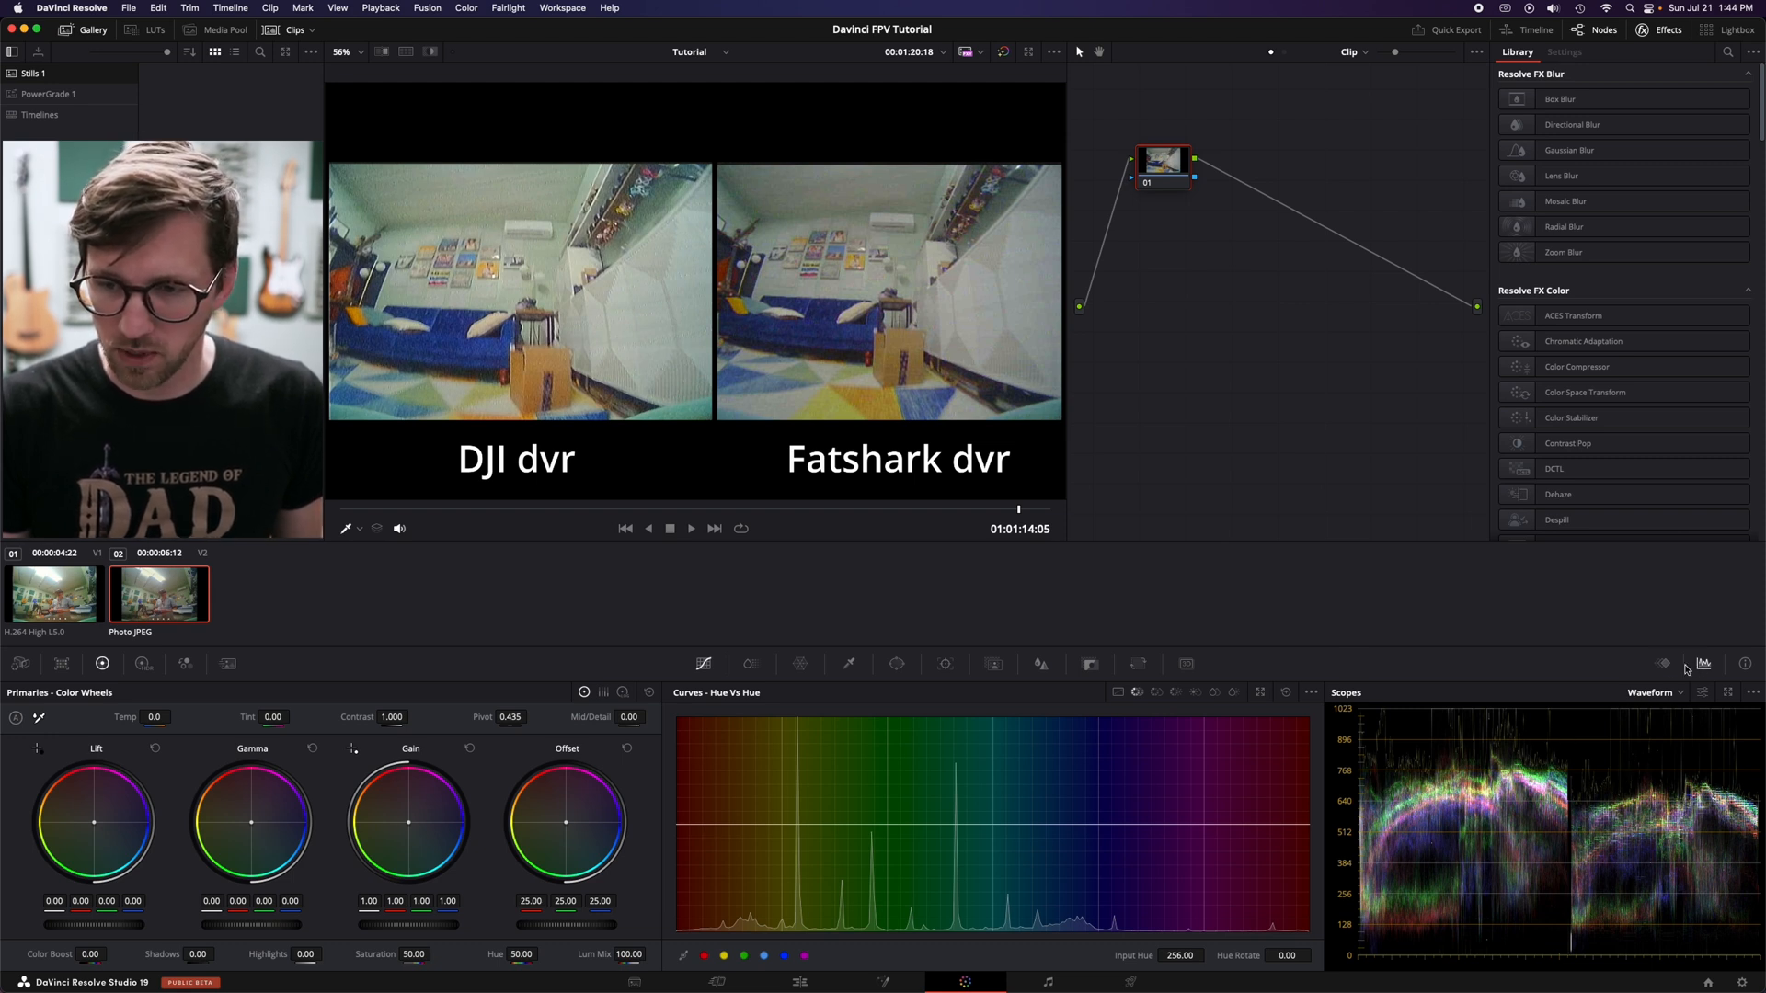
# Step: Check the Keyframes panel, return to Scopes and lower the Fatshark clip's gain to 0.72
pyautogui.click(1704, 664)
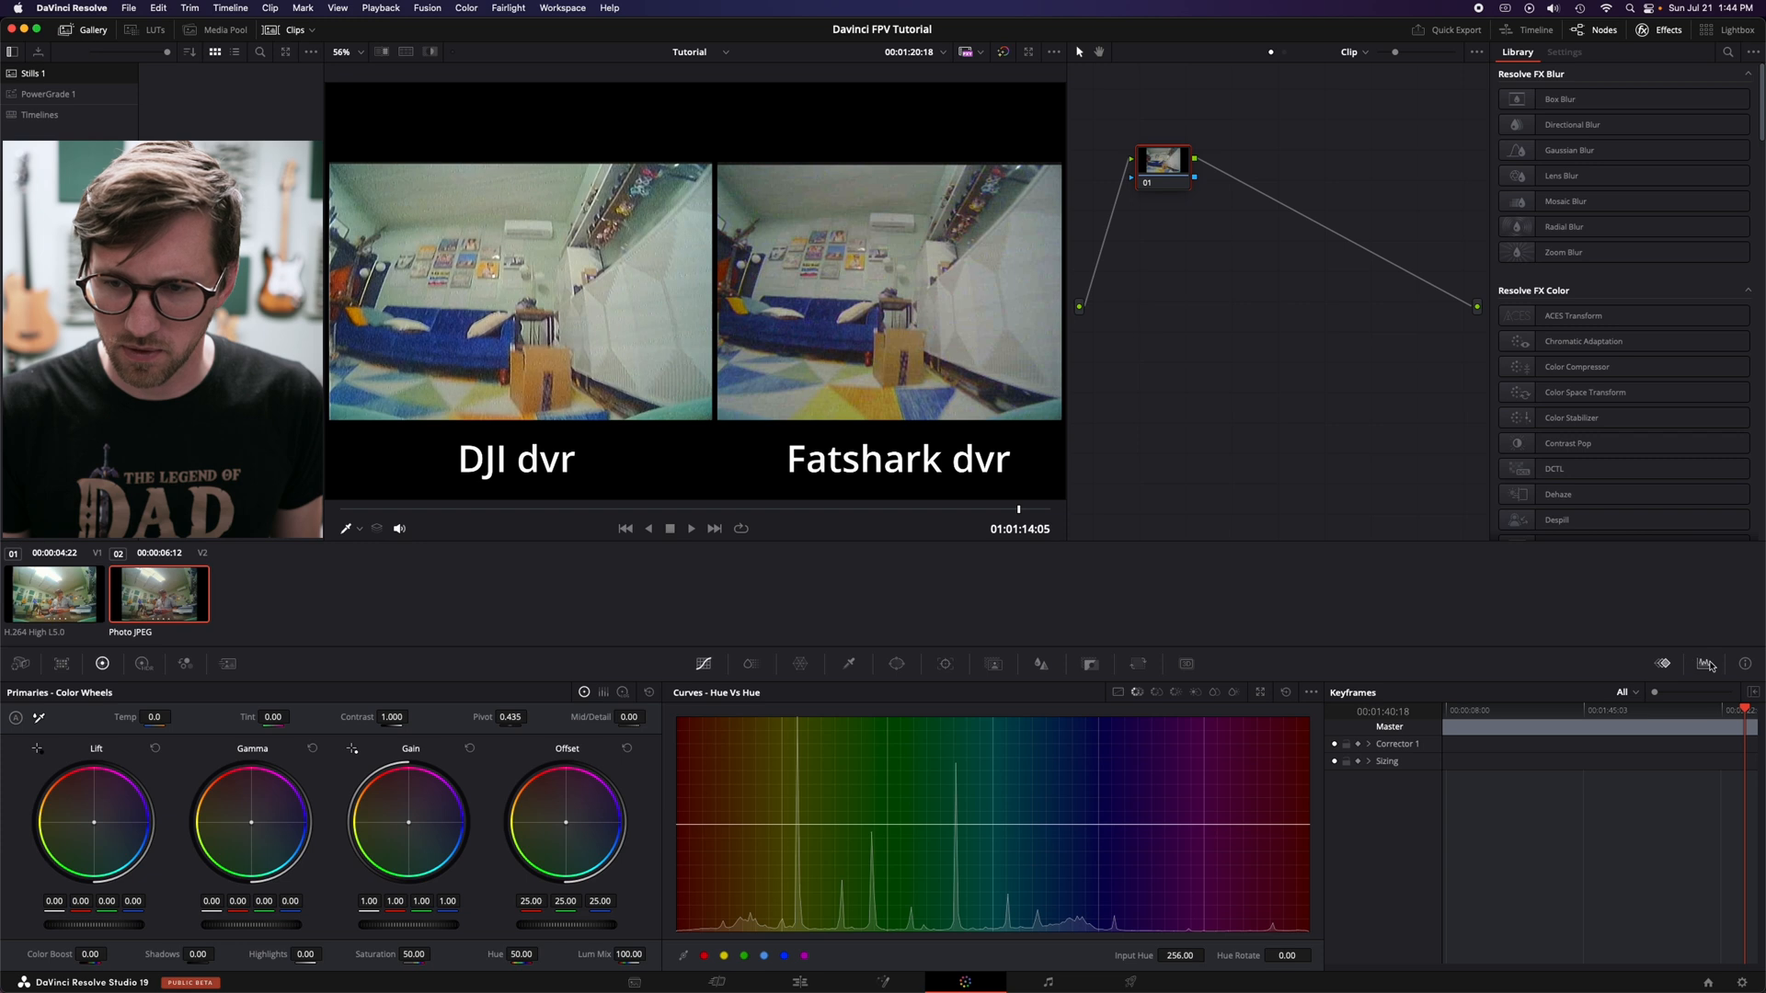
pyautogui.click(1704, 664)
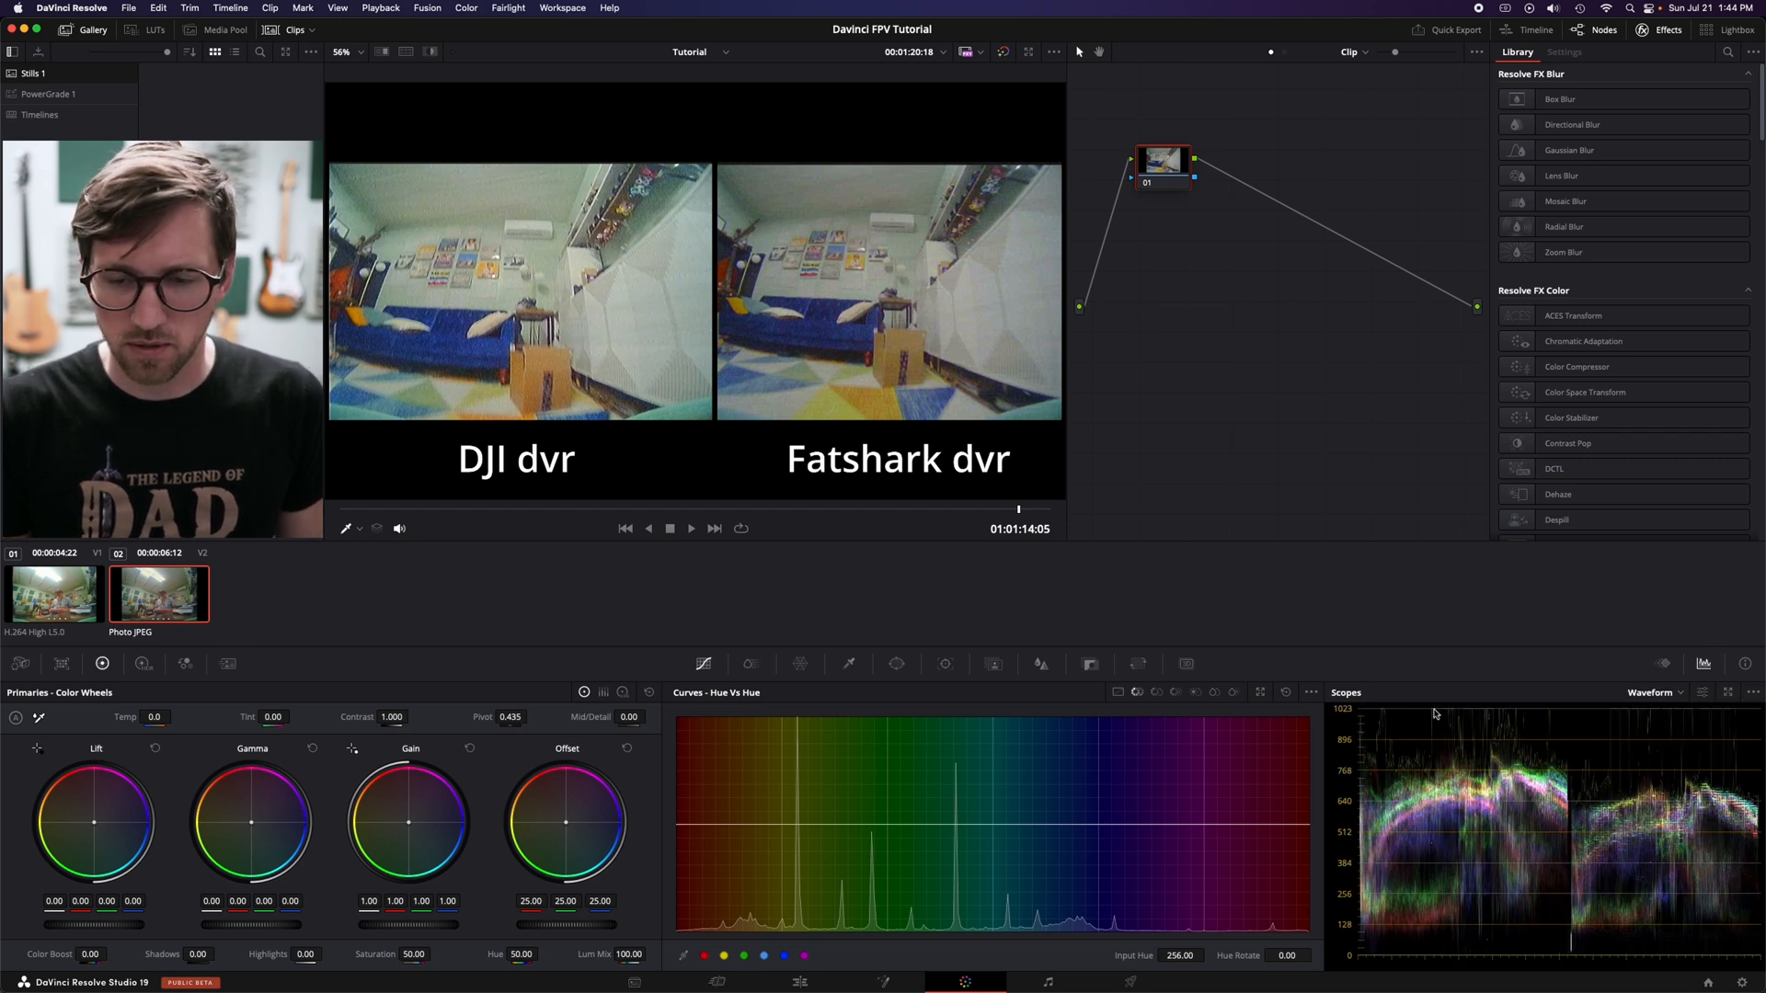
pyautogui.moveTo(1431, 960)
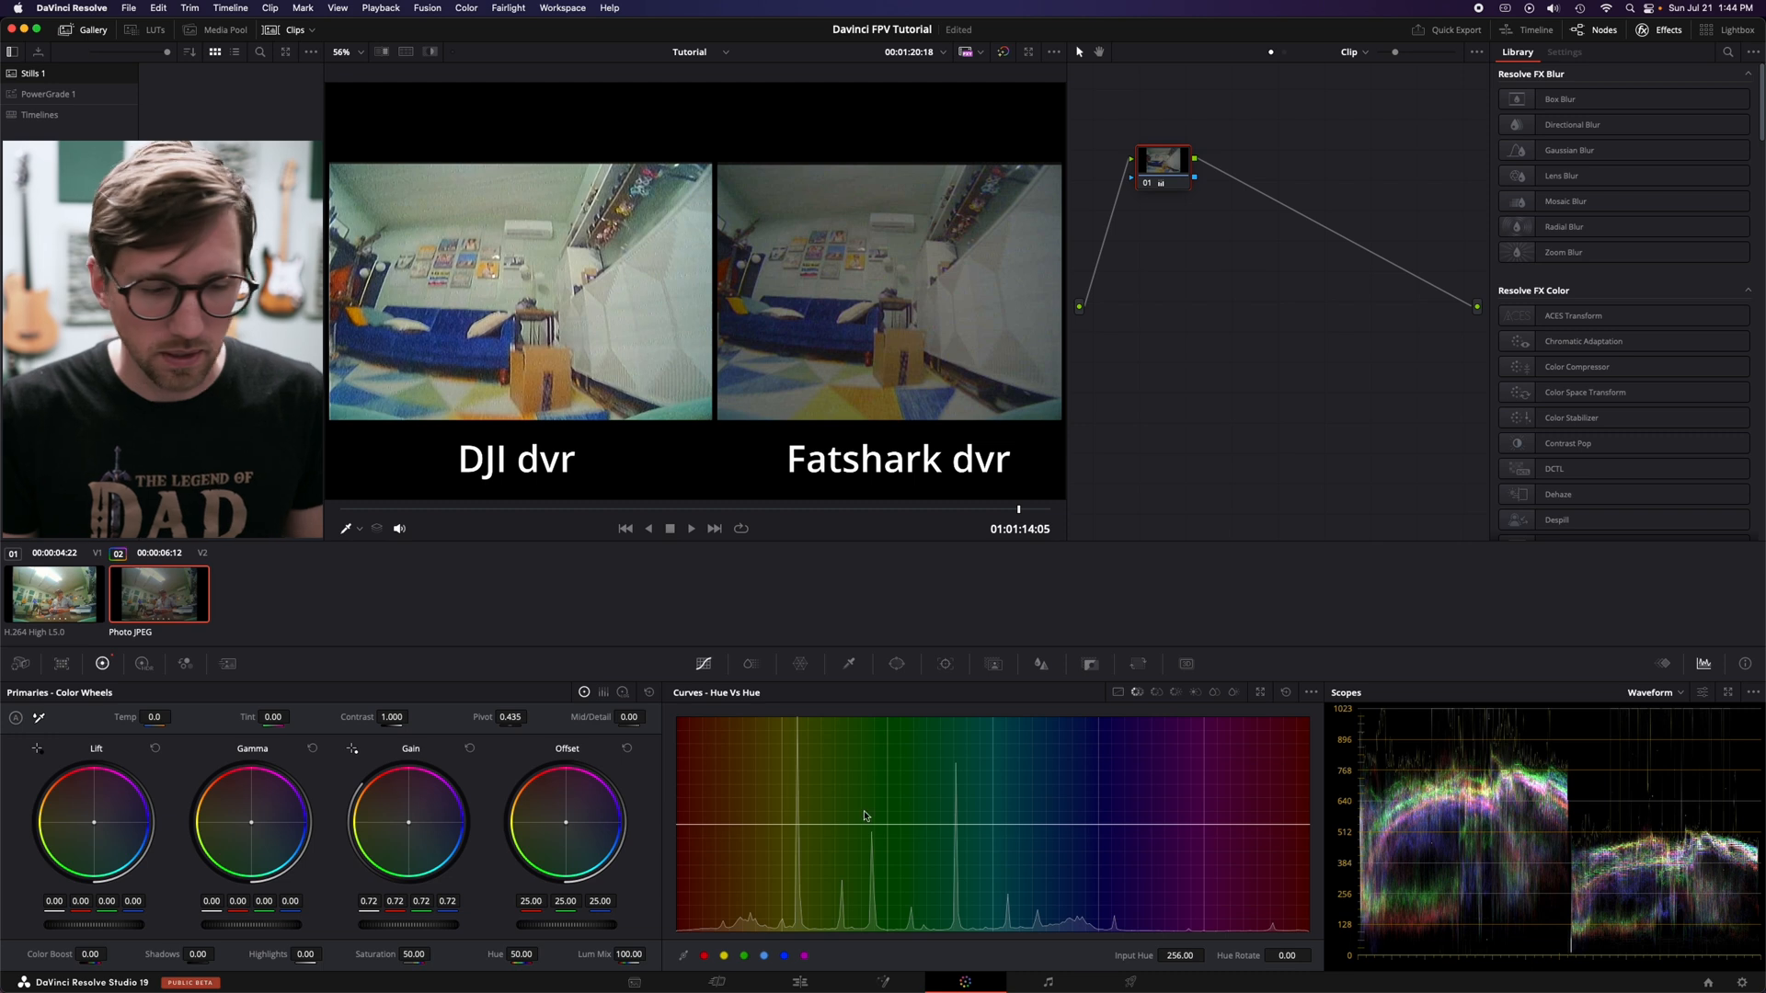
pyautogui.click(471, 752)
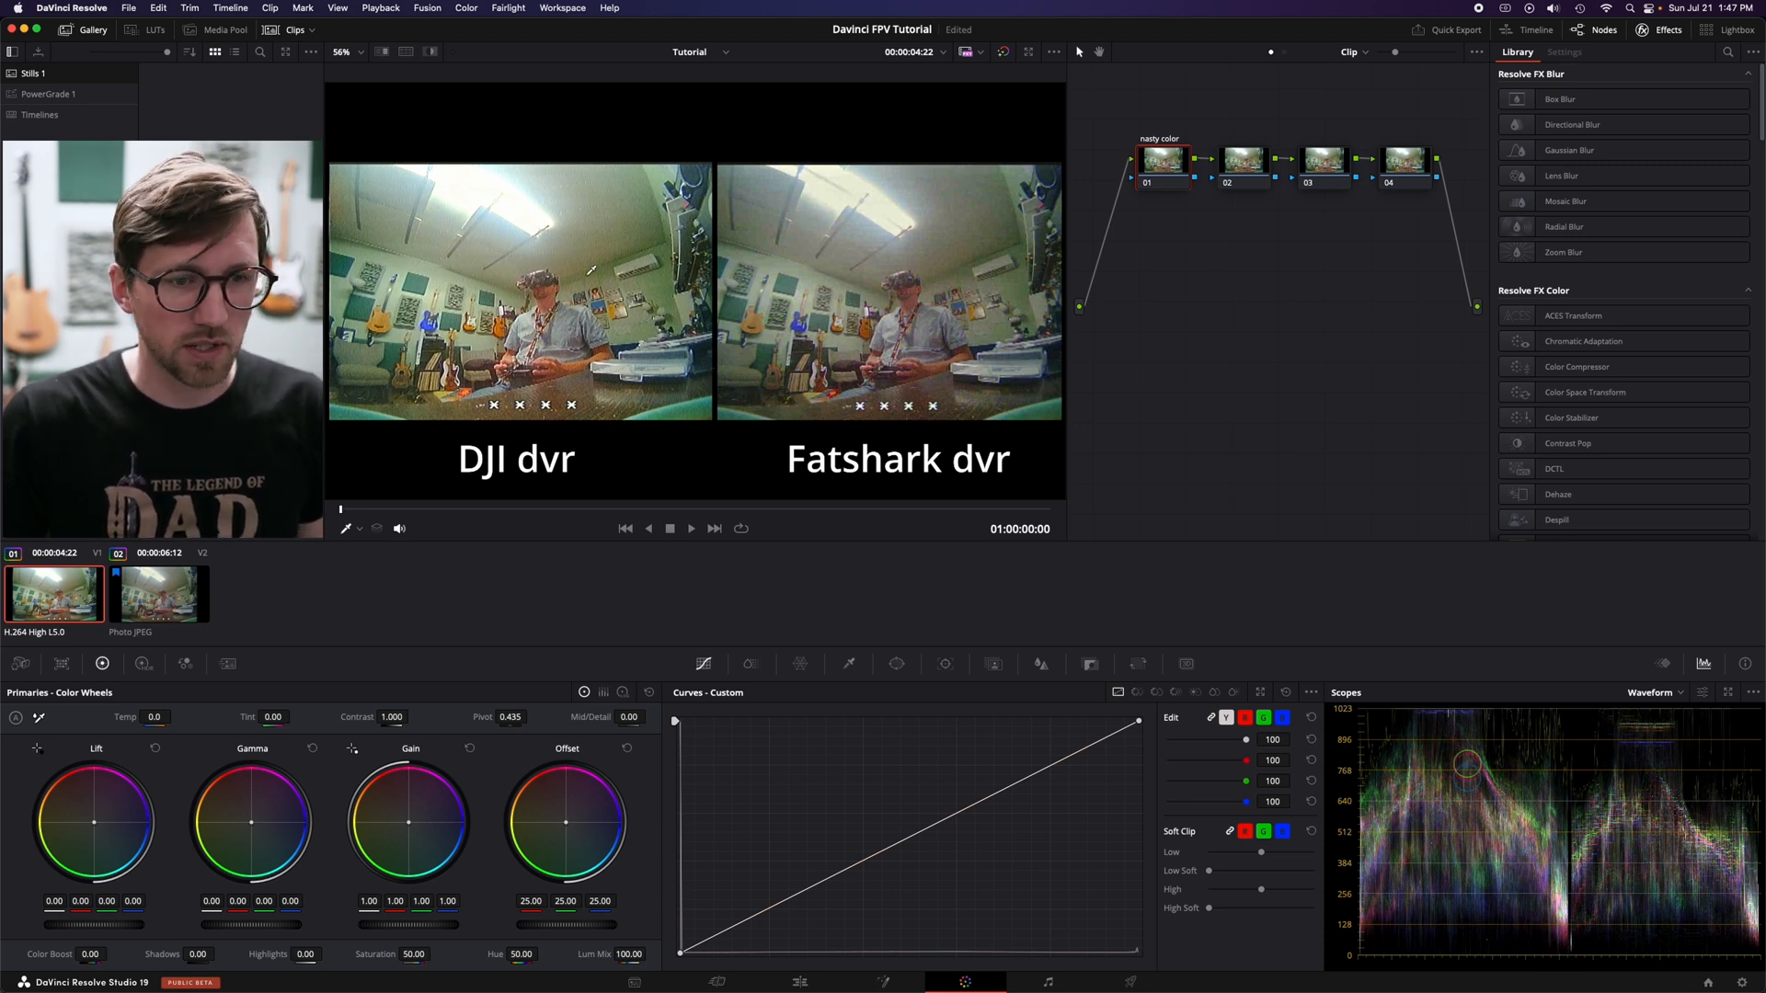
pyautogui.moveTo(598, 595)
pyautogui.write('color')
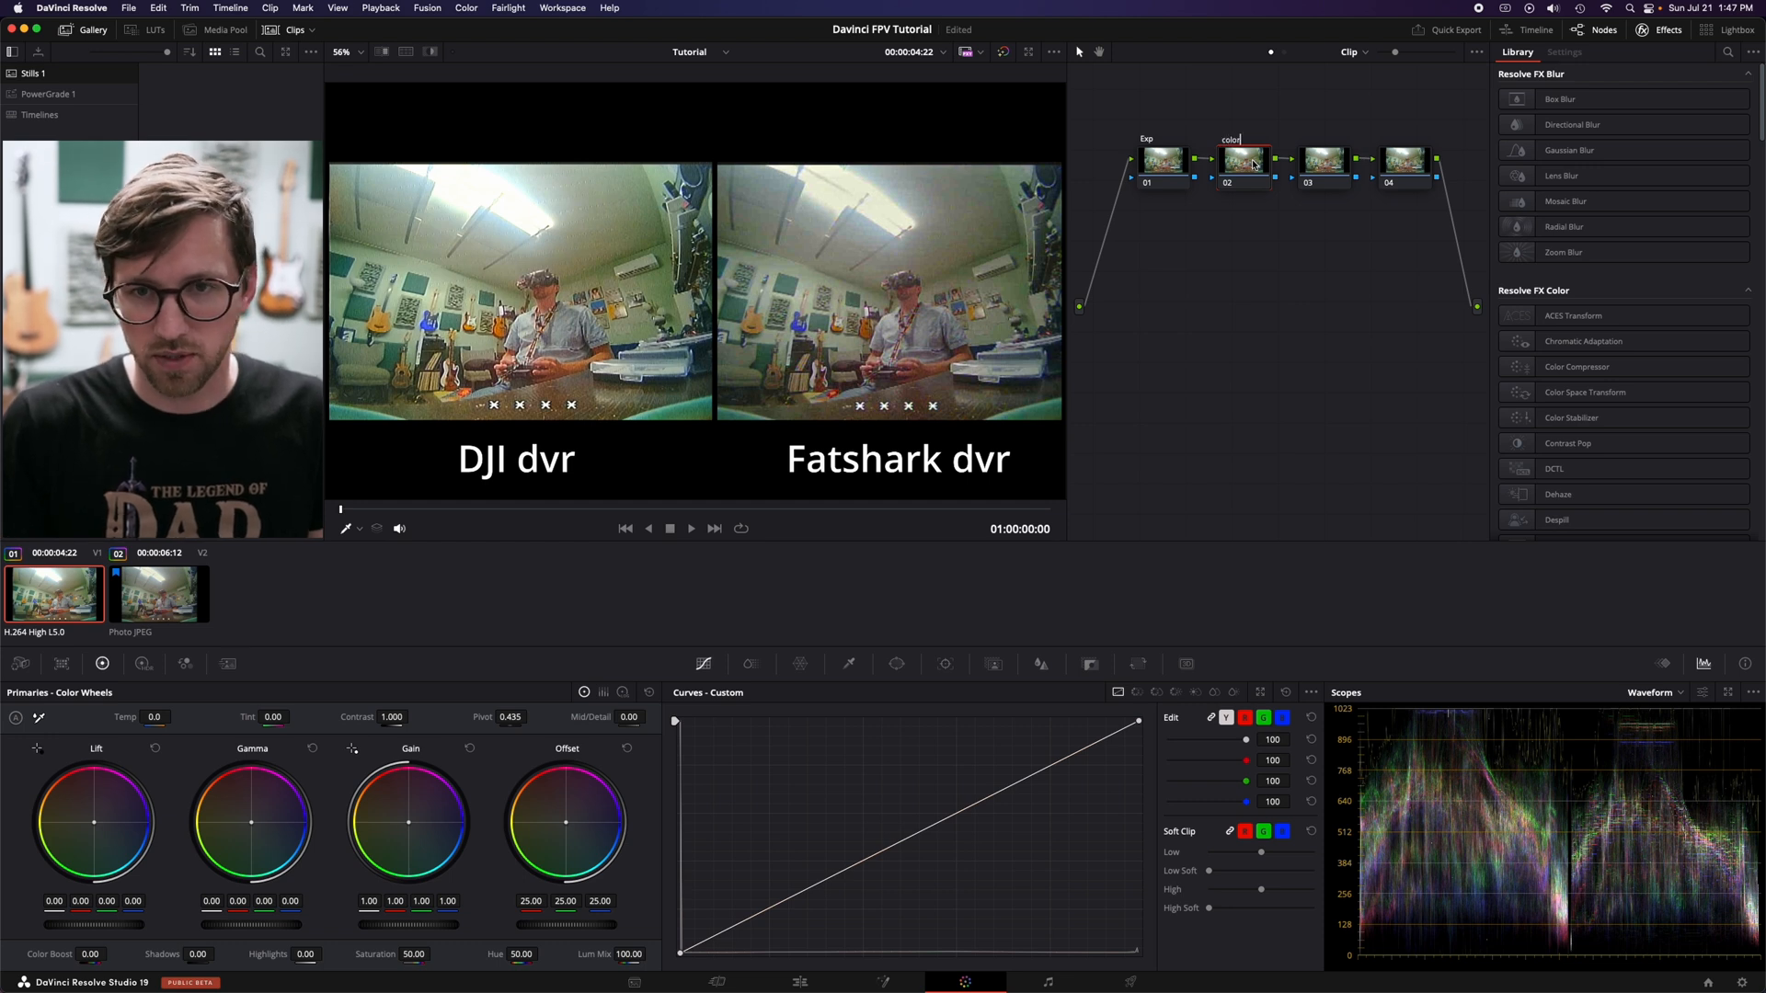
# Step: Label the DJI clip's third node 'fancy'
pyautogui.click(1322, 158)
pyautogui.write('fancy')
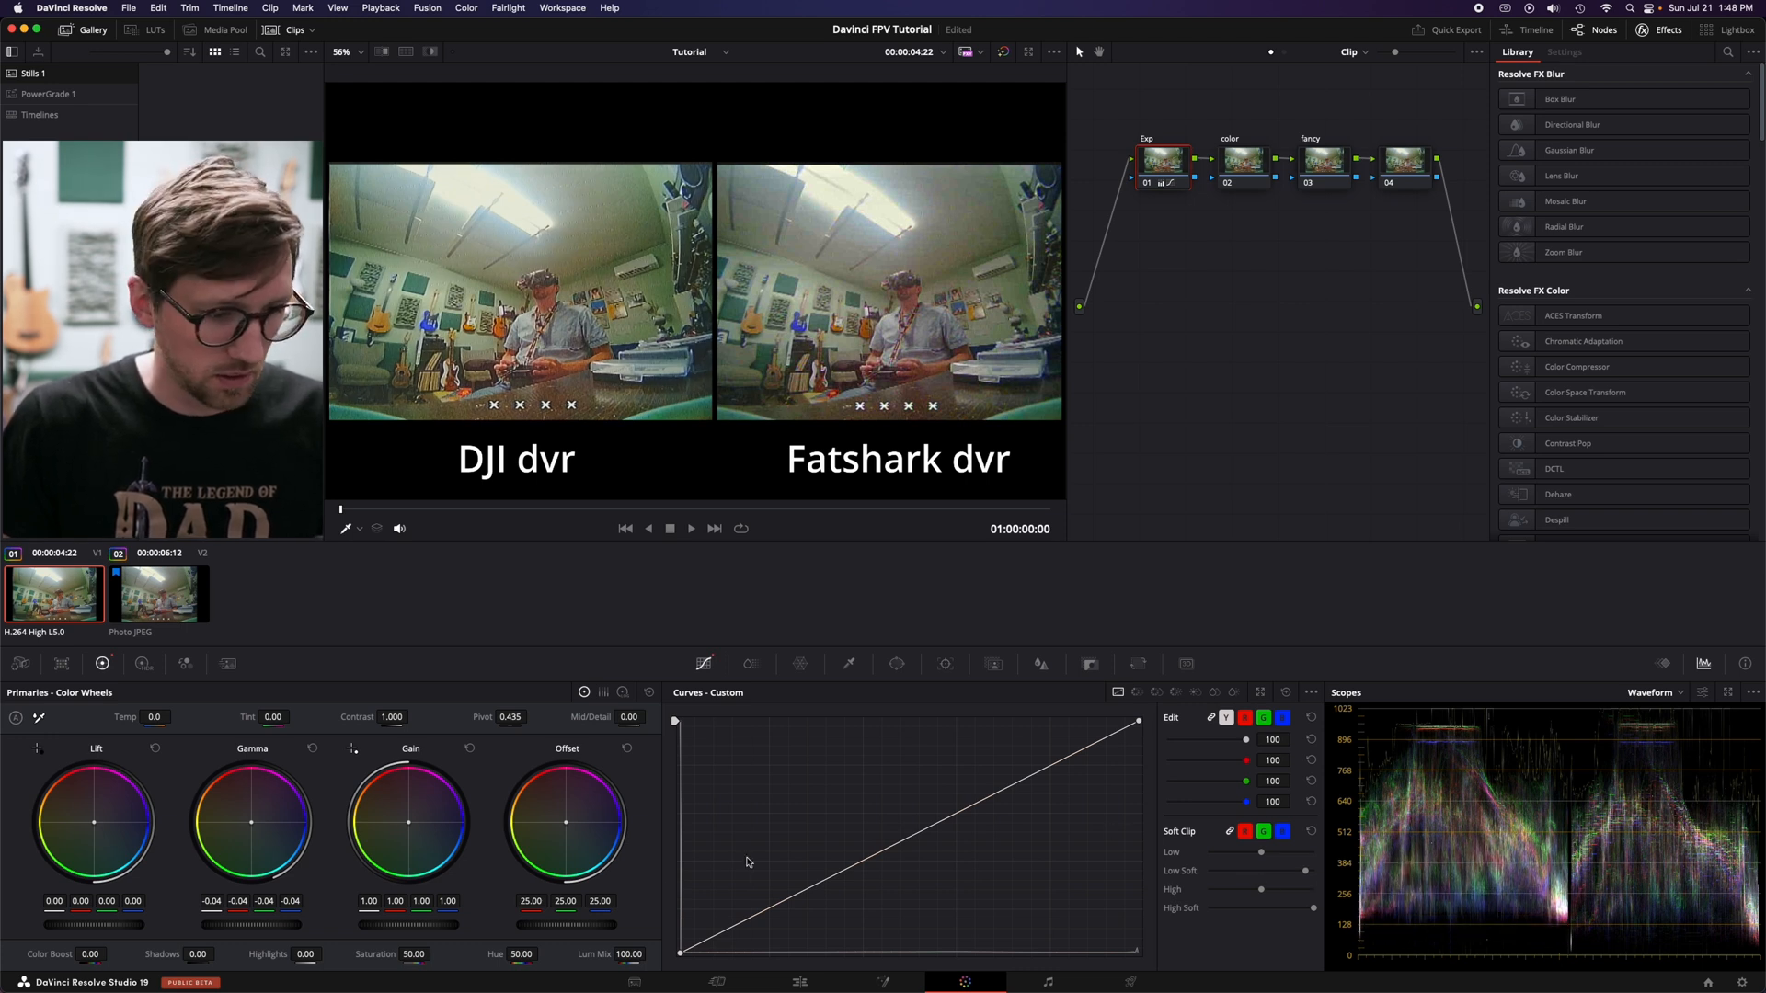
pyautogui.moveTo(127, 934)
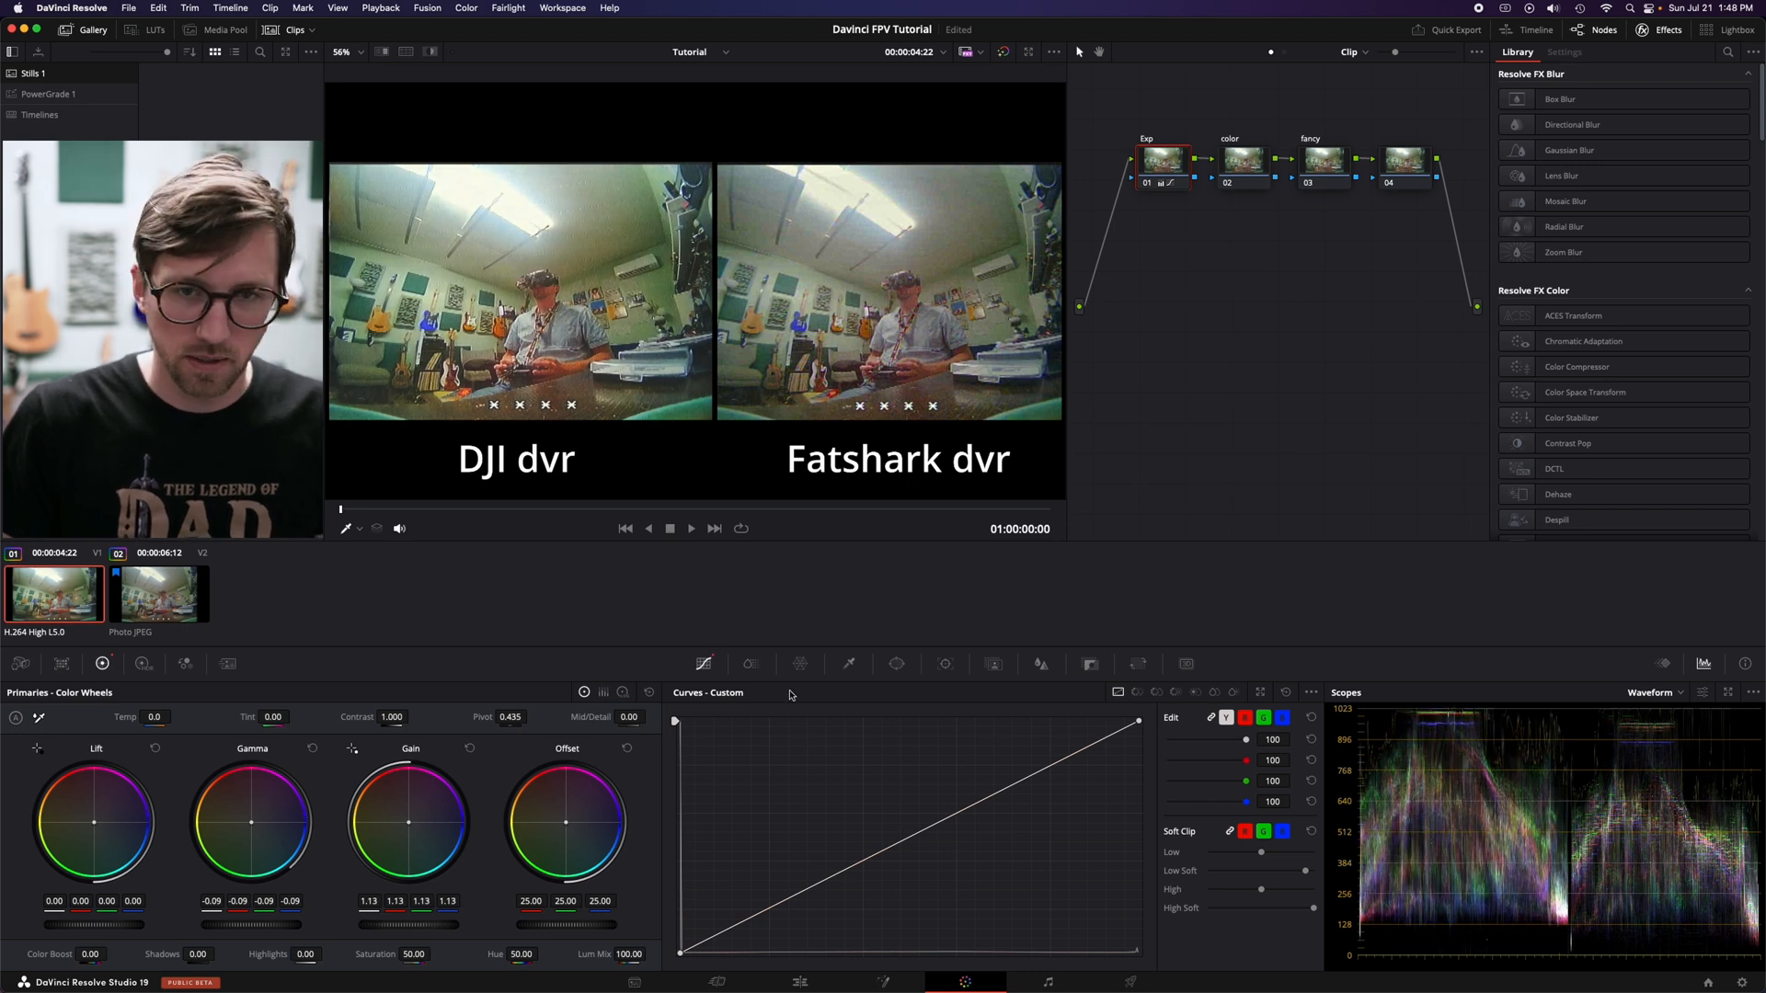
pyautogui.moveTo(1170, 438)
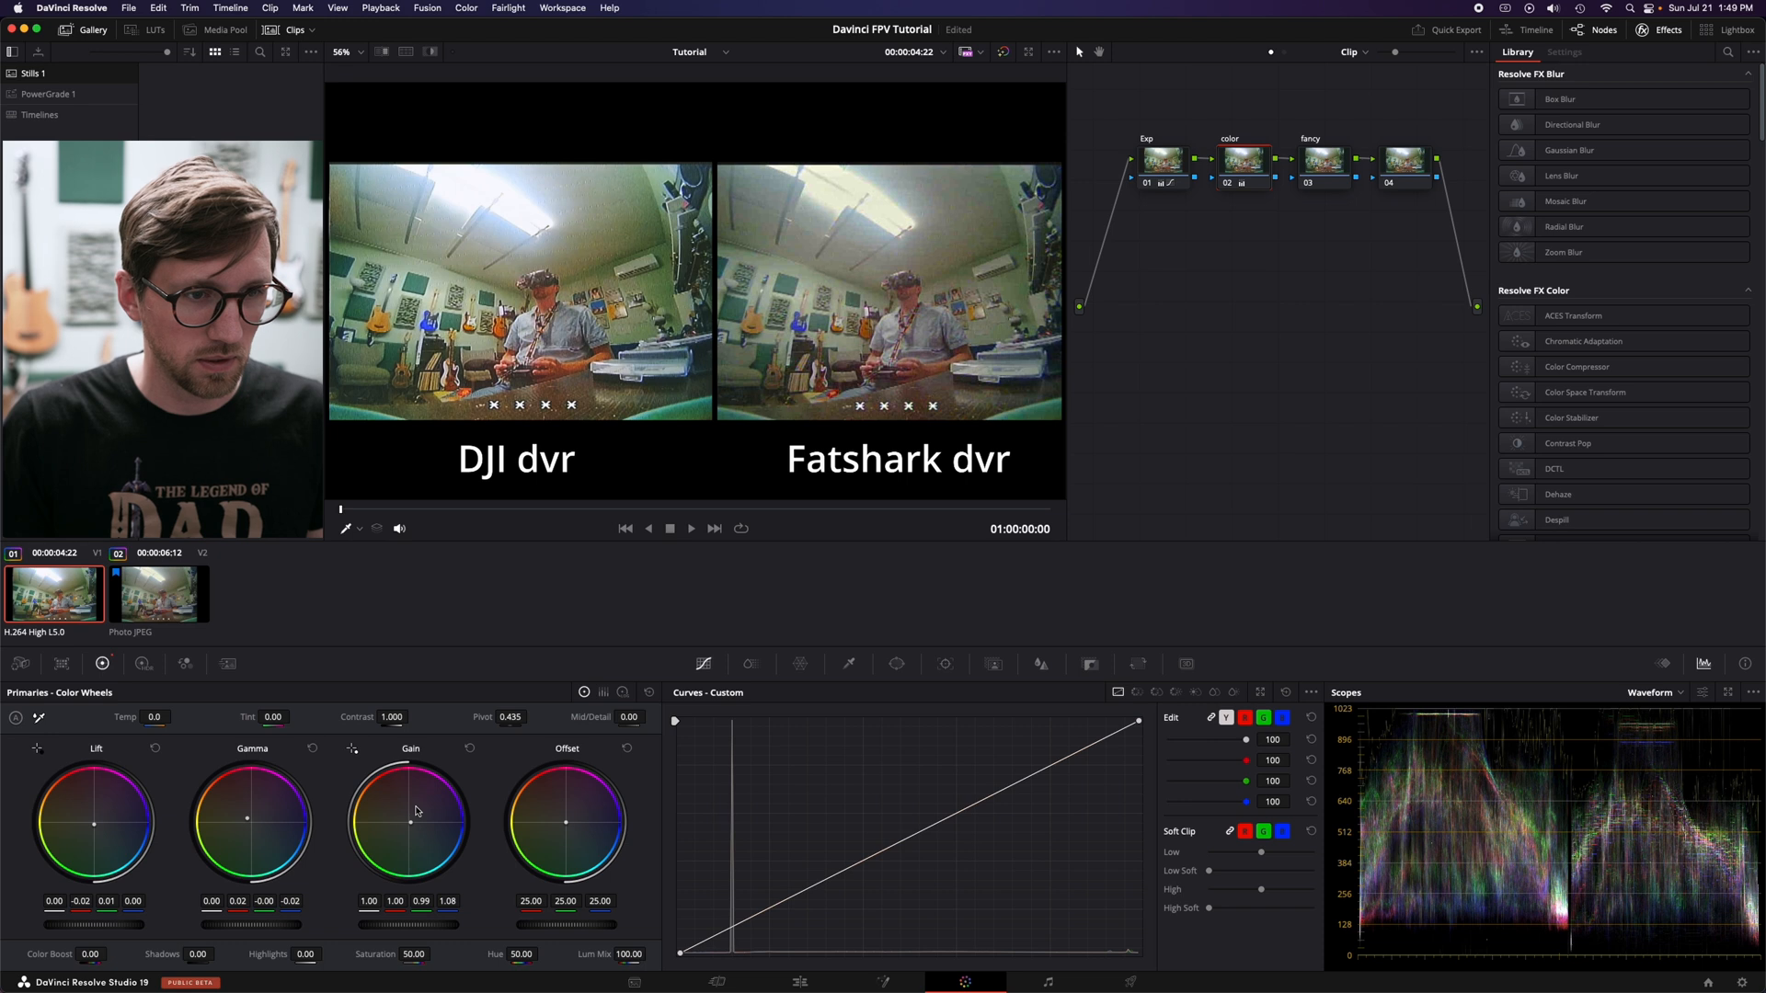
# Step: Apply Automatic Dirt Removal from Resolve FX onto the fancy node
pyautogui.click(1238, 158)
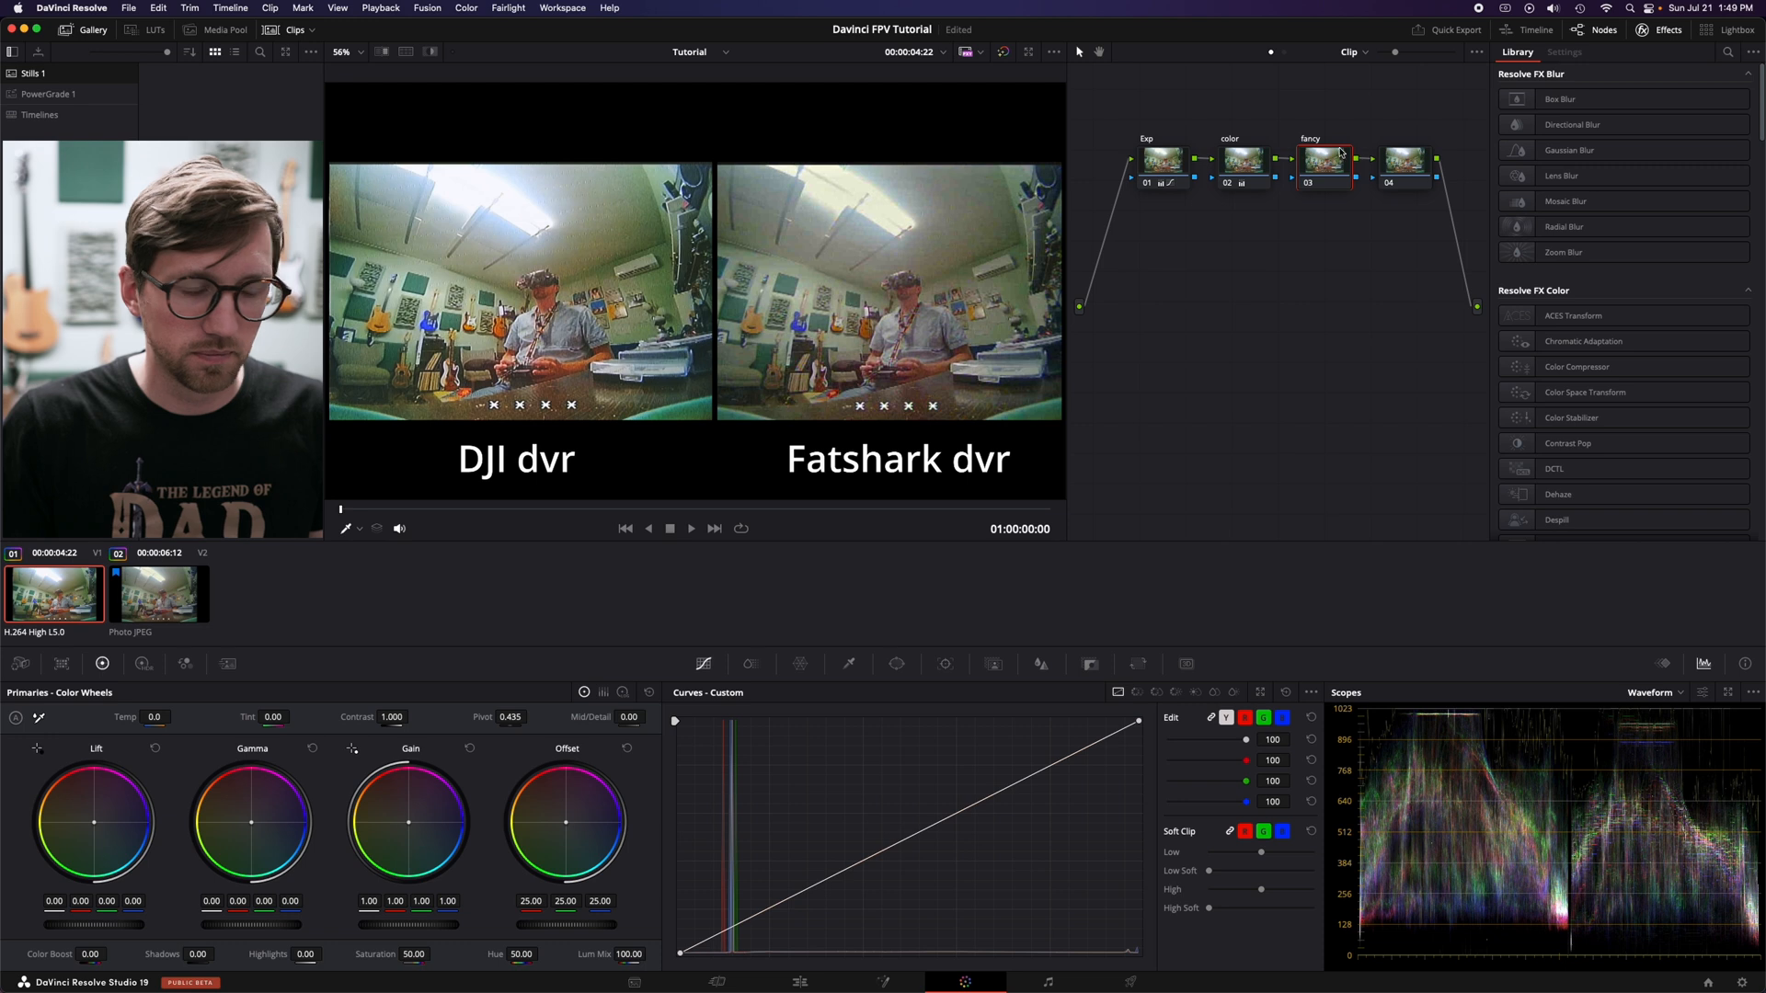
pyautogui.scroll(-3)
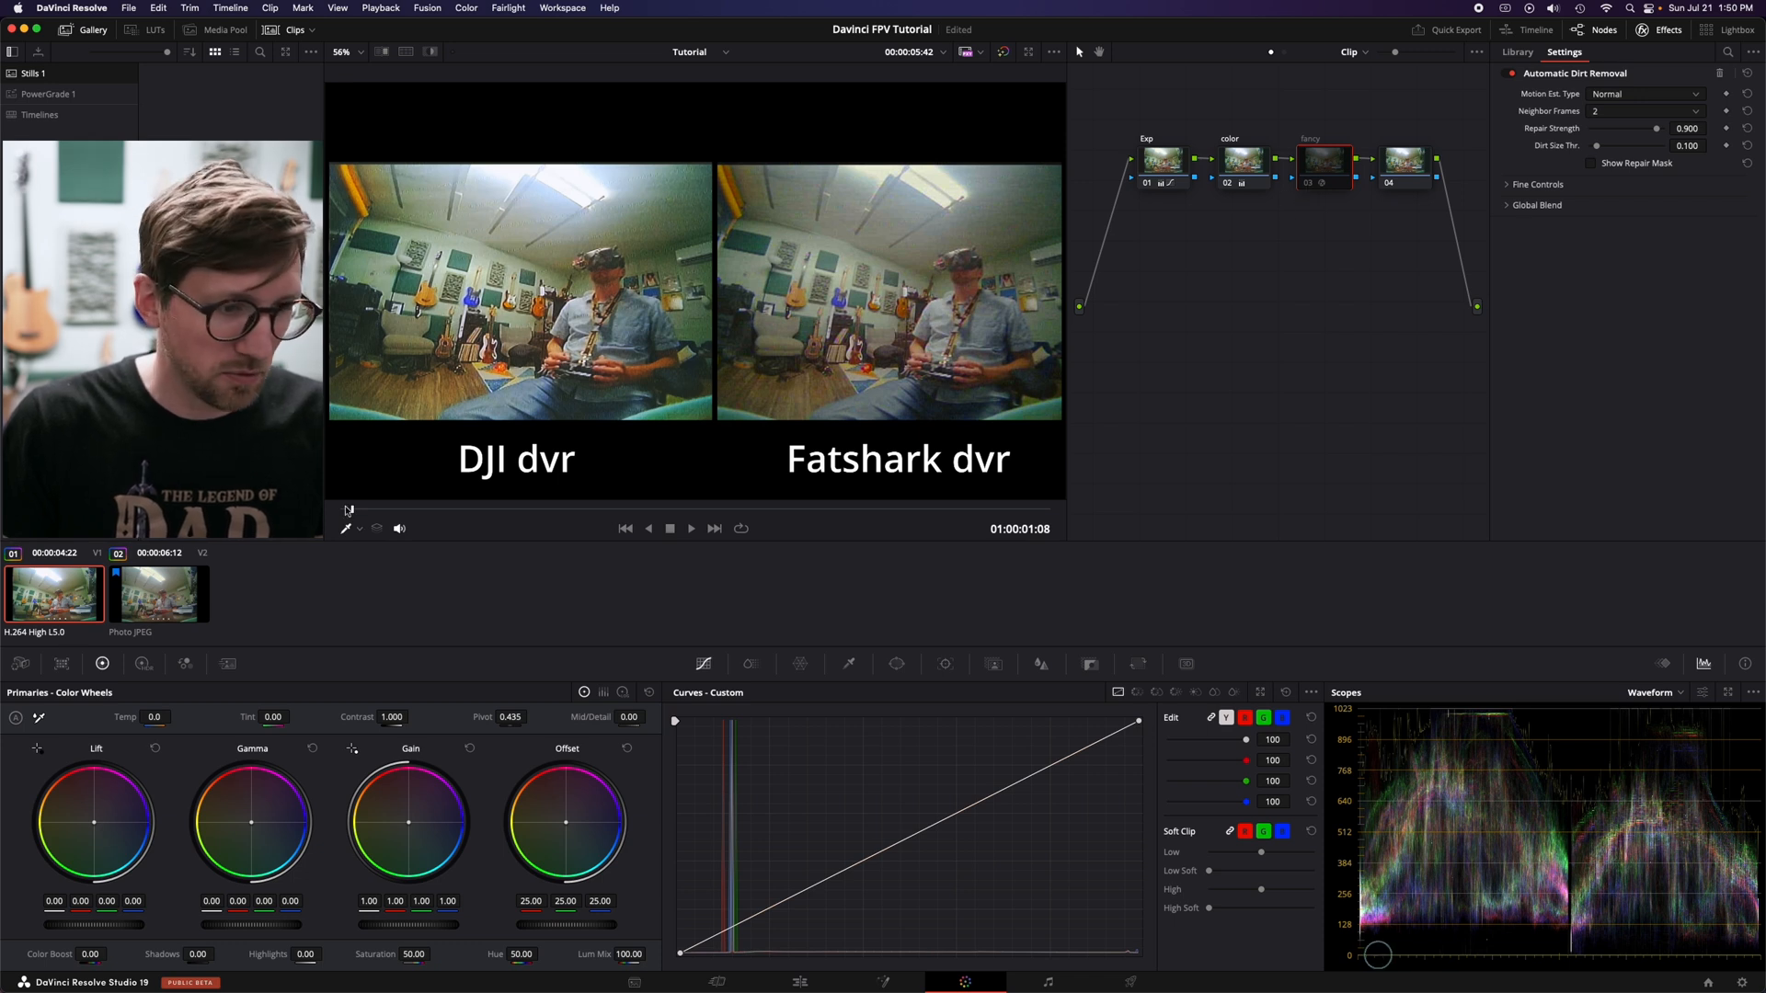
# Step: Toggle the dirt removal node off and on to compare, then drop a Film Looks LUT on node 04
pyautogui.click(690, 528)
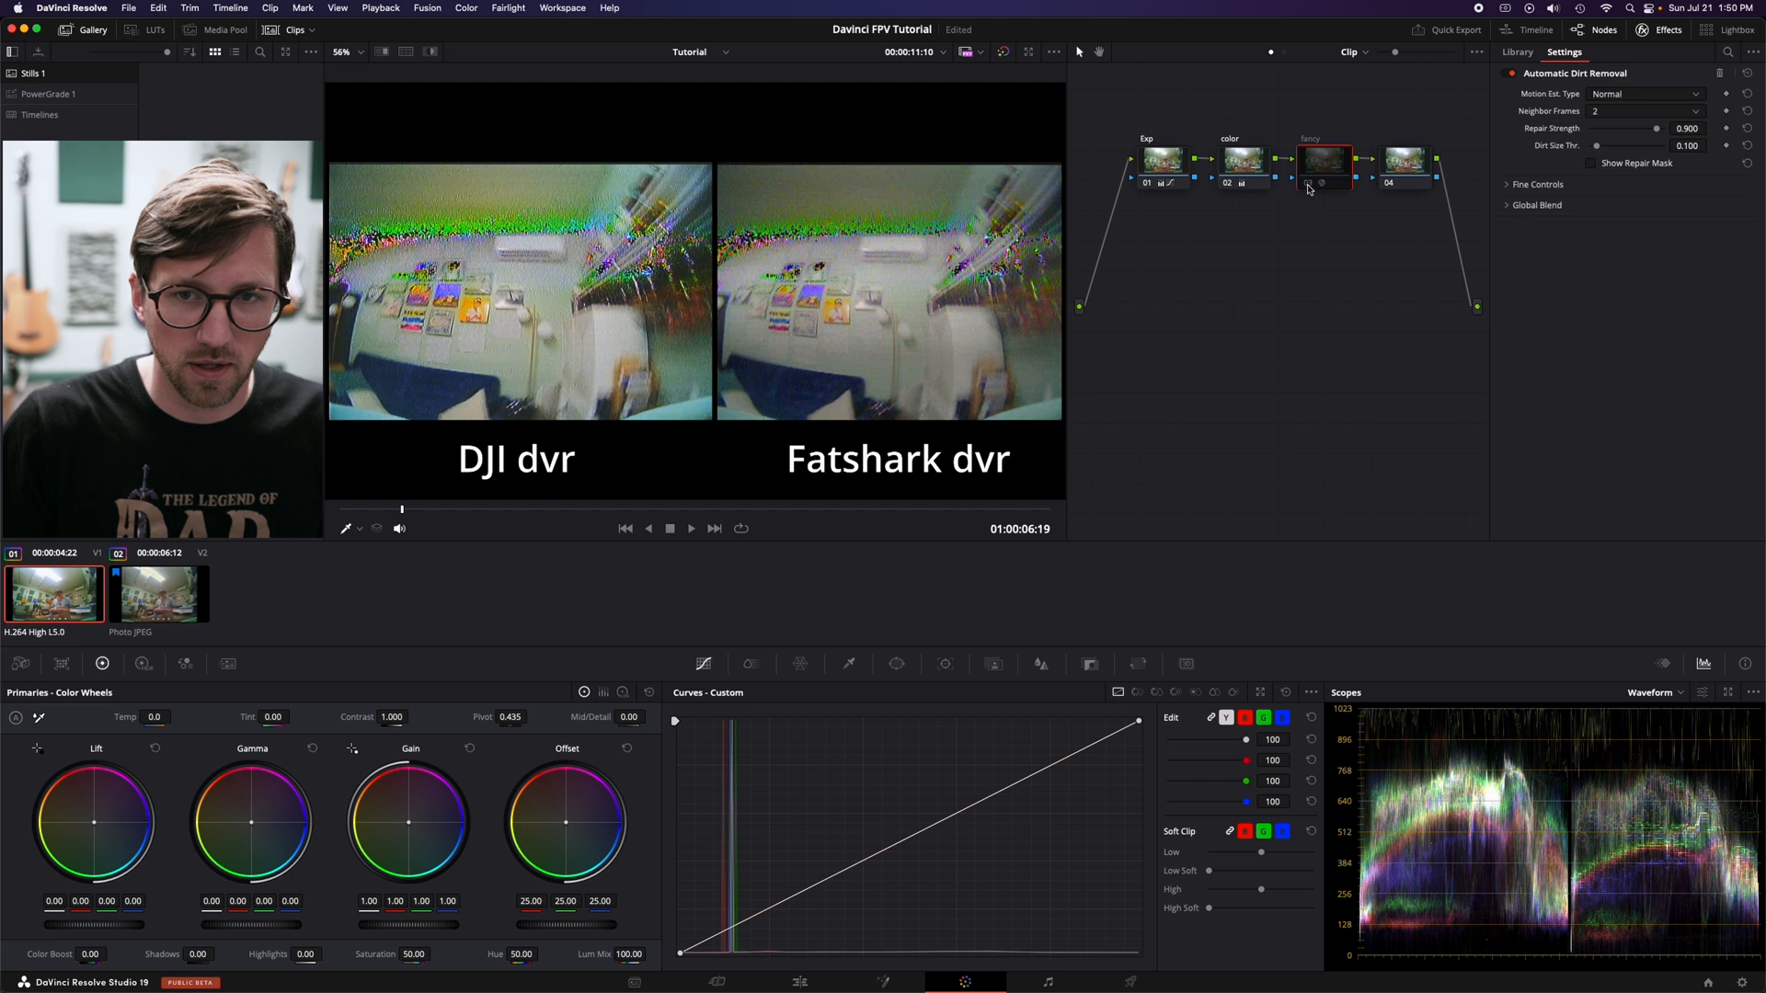
pyautogui.click(1310, 184)
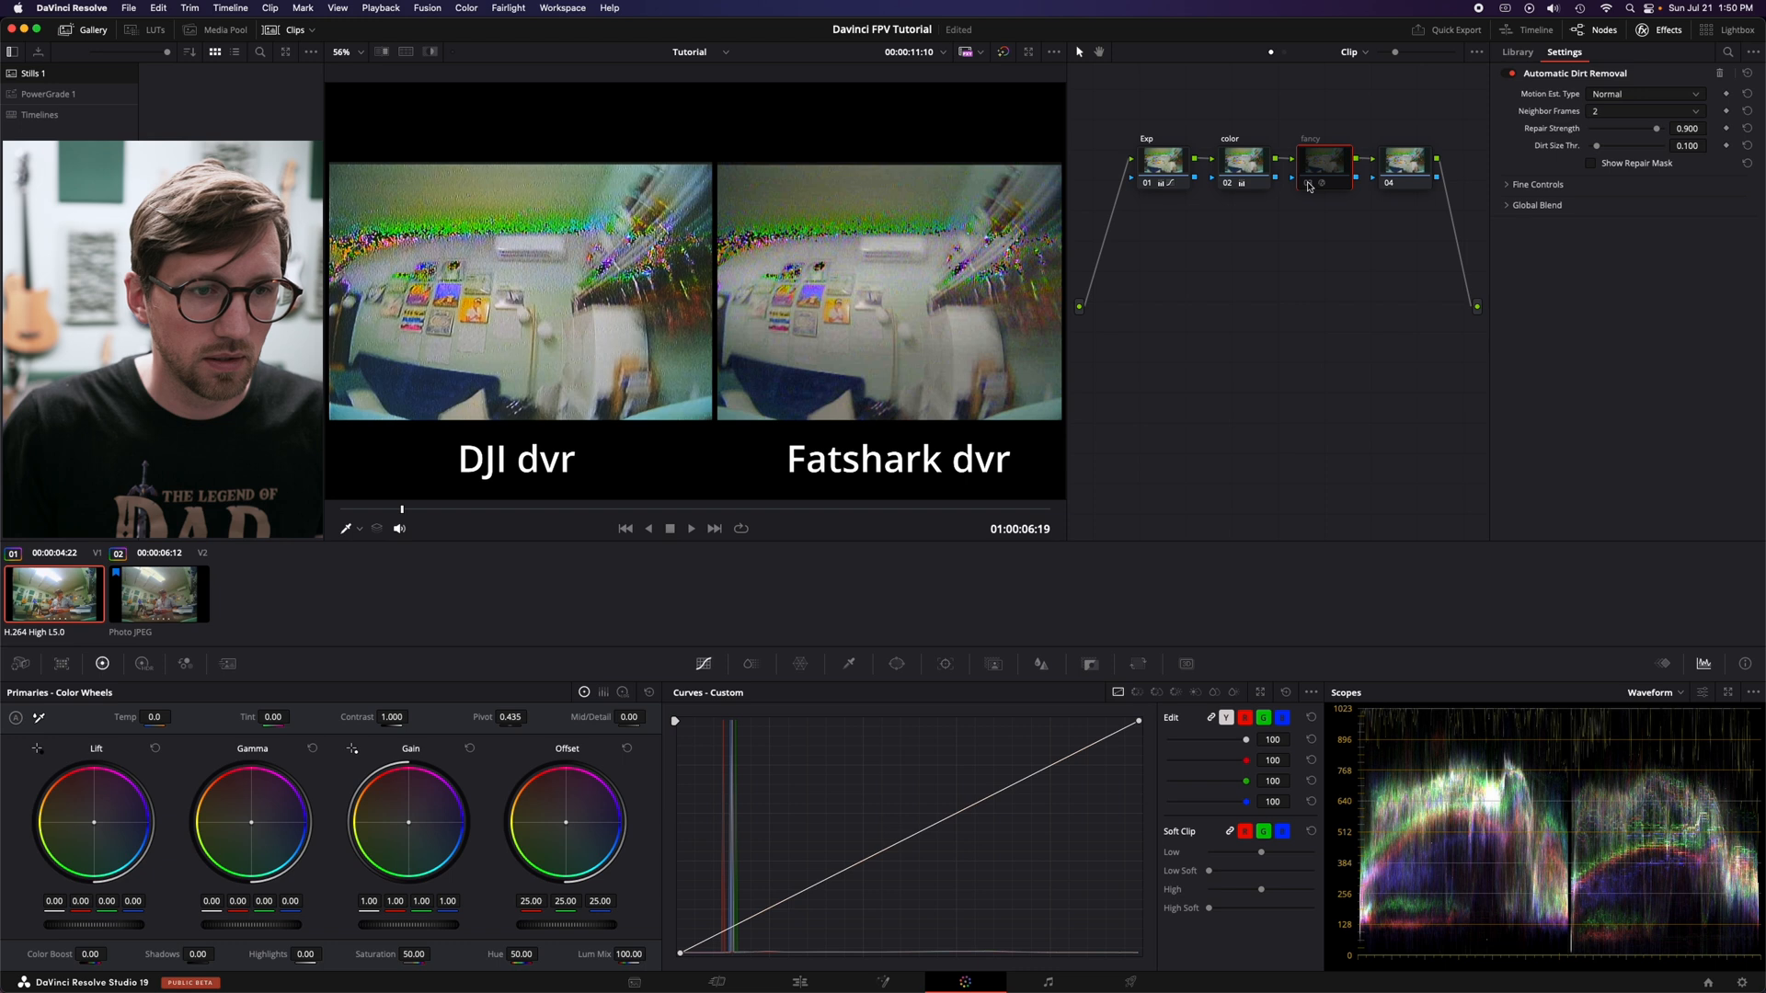
pyautogui.click(1320, 158)
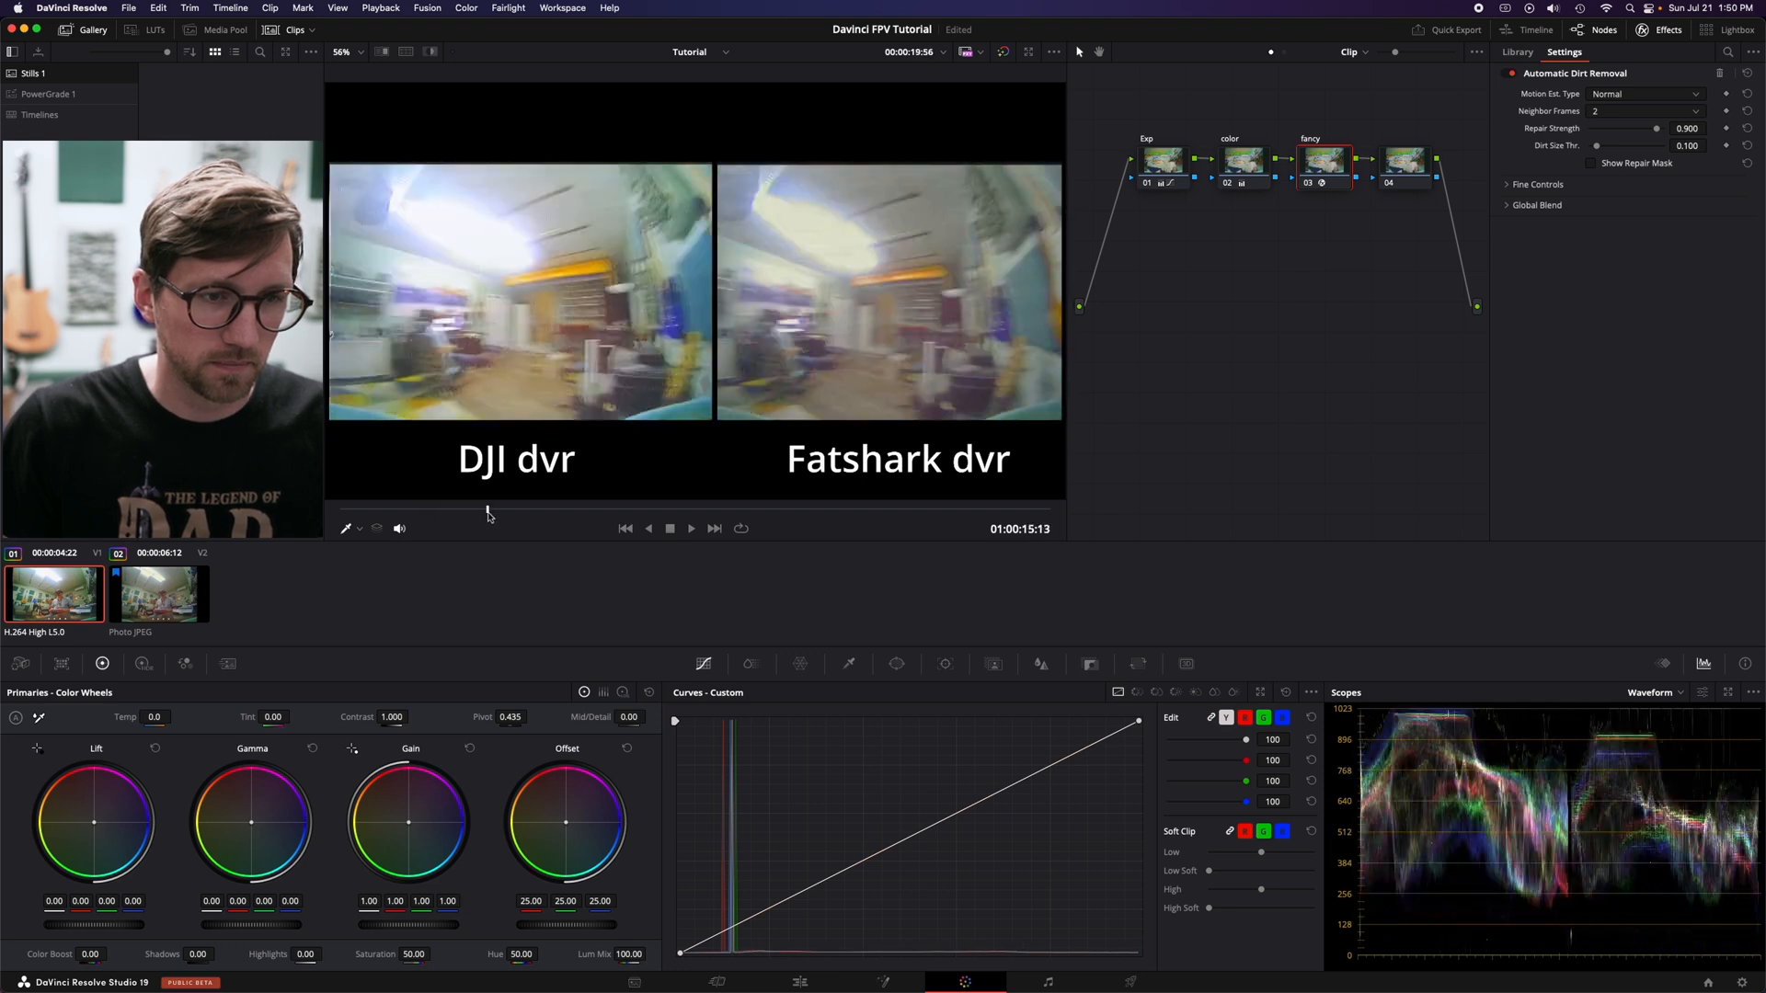
pyautogui.click(690, 527)
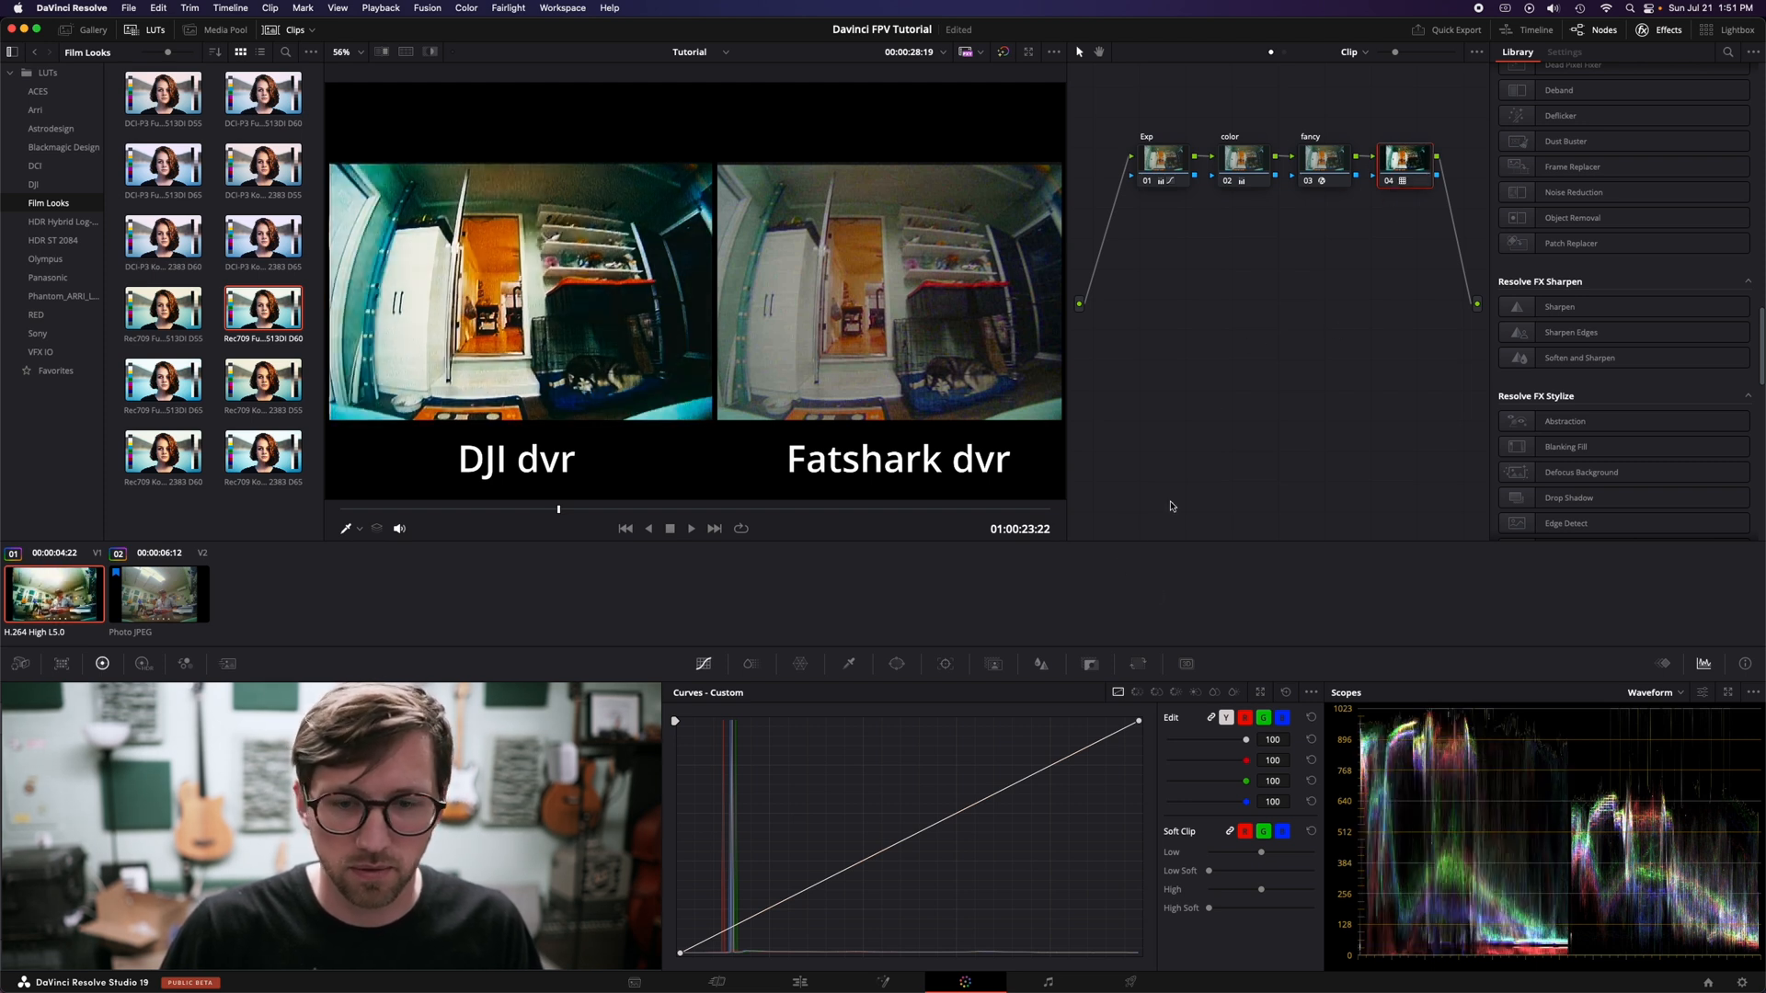
# Step: Disable the LUT node, copy the DJI grade to the Fatshark clip and move to Fairlight
pyautogui.click(1087, 664)
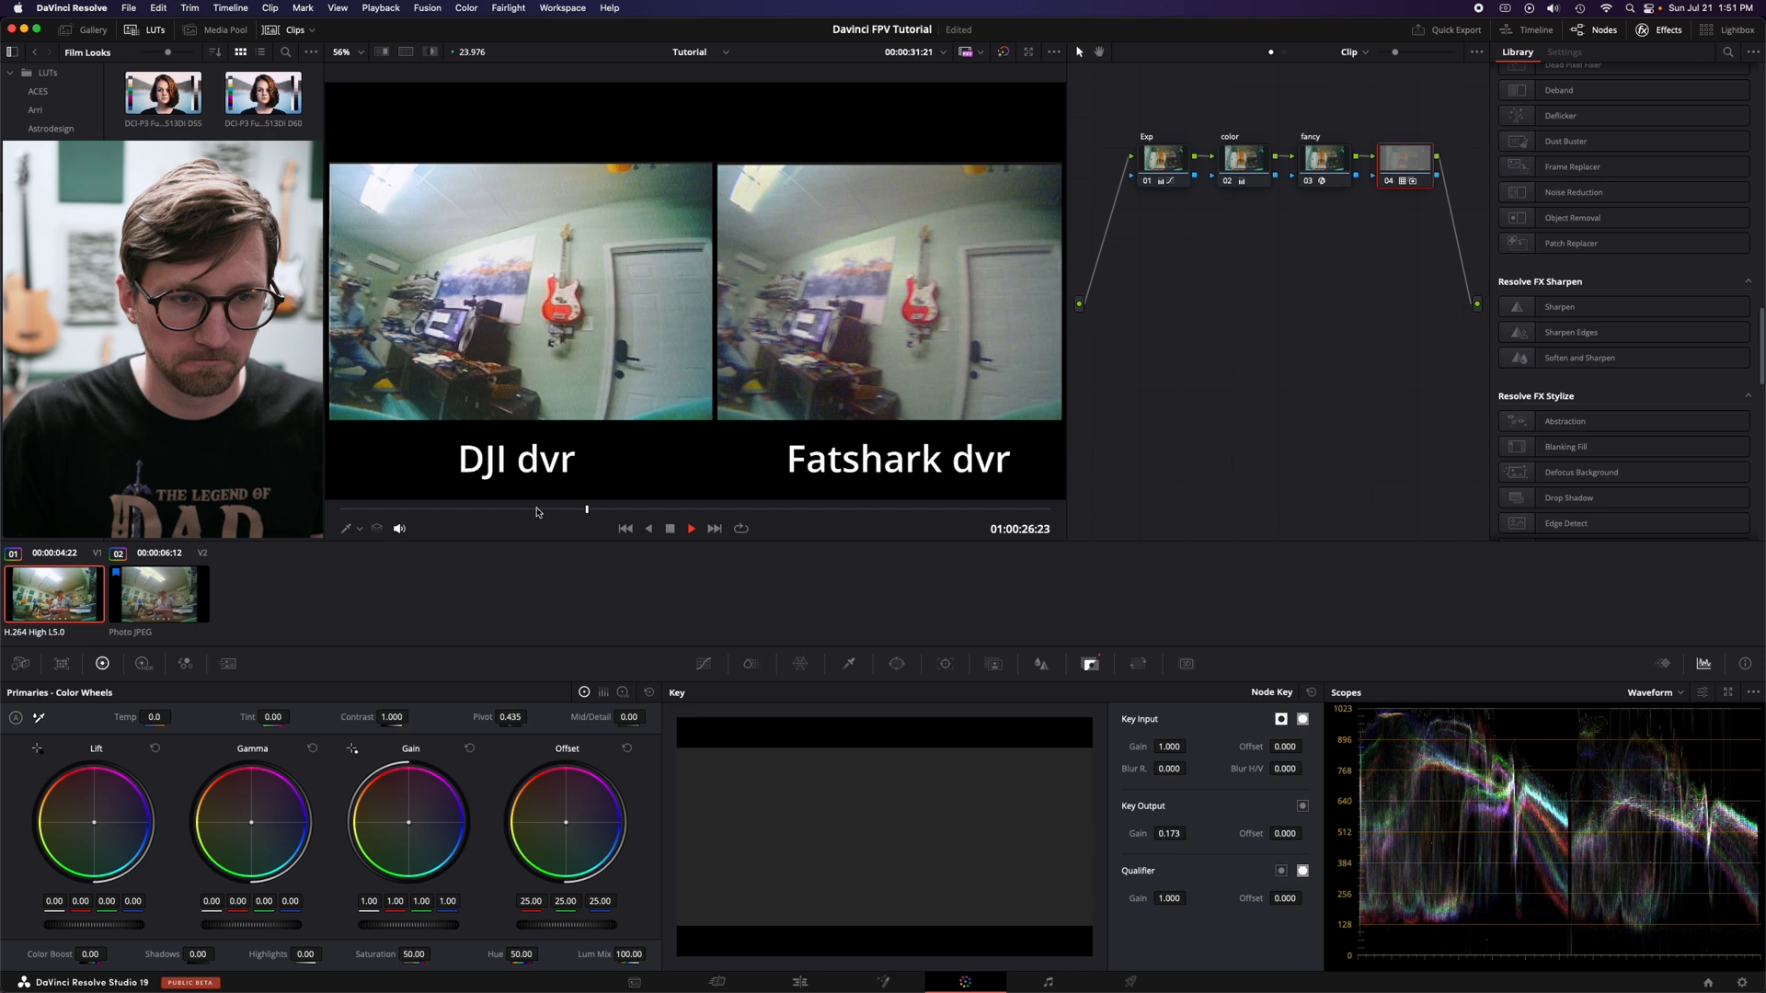
pyautogui.click(158, 591)
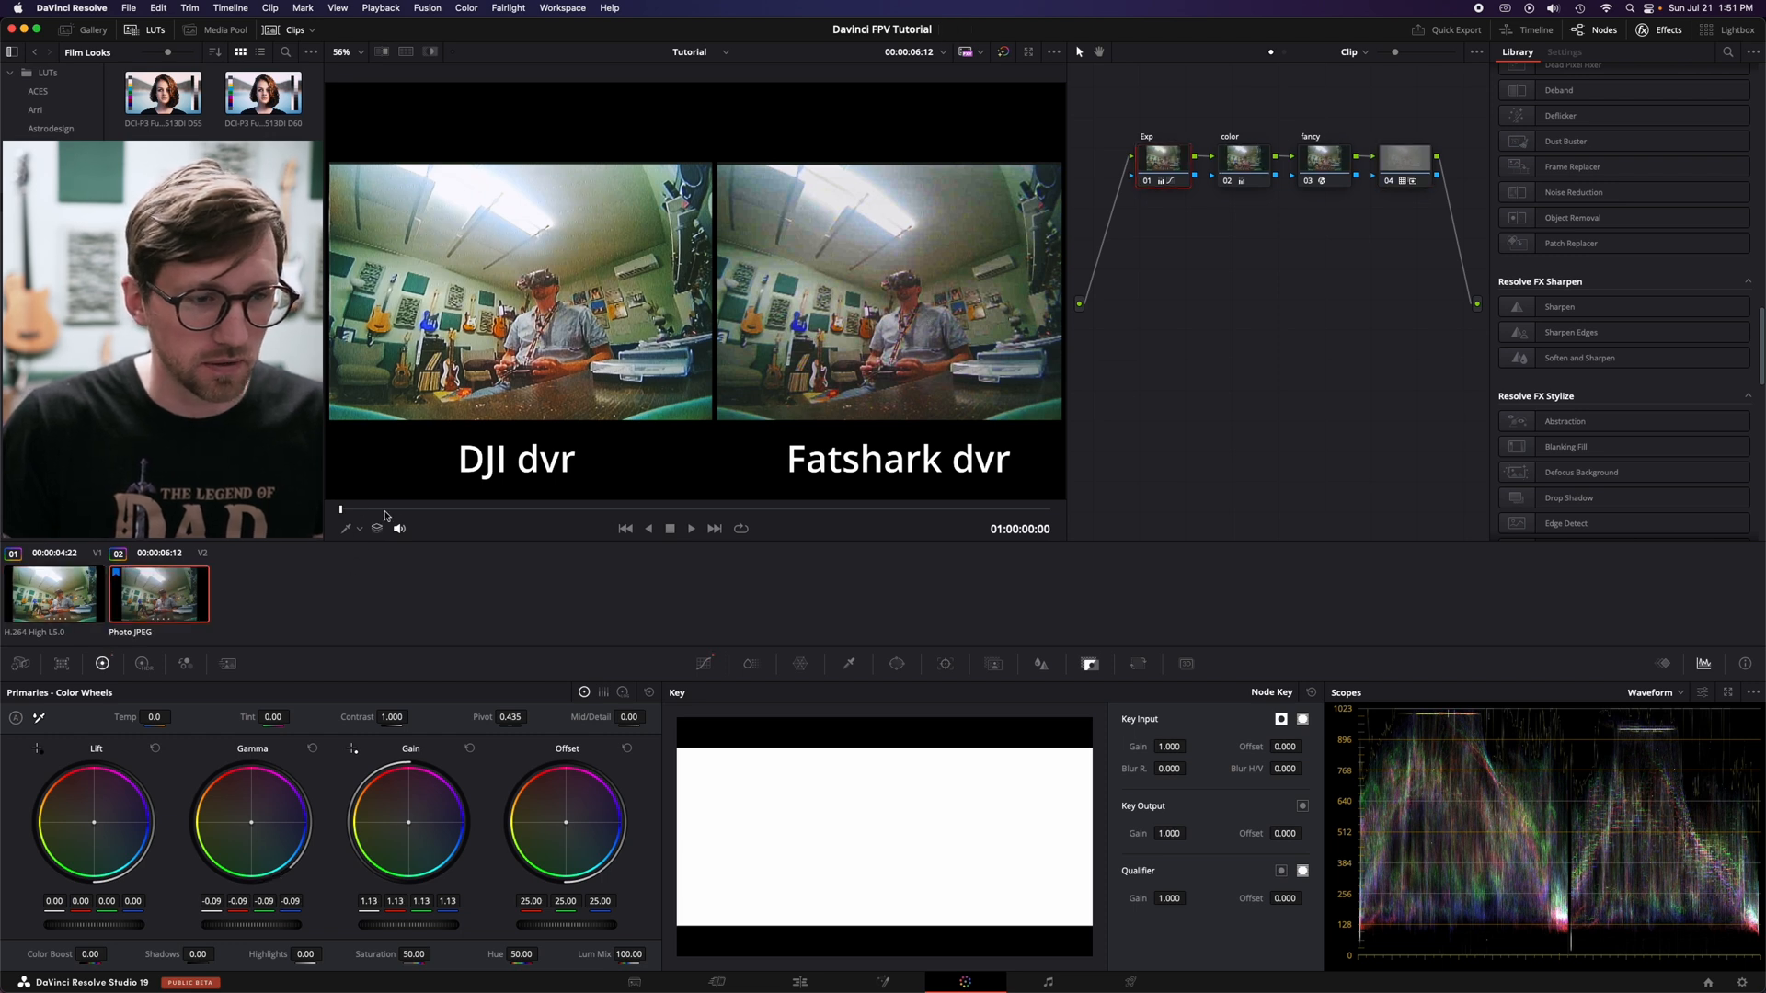
pyautogui.click(690, 528)
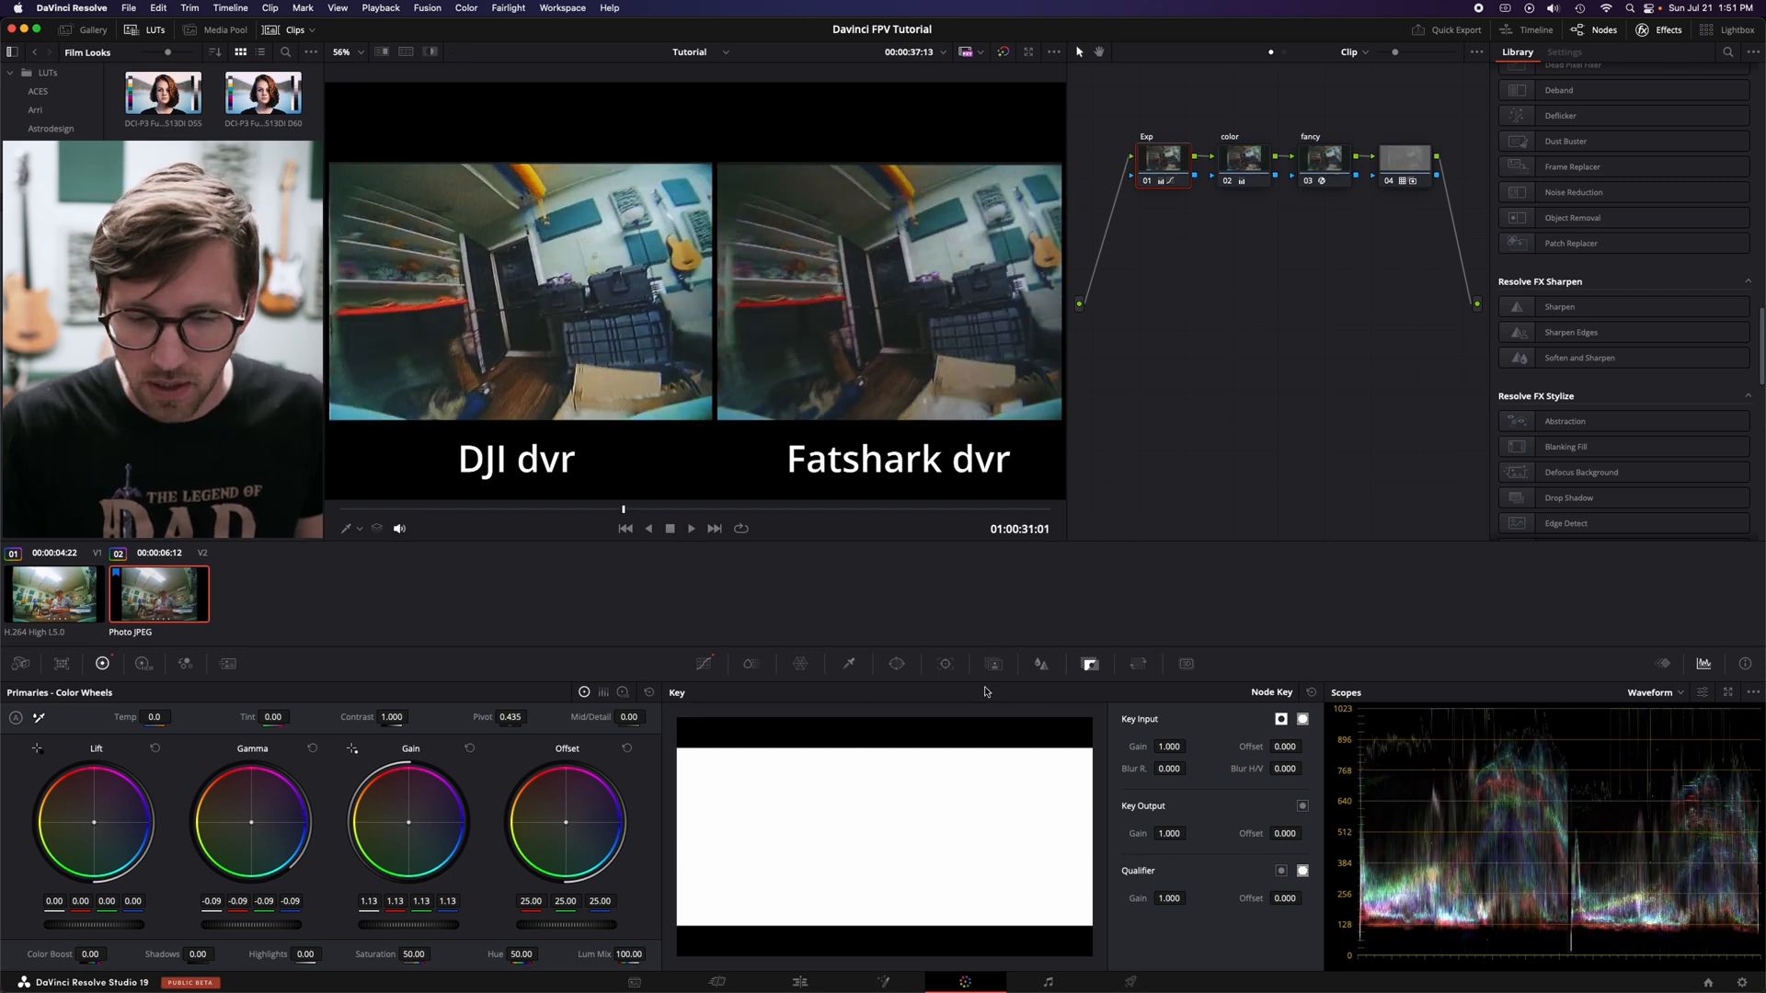
pyautogui.click(1047, 982)
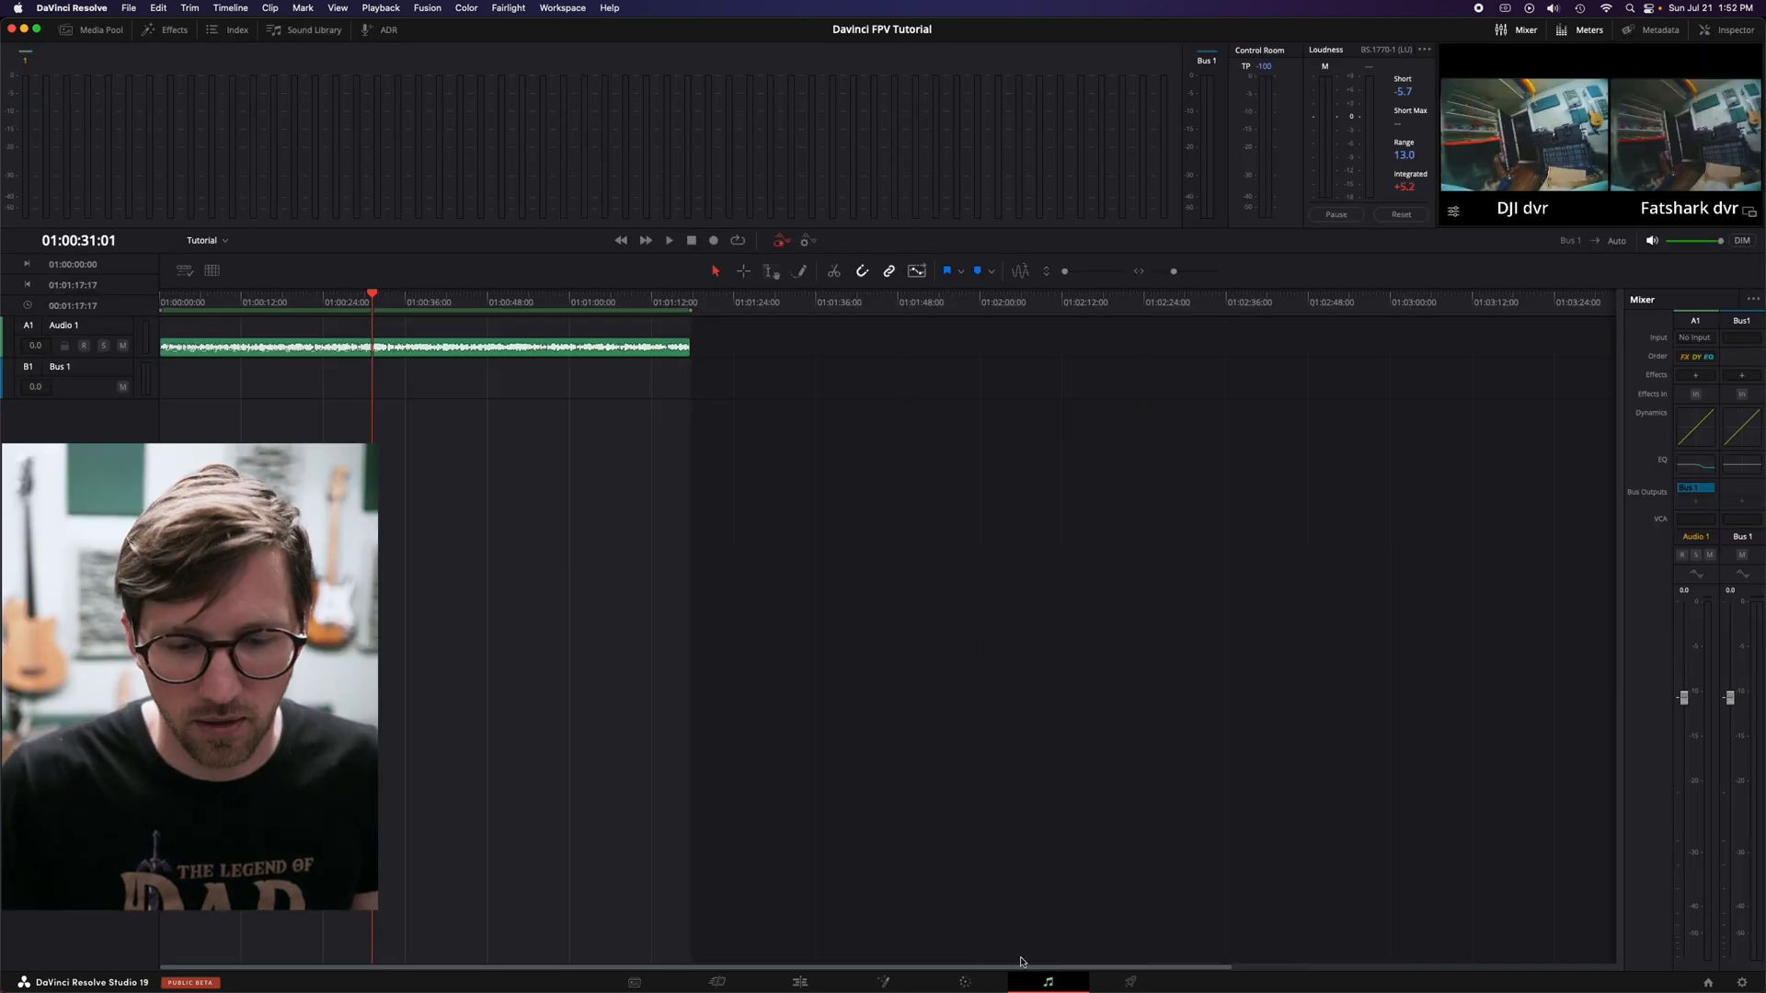
# Step: Set the Deliver export location to the Davinci FPV Tutorial folder and the format to MP4
pyautogui.click(1131, 982)
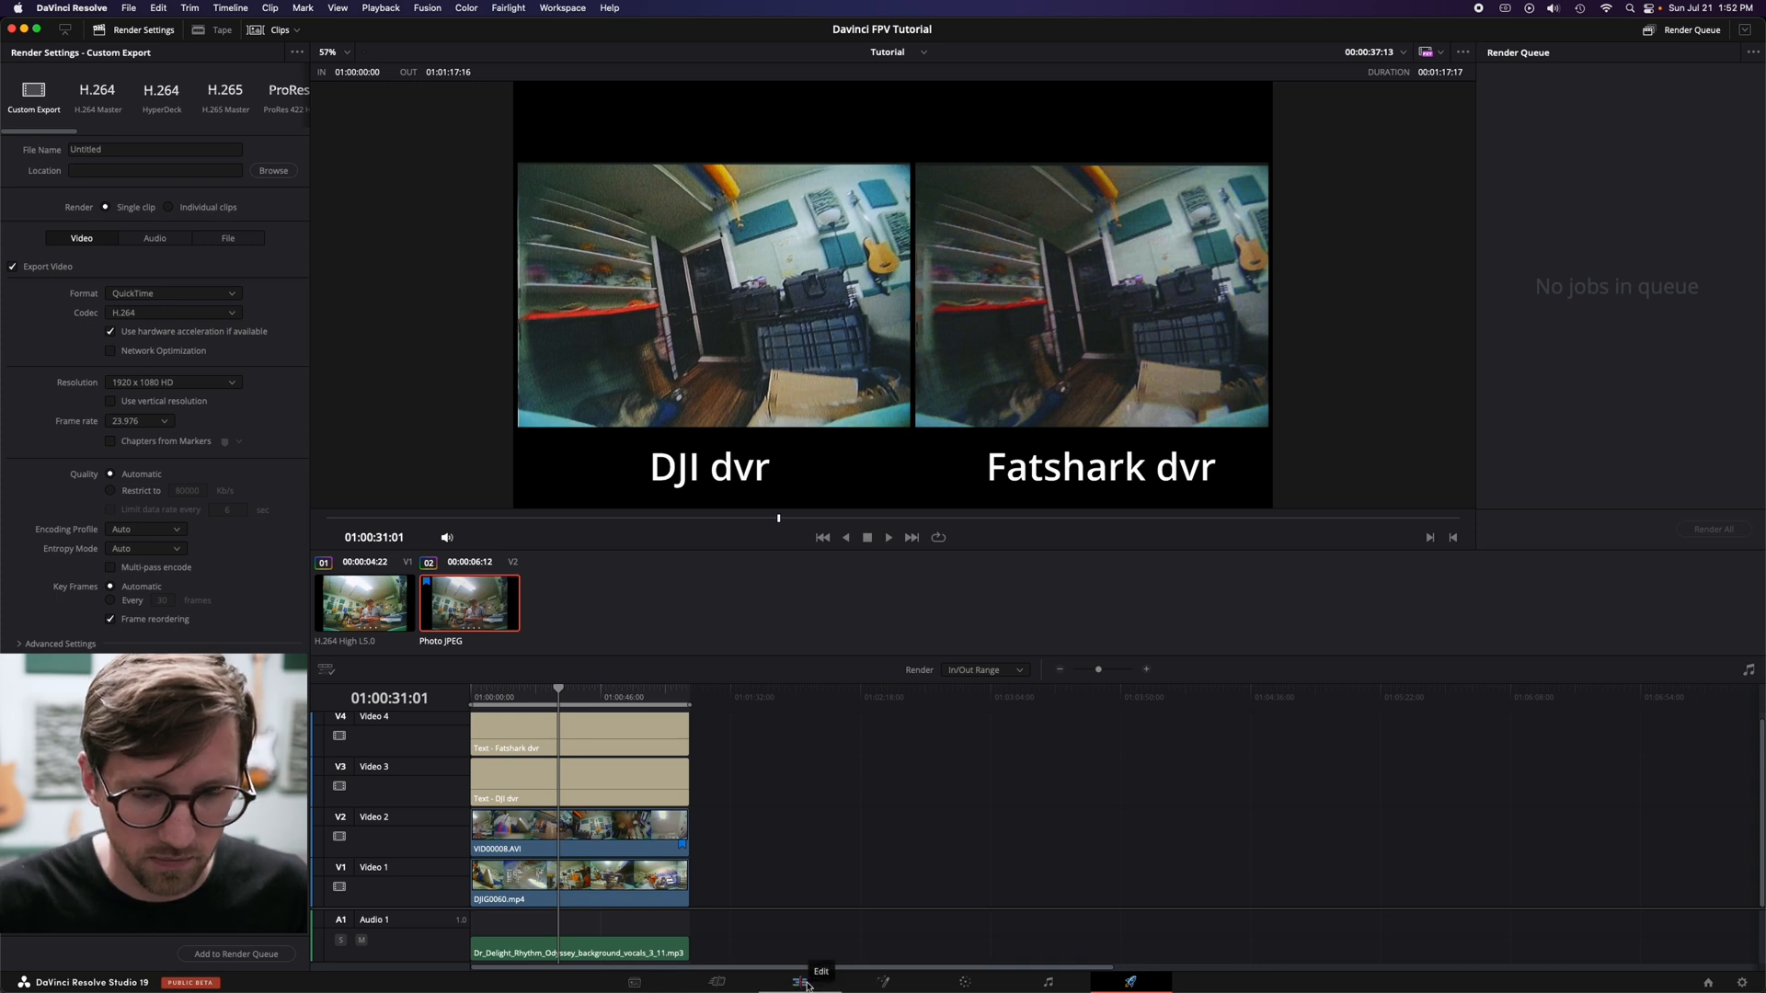
pyautogui.moveTo(631, 865)
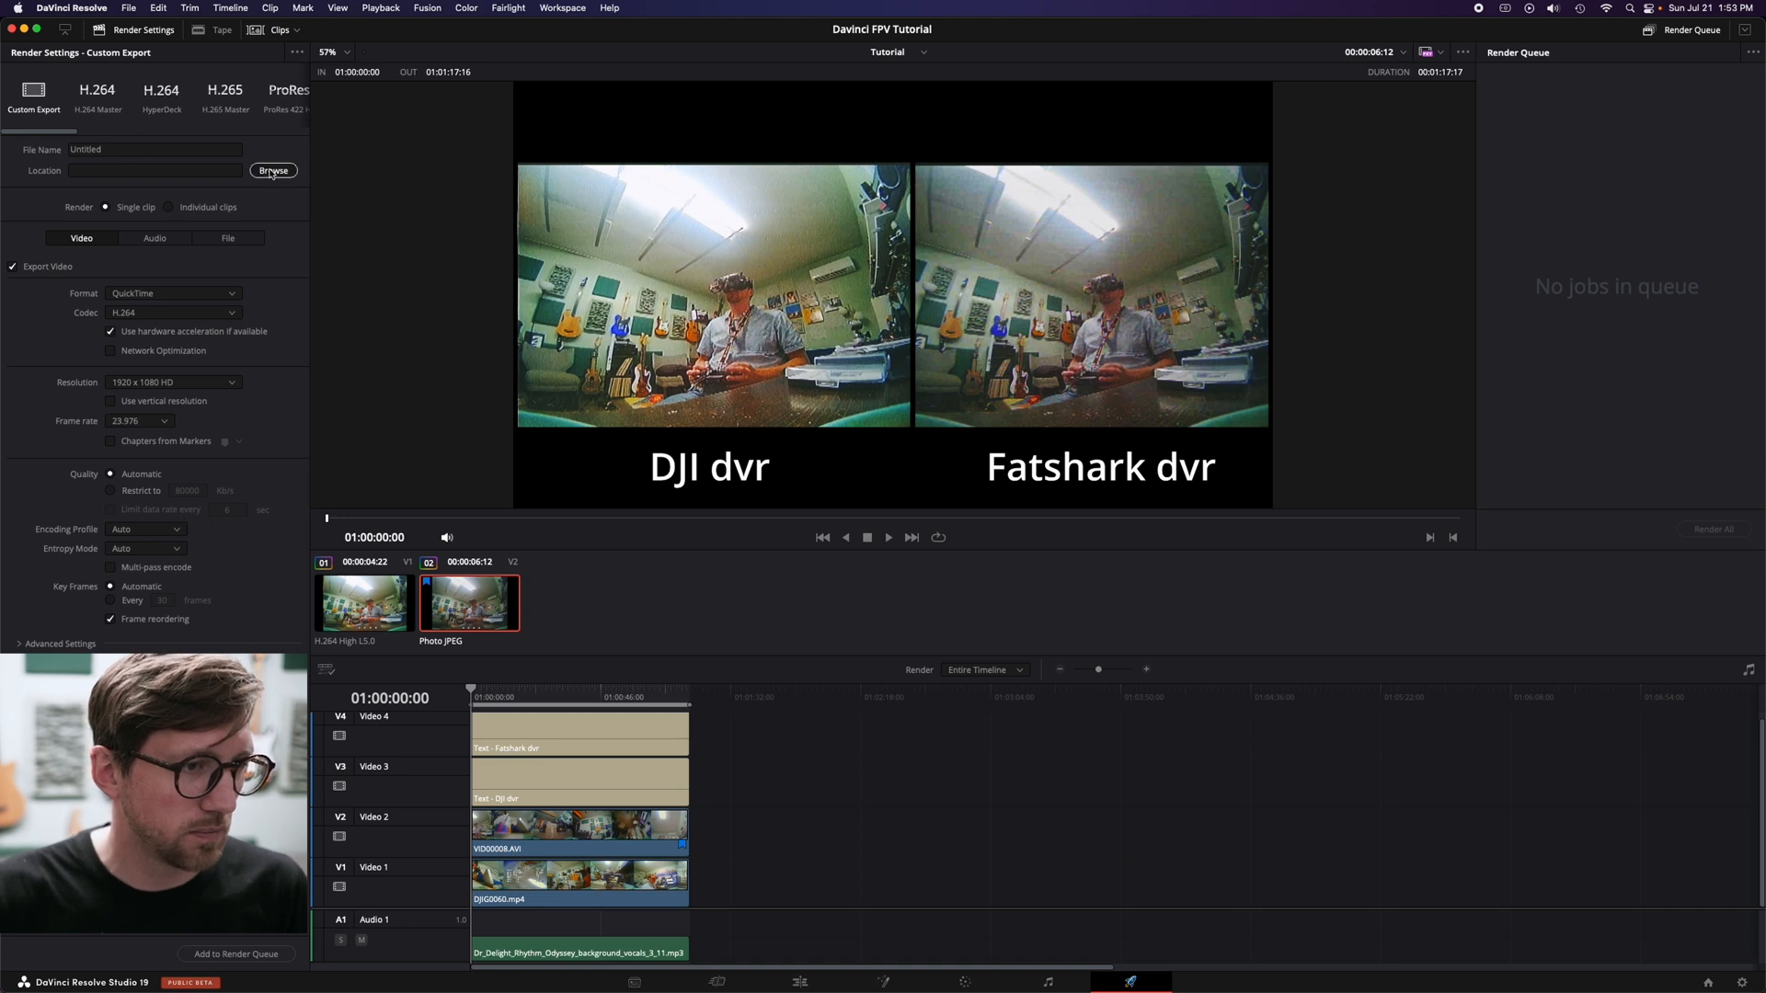
pyautogui.click(272, 169)
pyautogui.write('Tutorial_v1.1.mov')
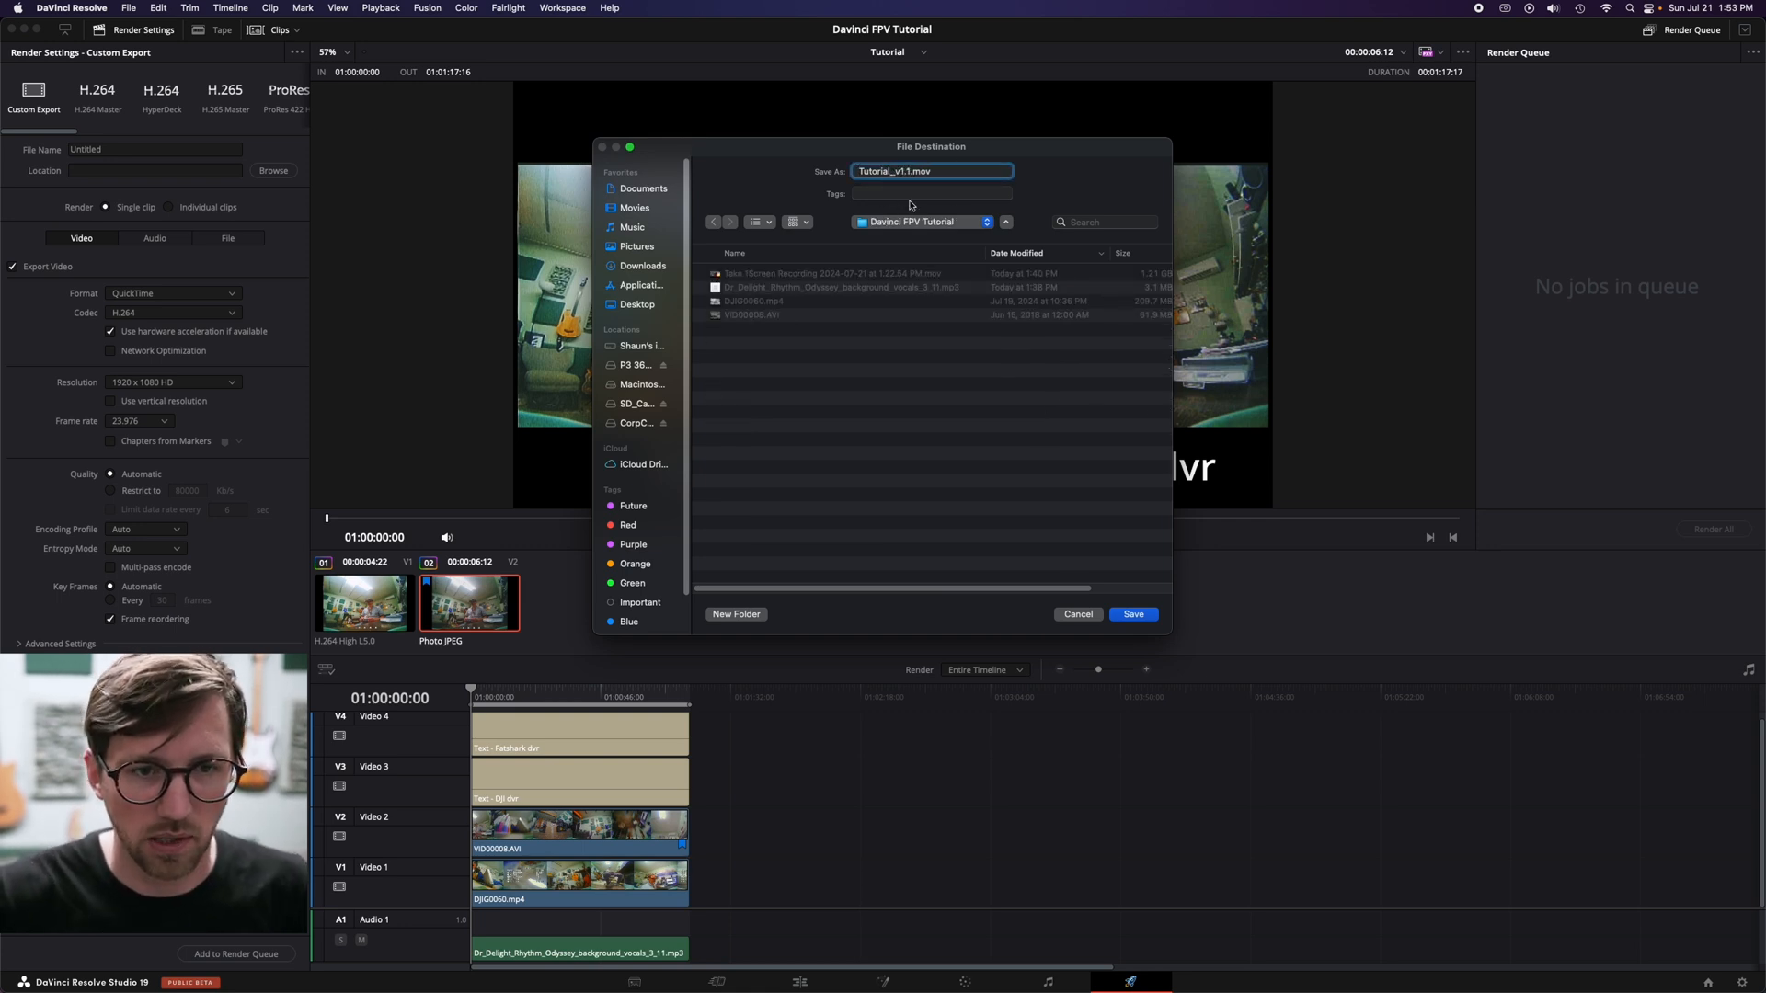
pyautogui.click(1133, 615)
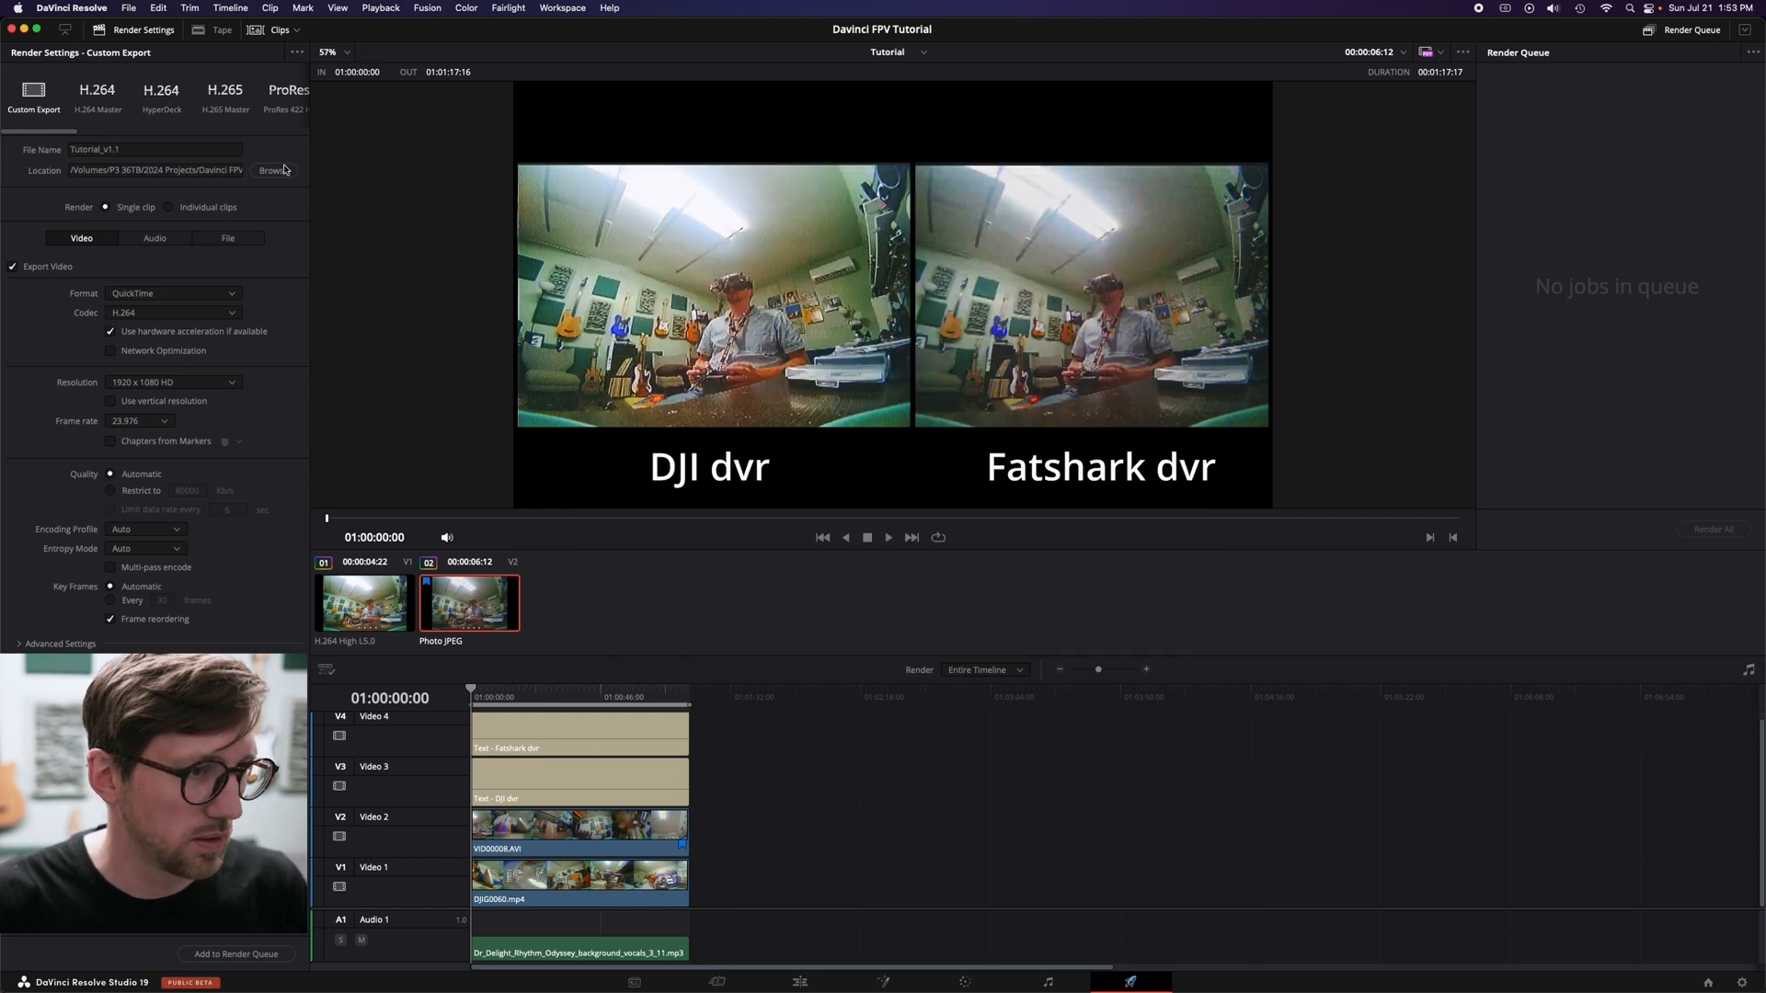
pyautogui.click(172, 292)
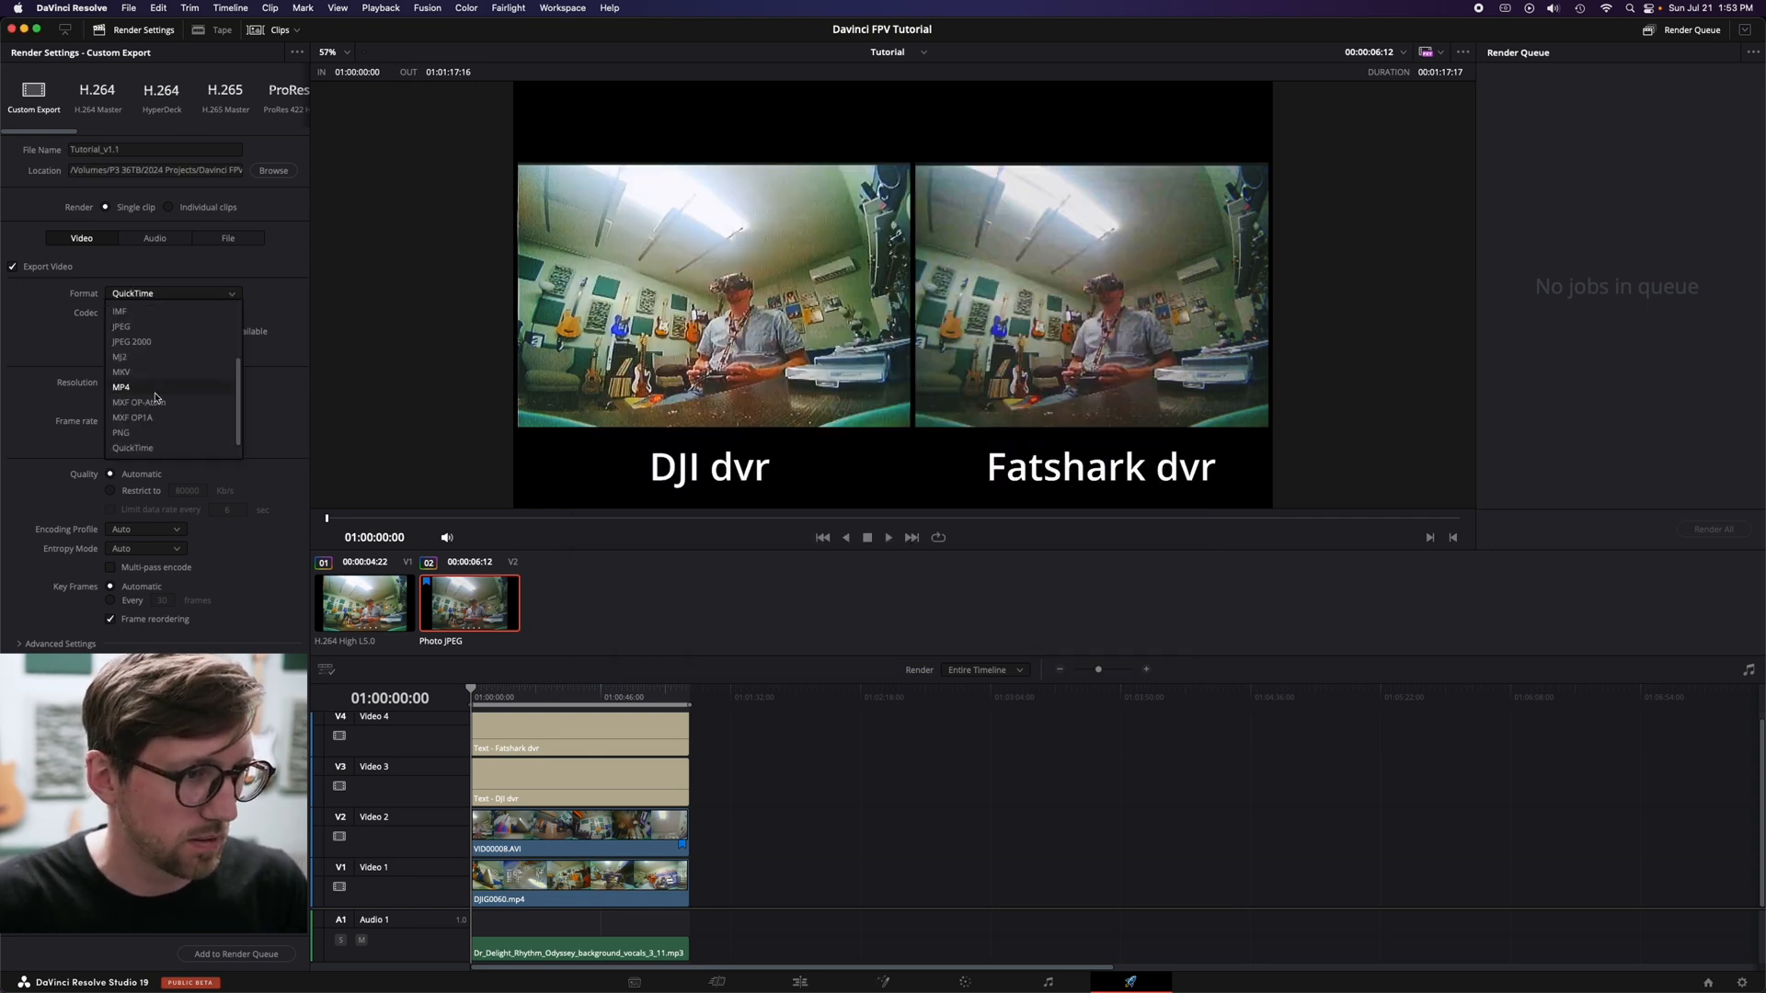
pyautogui.click(121, 386)
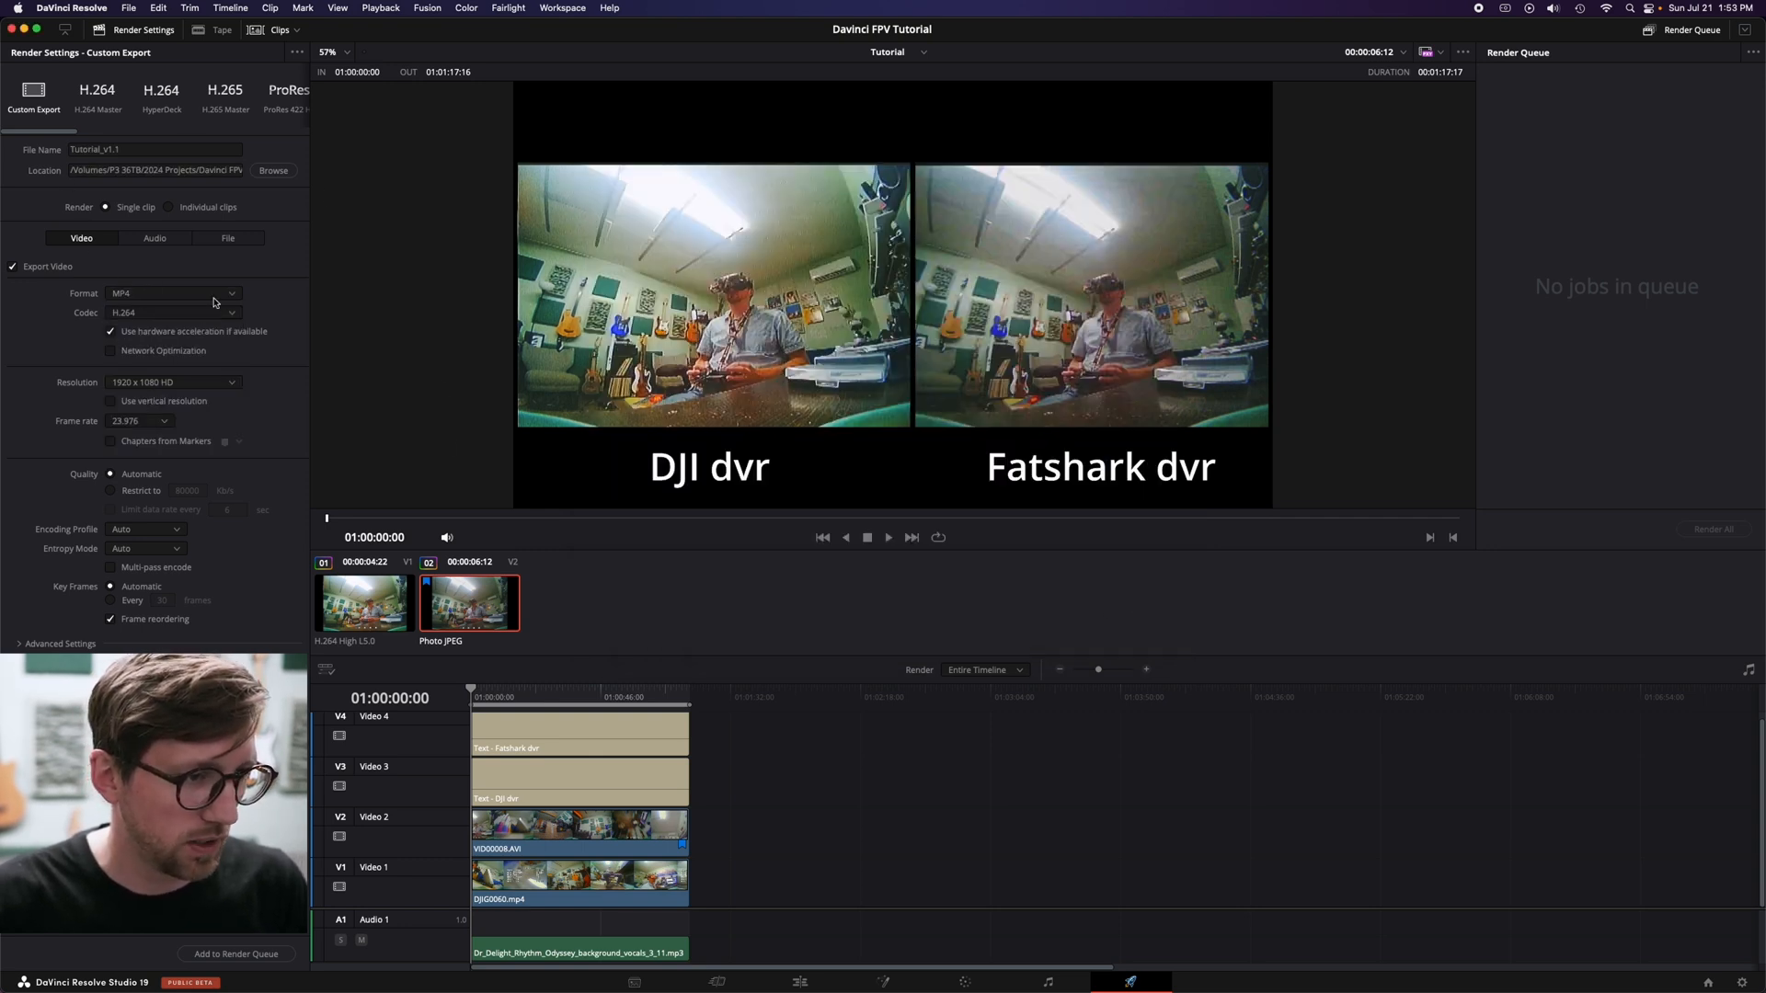
pyautogui.moveTo(252, 327)
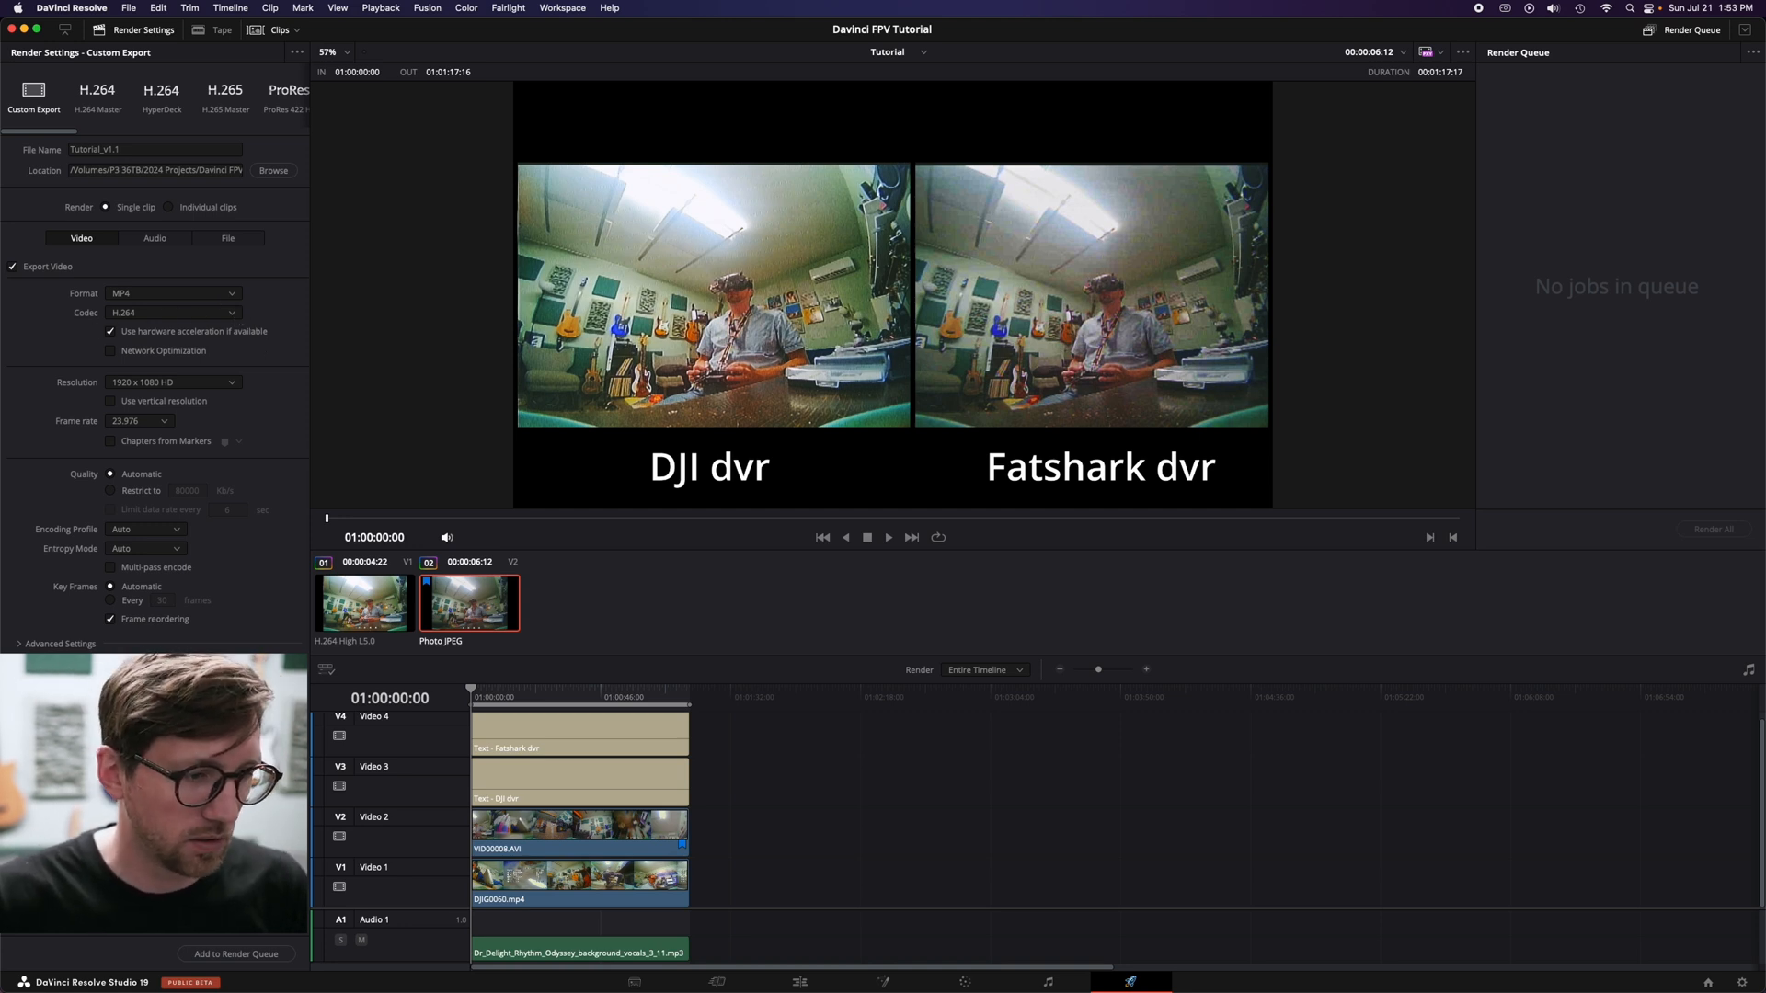
# Step: Queue the Tutorial_v1.1.mp4 export three times, leaving duplicate render jobs
pyautogui.click(237, 954)
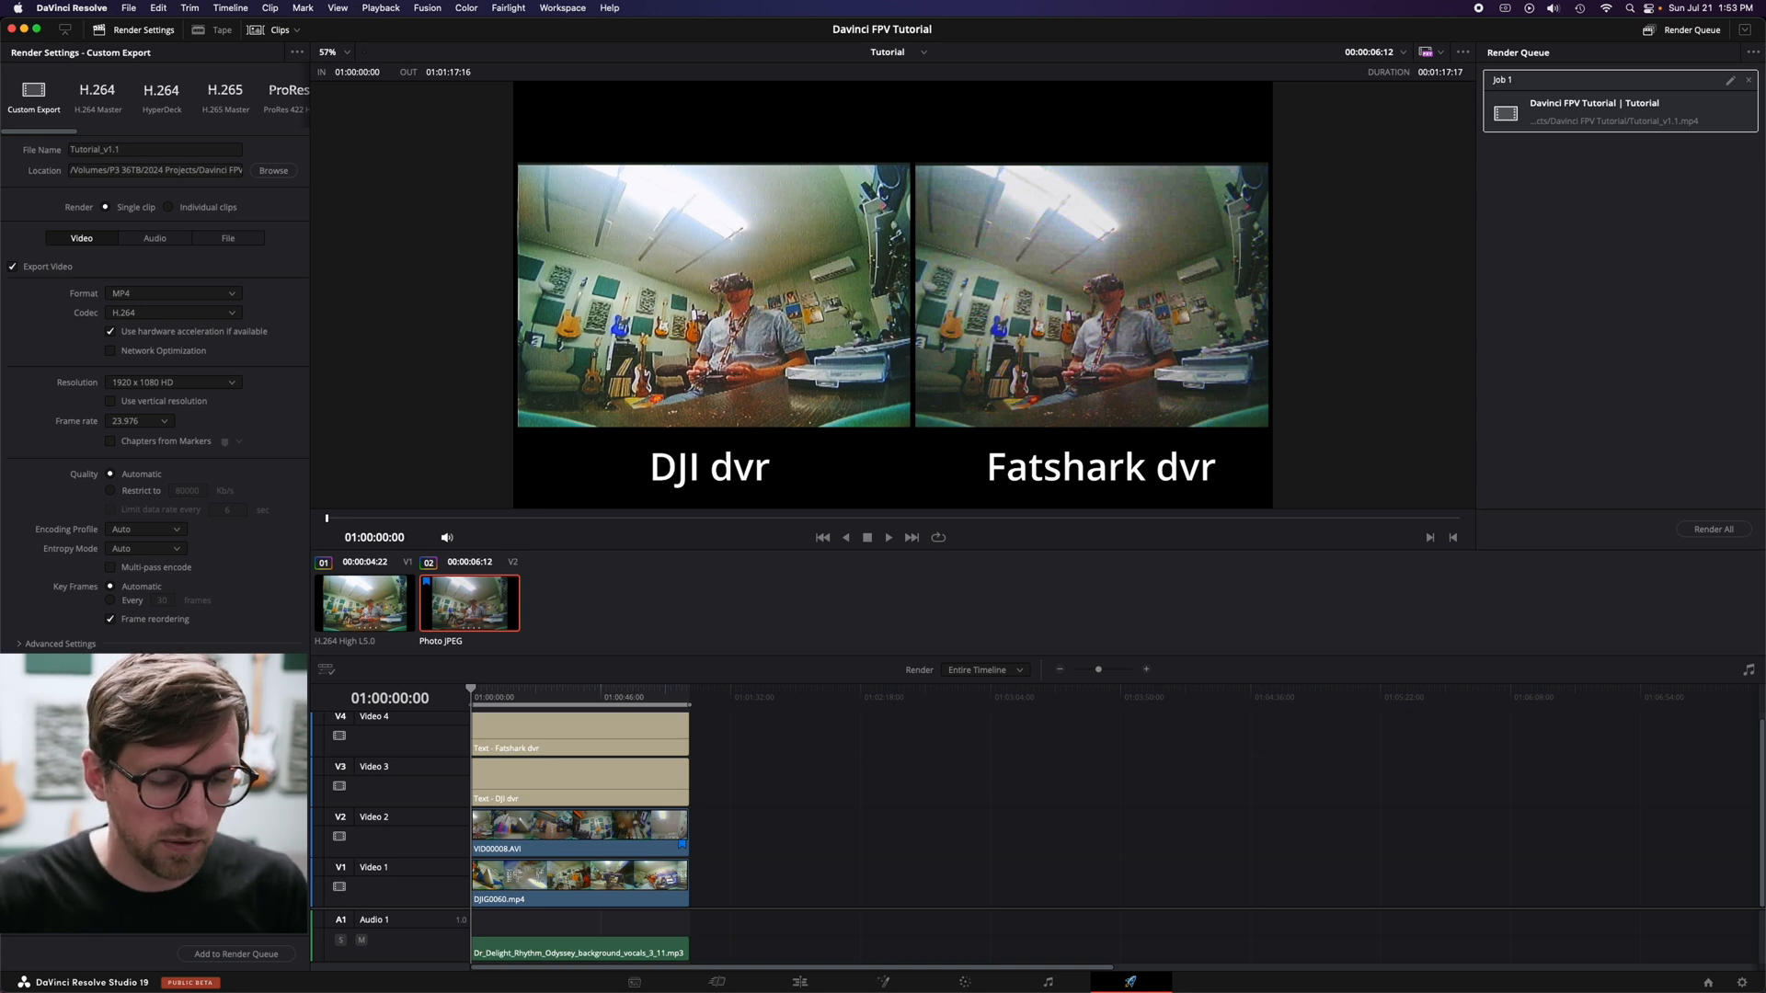
pyautogui.click(492, 697)
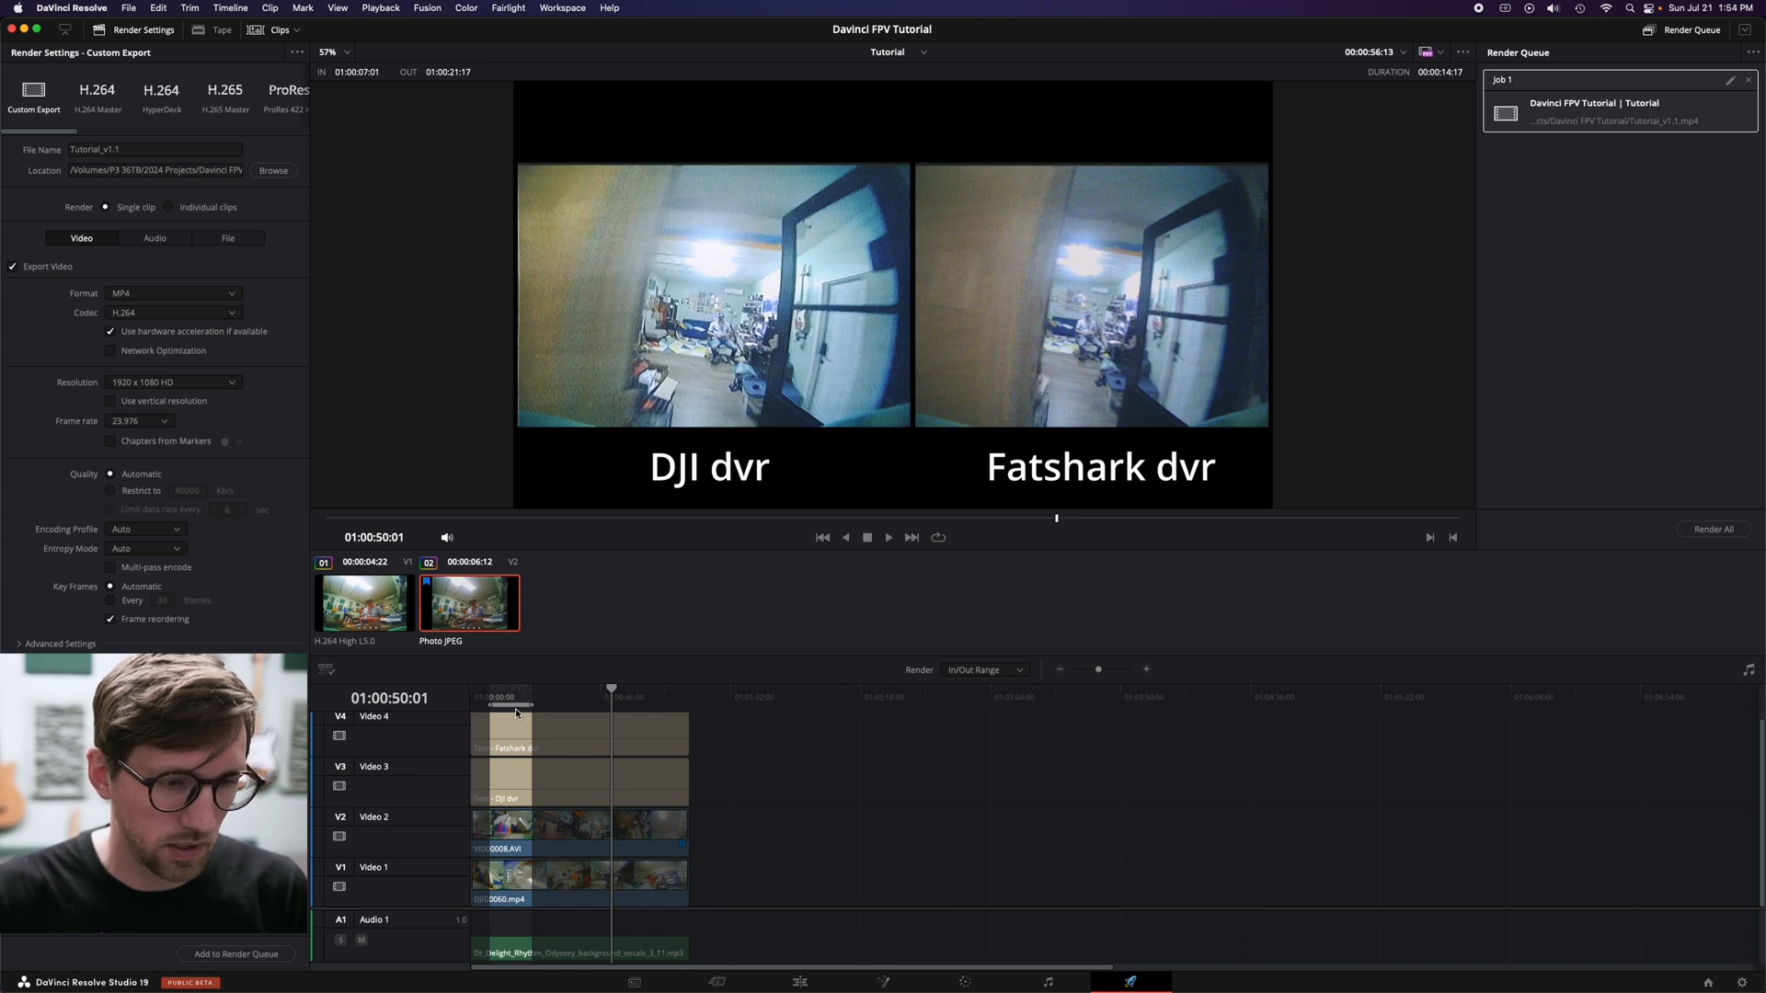
pyautogui.click(235, 955)
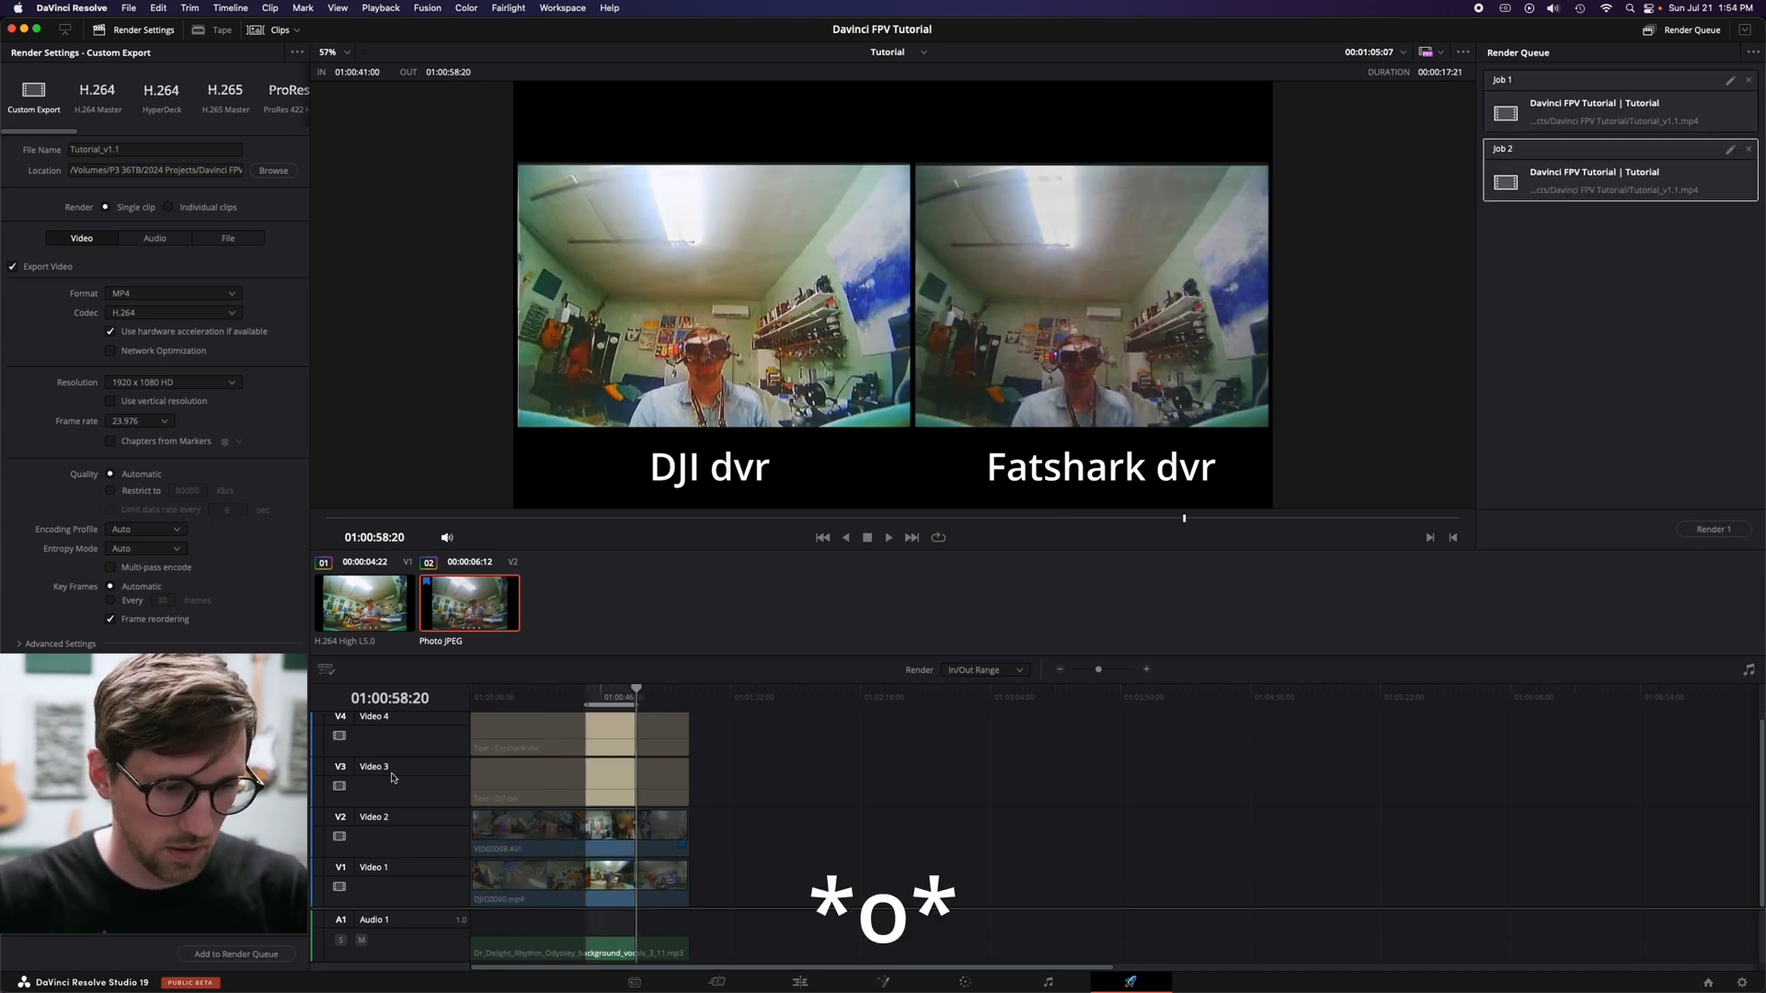
pyautogui.click(236, 955)
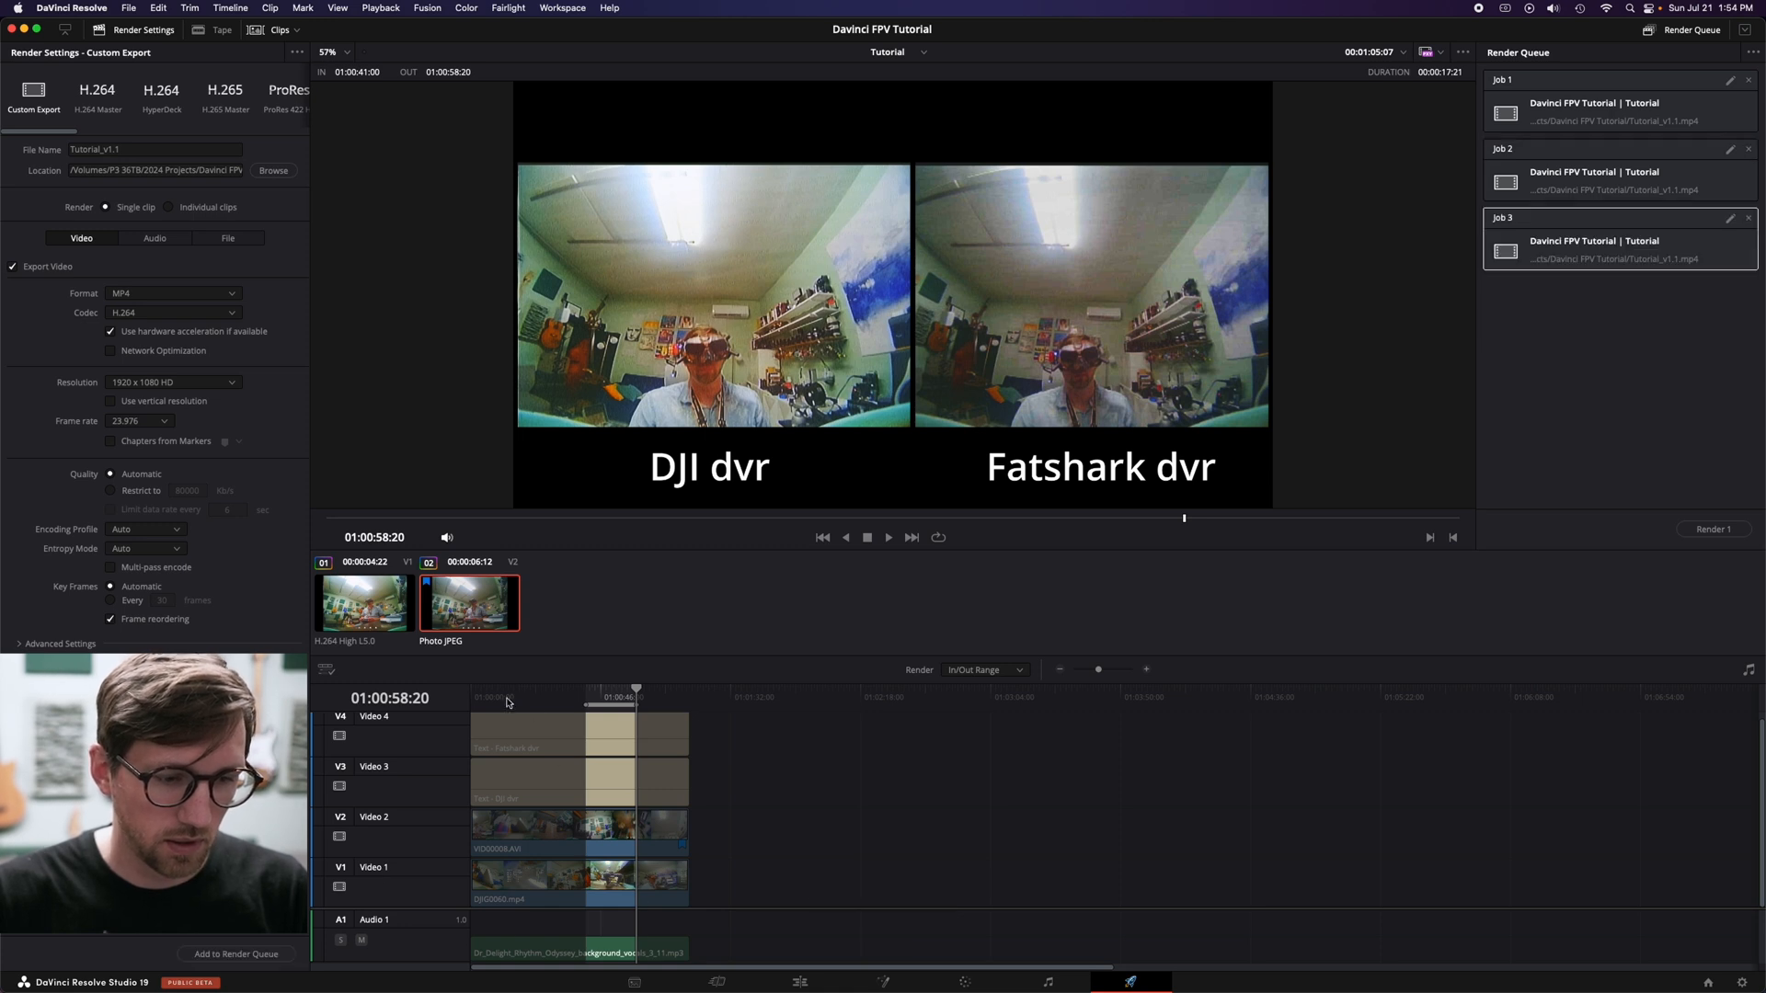
# Step: Set the render range back to Entire Timeline instead of an in/out range
pyautogui.click(506, 688)
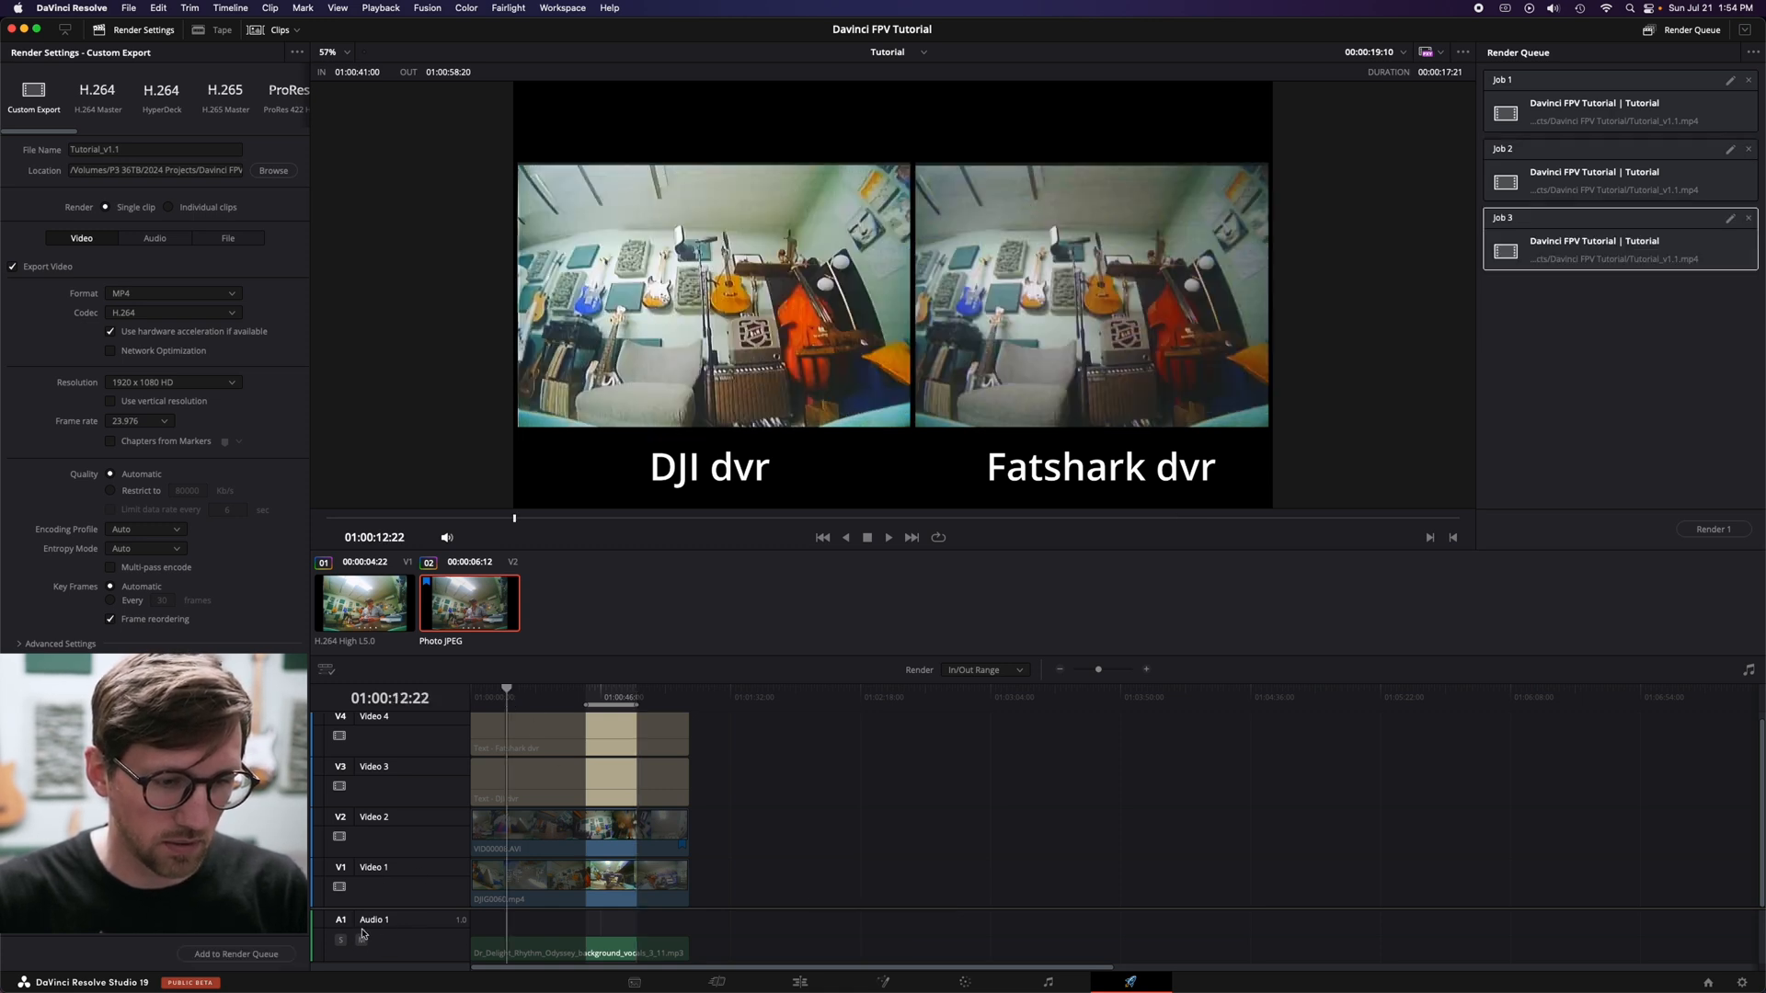
pyautogui.click(982, 670)
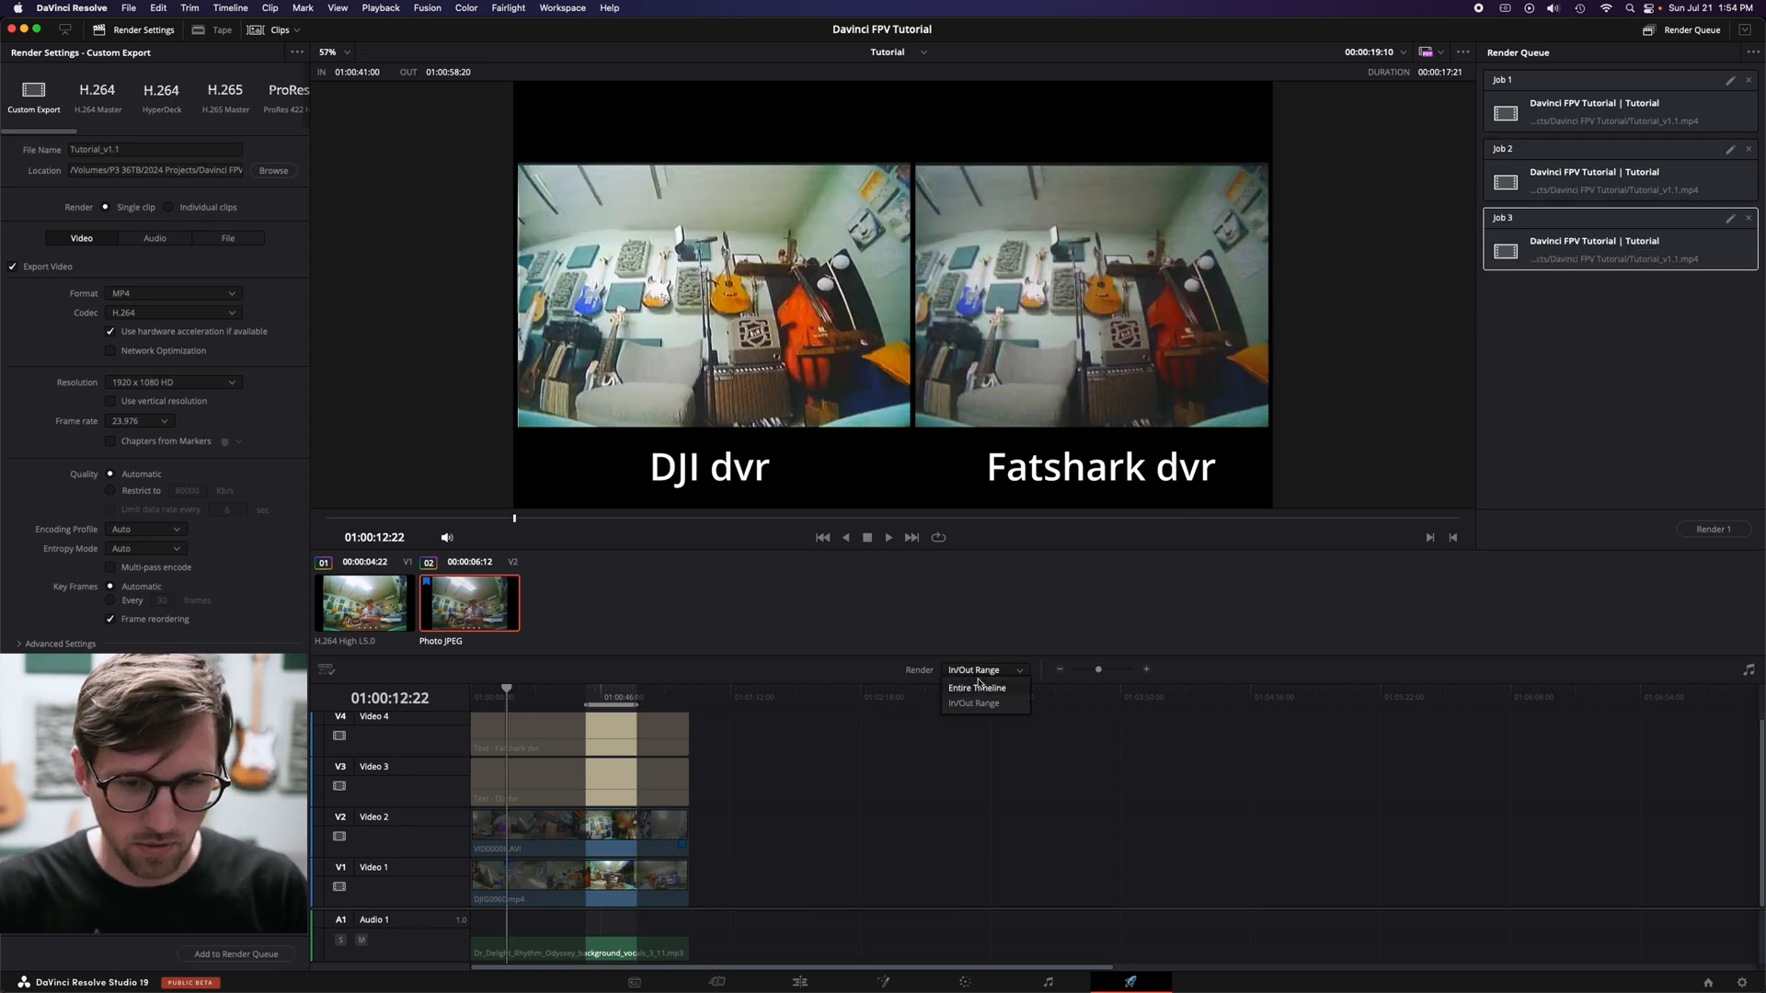
pyautogui.click(976, 686)
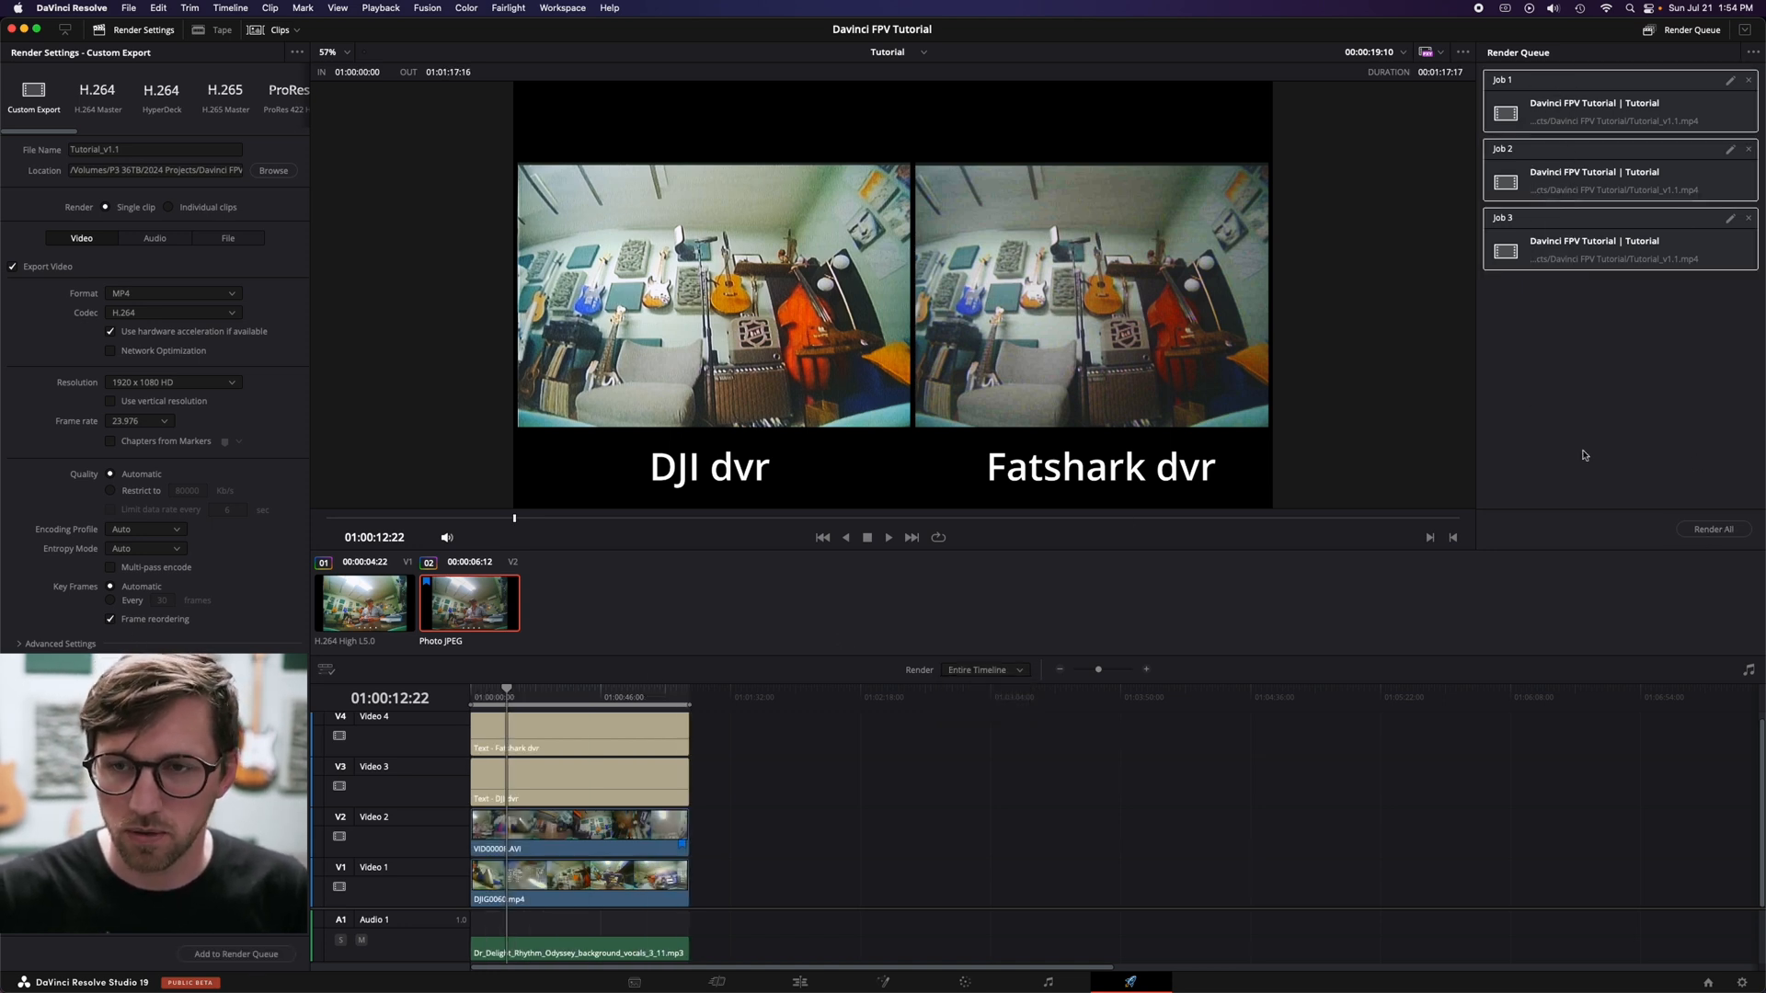
pyautogui.moveTo(1619, 390)
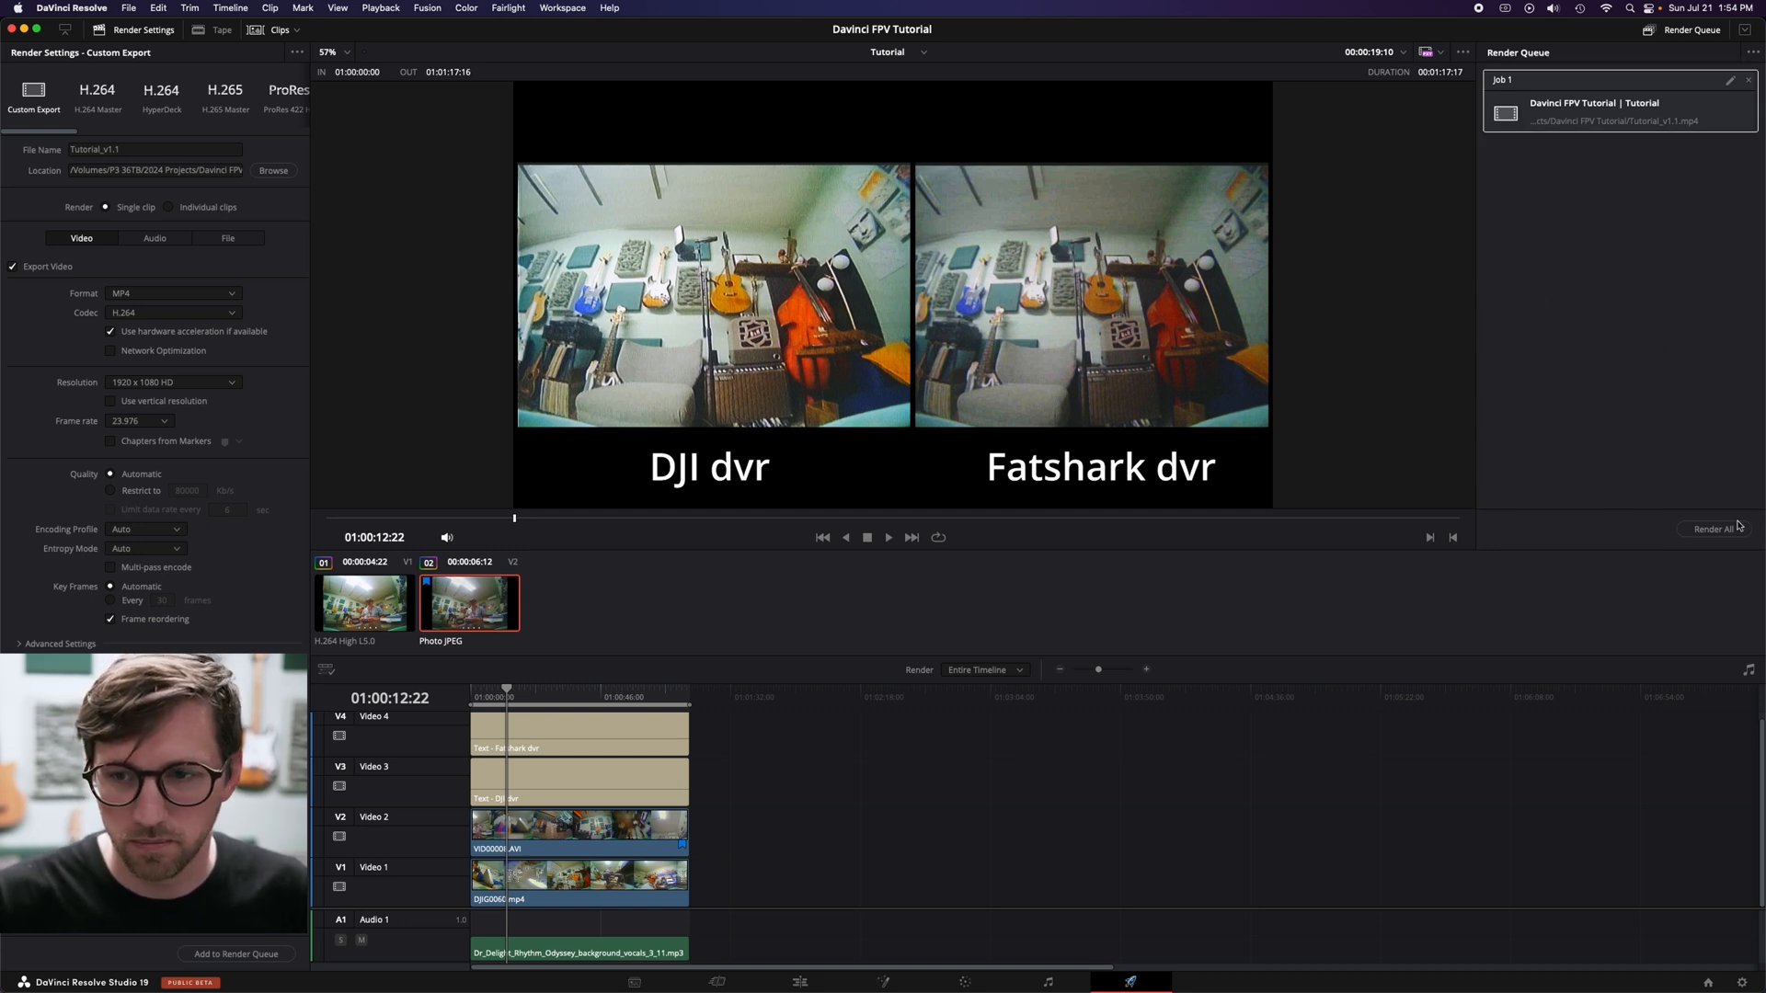
# Step: Start rendering the queued Tutorial_v1.1.mp4 export with Render All
pyautogui.click(1712, 530)
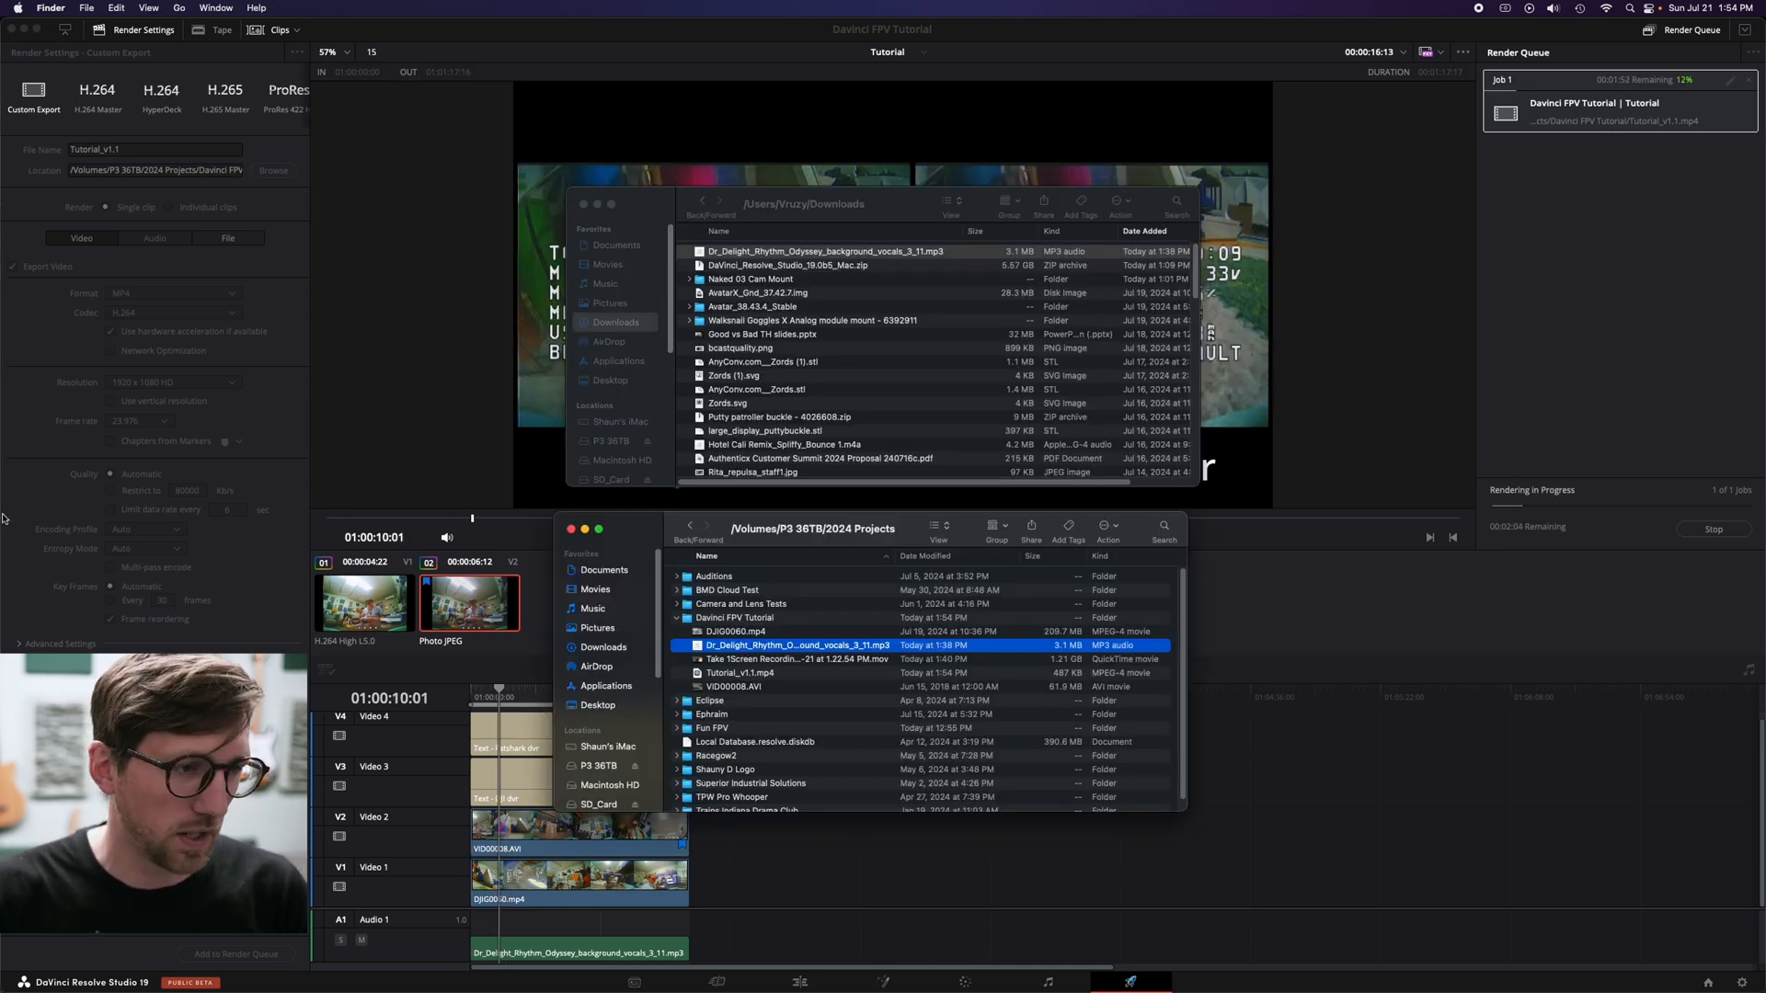
pyautogui.moveTo(28, 252)
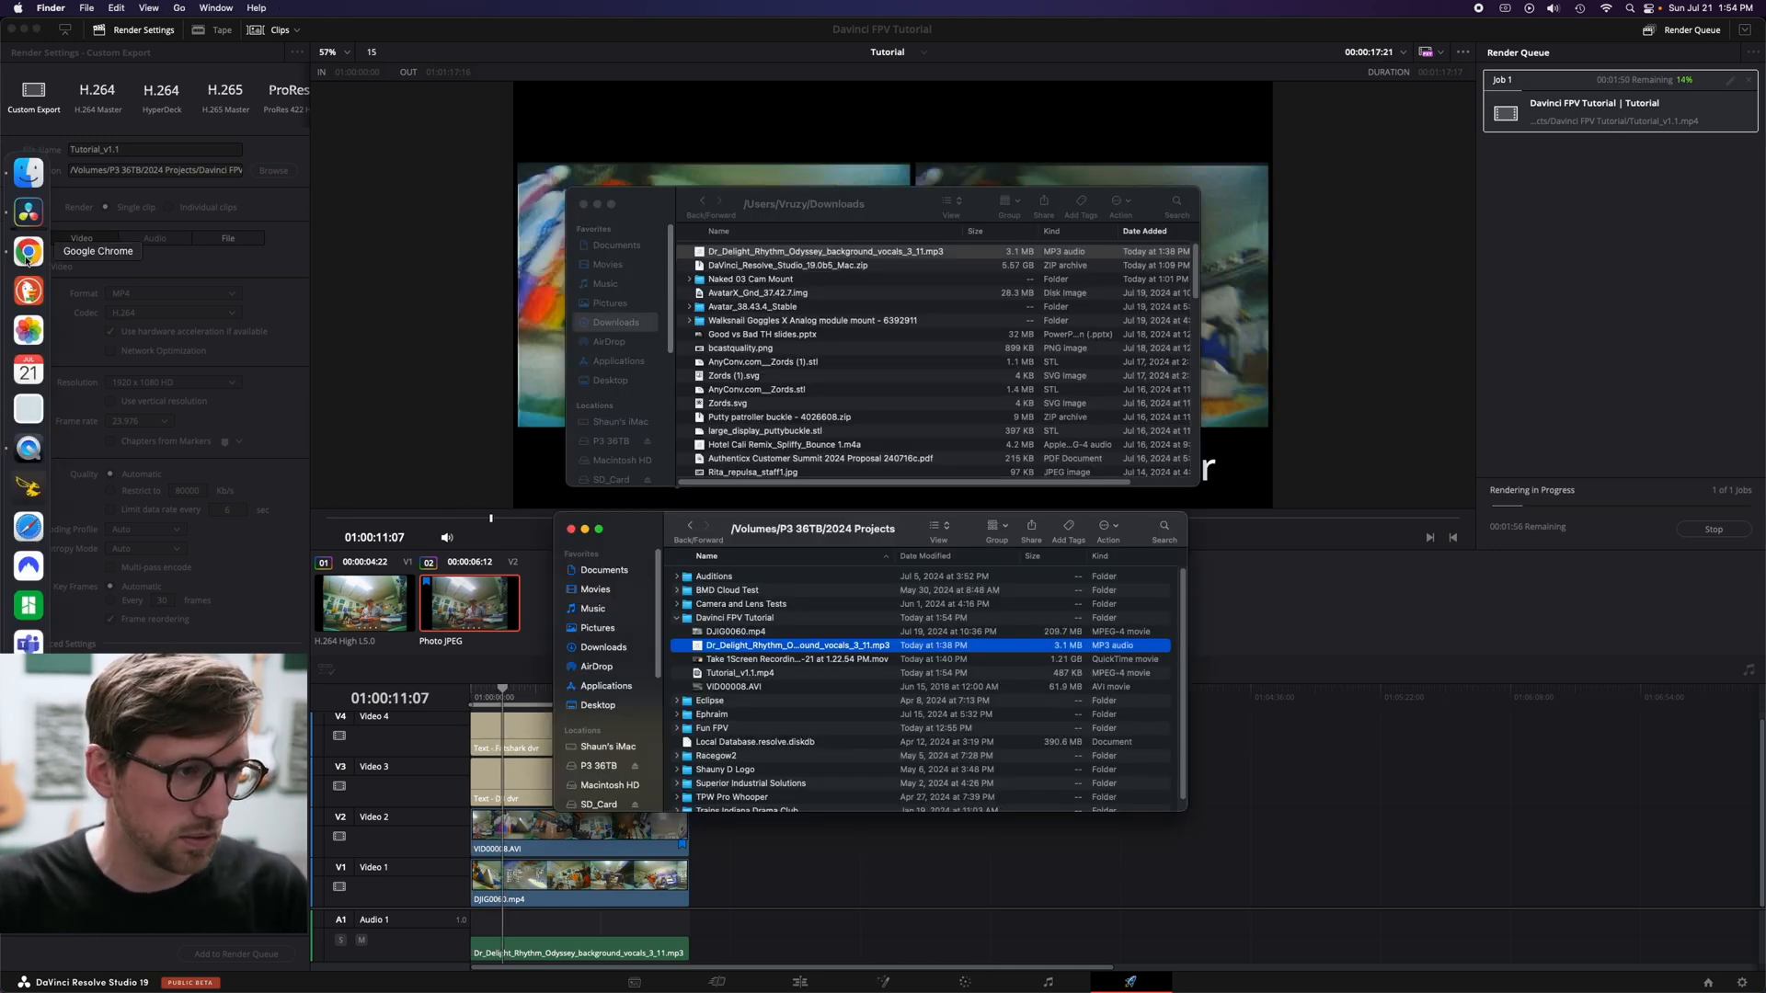
# Step: In YouTube Studio, start a new video upload and select the screen recording file
pyautogui.click(28, 254)
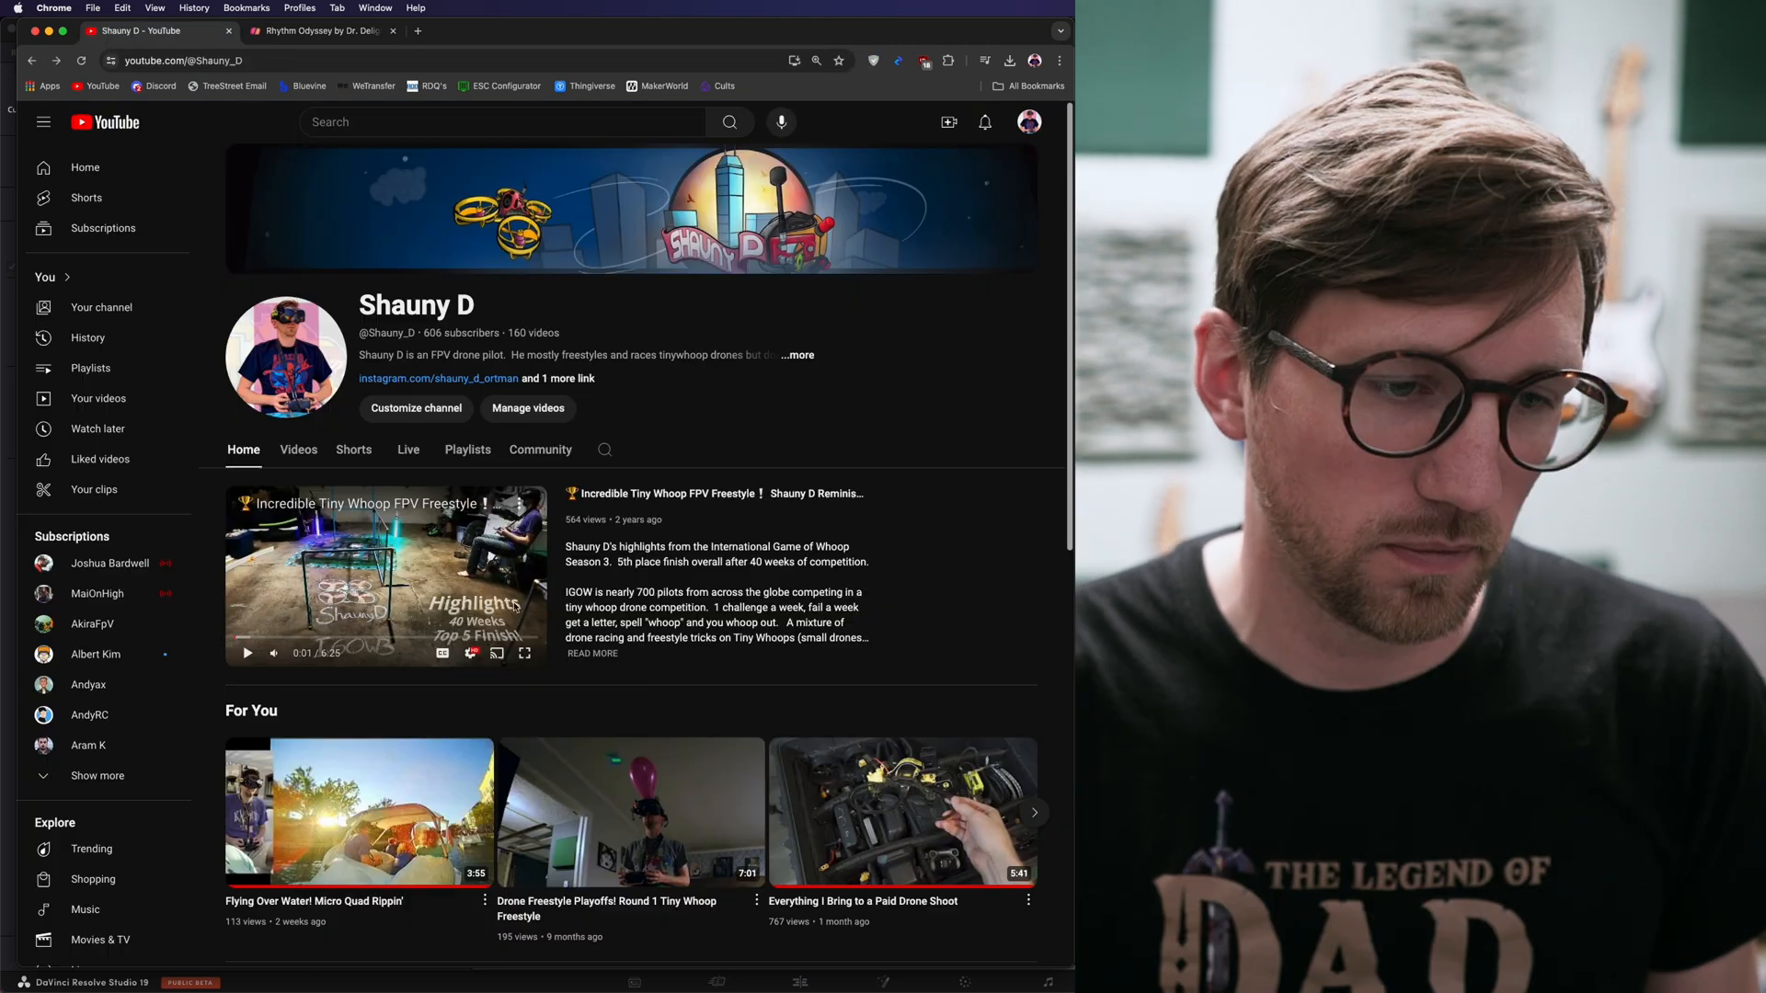
pyautogui.click(947, 121)
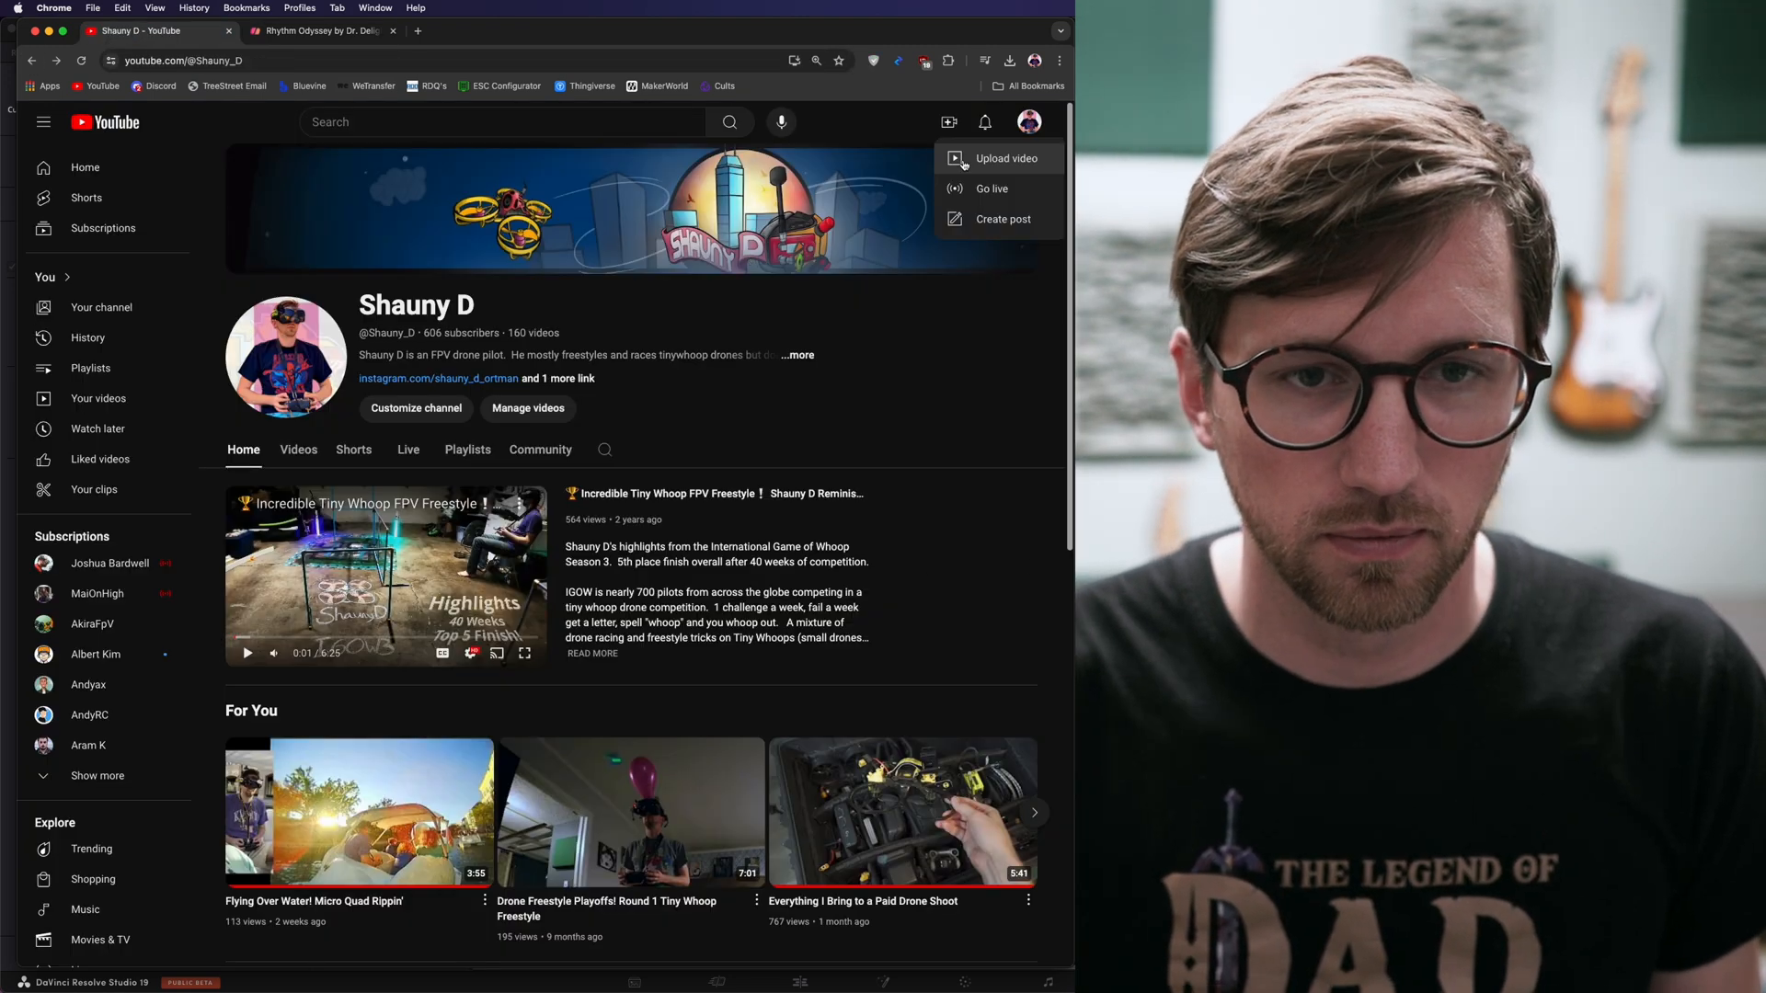
pyautogui.click(1004, 158)
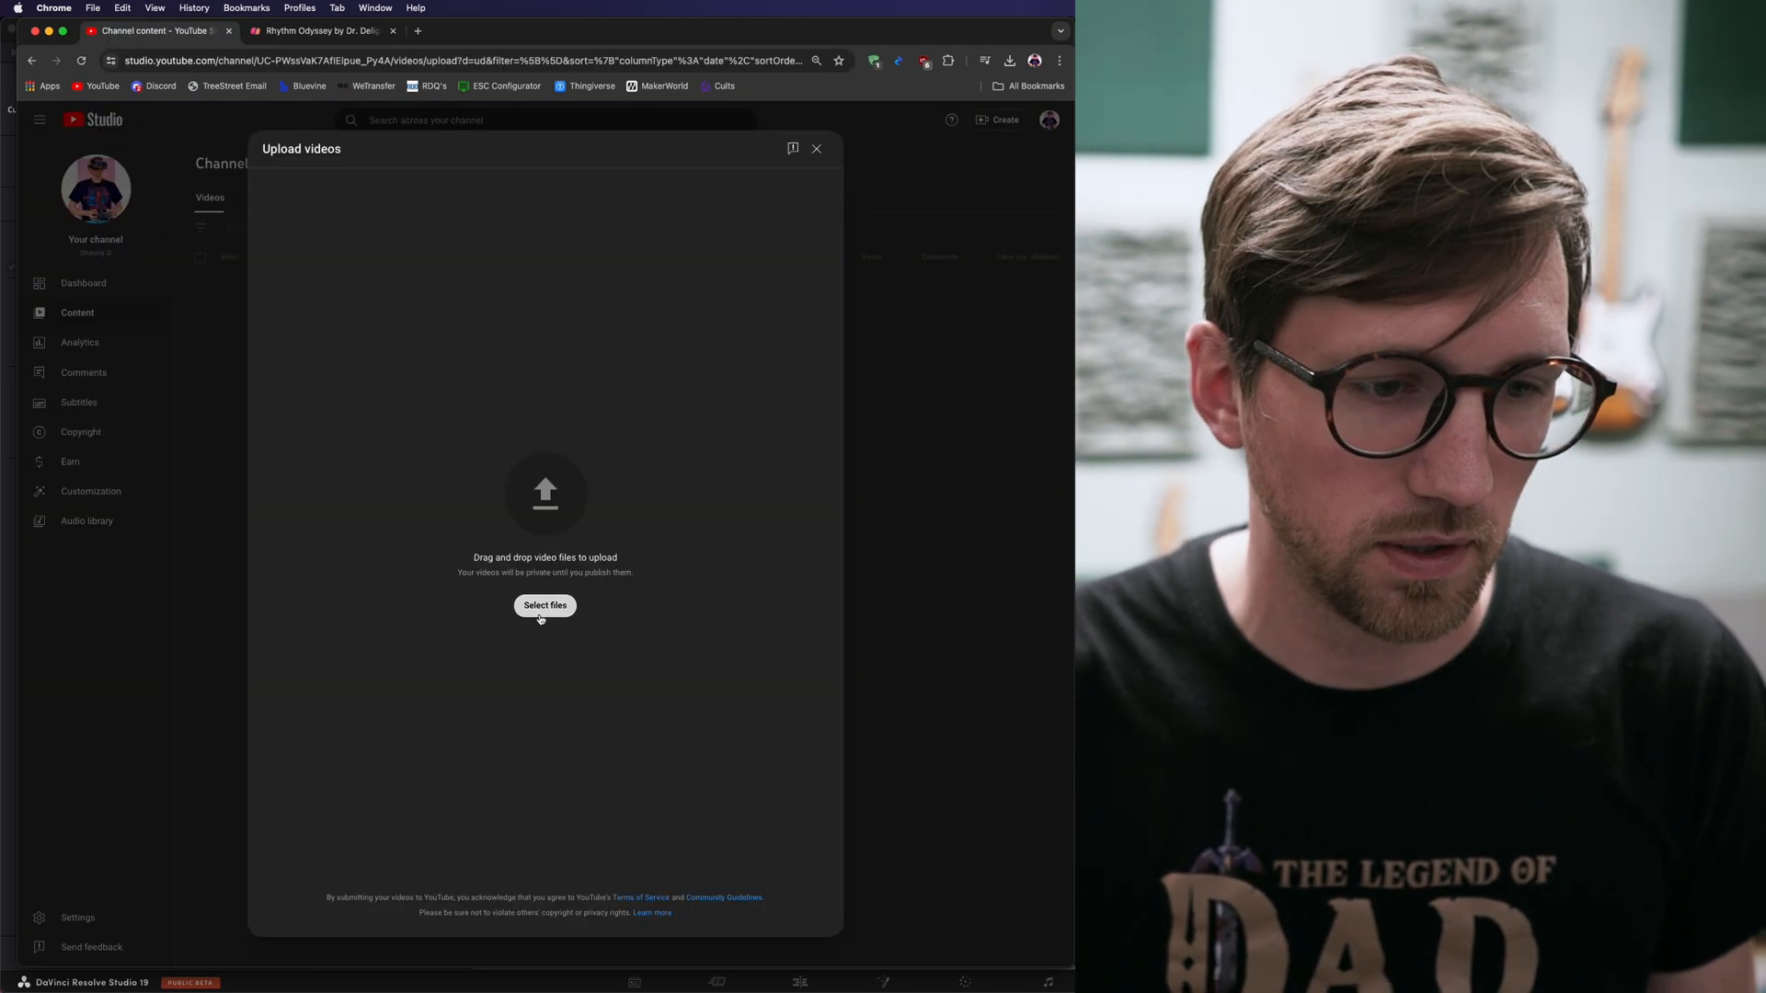
pyautogui.click(545, 605)
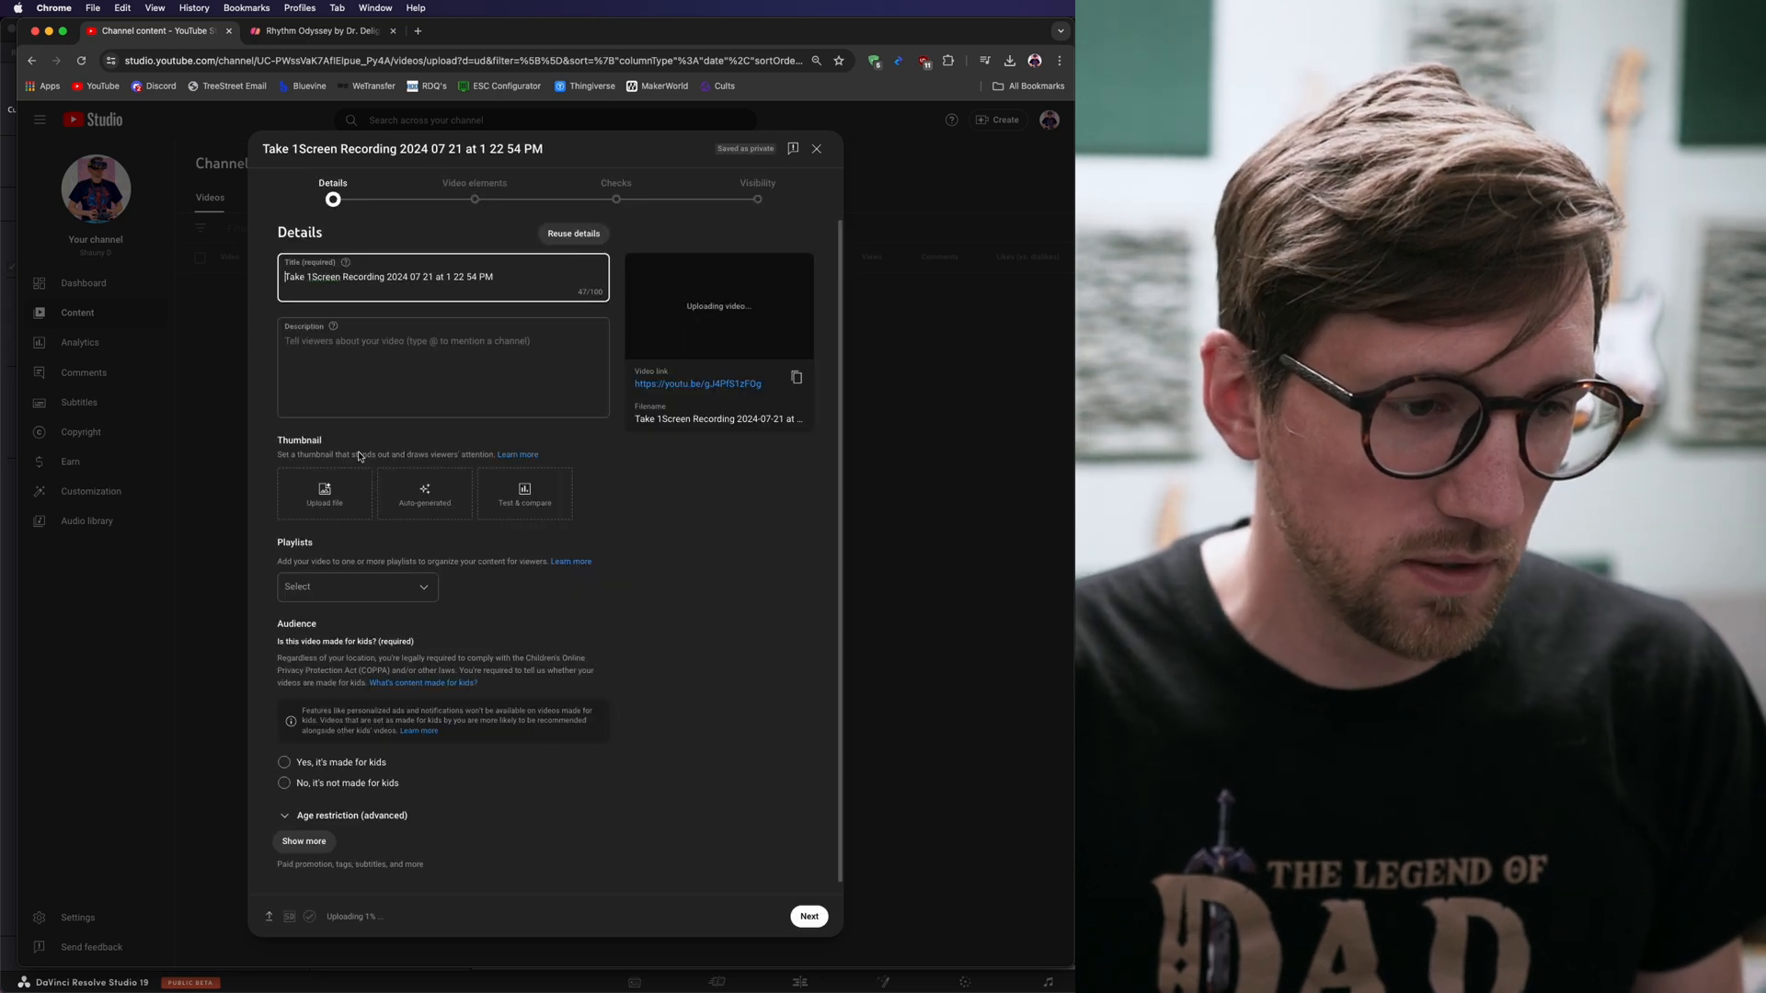
# Step: Mark the video 'No, it's not made for kids' and advance to the Visibility step
pyautogui.click(809, 916)
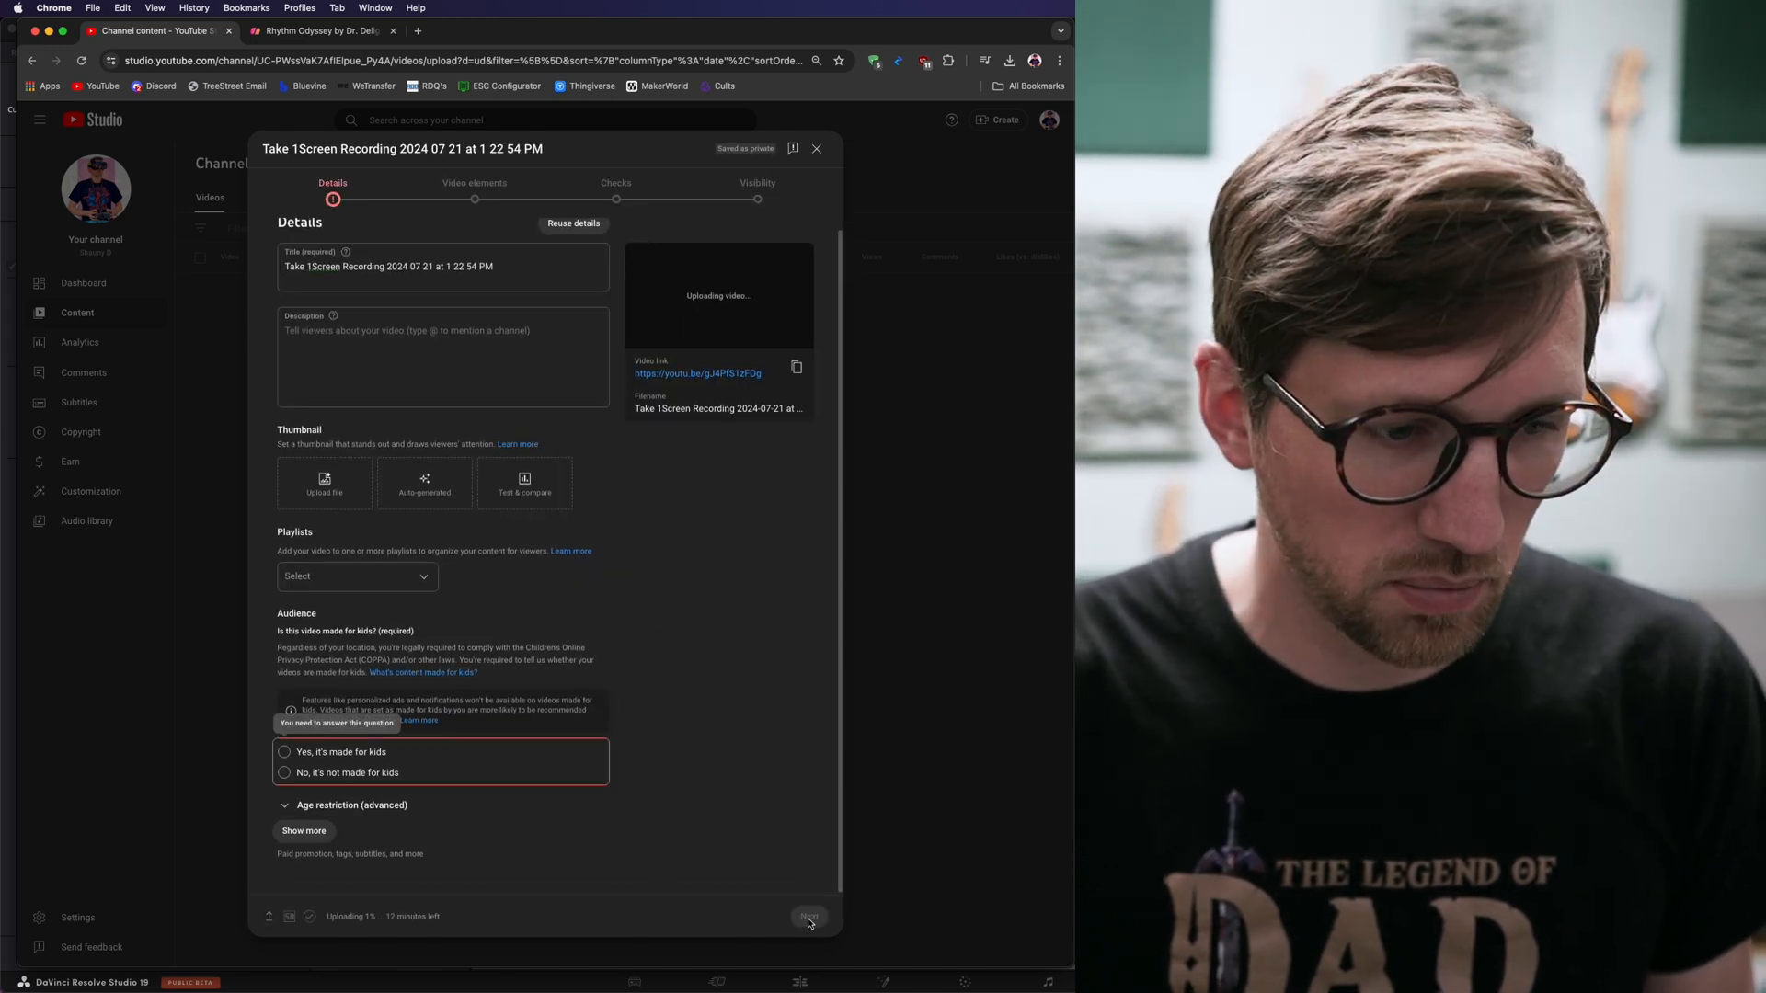
pyautogui.click(285, 775)
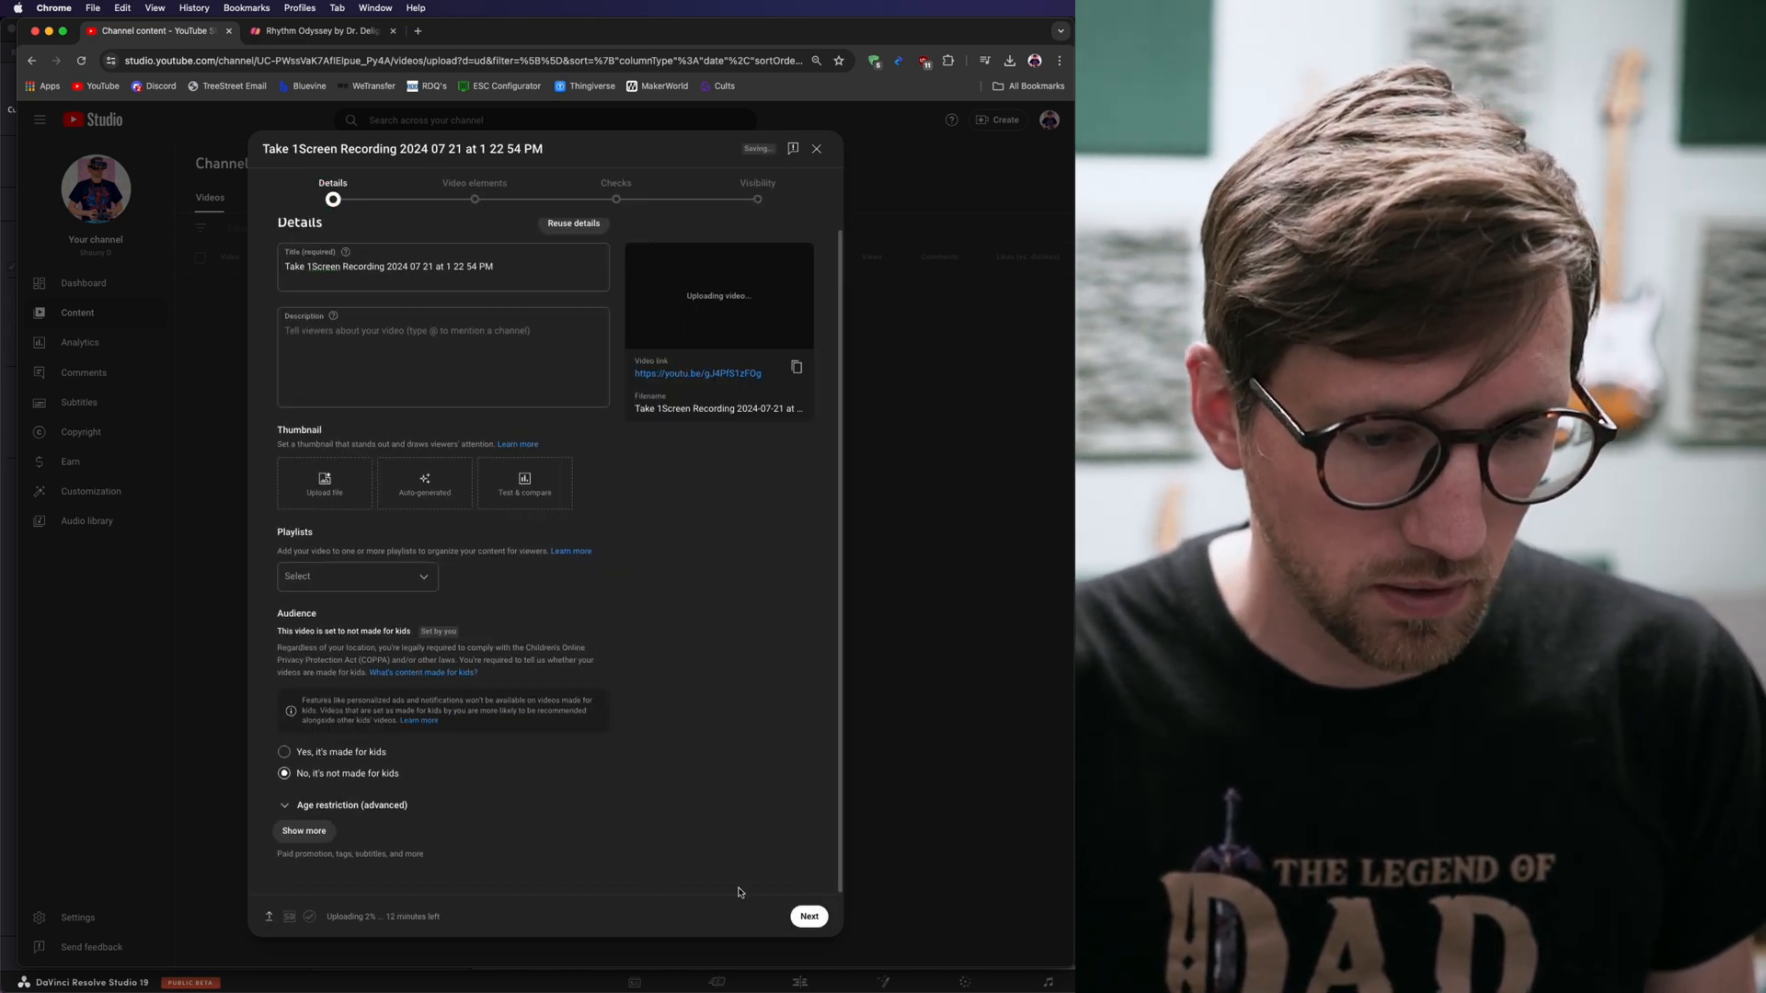
pyautogui.click(809, 916)
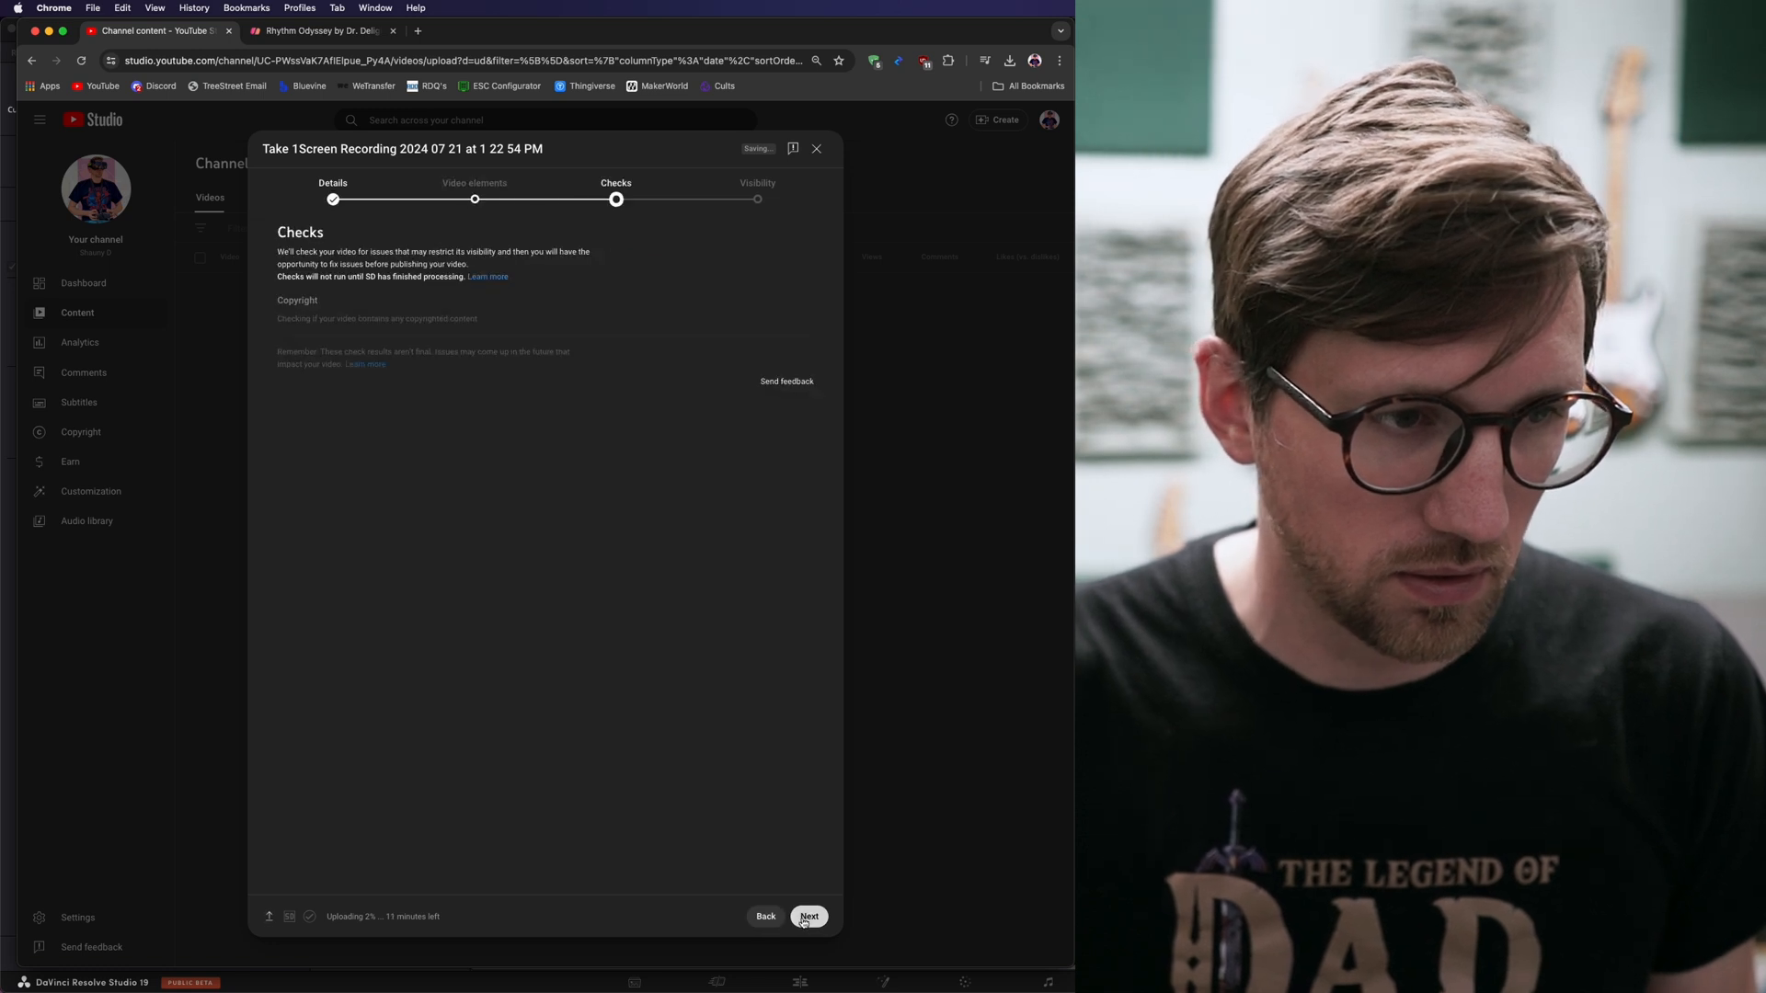
pyautogui.click(809, 916)
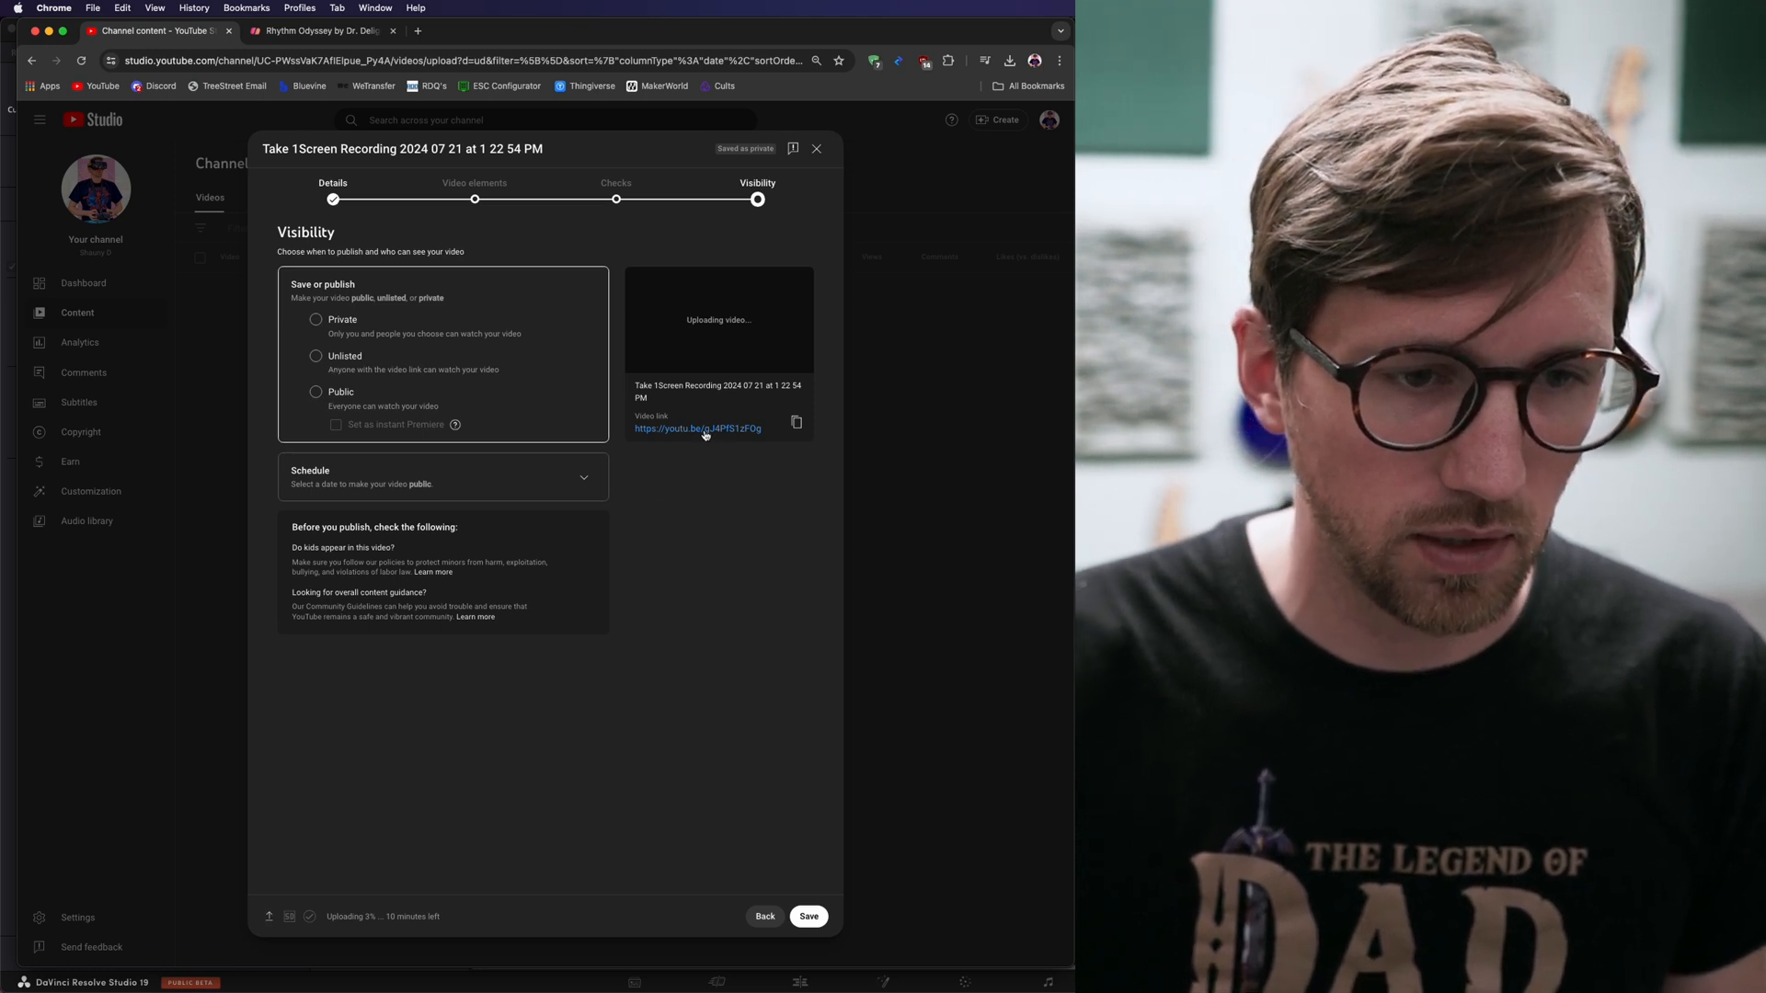
pyautogui.moveTo(689, 600)
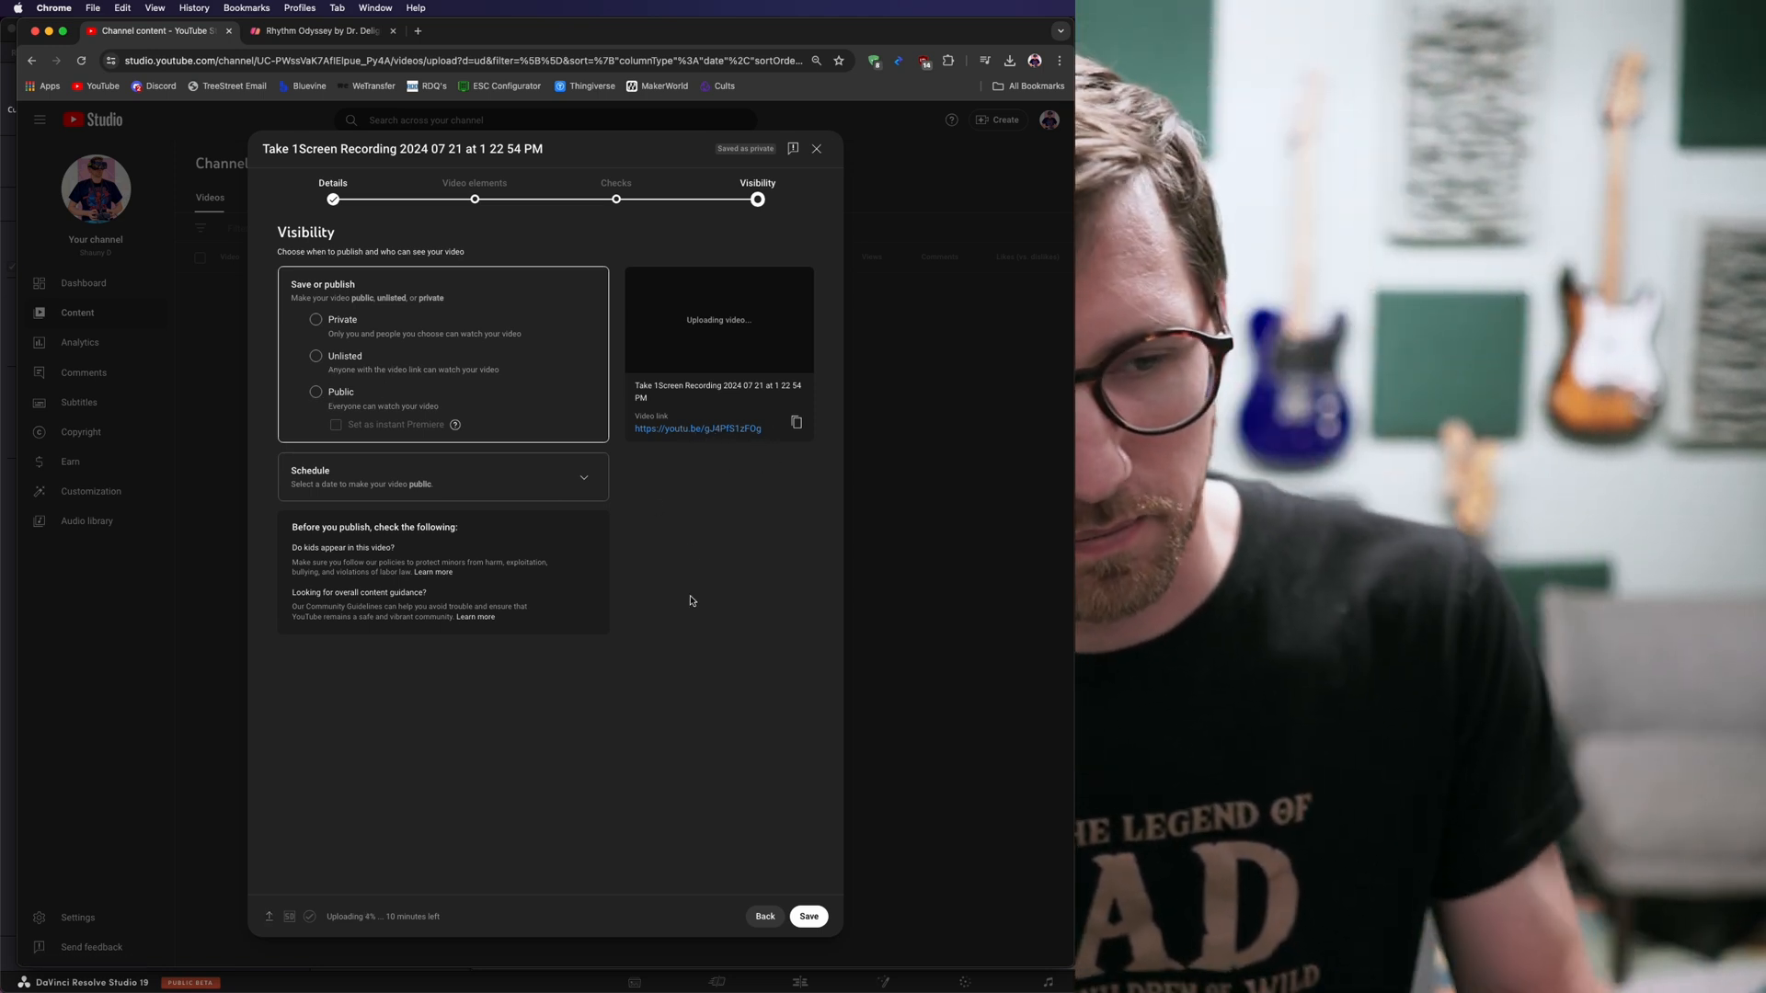
pyautogui.moveTo(737, 602)
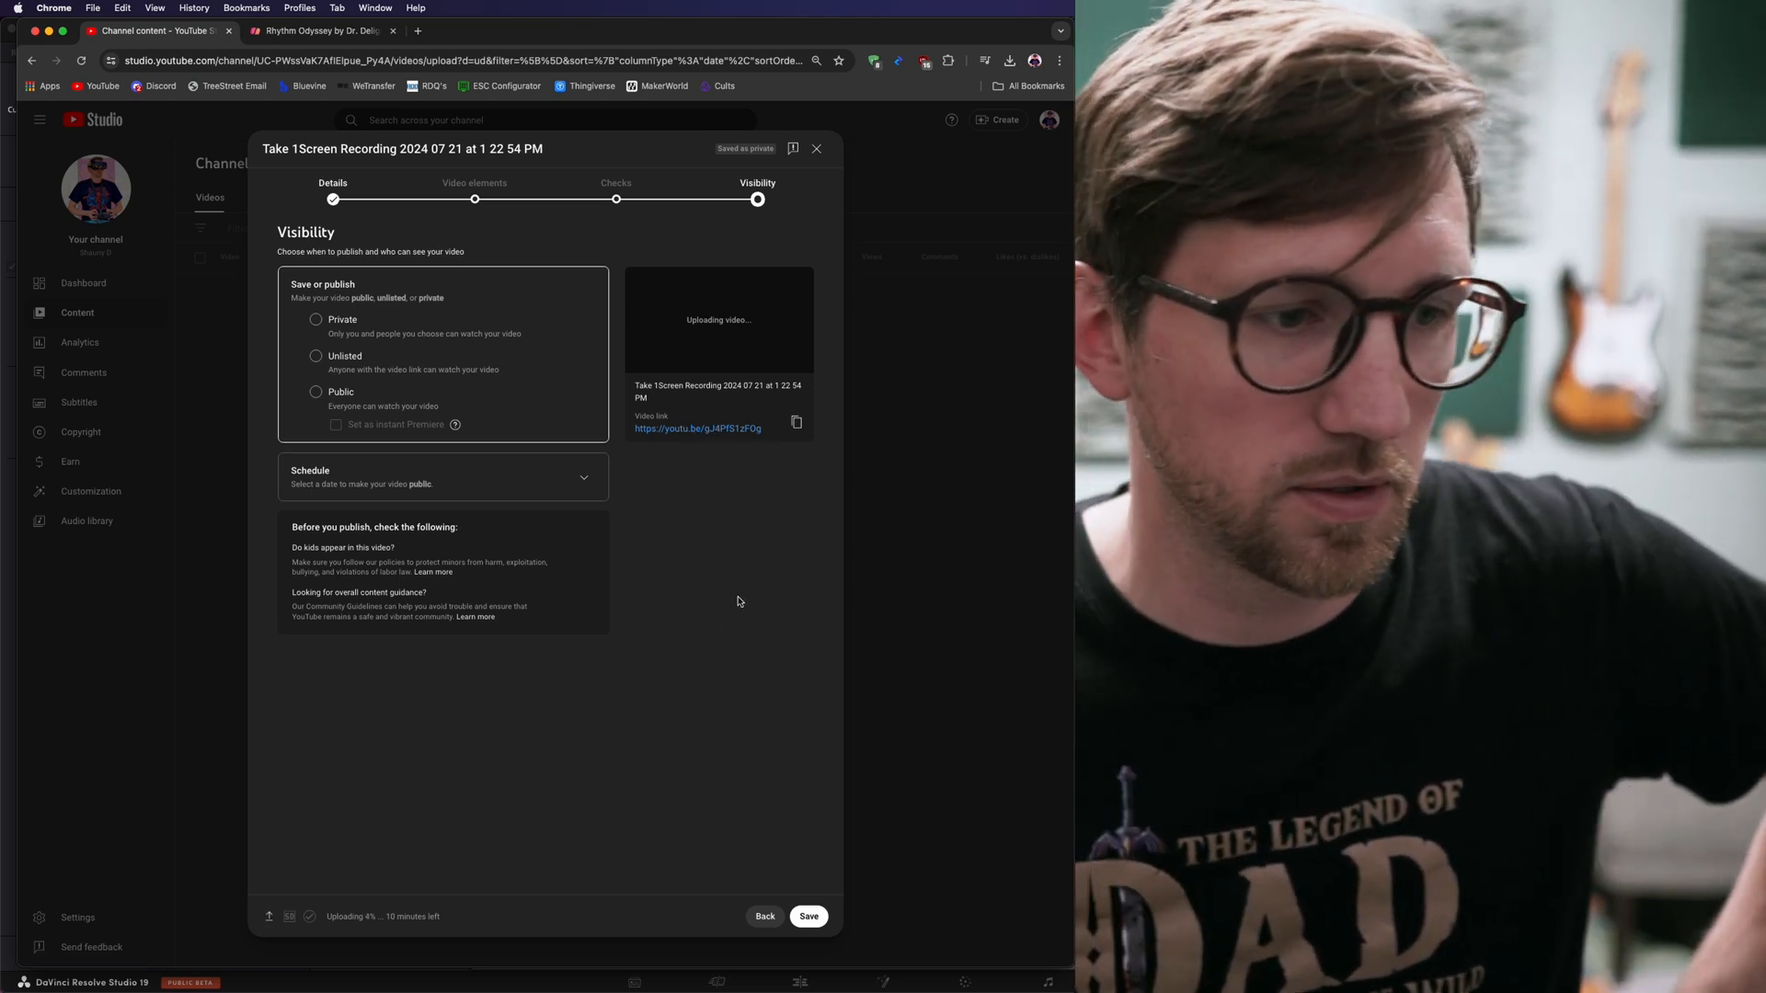